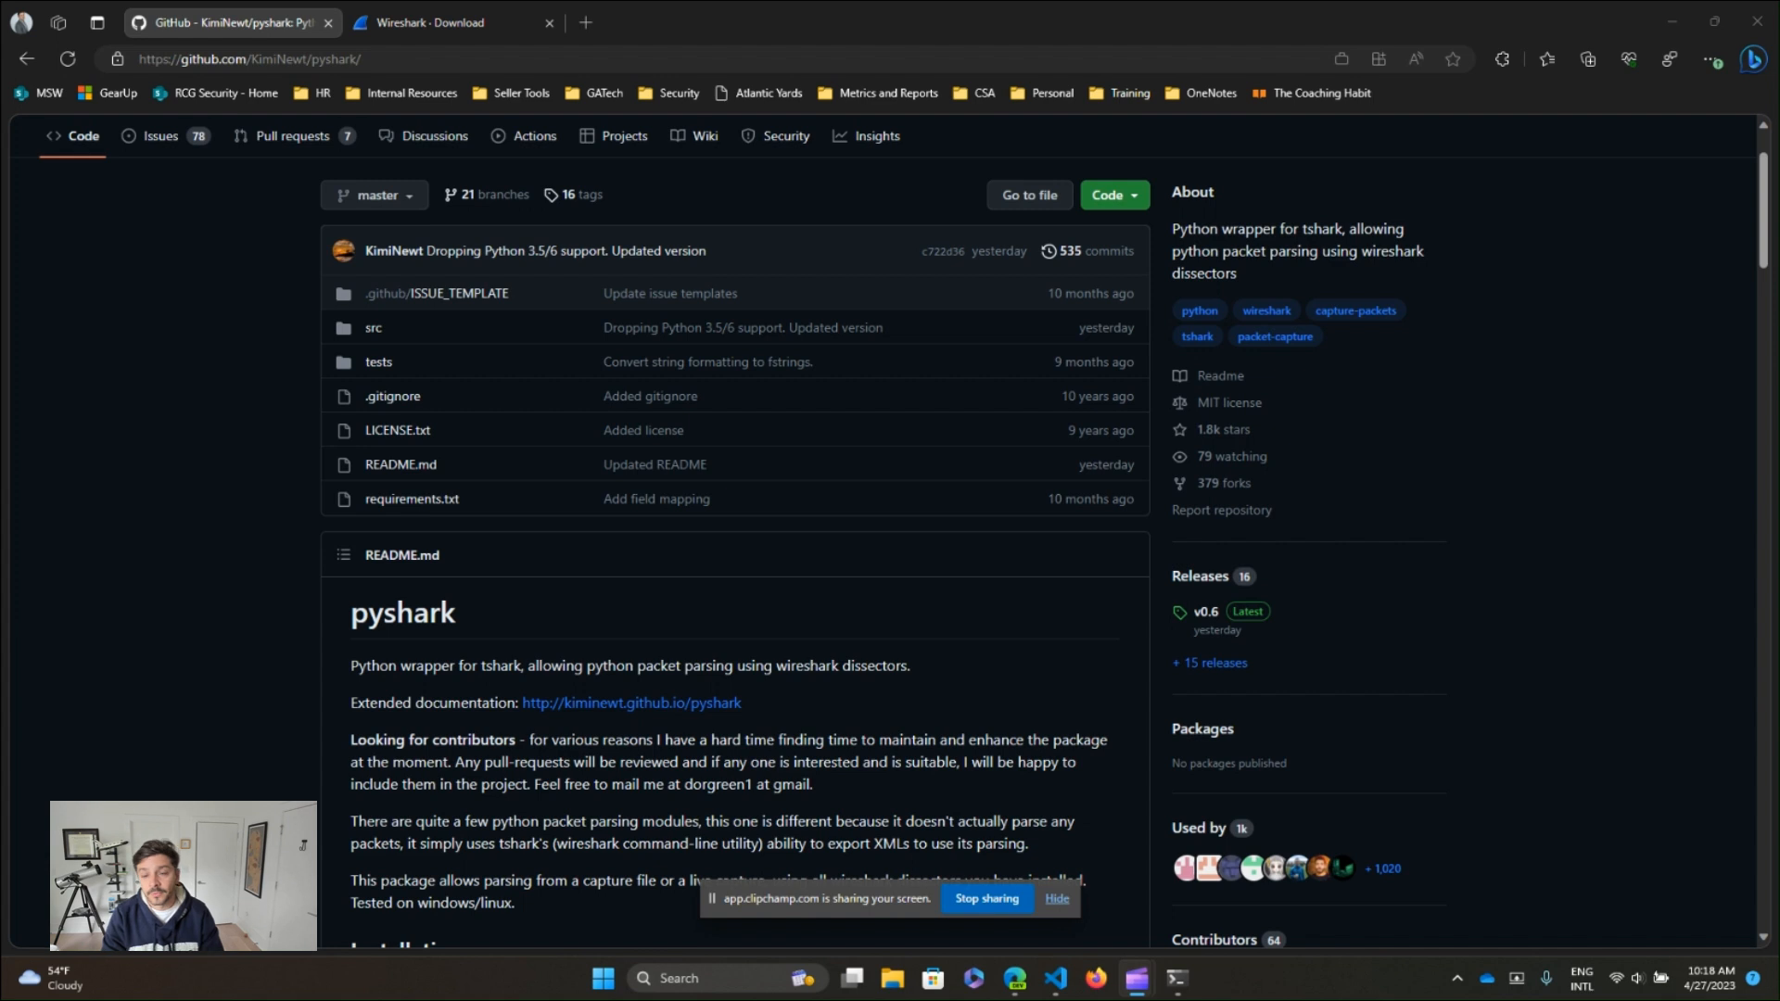
mouse_move(857, 653)
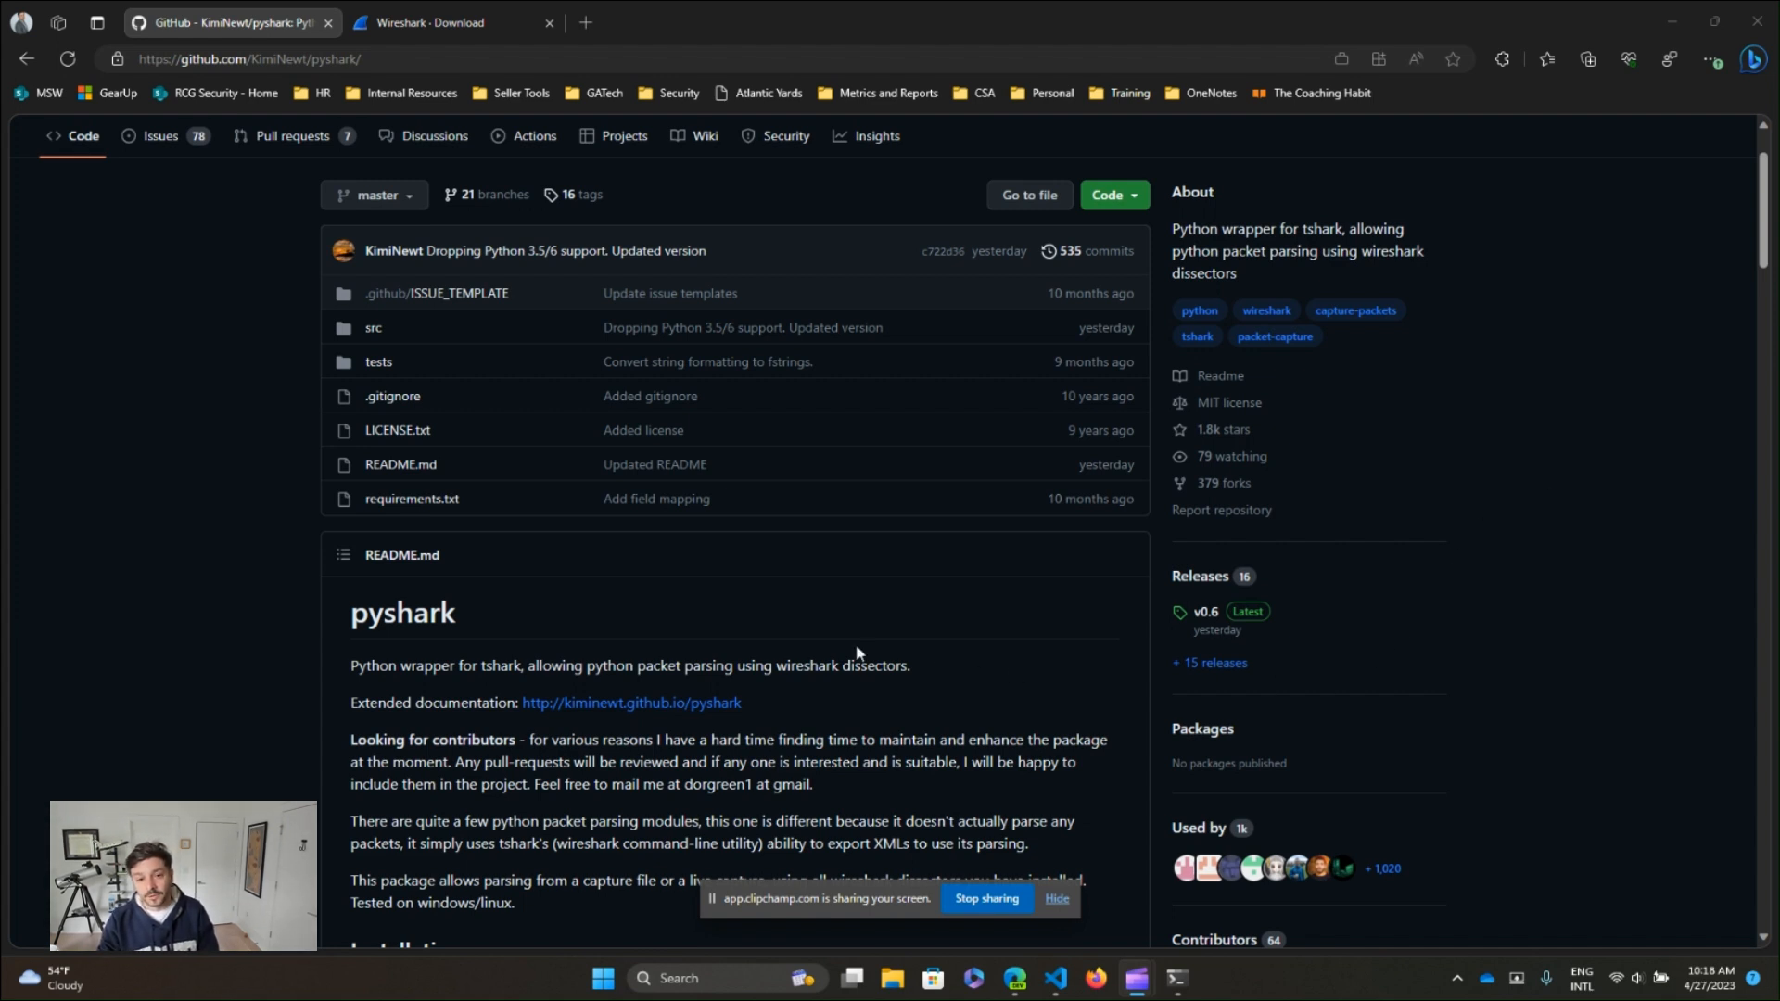
mouse_move(706, 549)
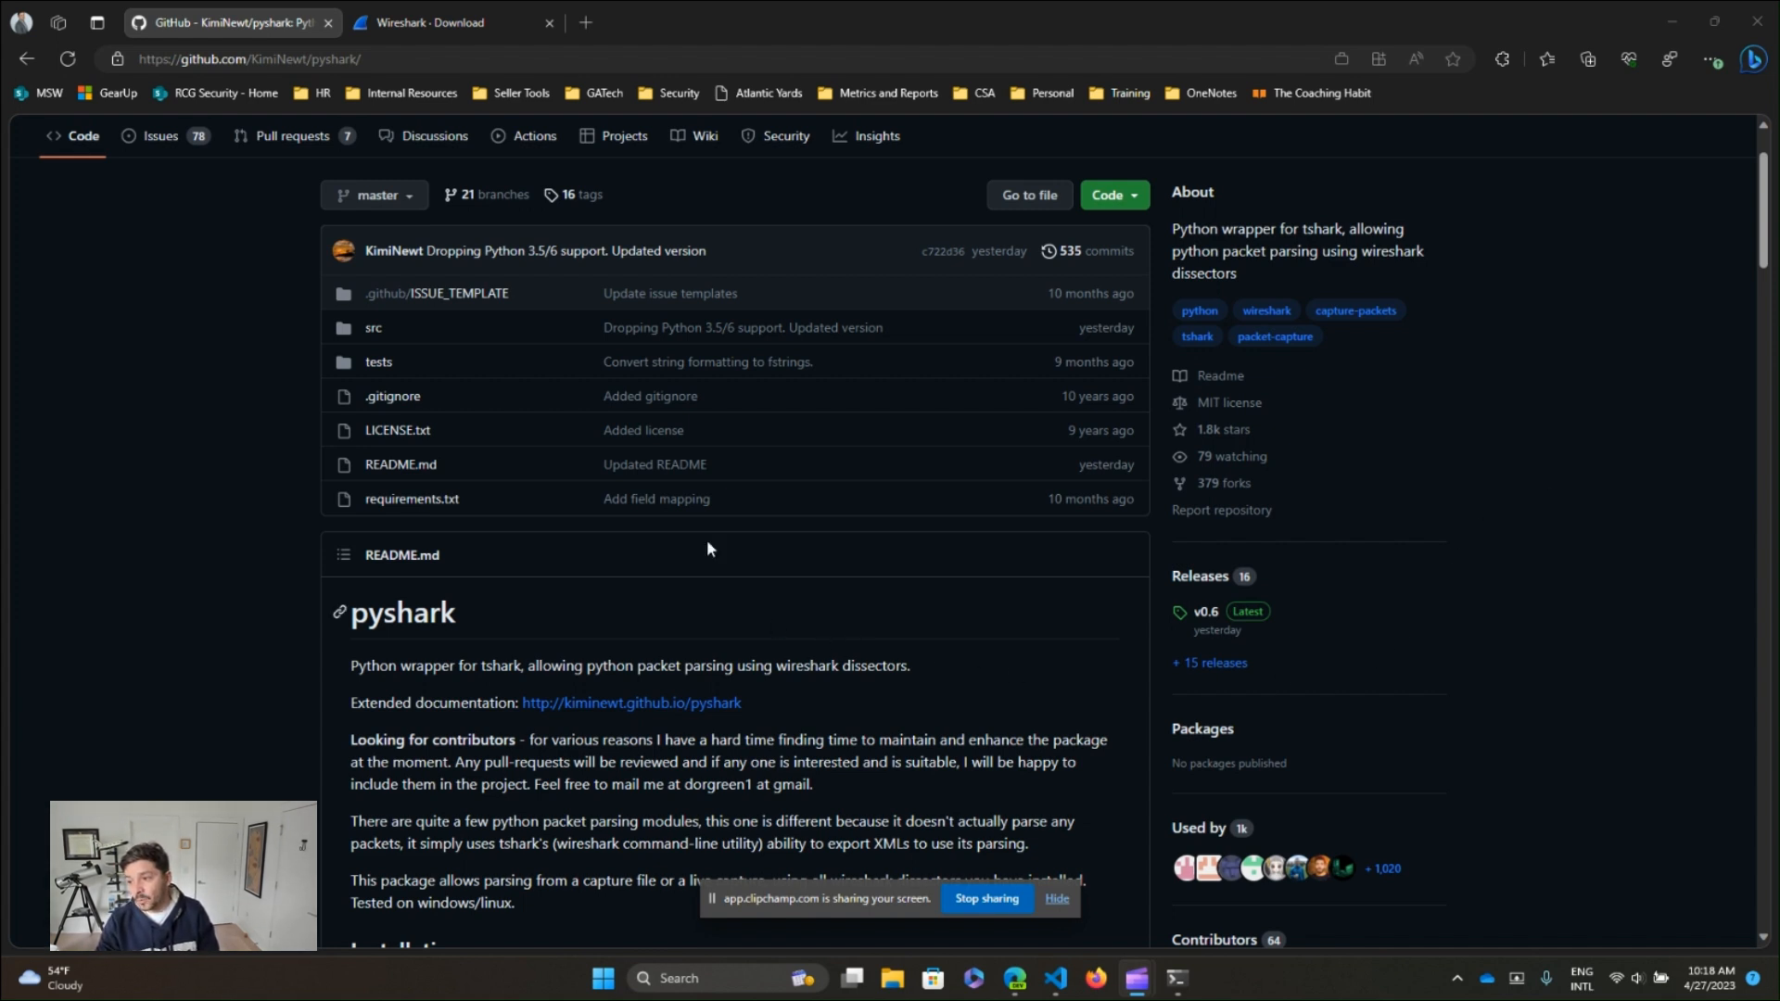
- Switch Edge to the Wireshark download page listing stable release 4.0.5
click(443, 23)
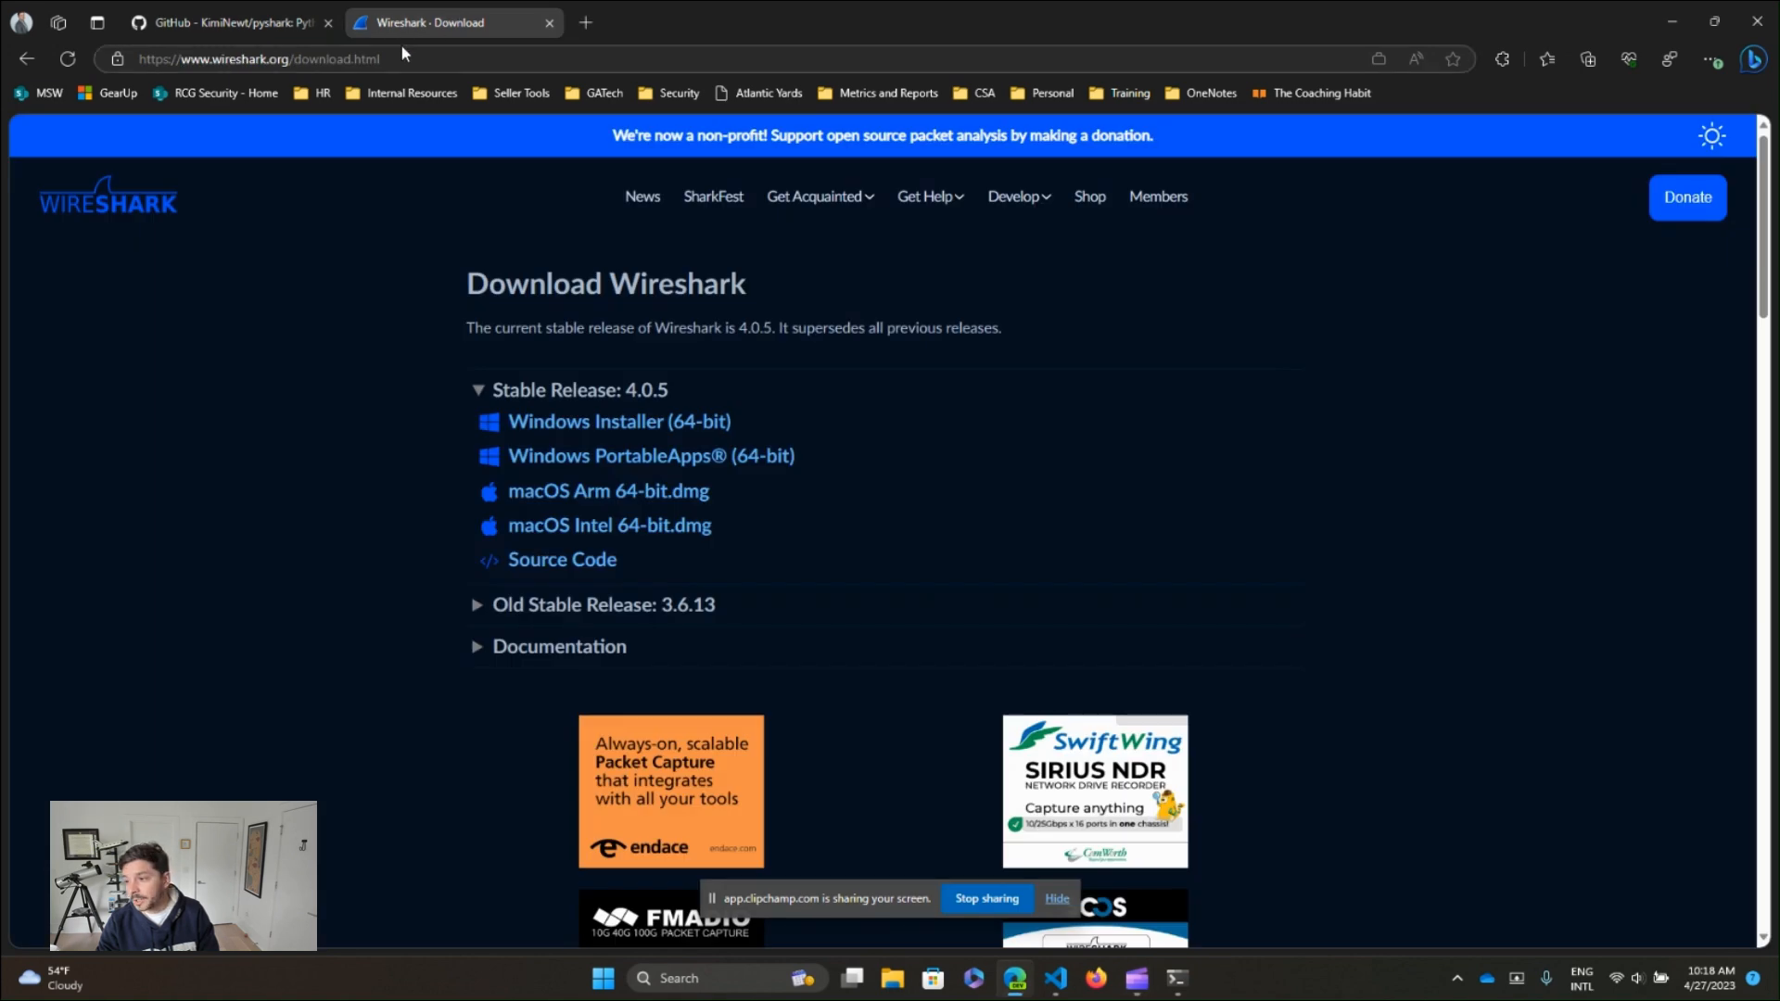
mouse_move(587, 276)
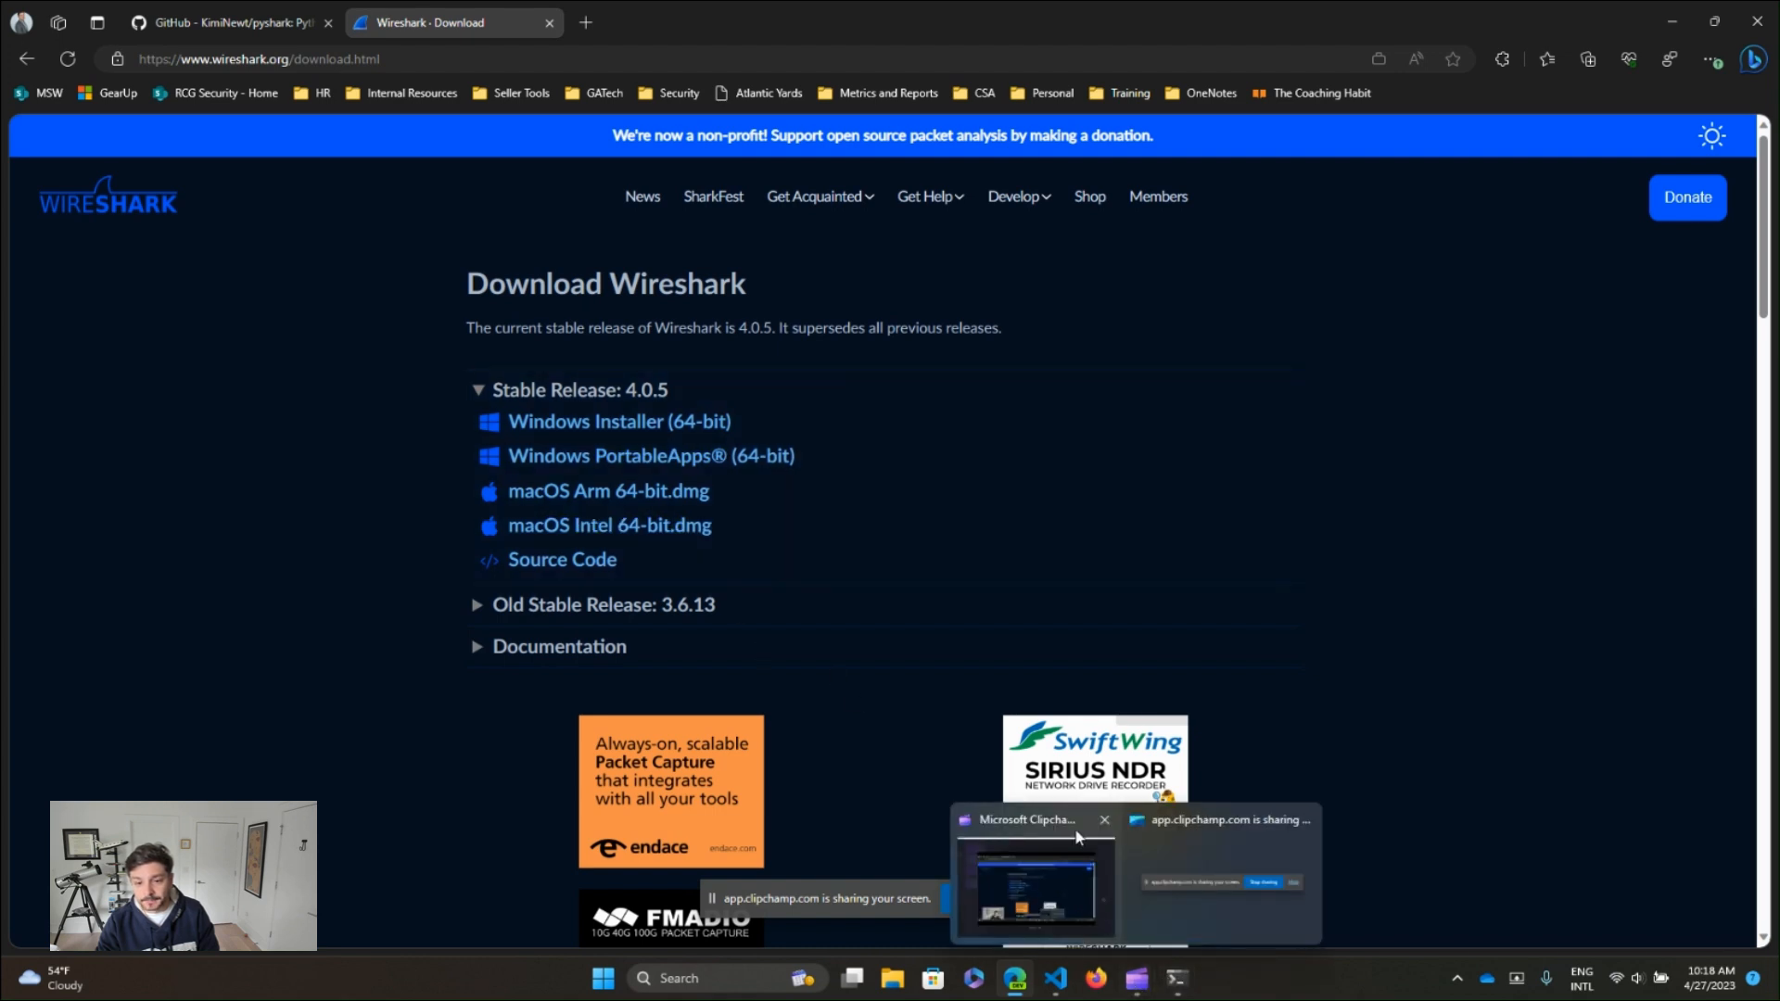
- Launch the downloaded Wireshark 4.0.5 installer and accept its license notice
click(1708, 60)
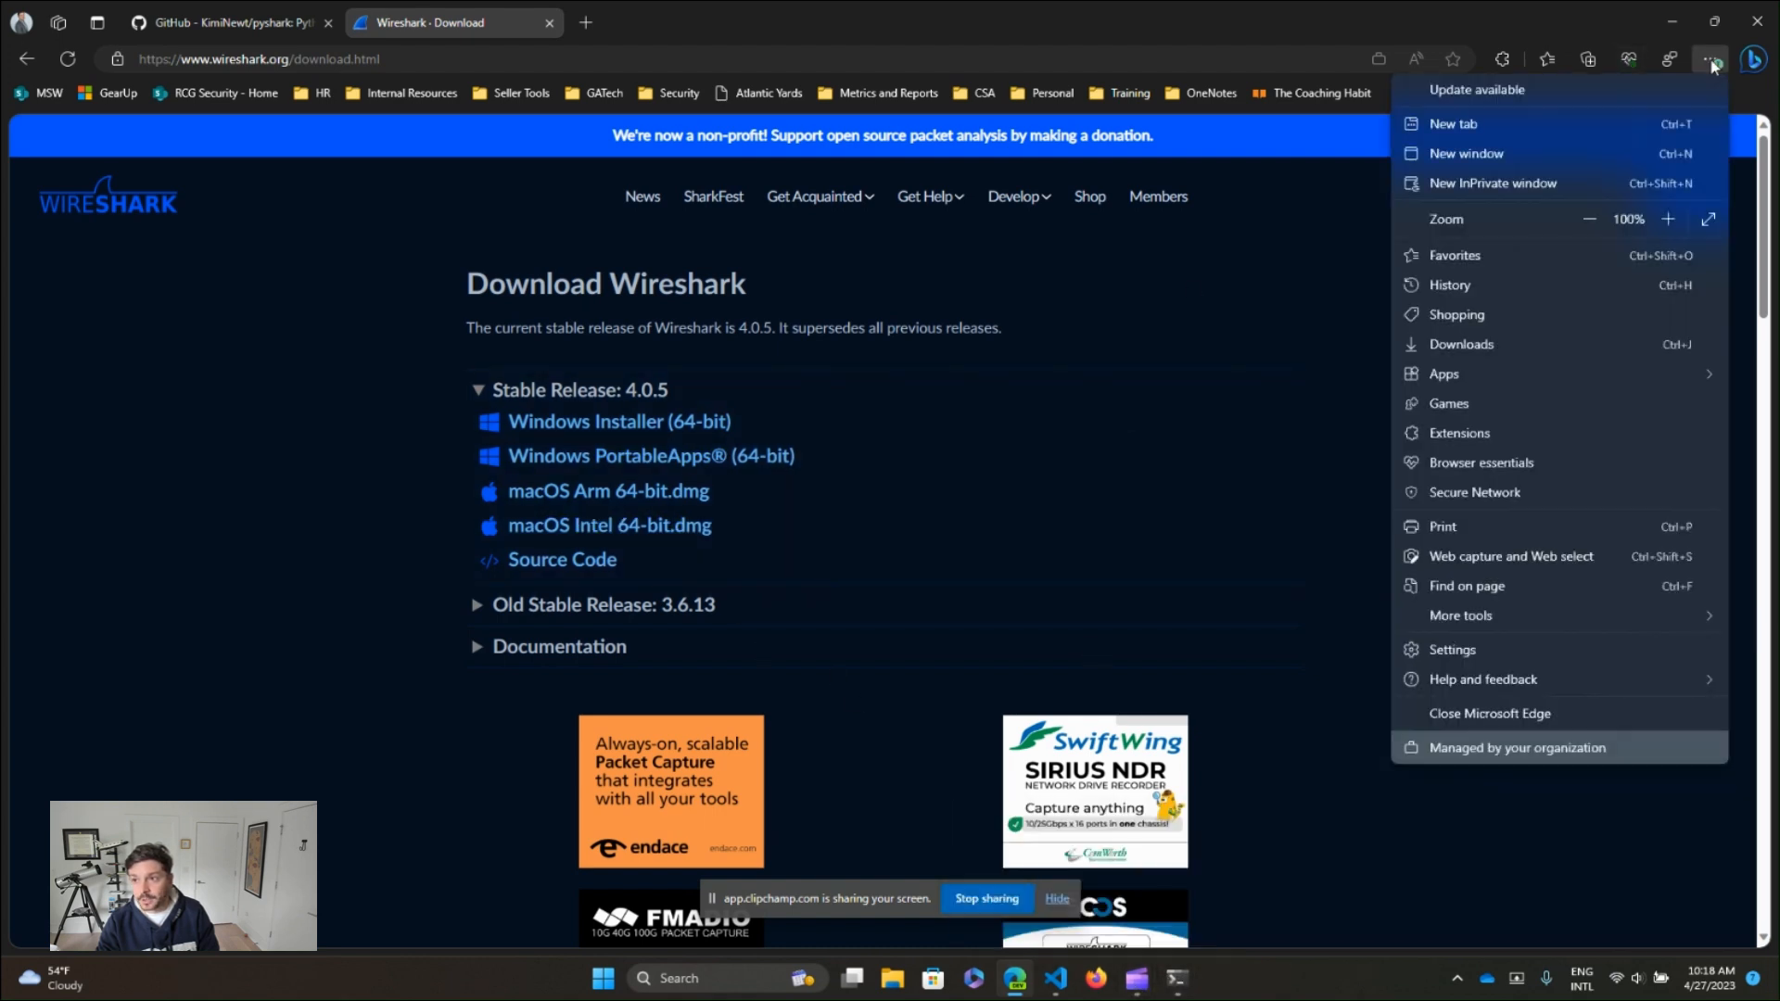
mouse_move(1499, 271)
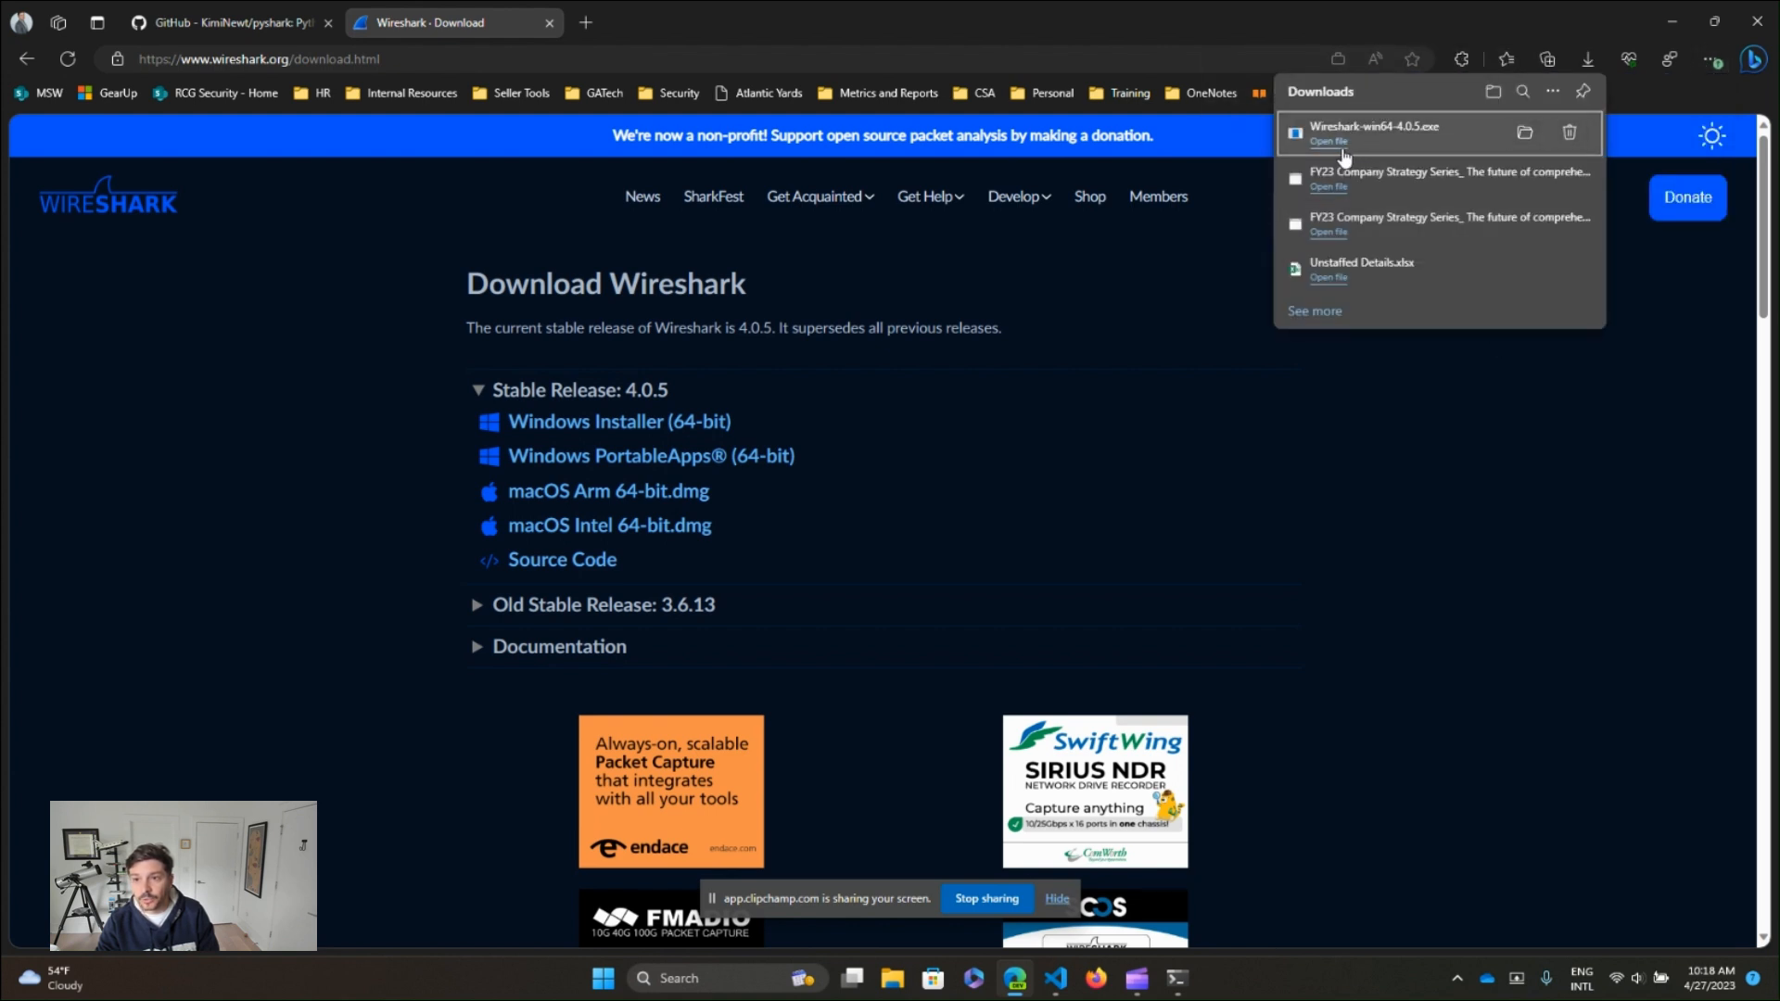
mouse_move(1255, 178)
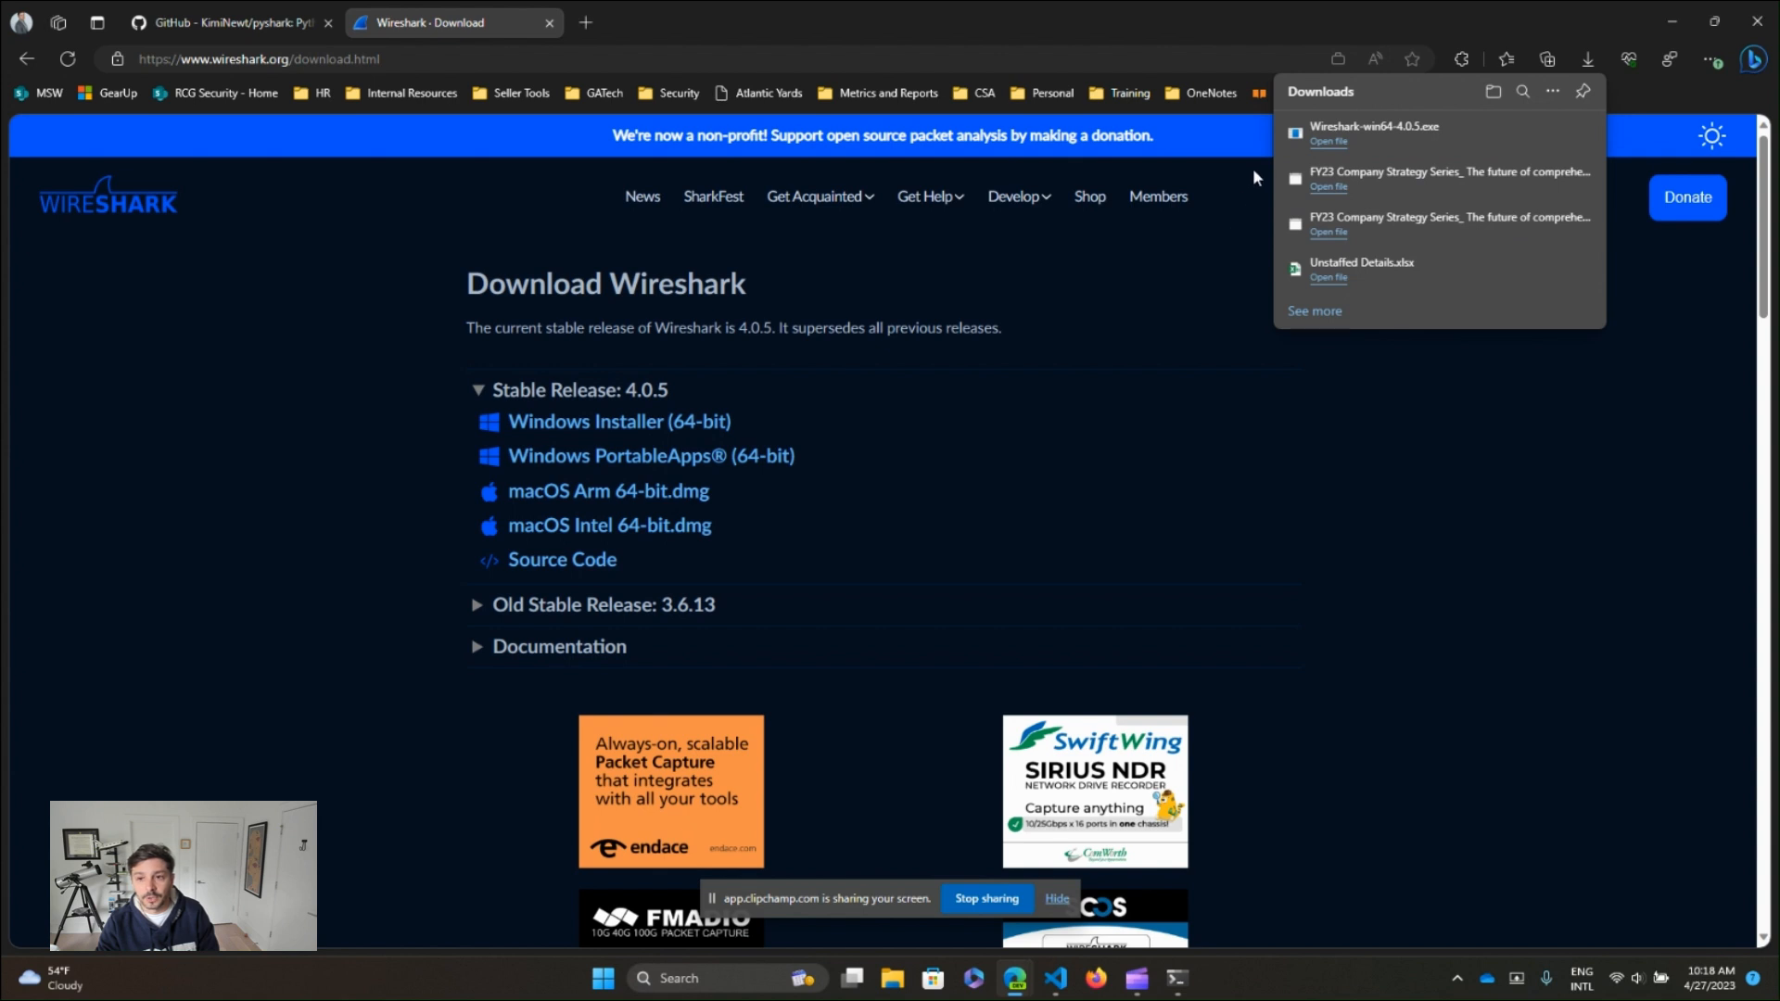
mouse_move(1330, 150)
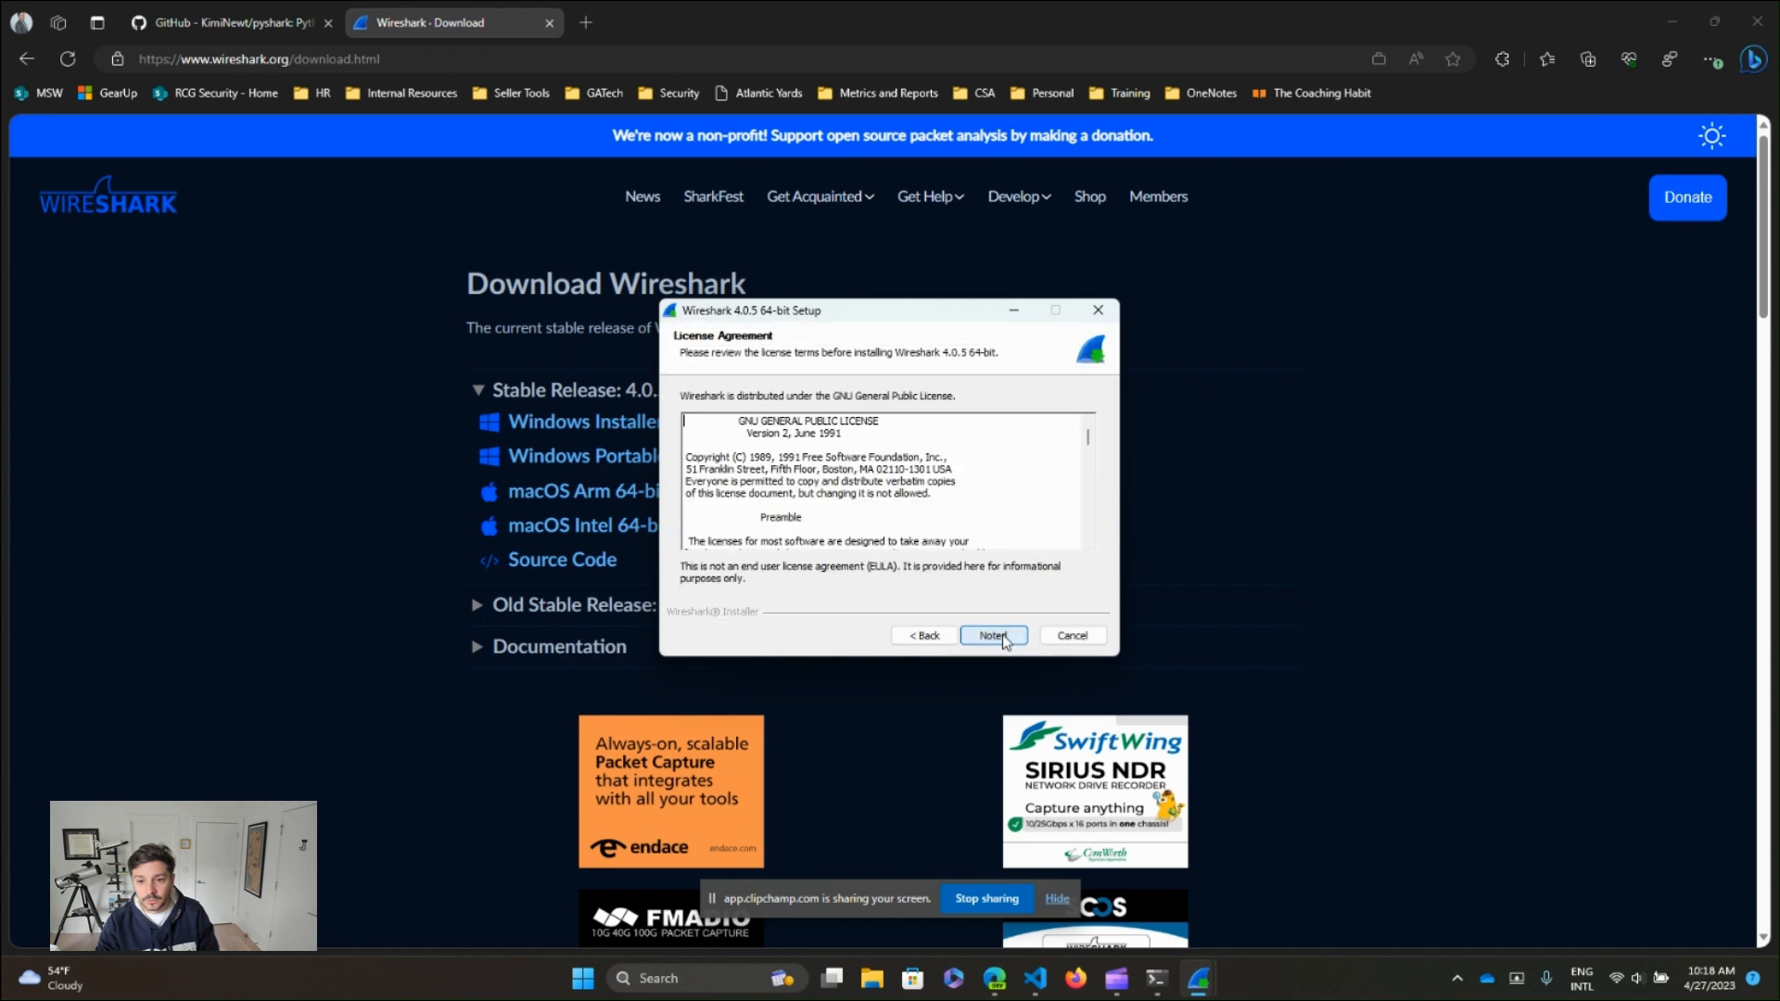
click(991, 636)
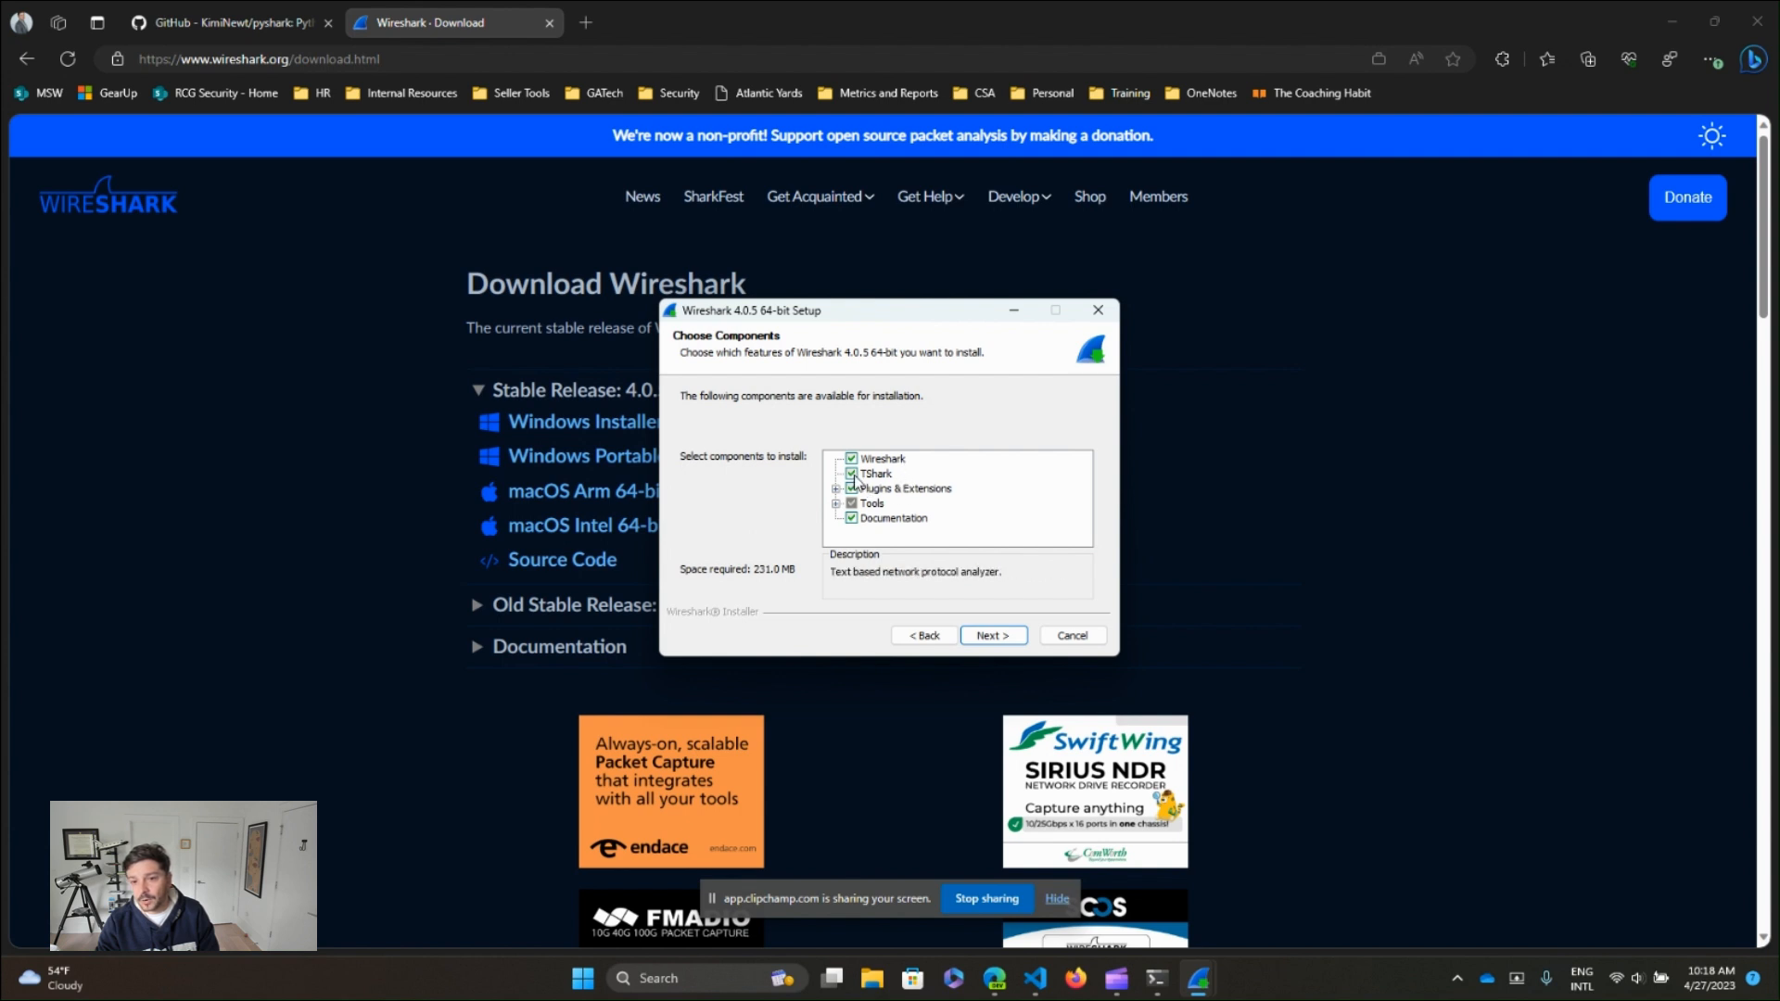
mouse_move(888, 482)
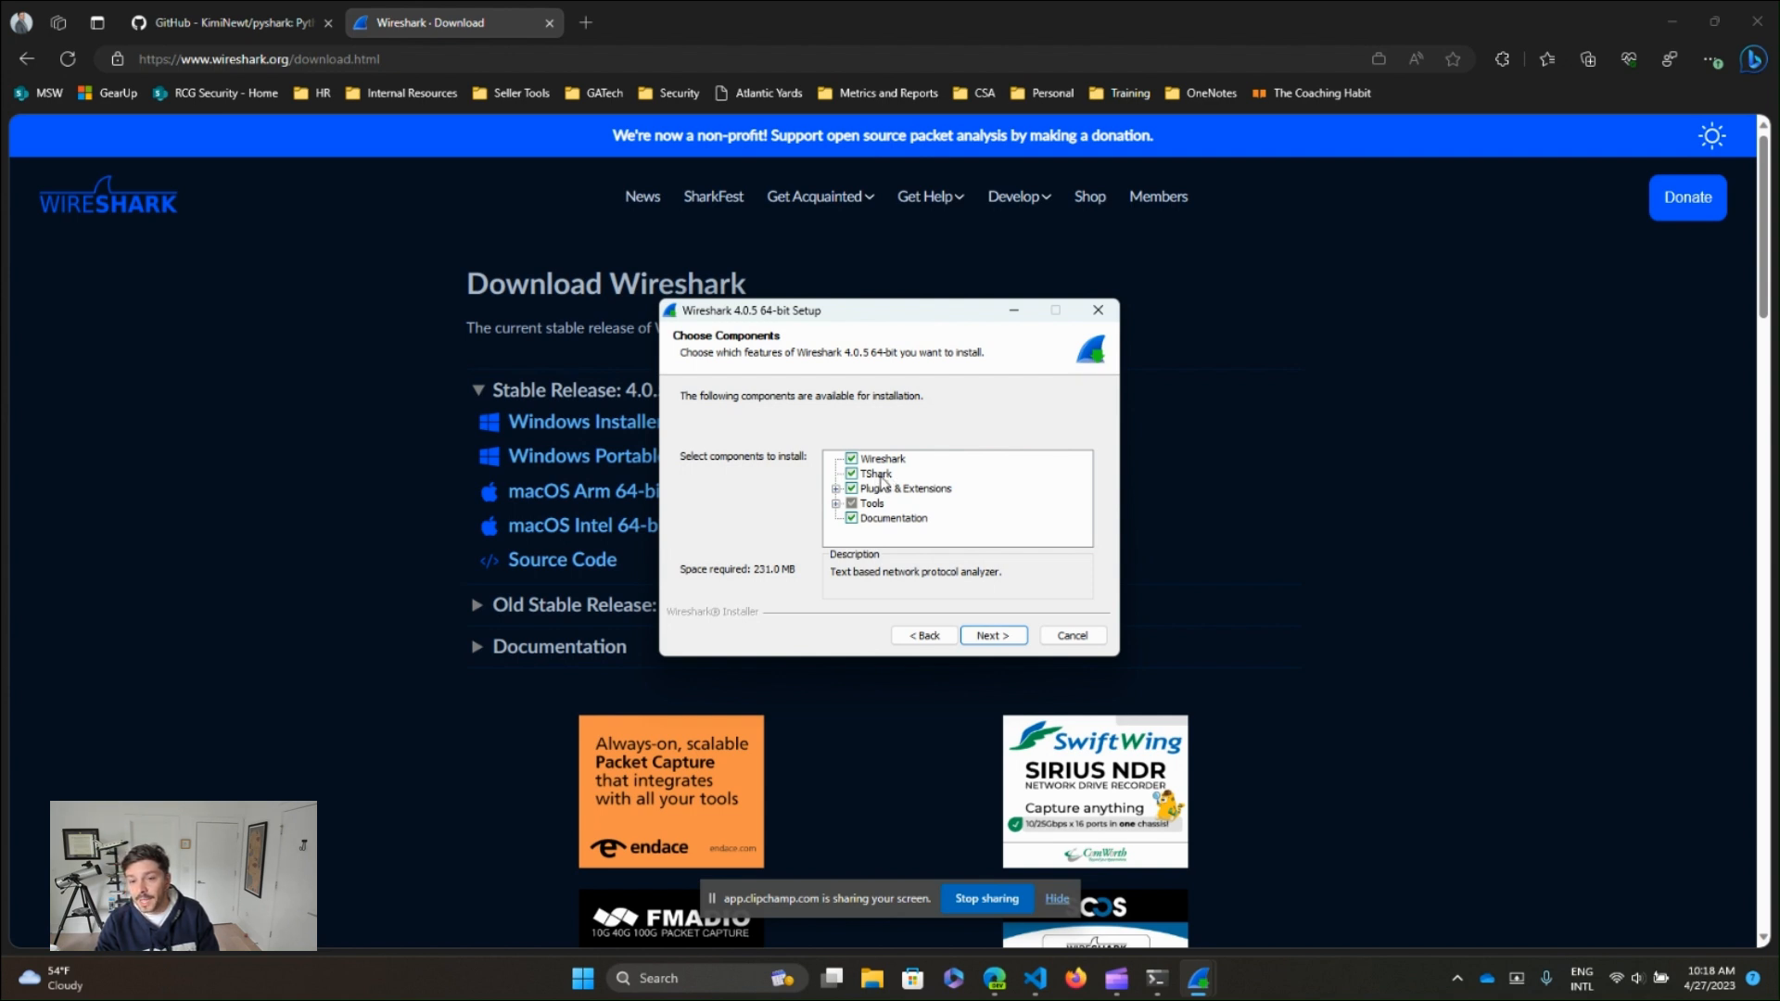
mouse_move(894, 497)
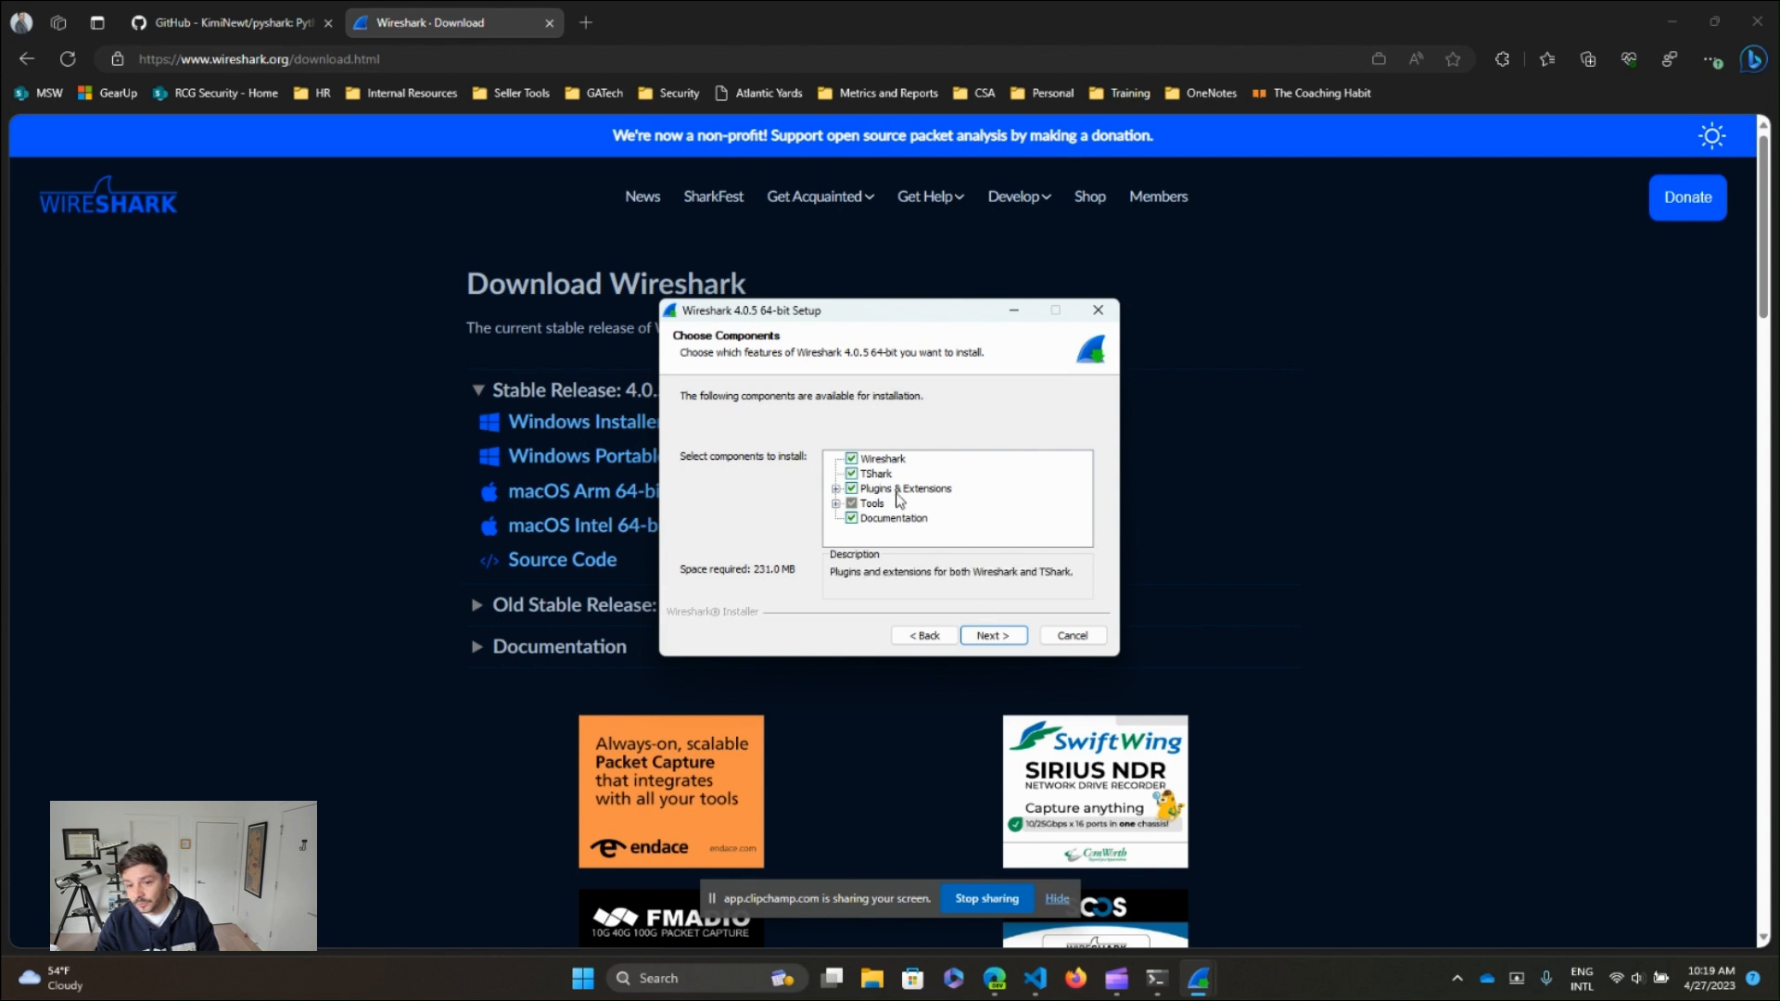
mouse_move(994, 634)
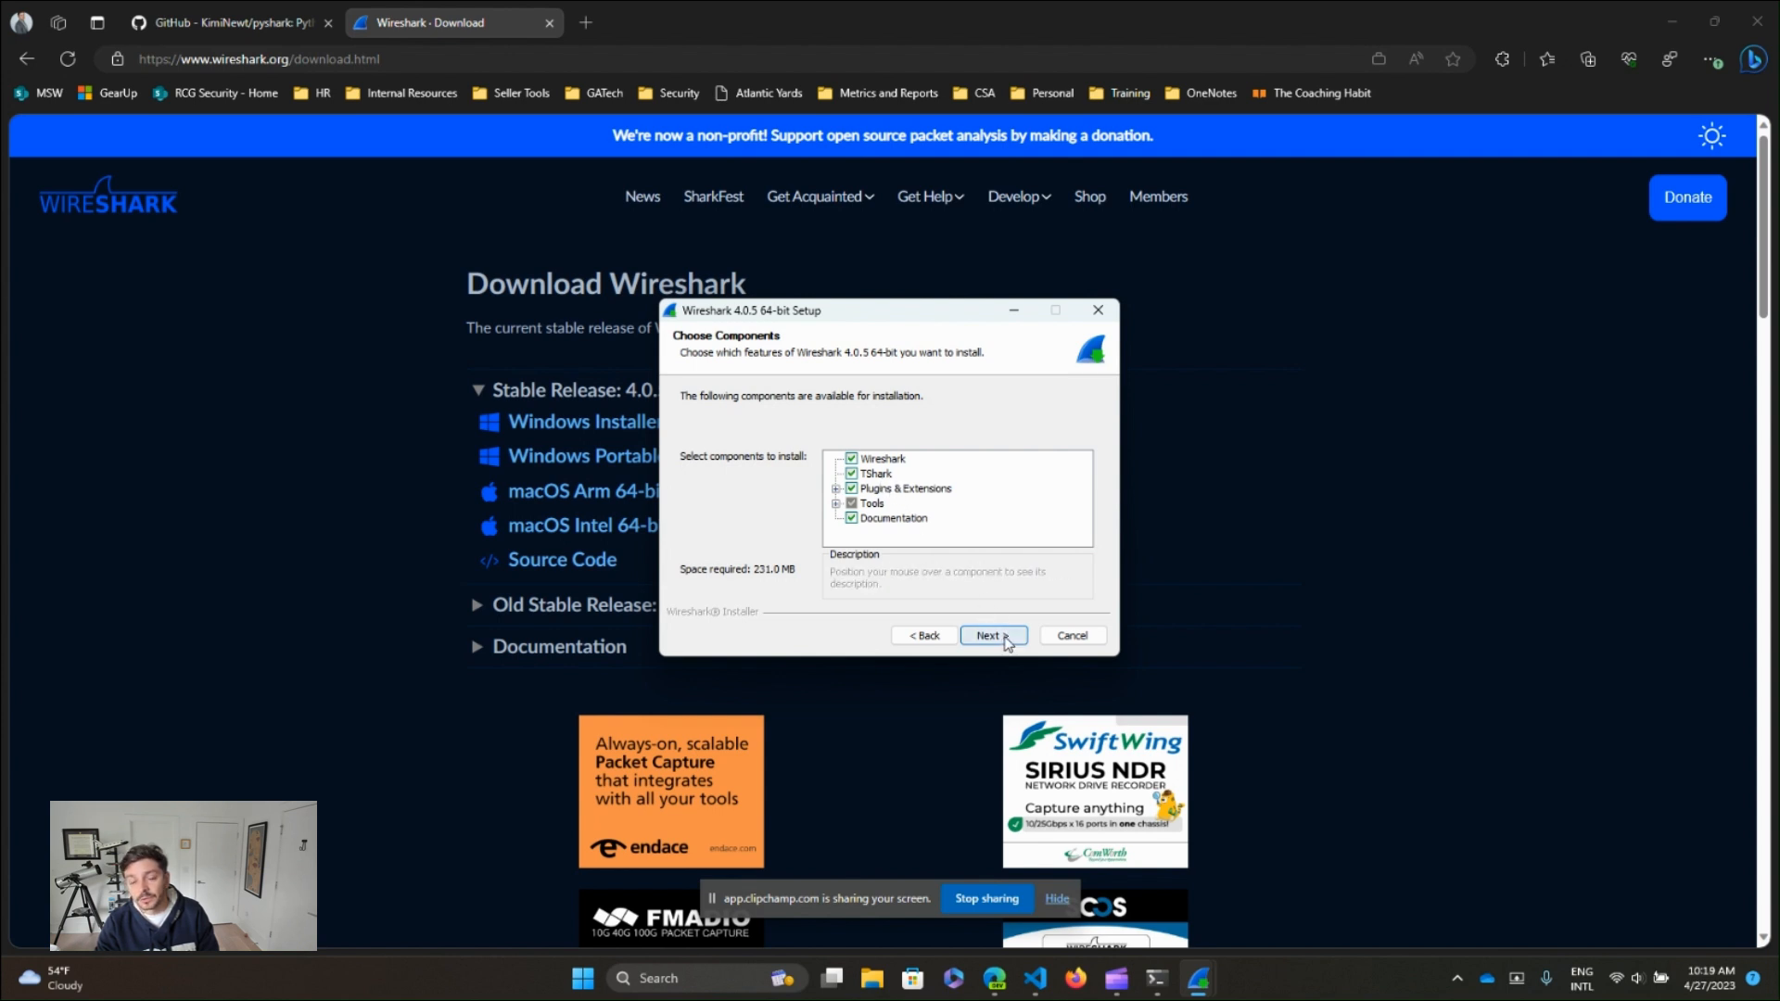
- Keep all components, add a desktop shortcut and keep Npcap 1.71 included, reaching USB Capture
click(988, 634)
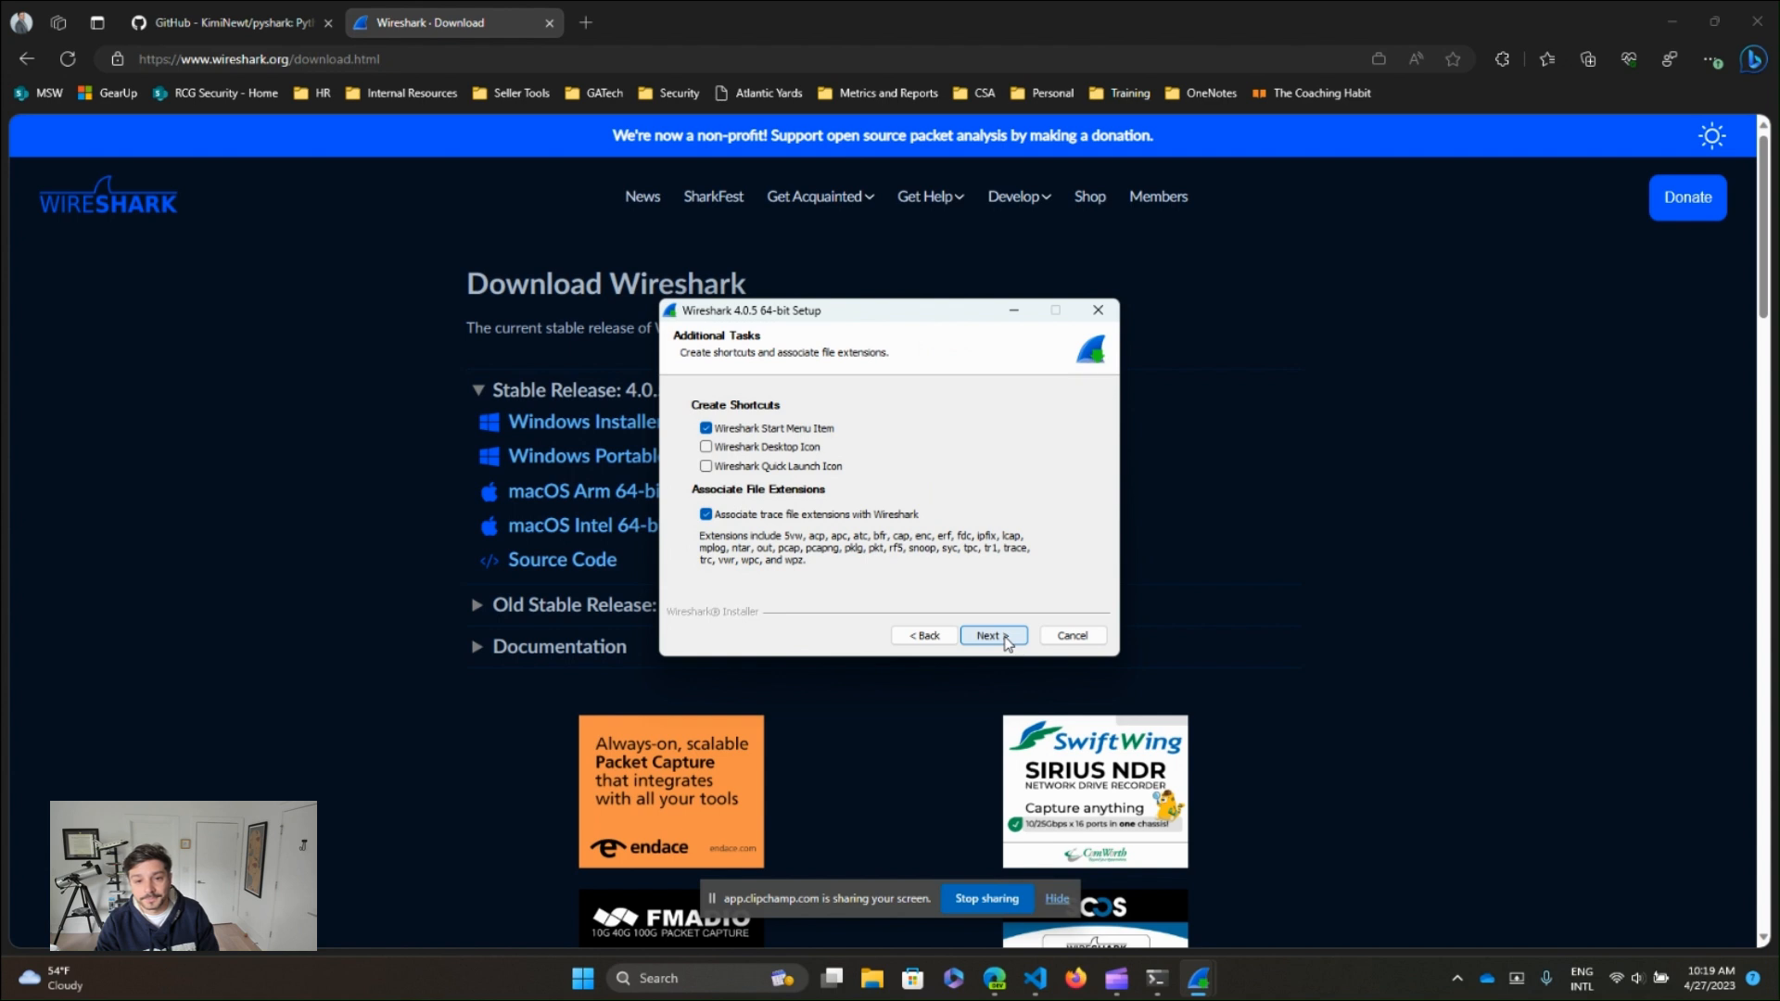
click(706, 447)
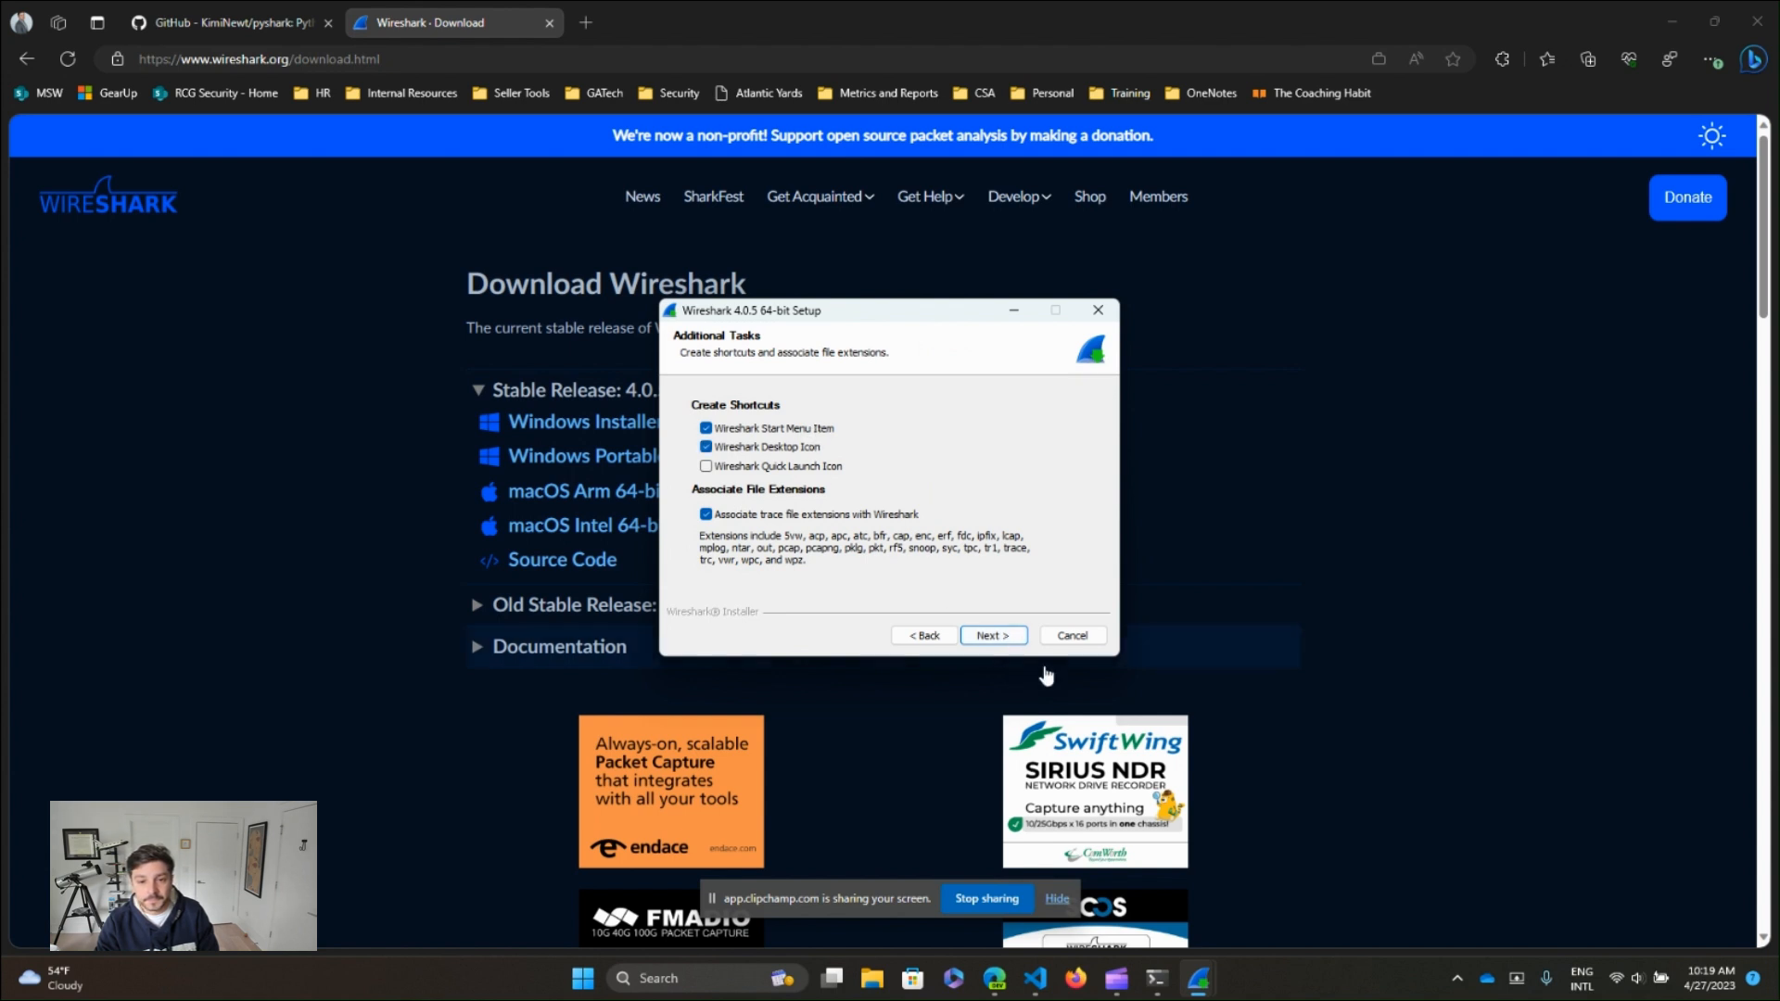
click(990, 636)
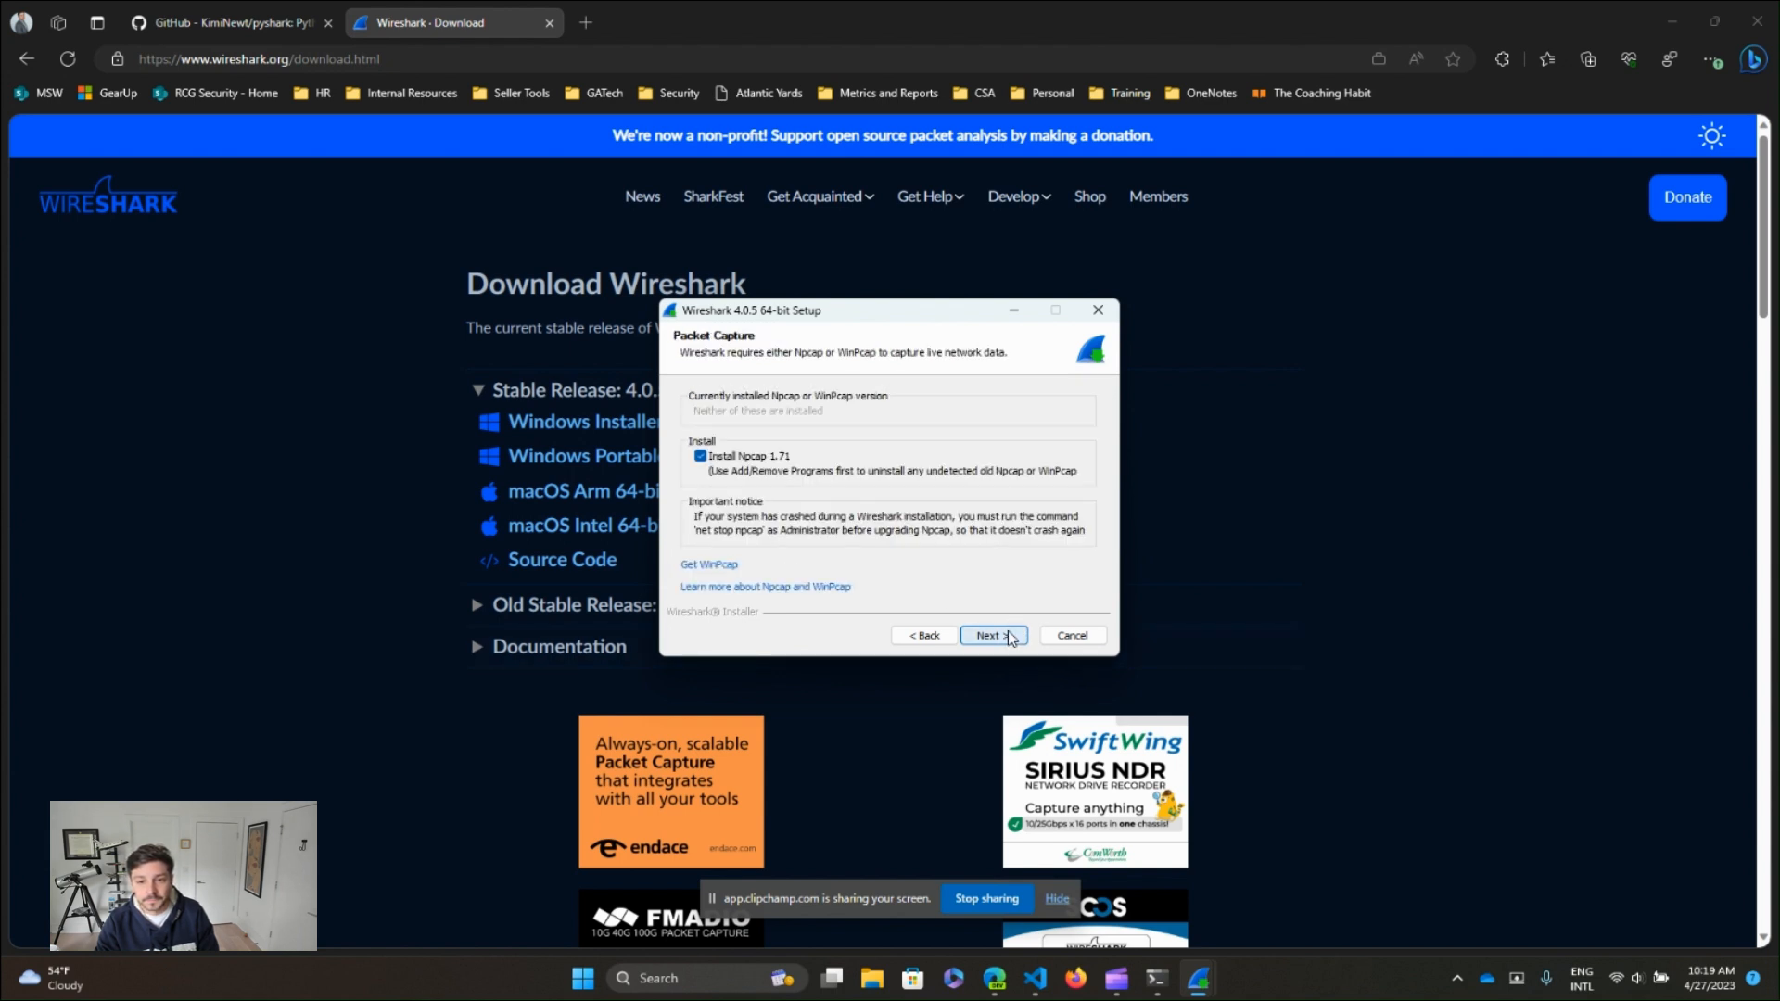
click(988, 634)
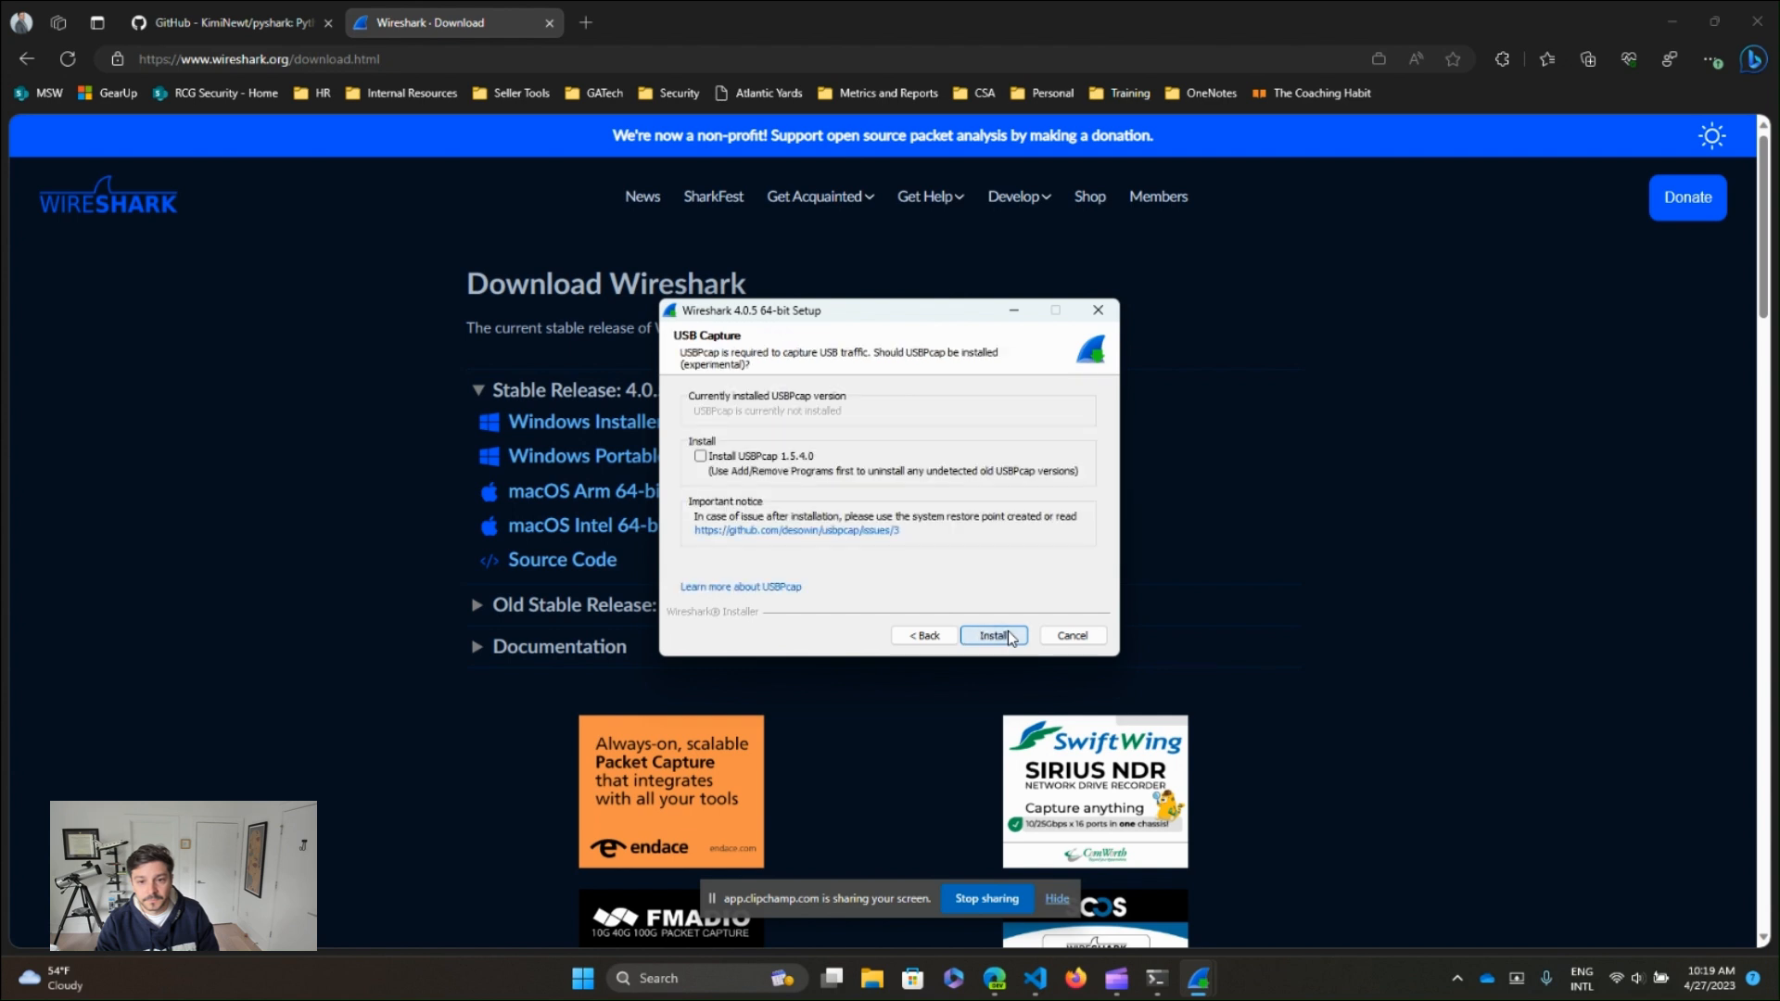
- Start the Wireshark install without USBPcap, then accept the Npcap 1.71 license and install with default options
click(990, 634)
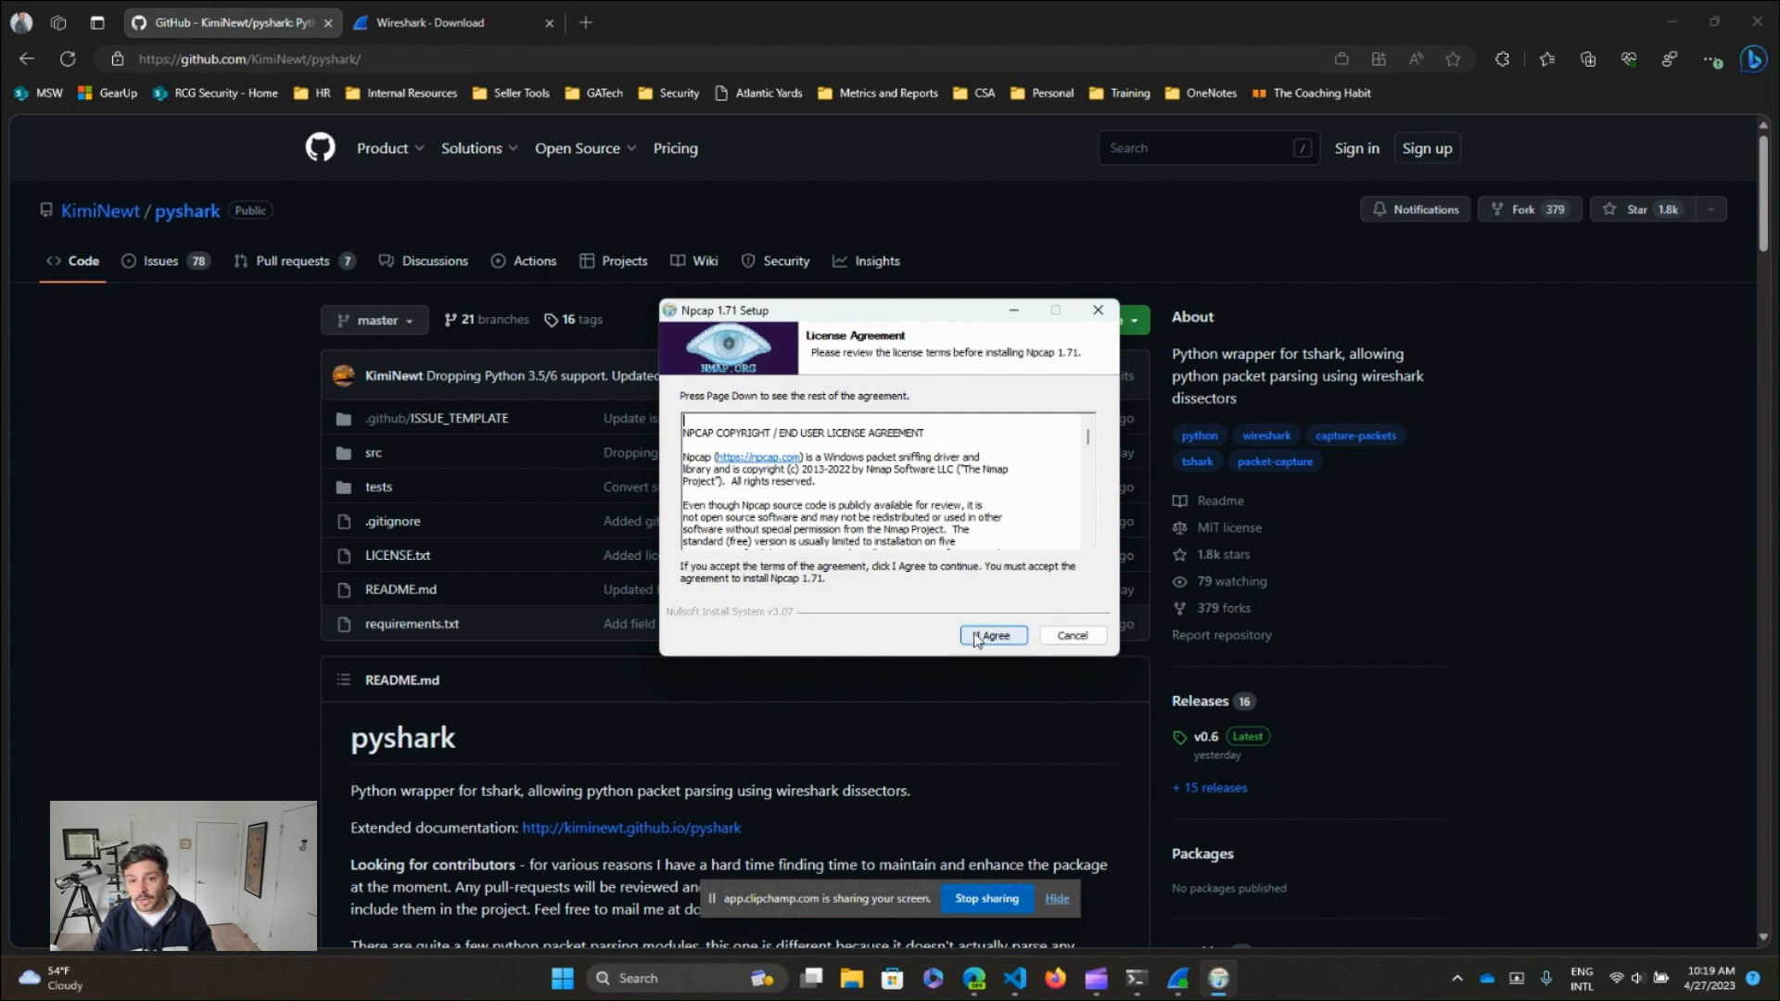
click(990, 636)
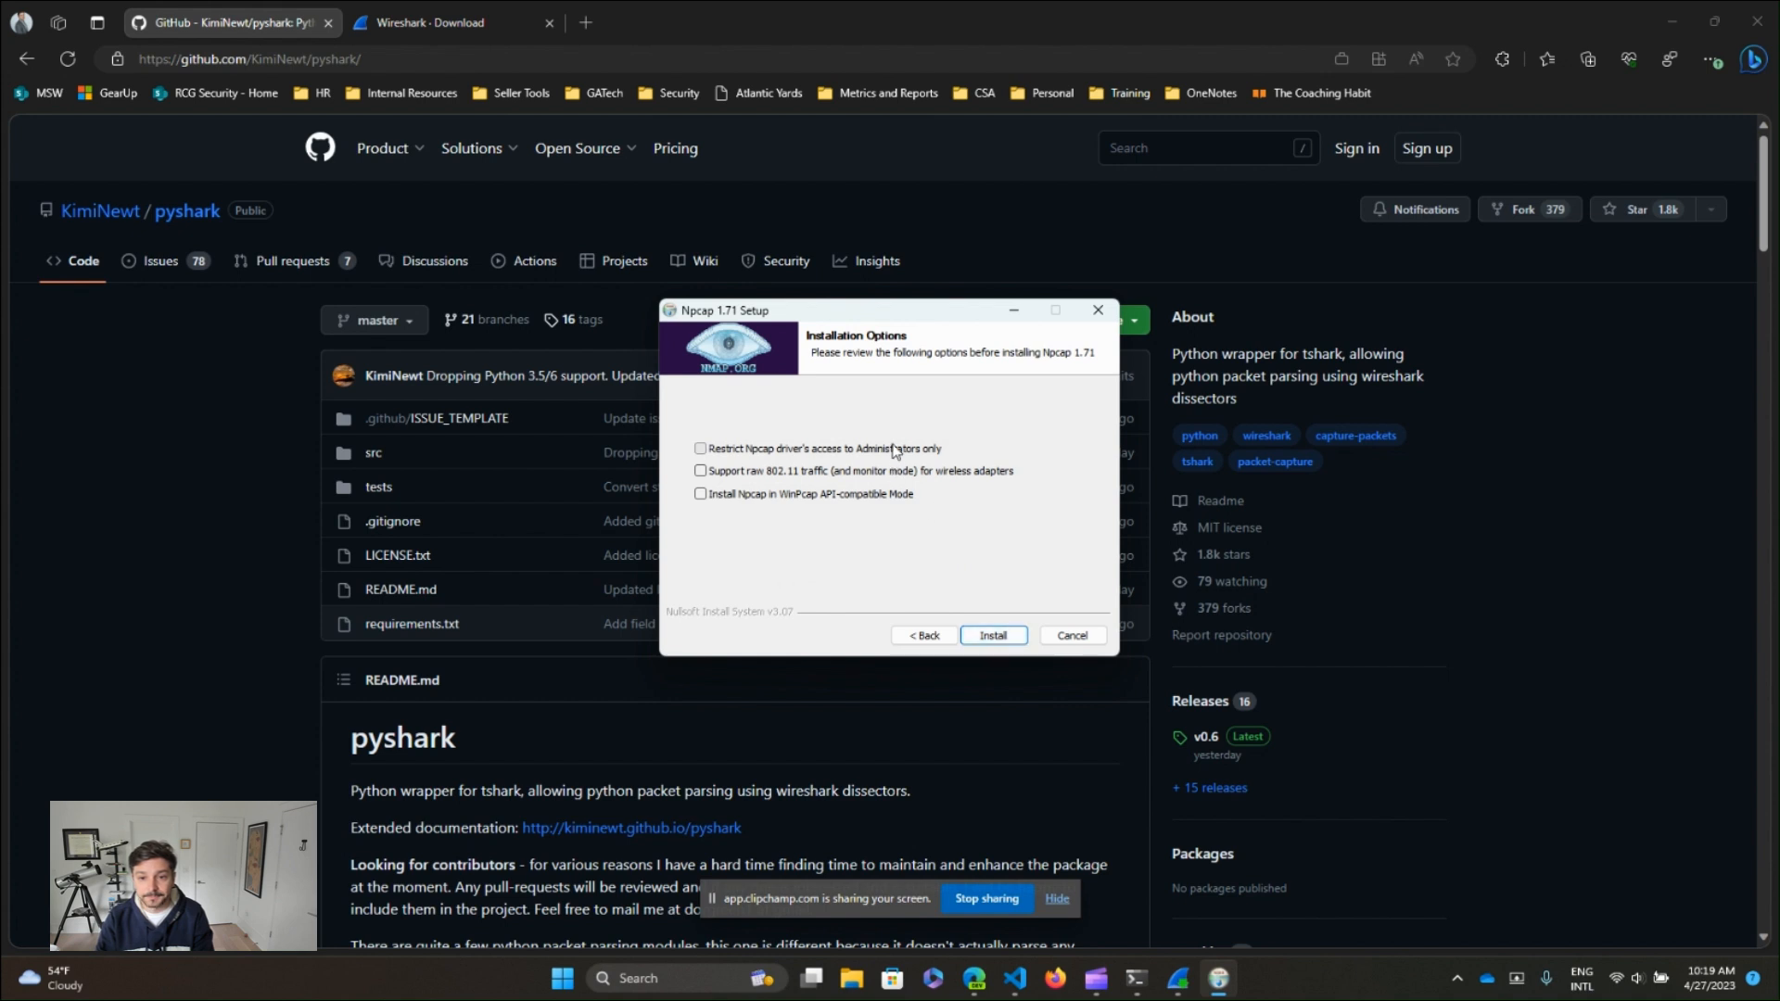
click(990, 634)
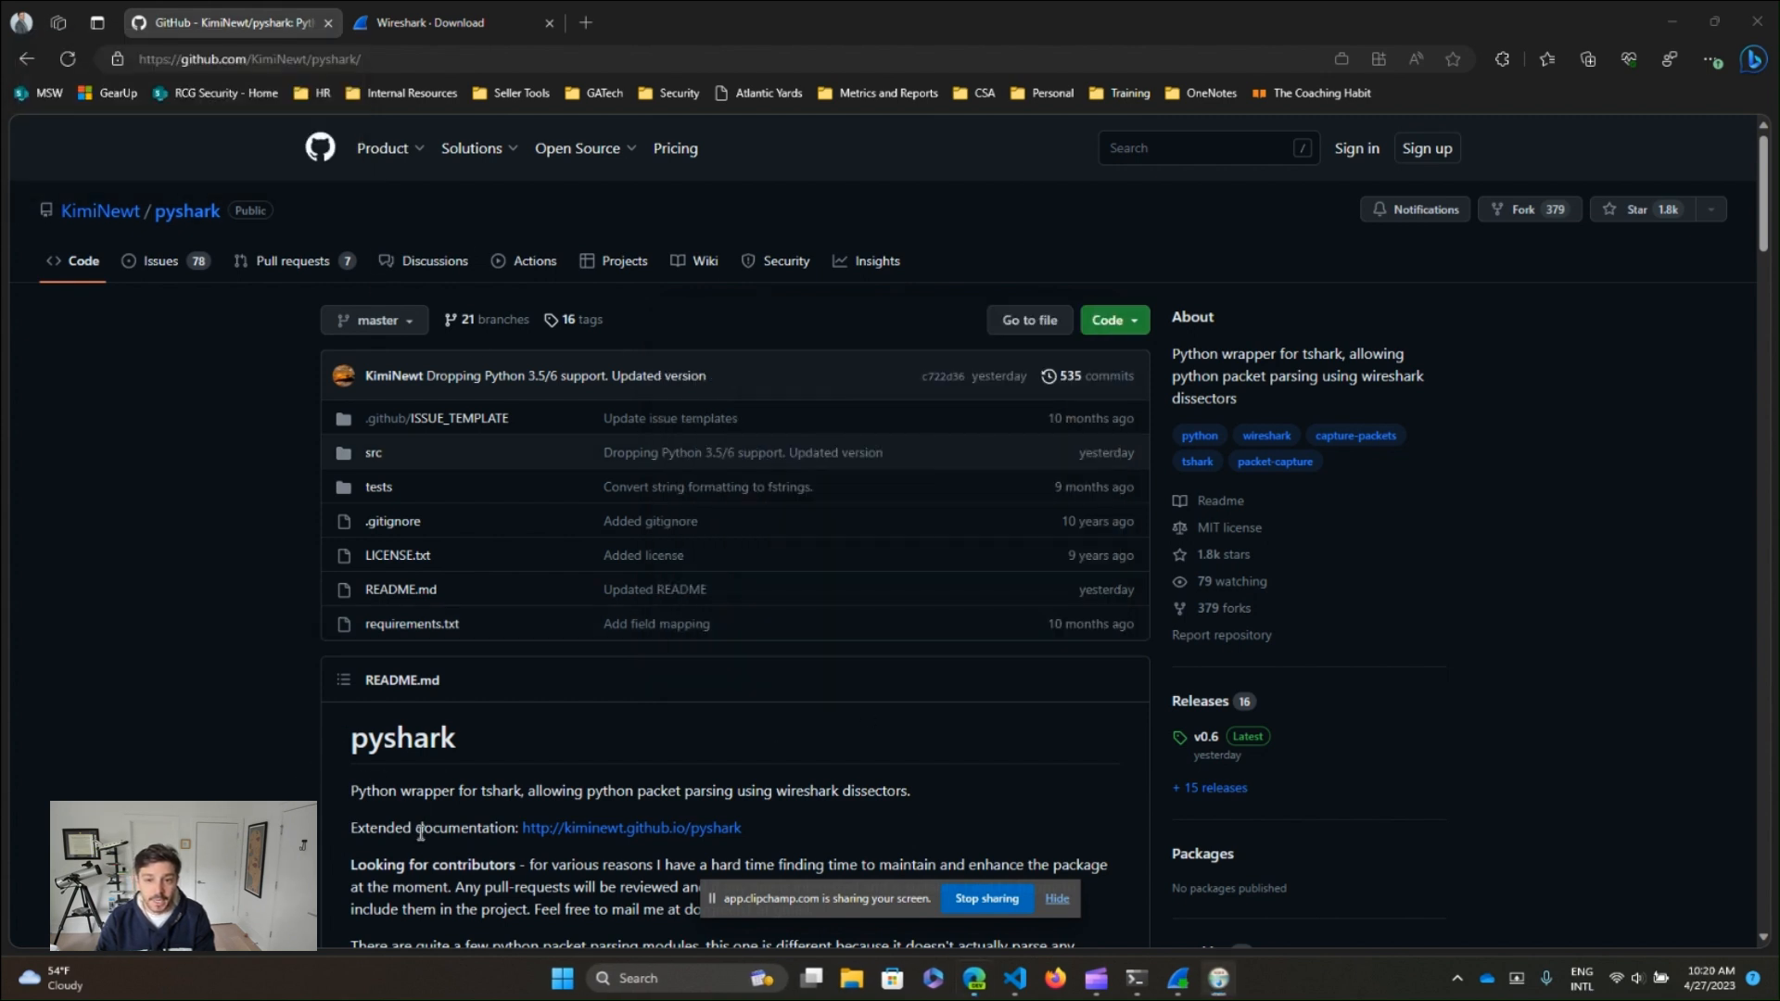
- Review the pyshark README's Installation section and select the pip install pyshark command
scroll(down, 3)
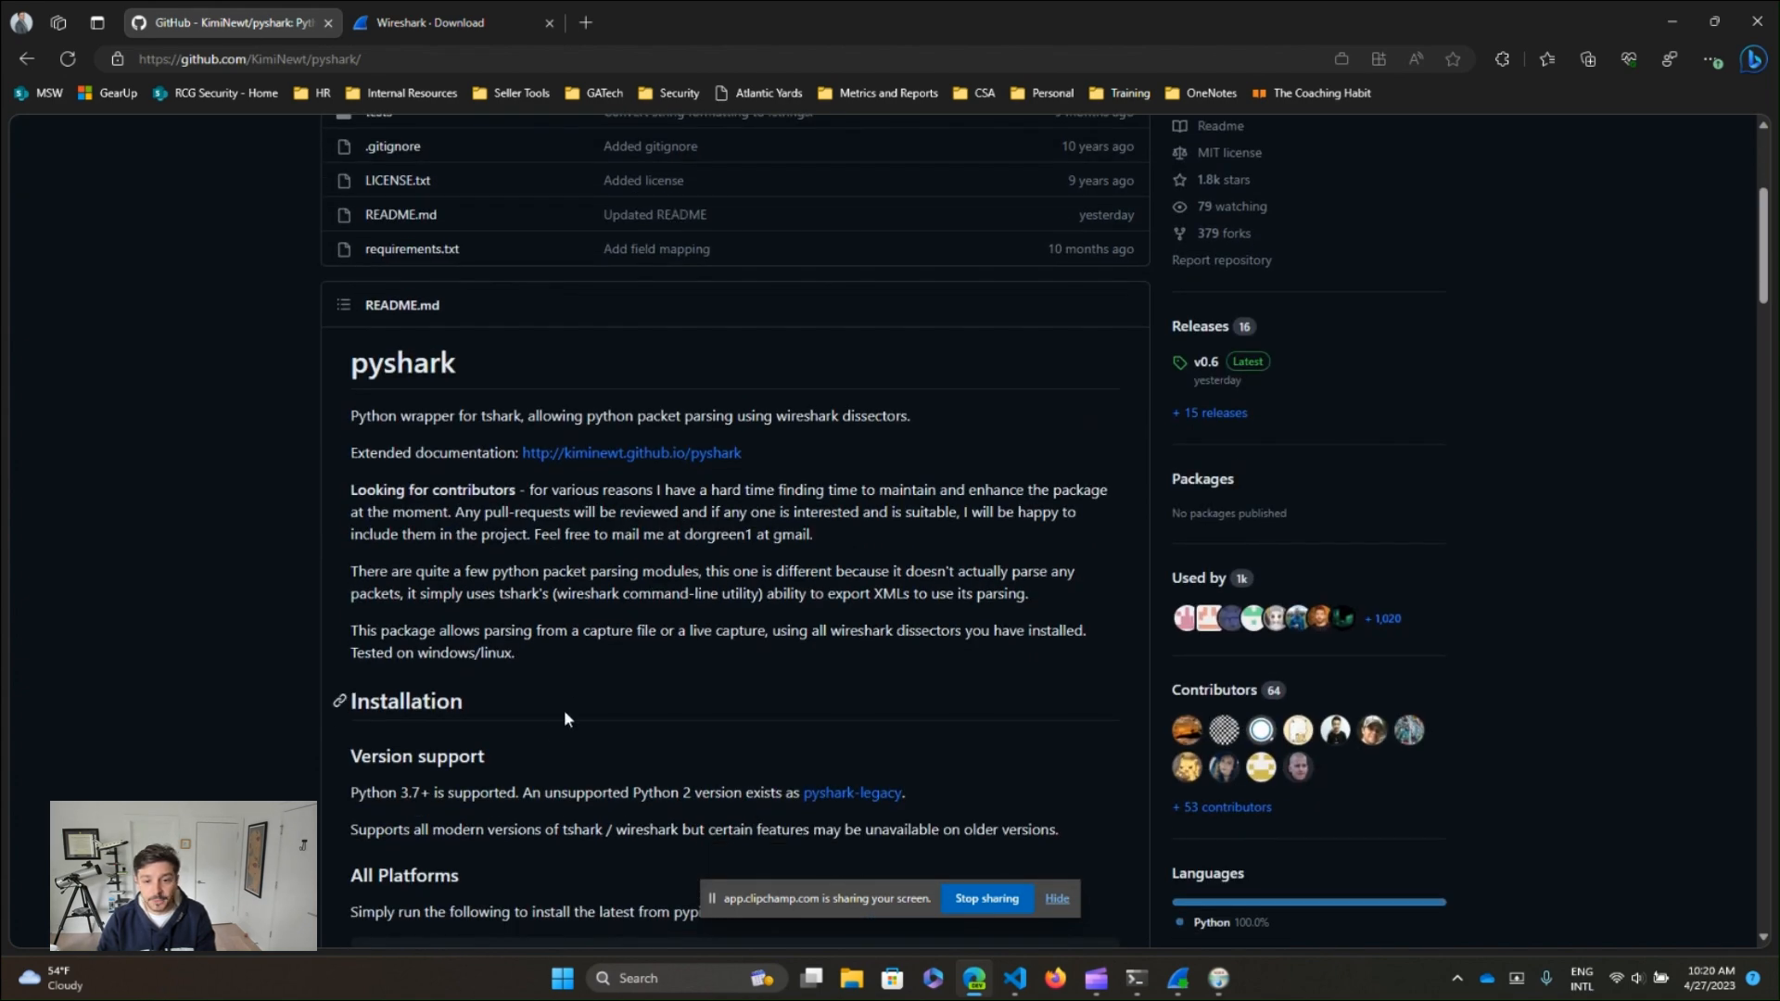
scroll(down, 3)
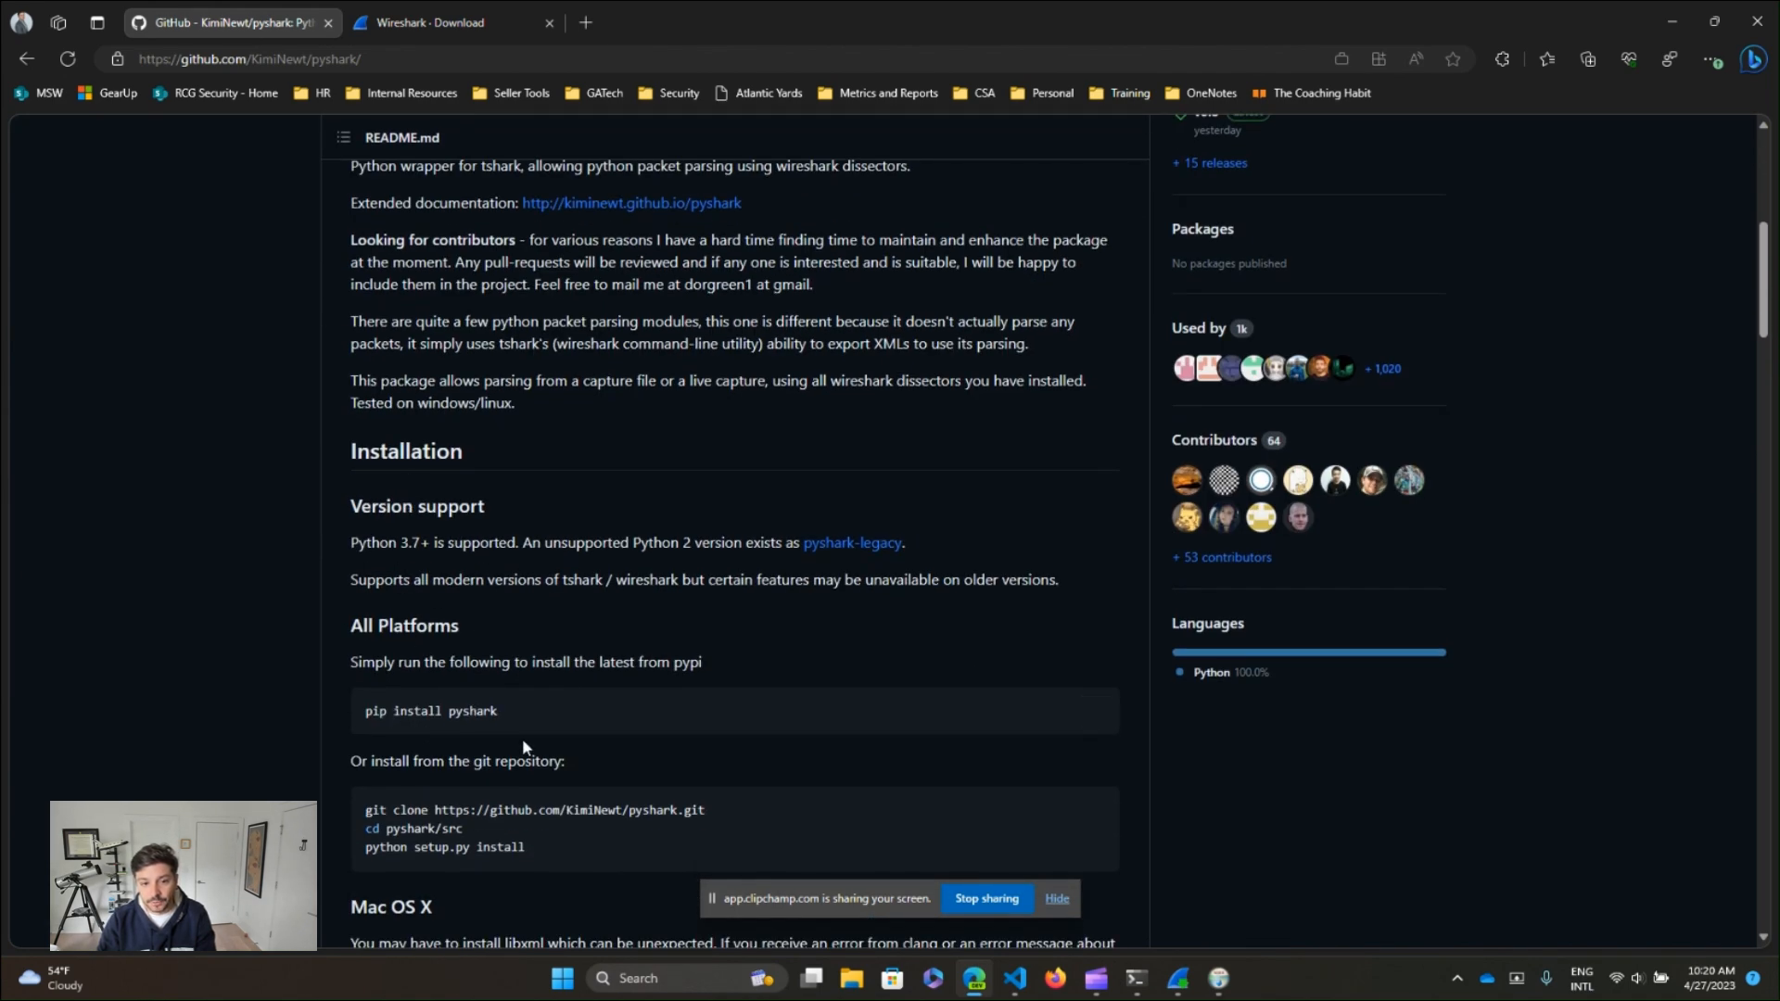
mouse_move(647, 660)
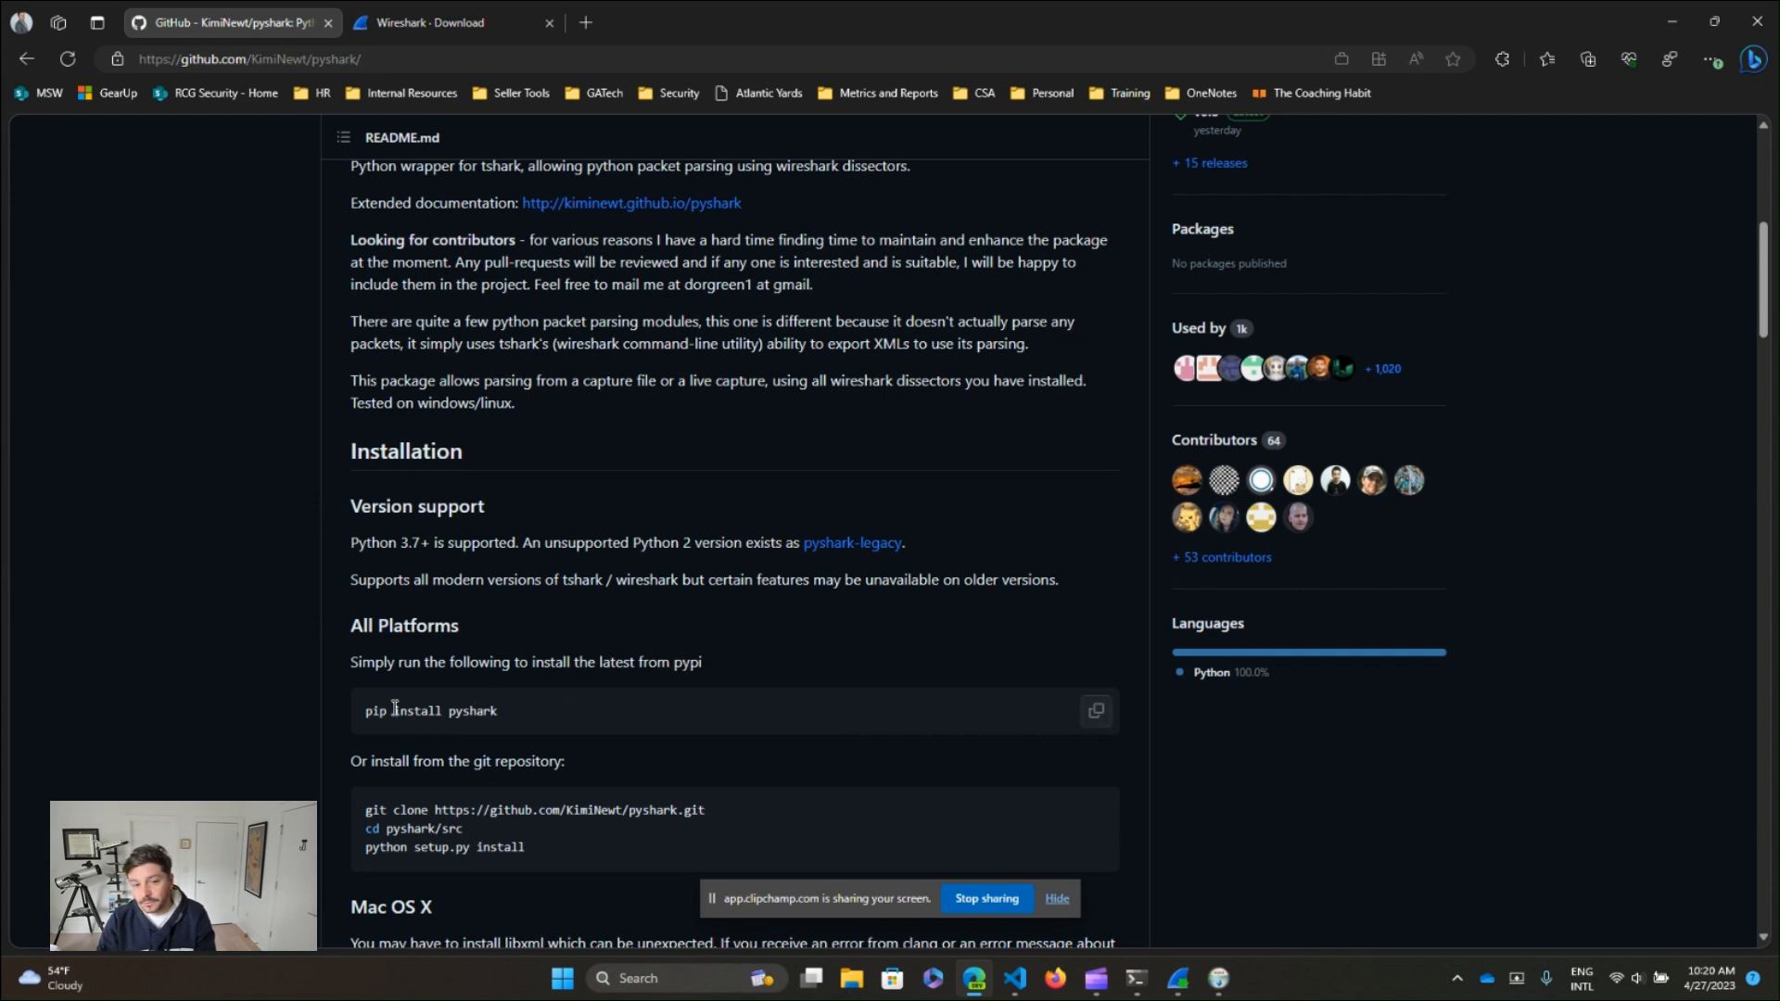
double_click(377, 711)
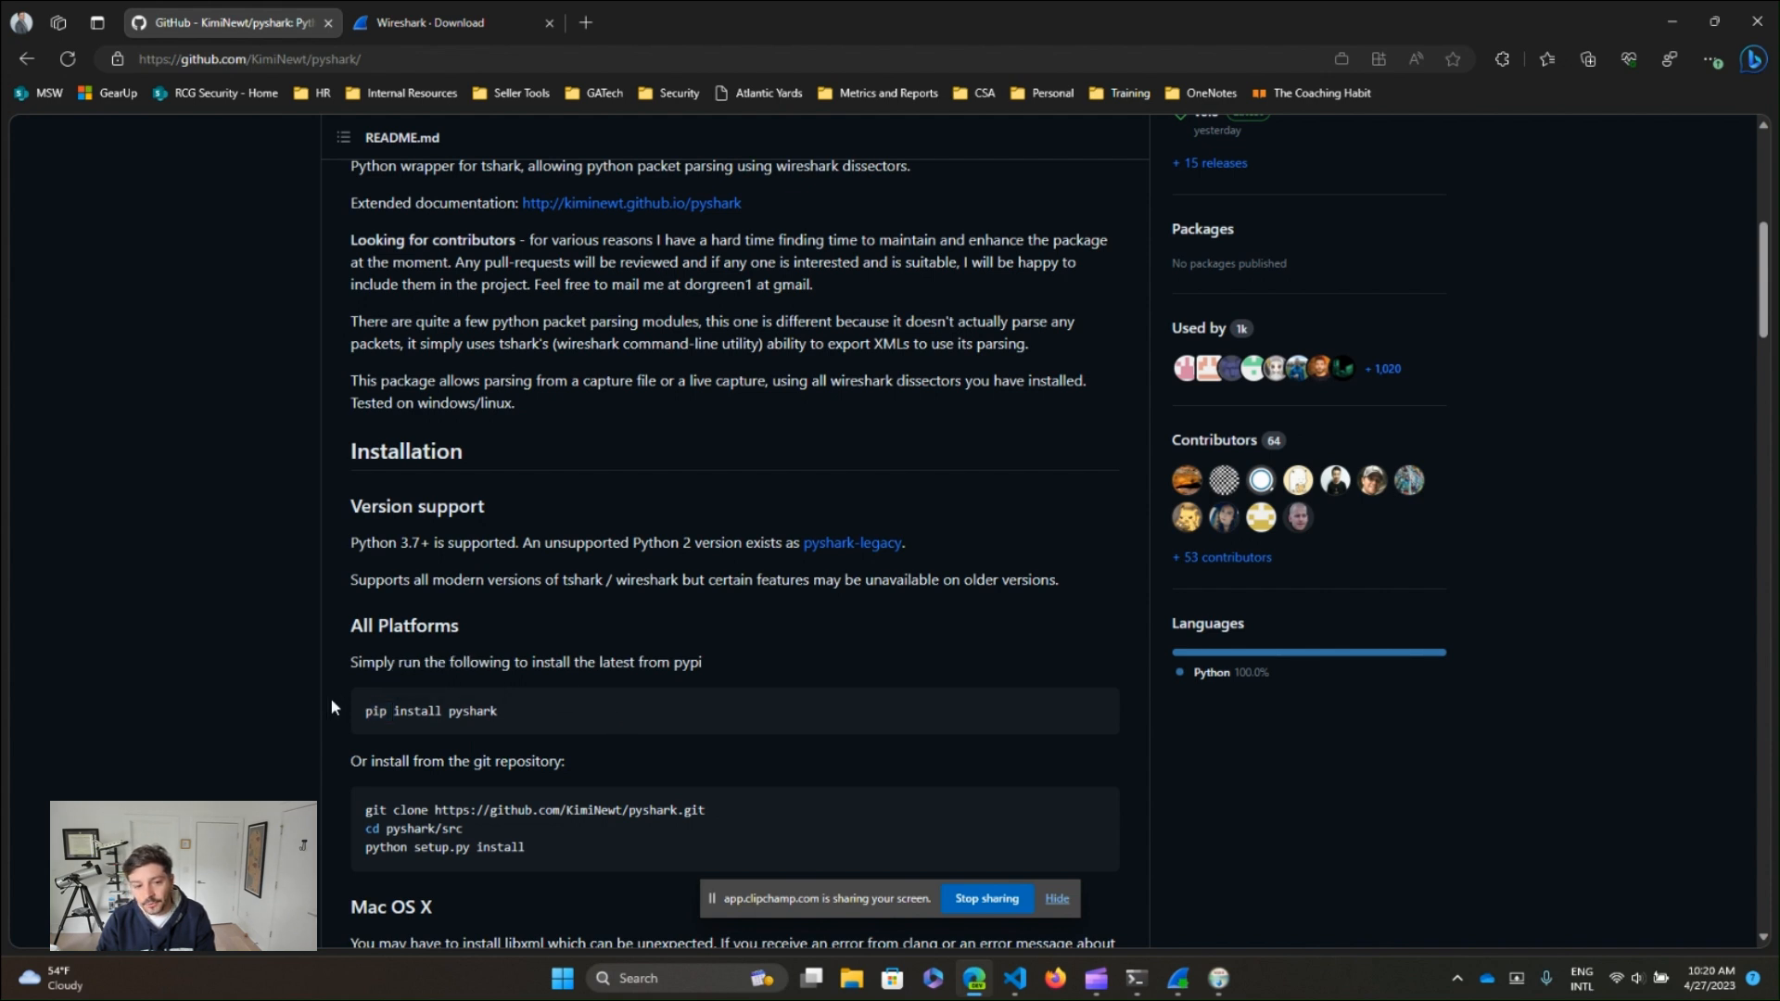
mouse_move(649, 701)
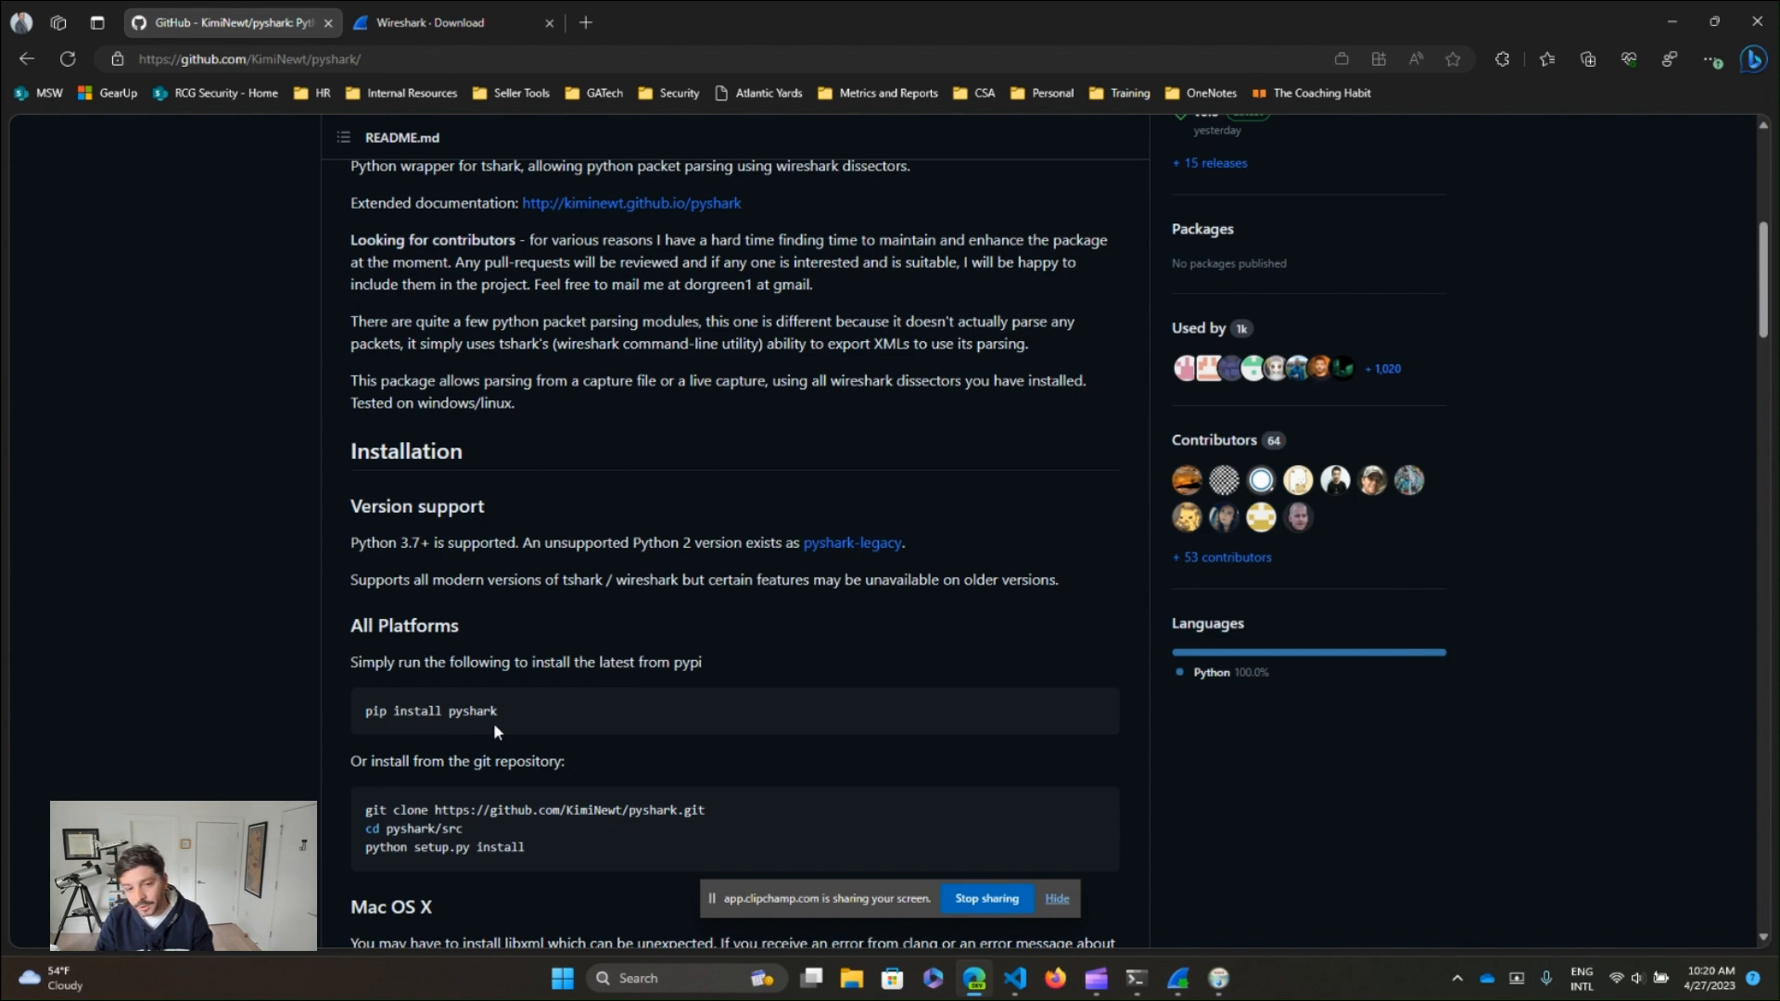
scroll(down, 3)
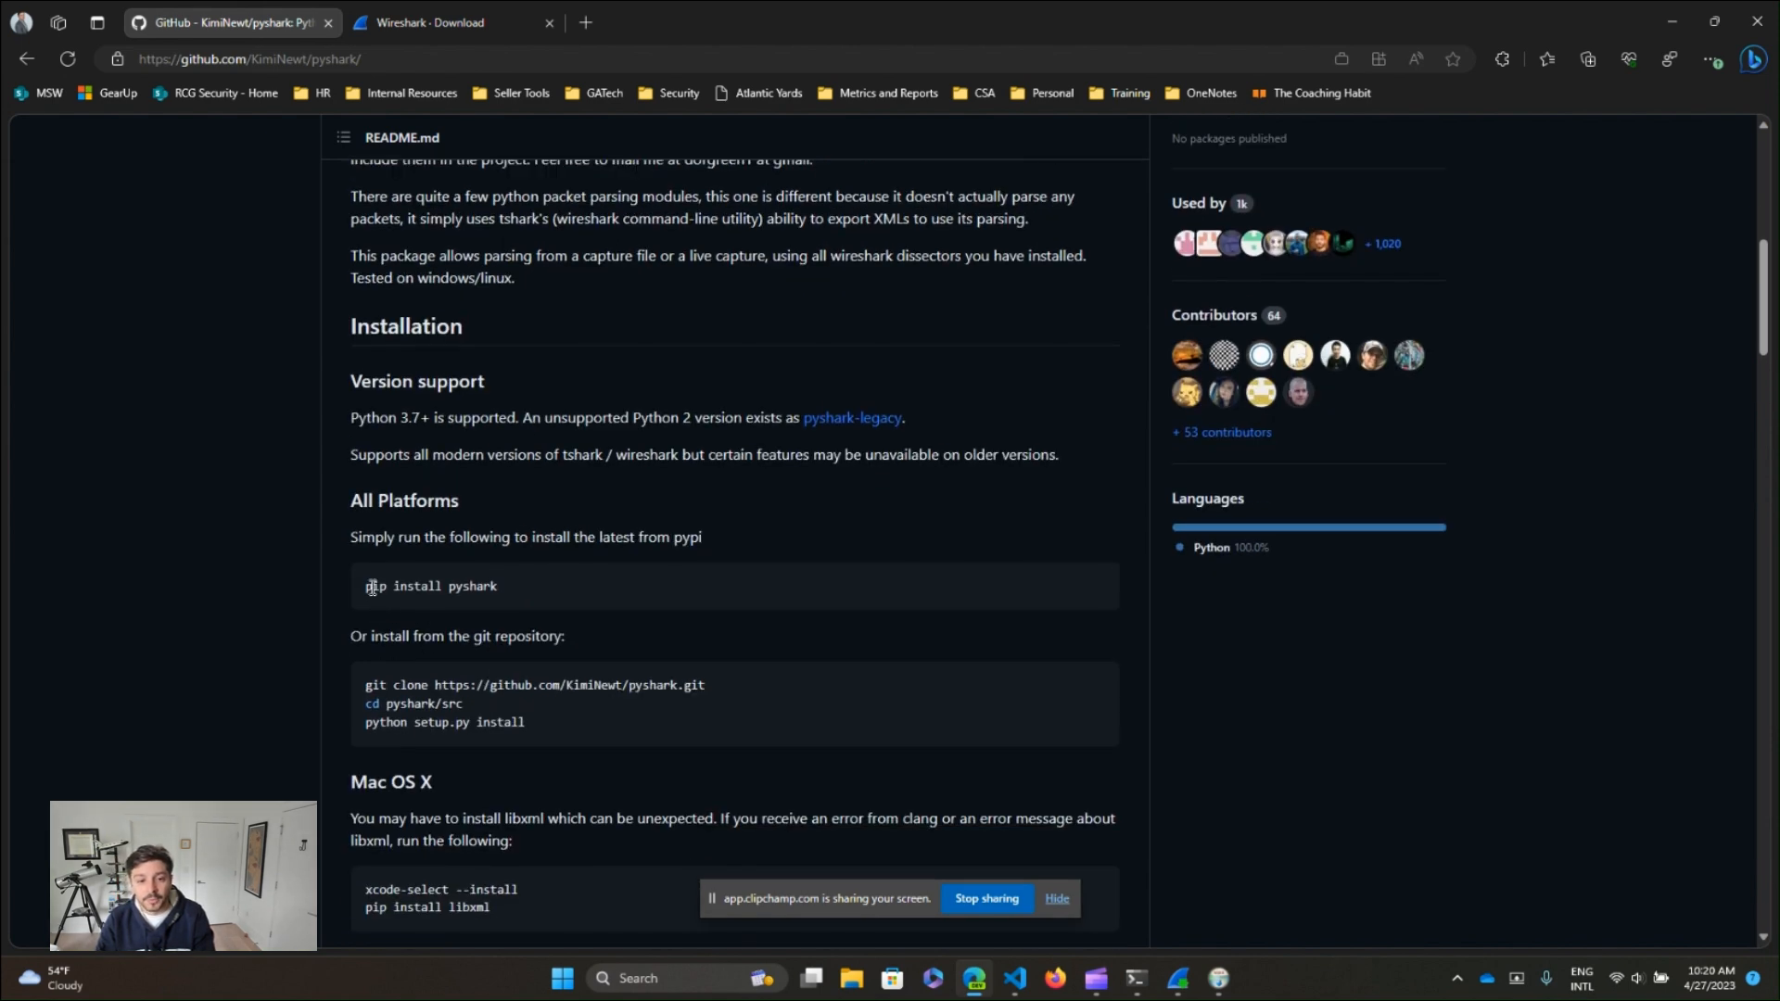
double_click(374, 586)
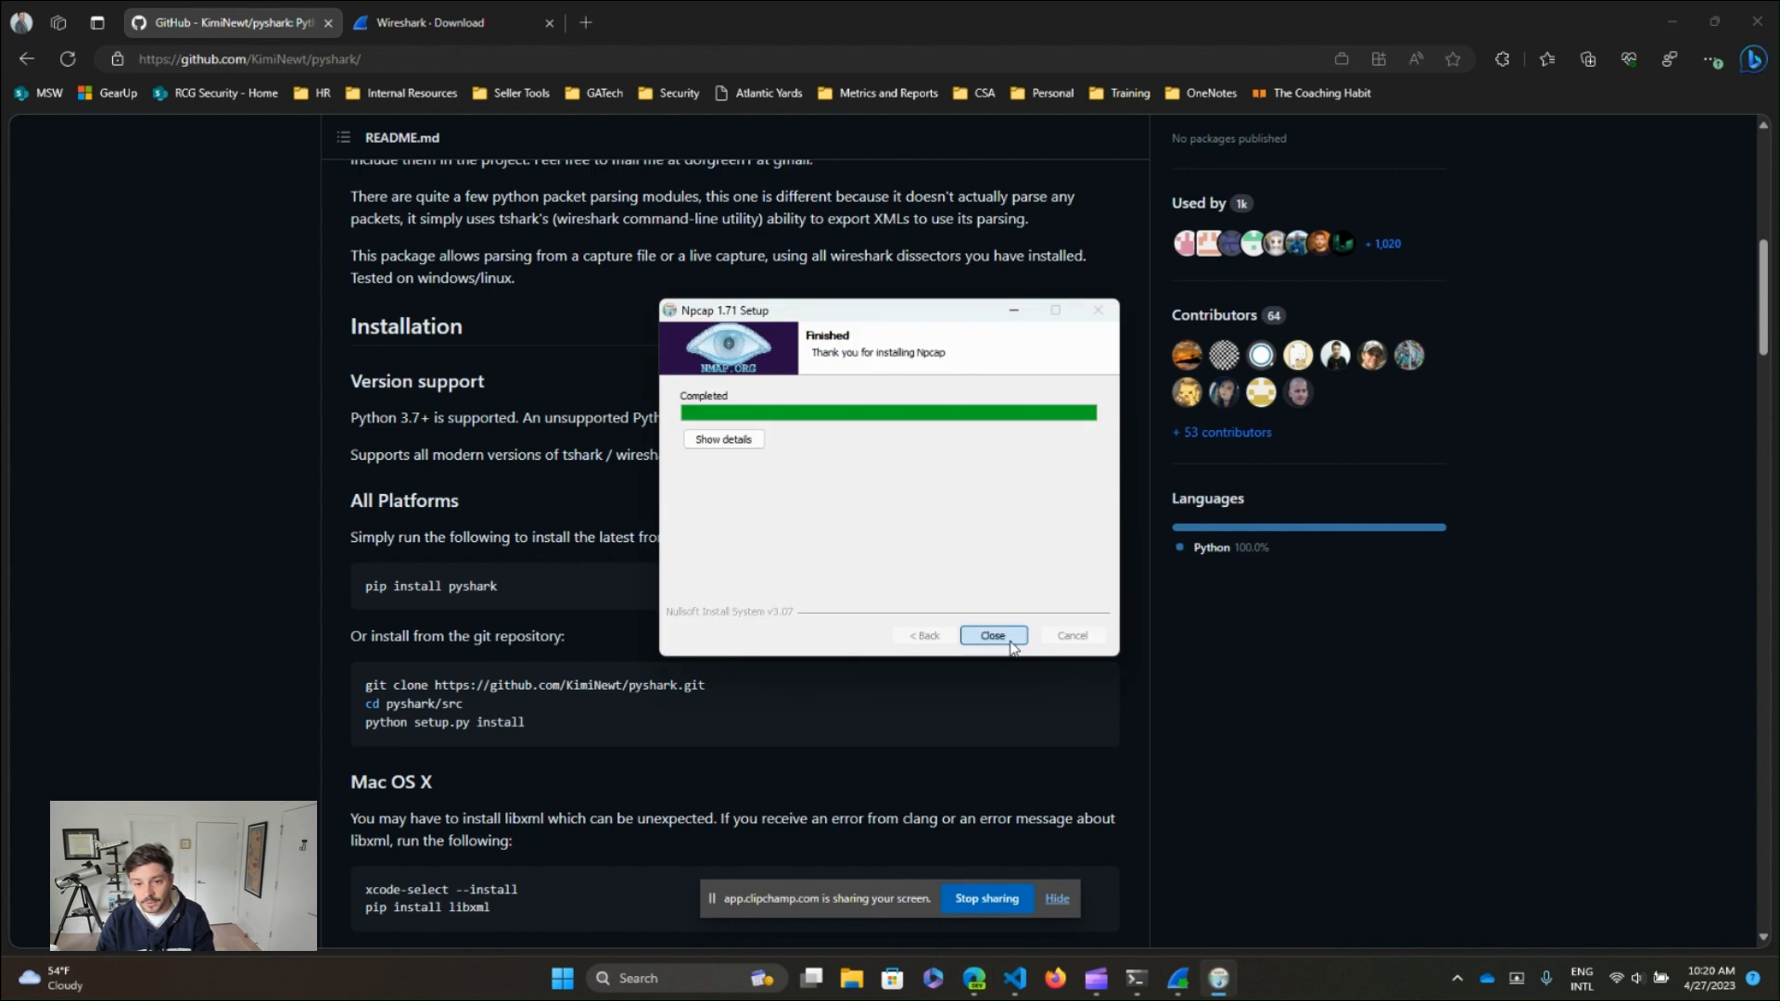
- Close the finished Npcap 1.71 installer
click(990, 634)
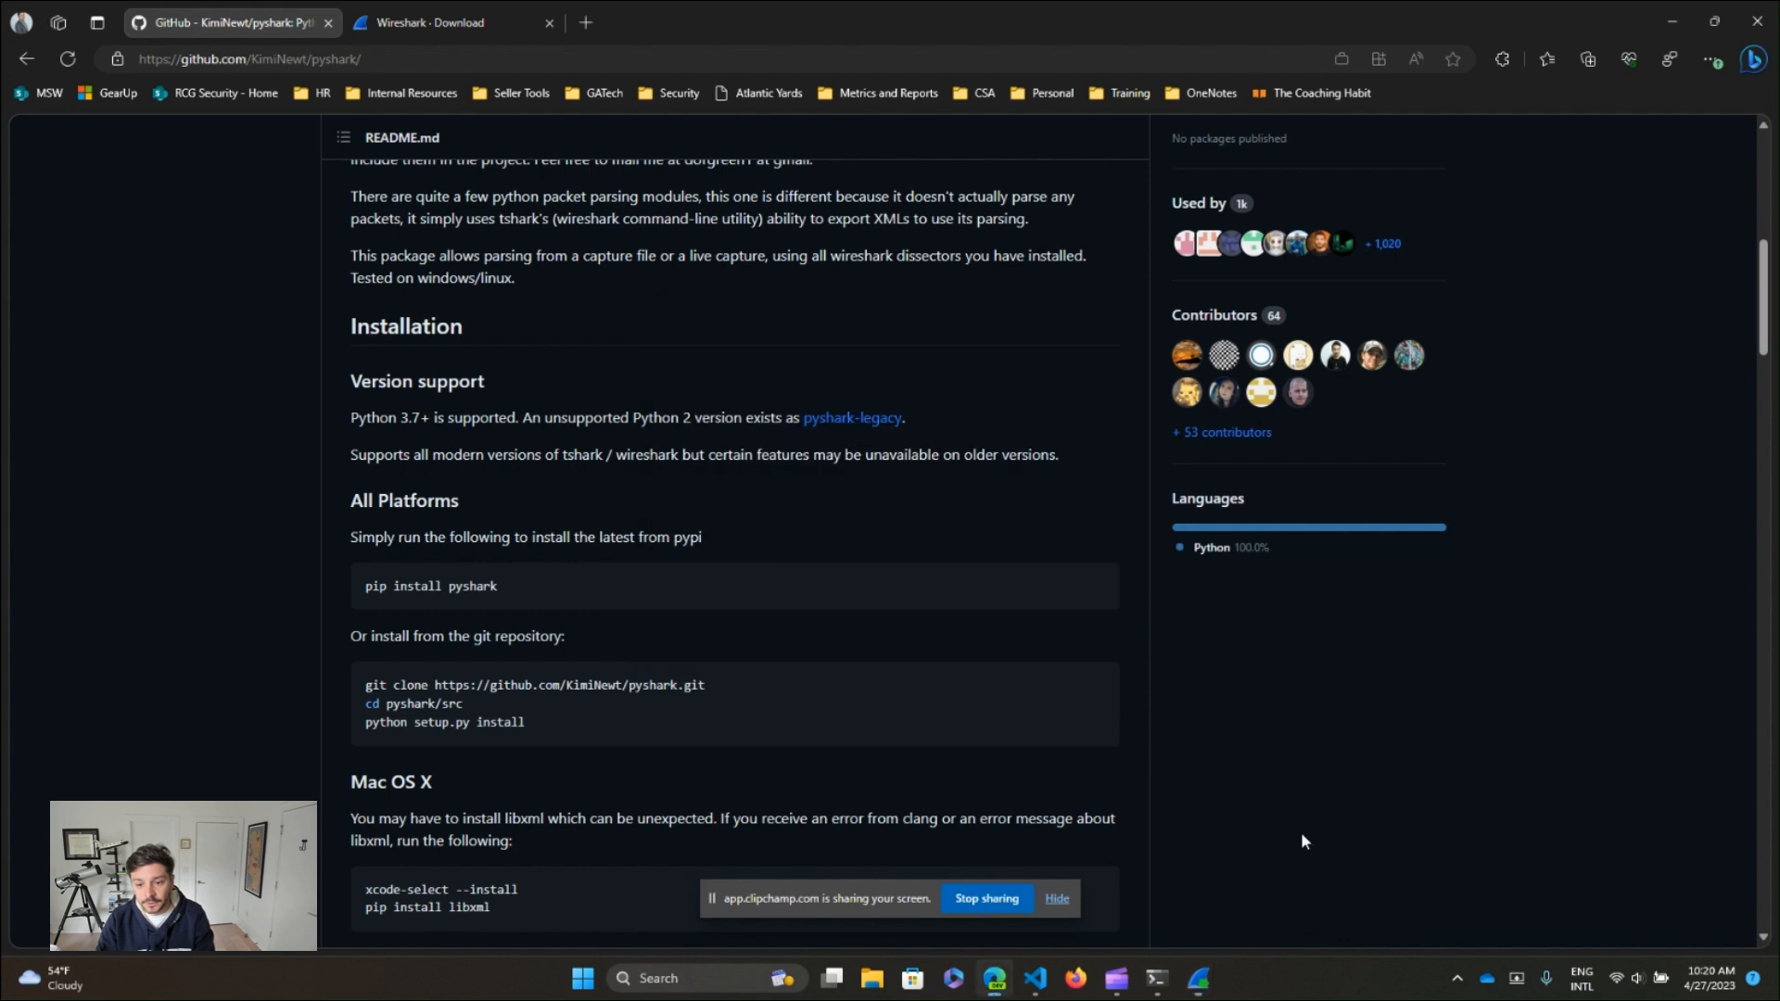
mouse_move(1196, 977)
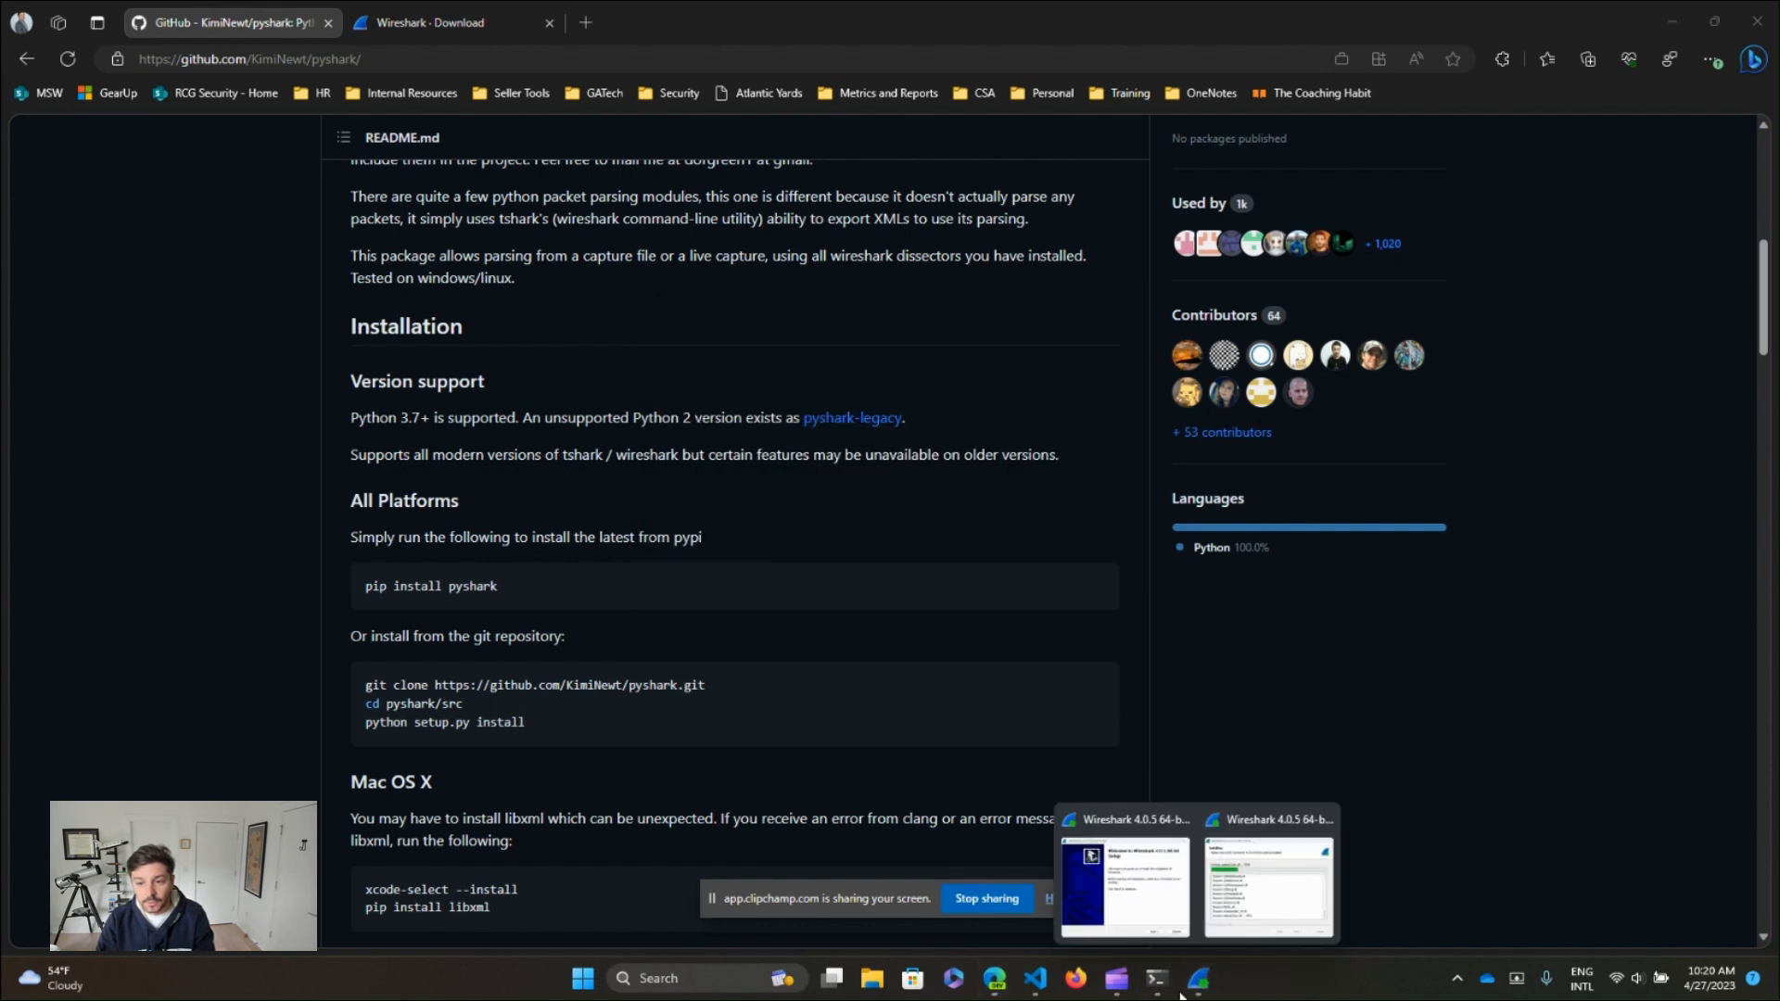
- Run pip install pyshark in a new Windows Terminal window
click(1155, 977)
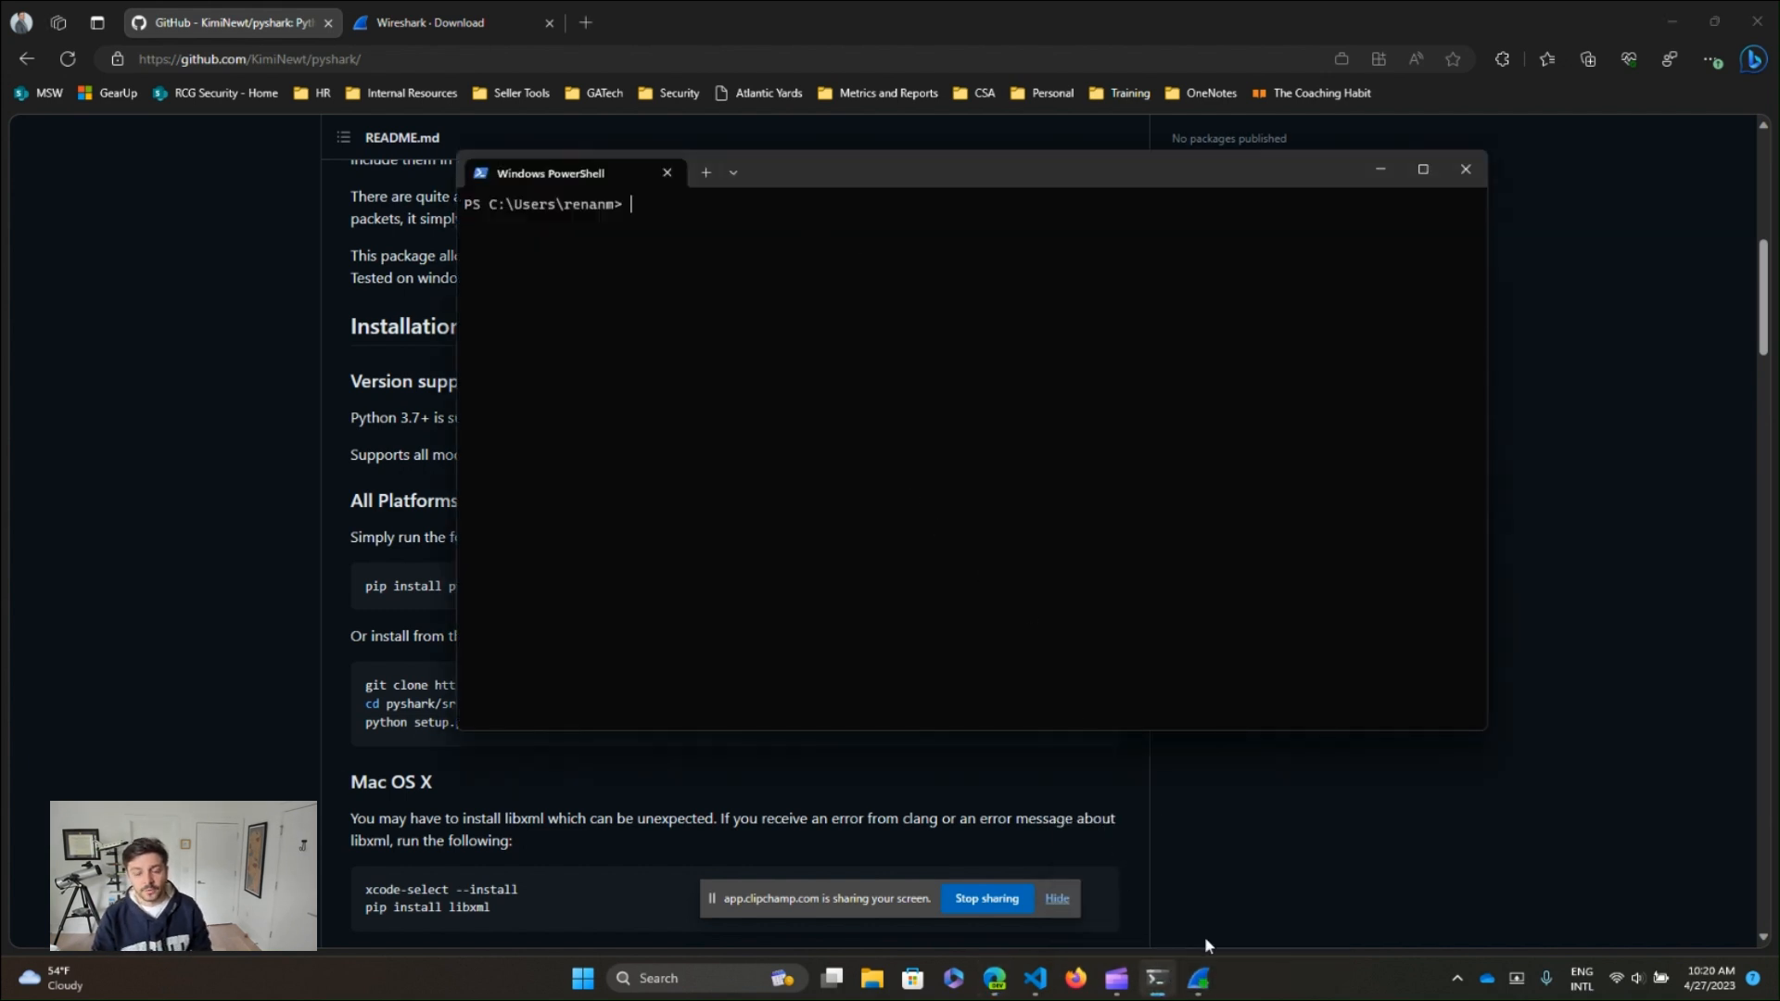
drag(556, 170, 680, 203)
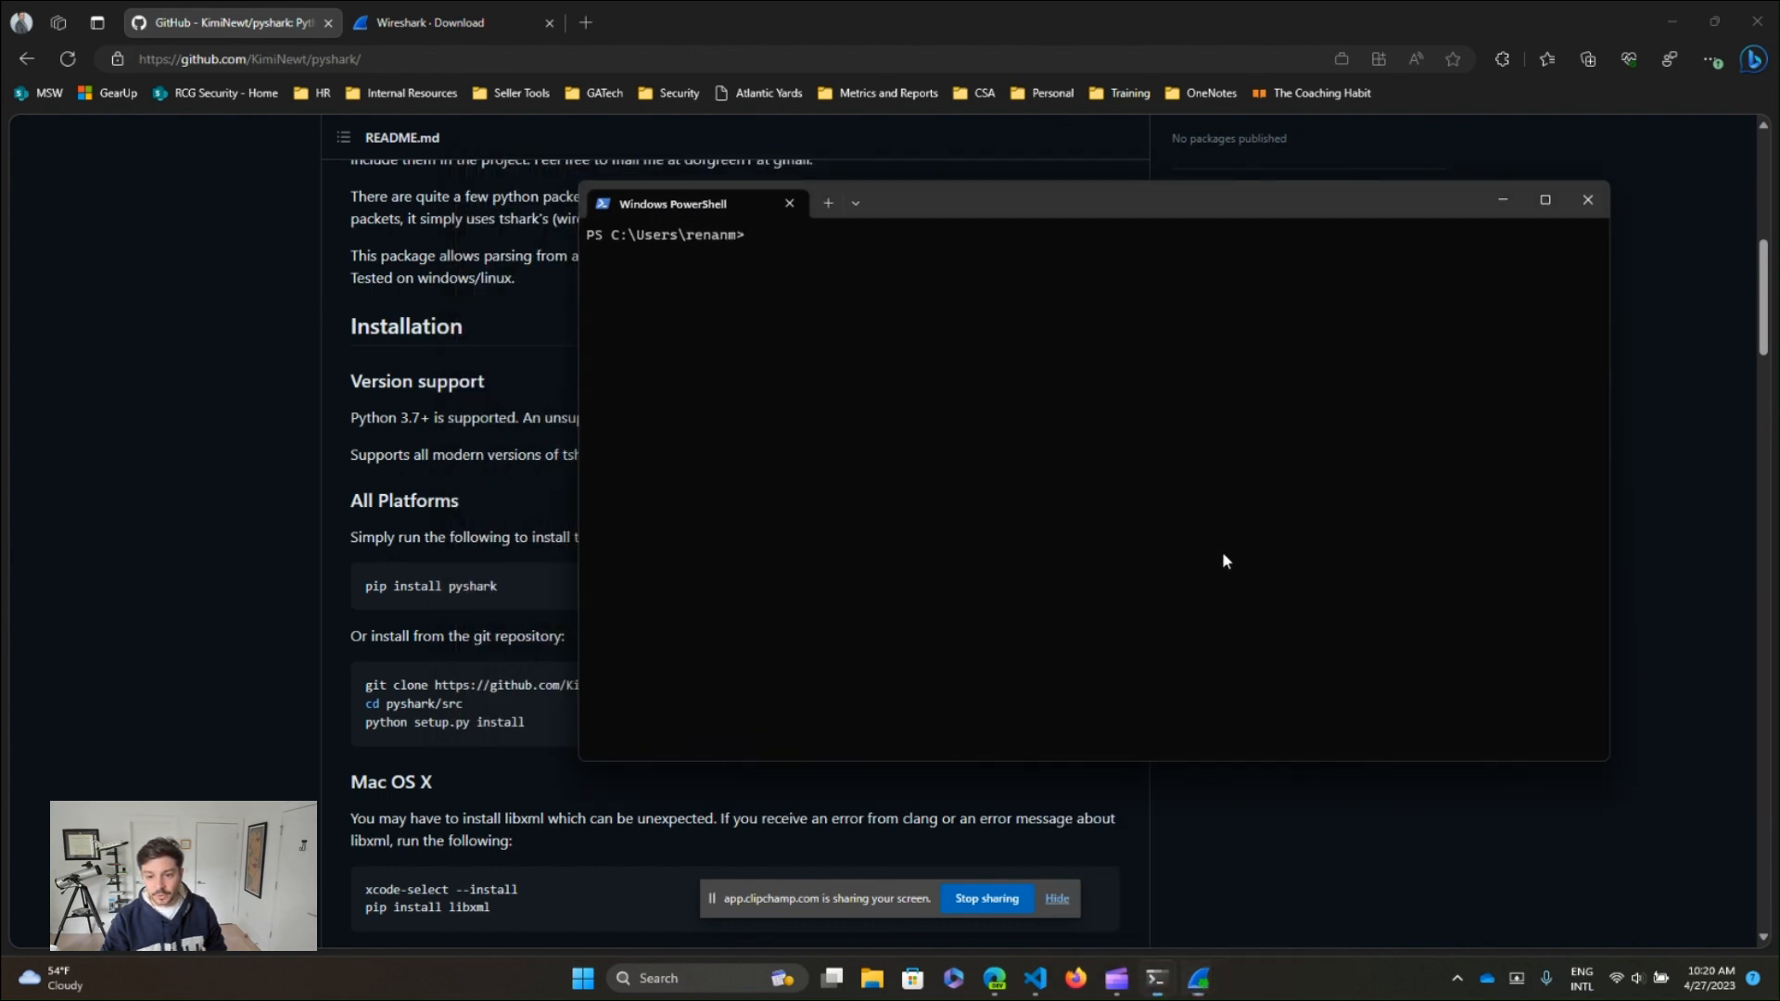
mouse_move(927, 350)
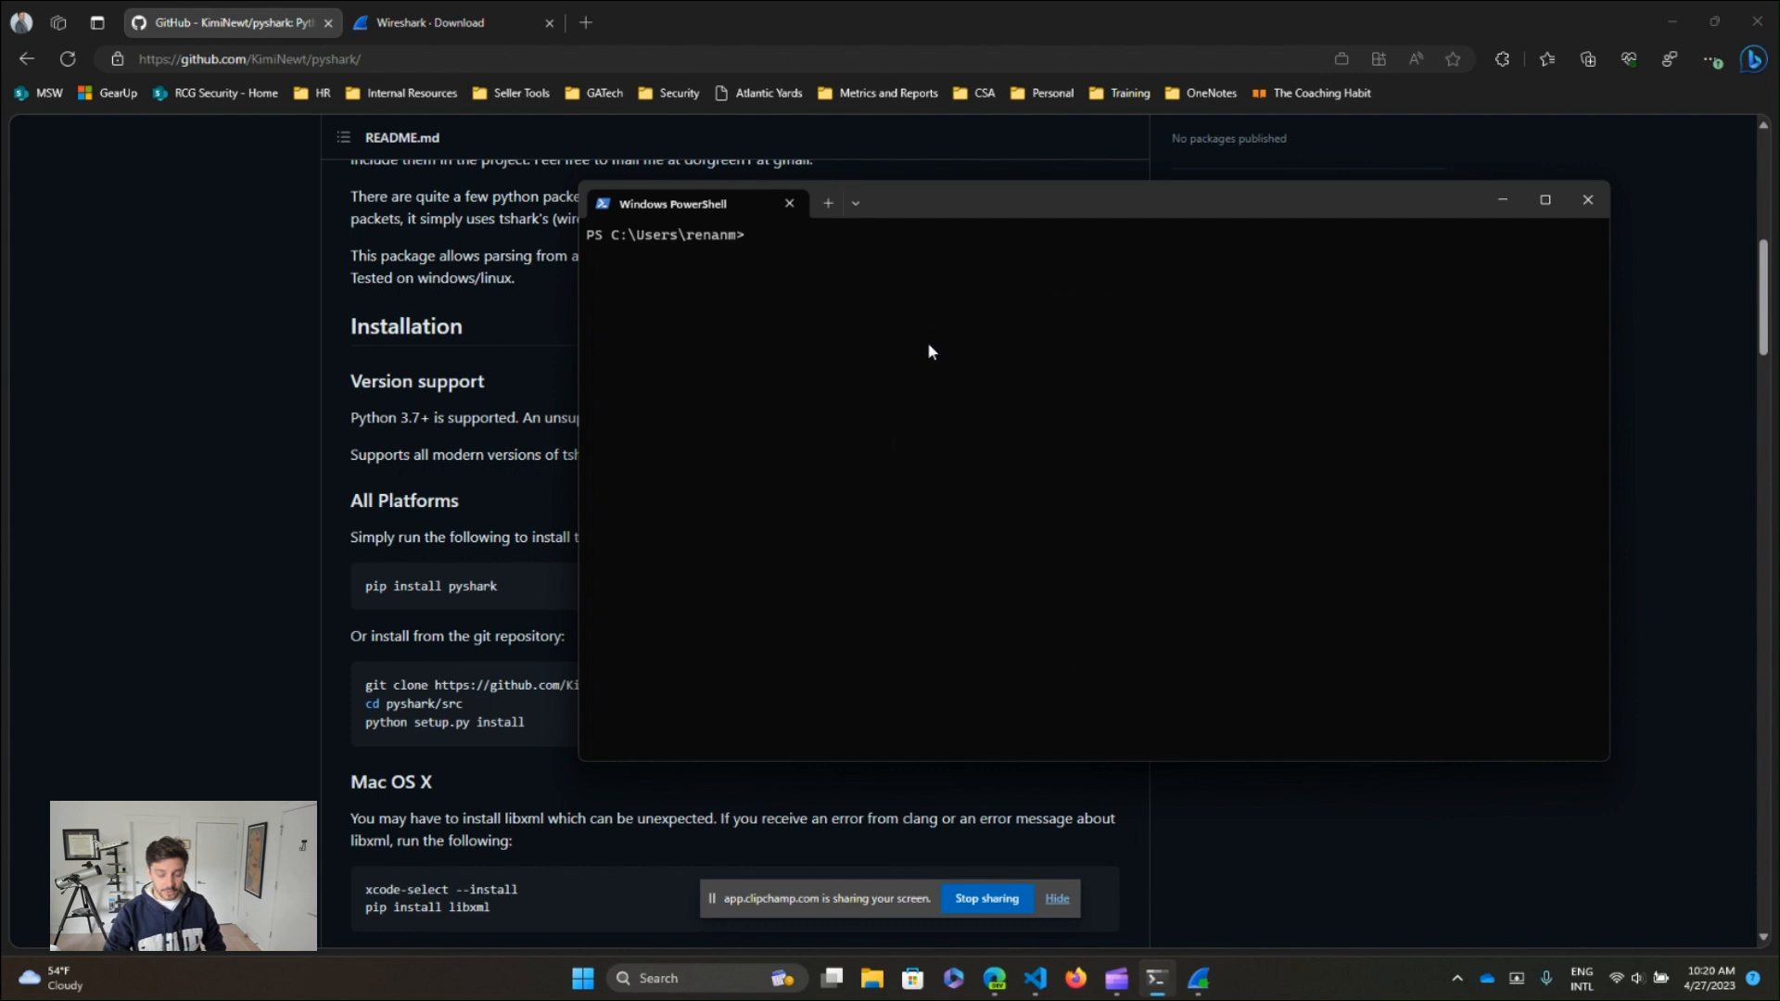
text(pip)
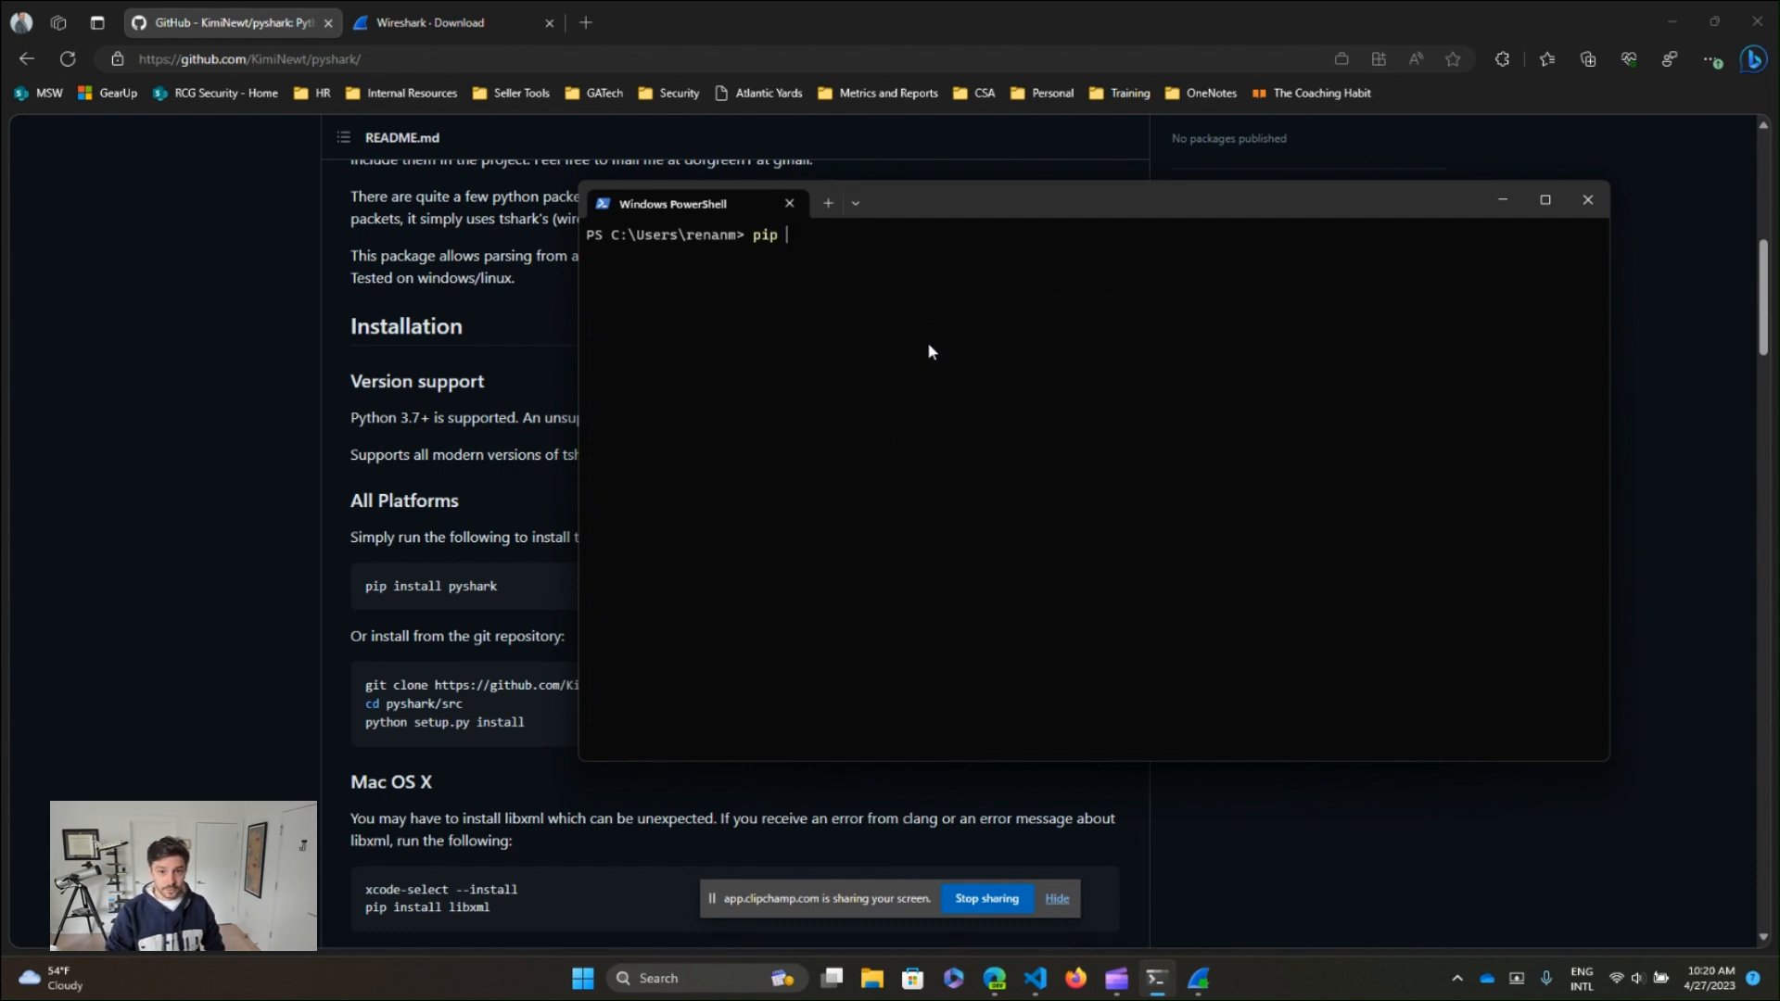
text(install py)
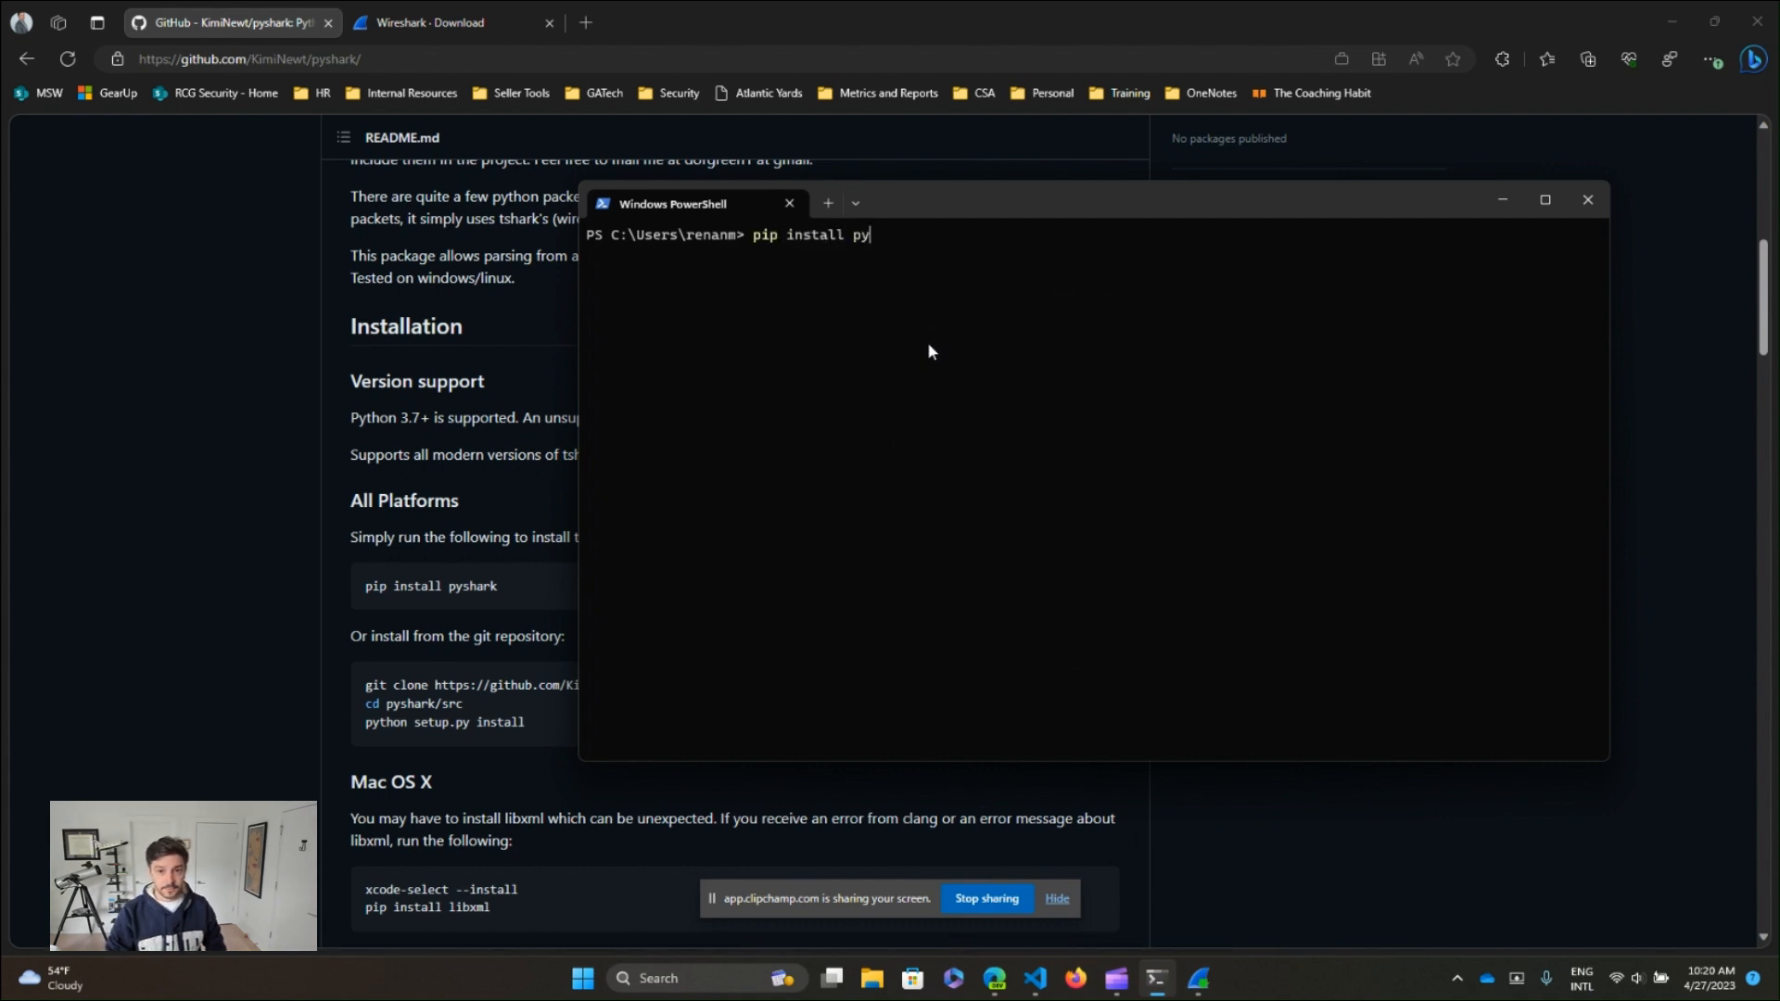
text(shark)
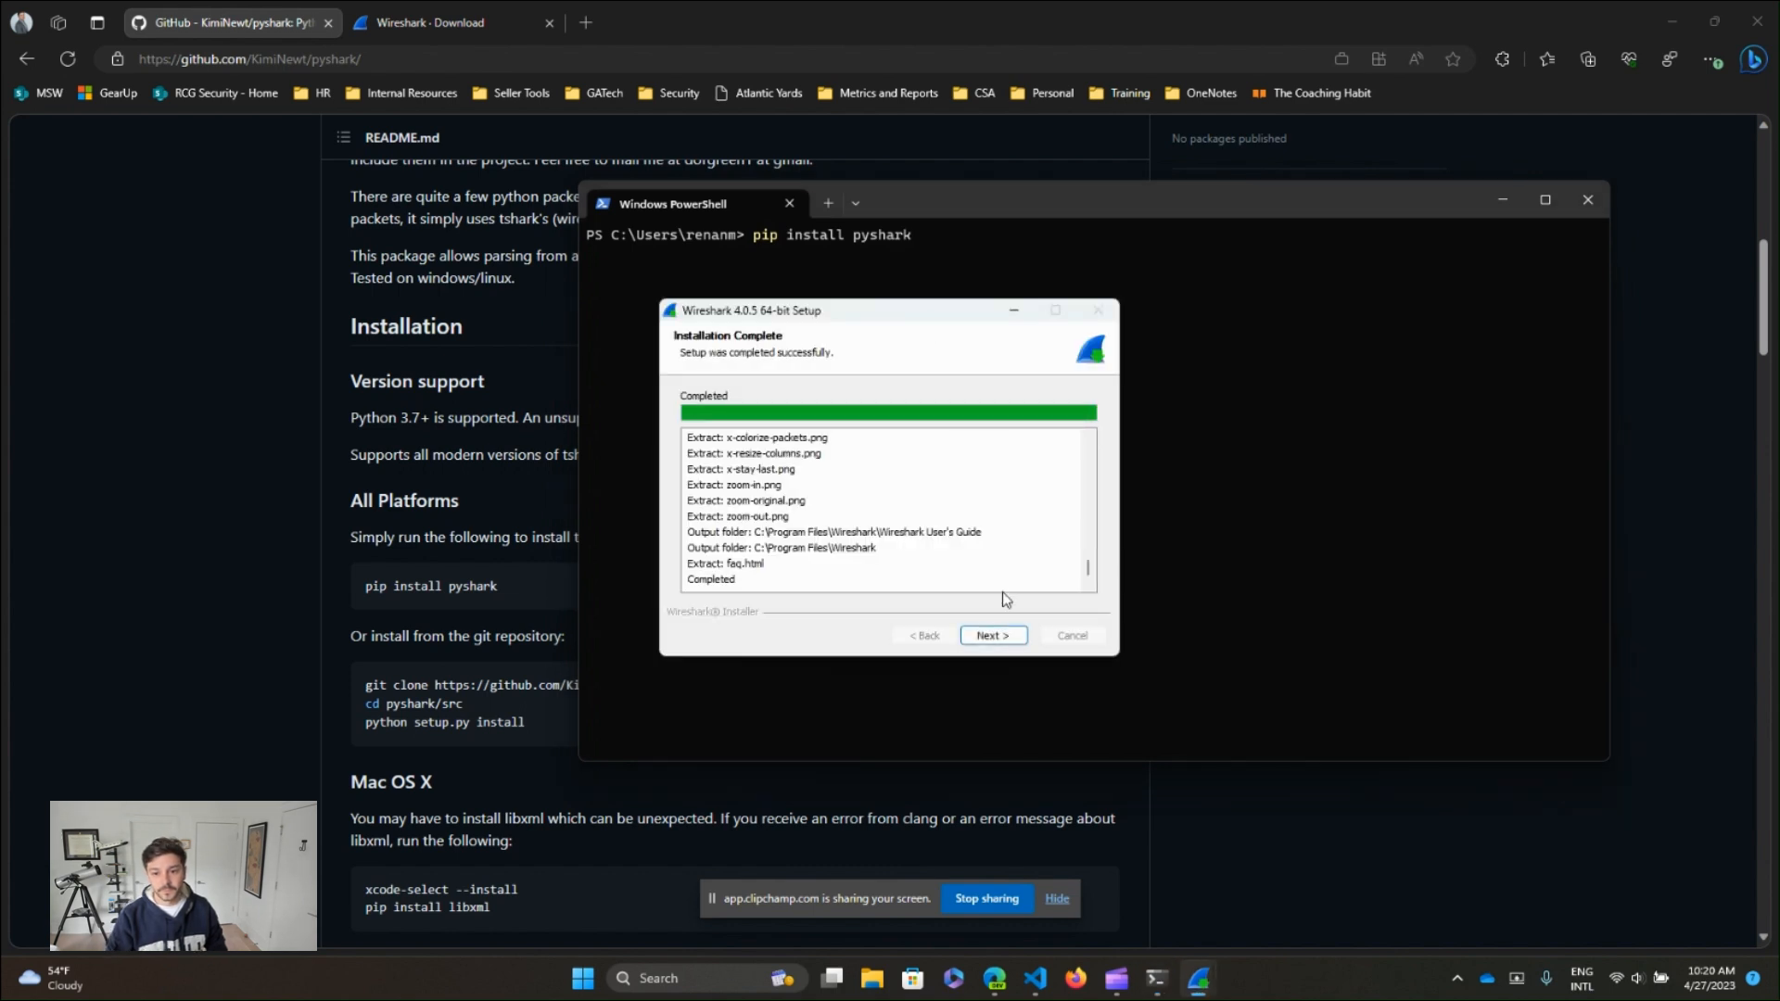
- Finish and close the Wireshark 4.0.5 setup
click(991, 634)
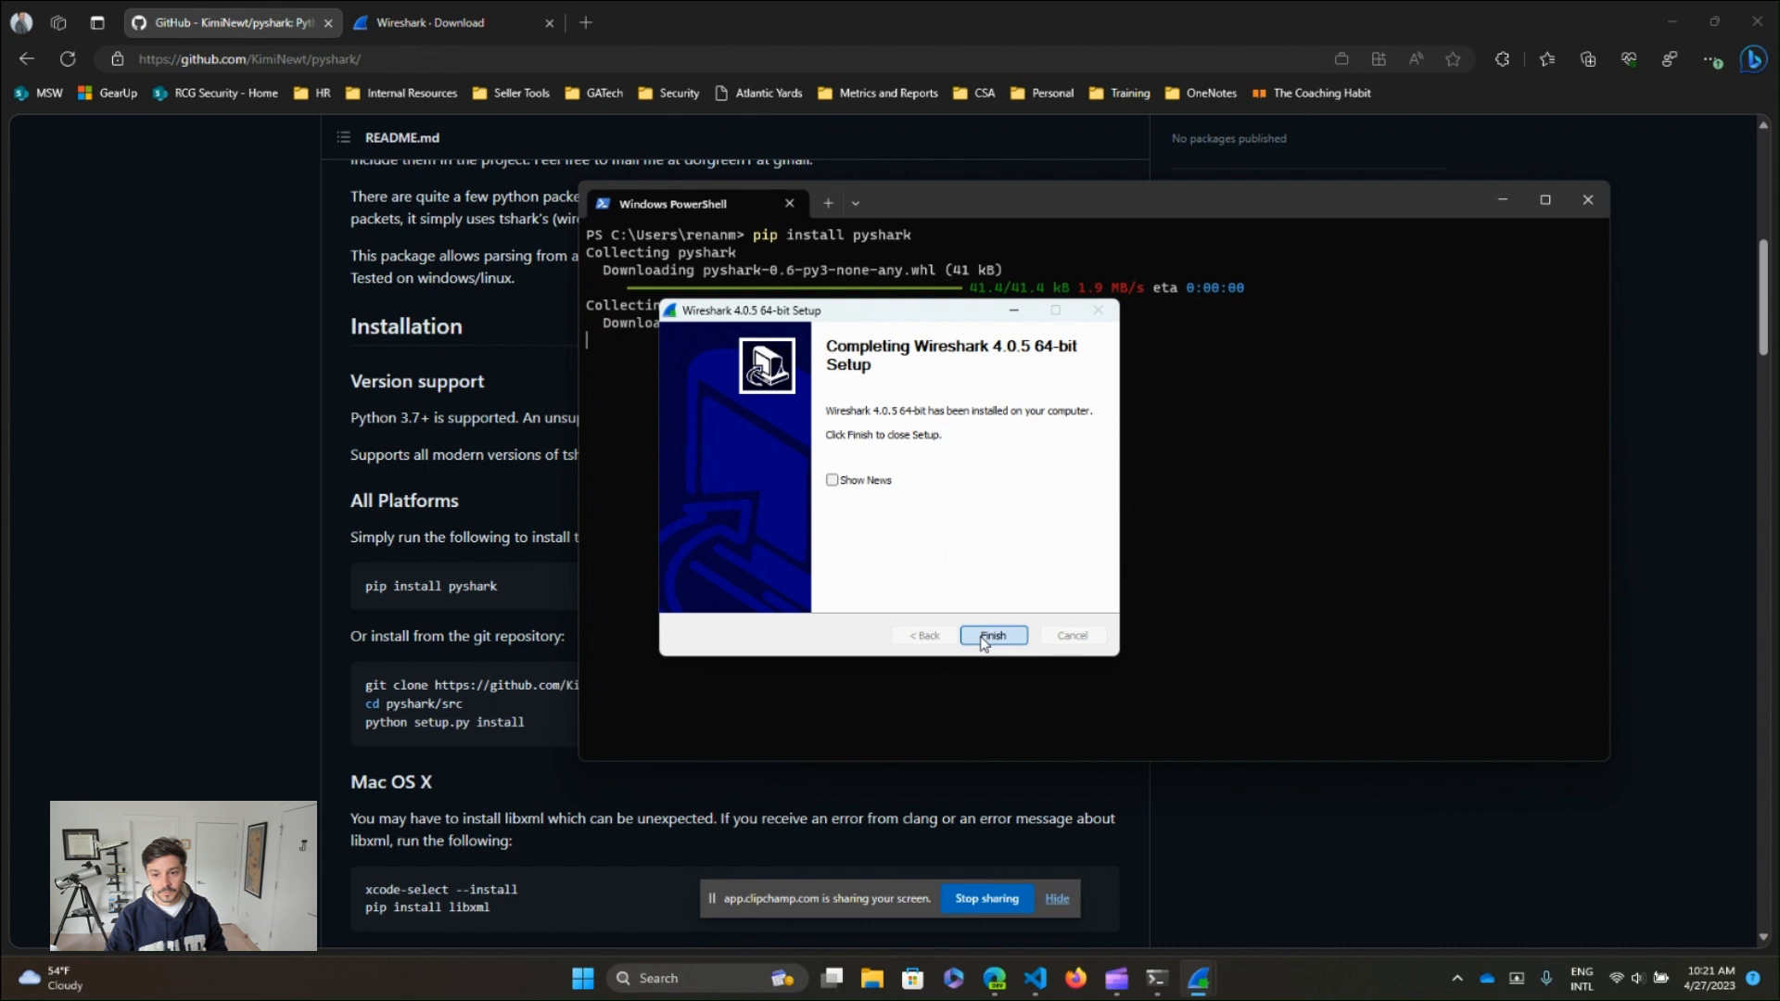
click(992, 636)
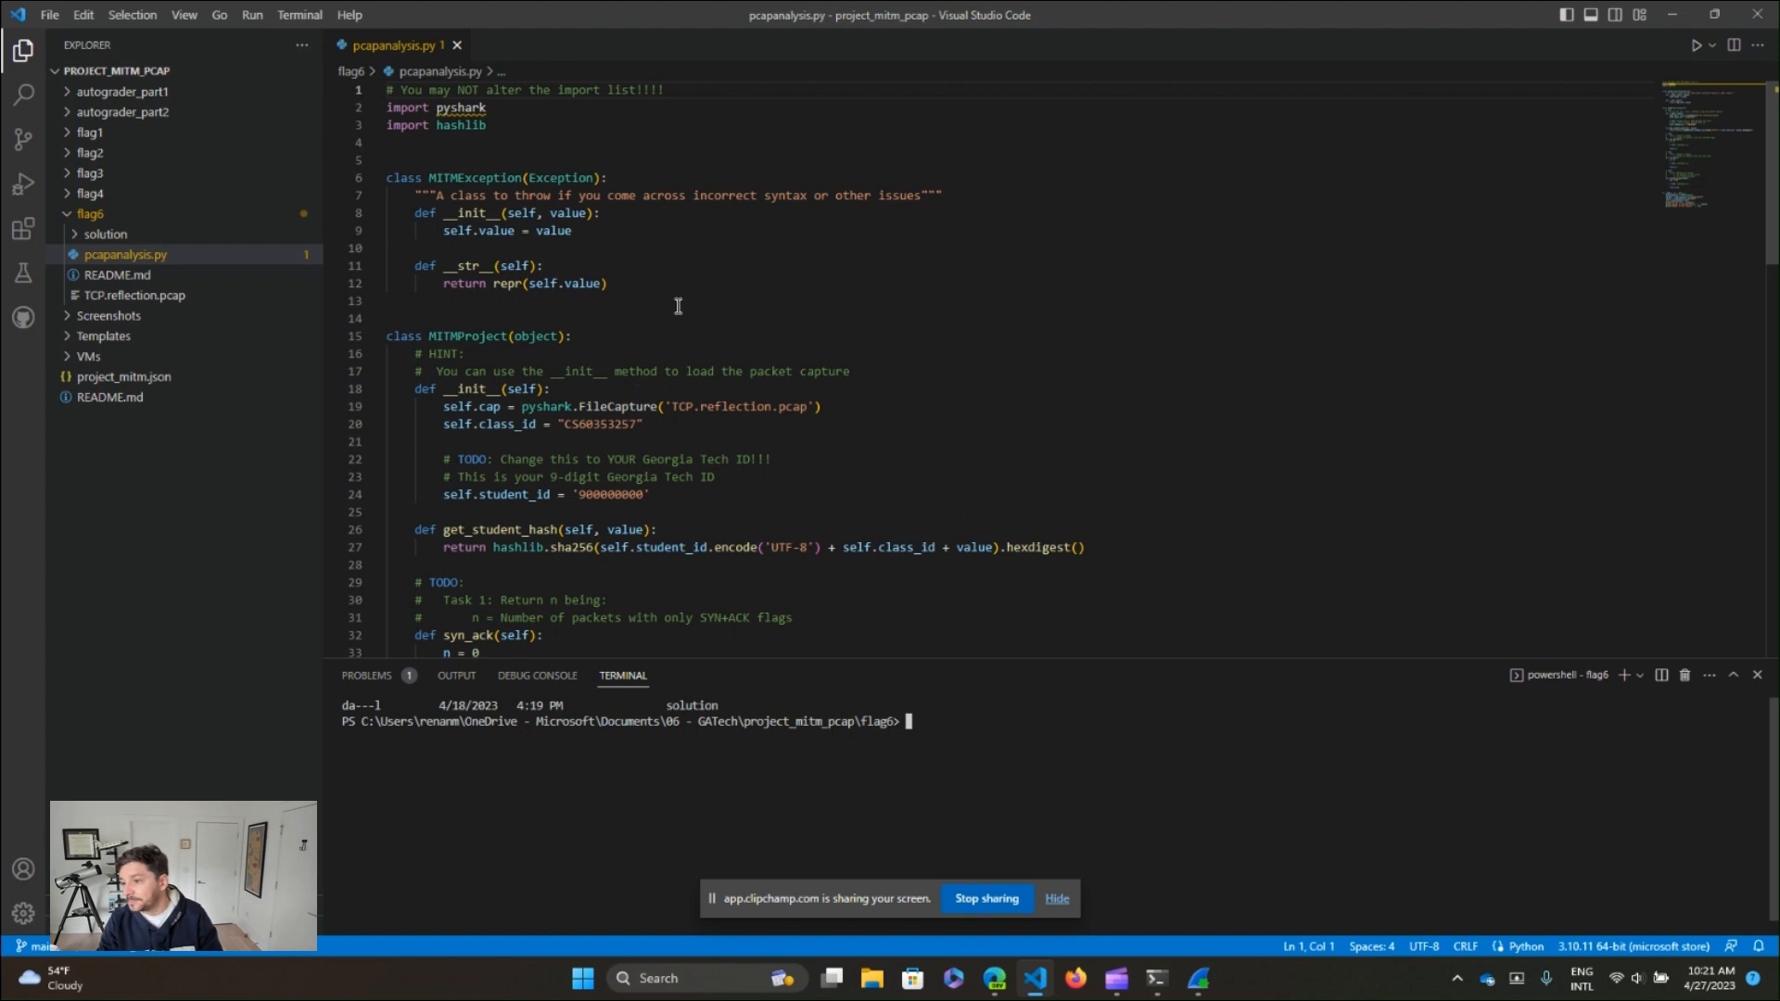
scroll(down, 3)
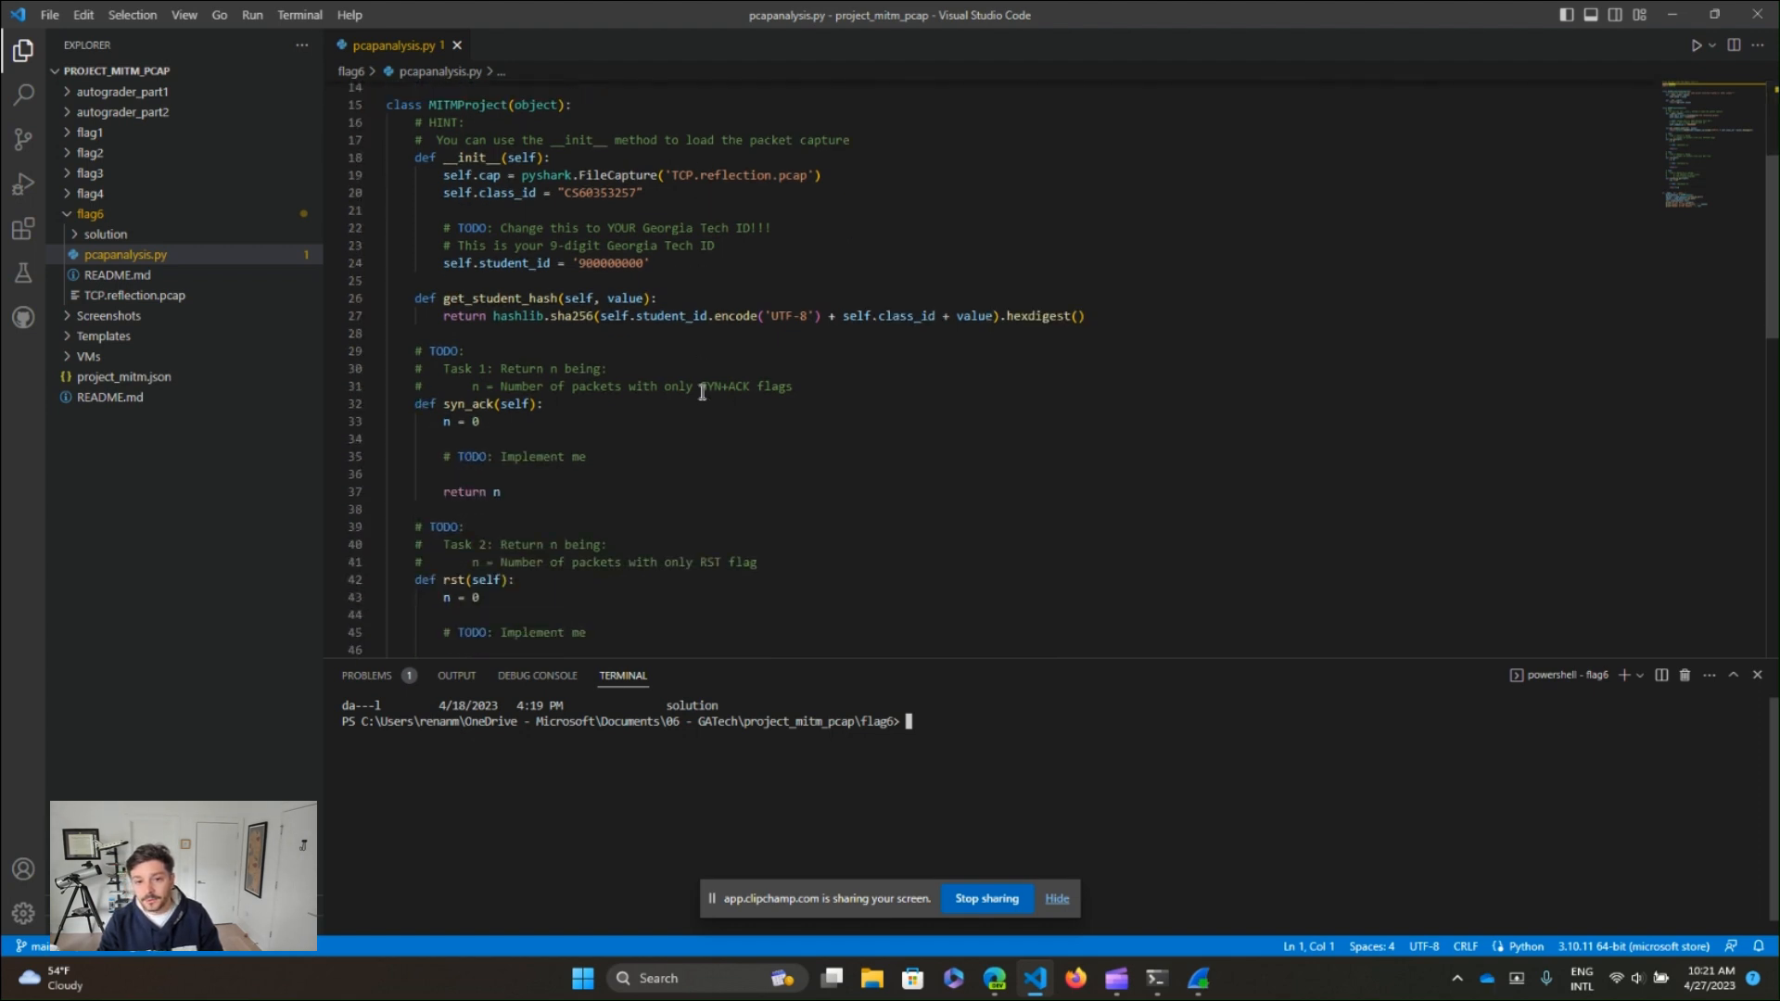
scroll(down, 3)
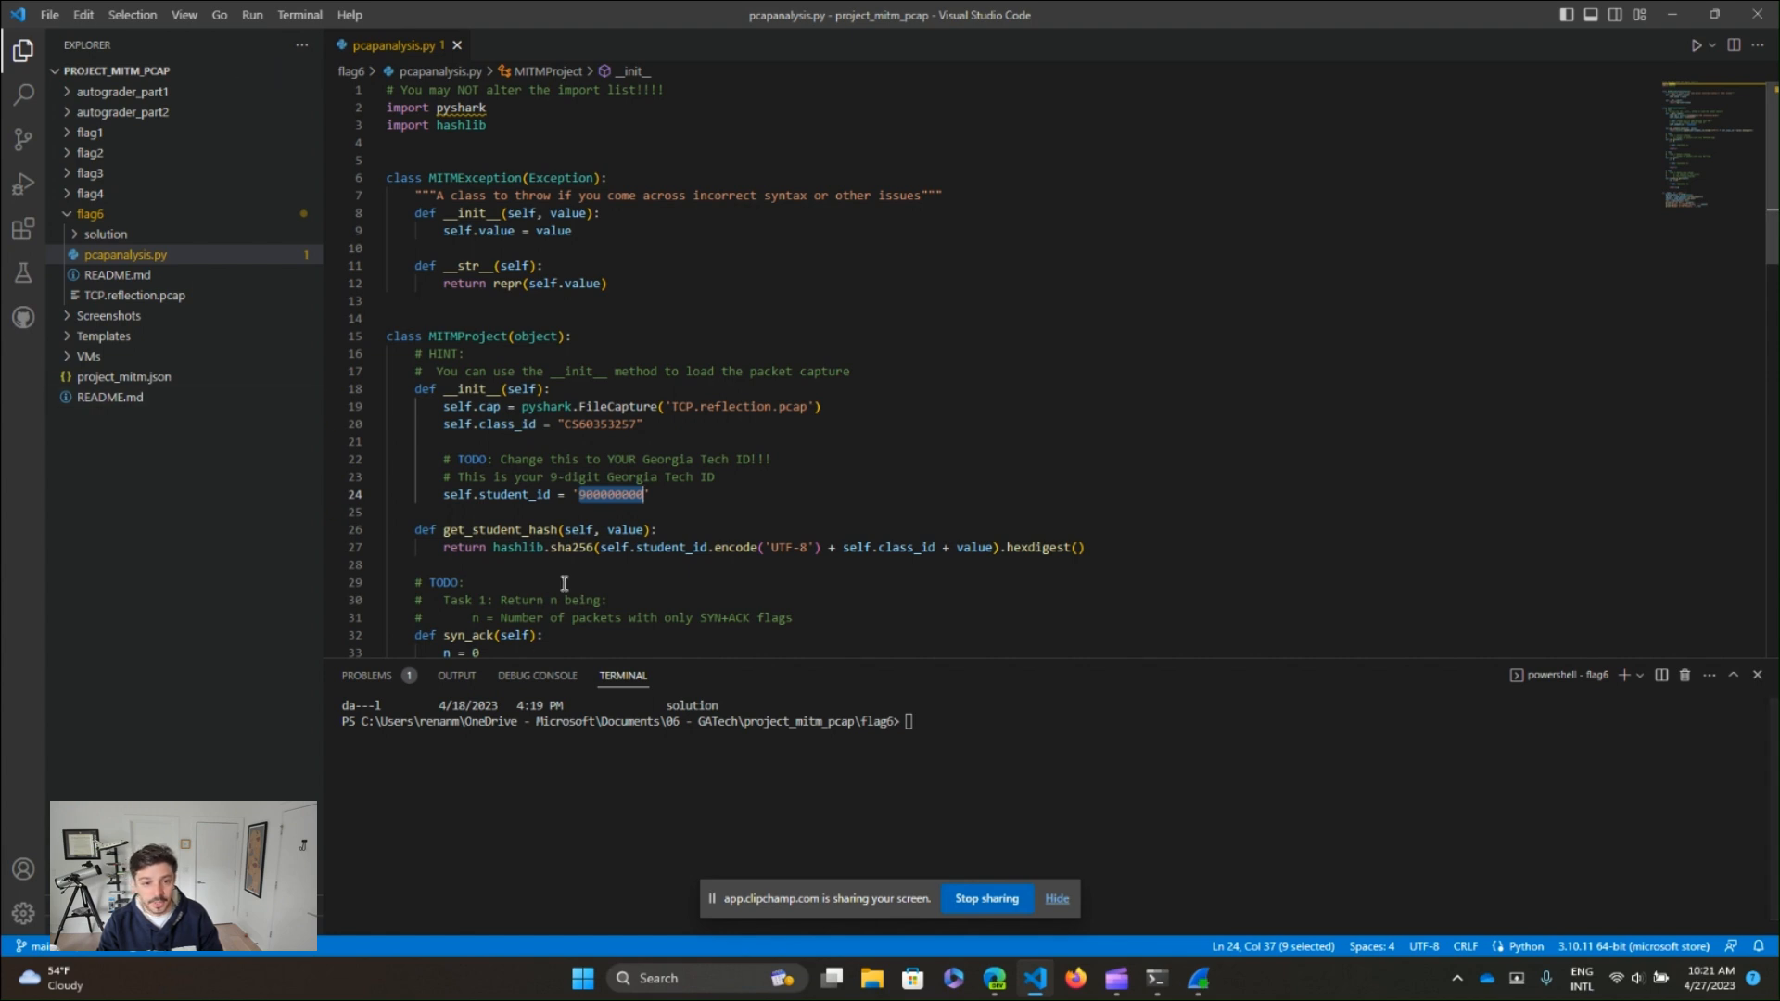
mouse_move(629, 546)
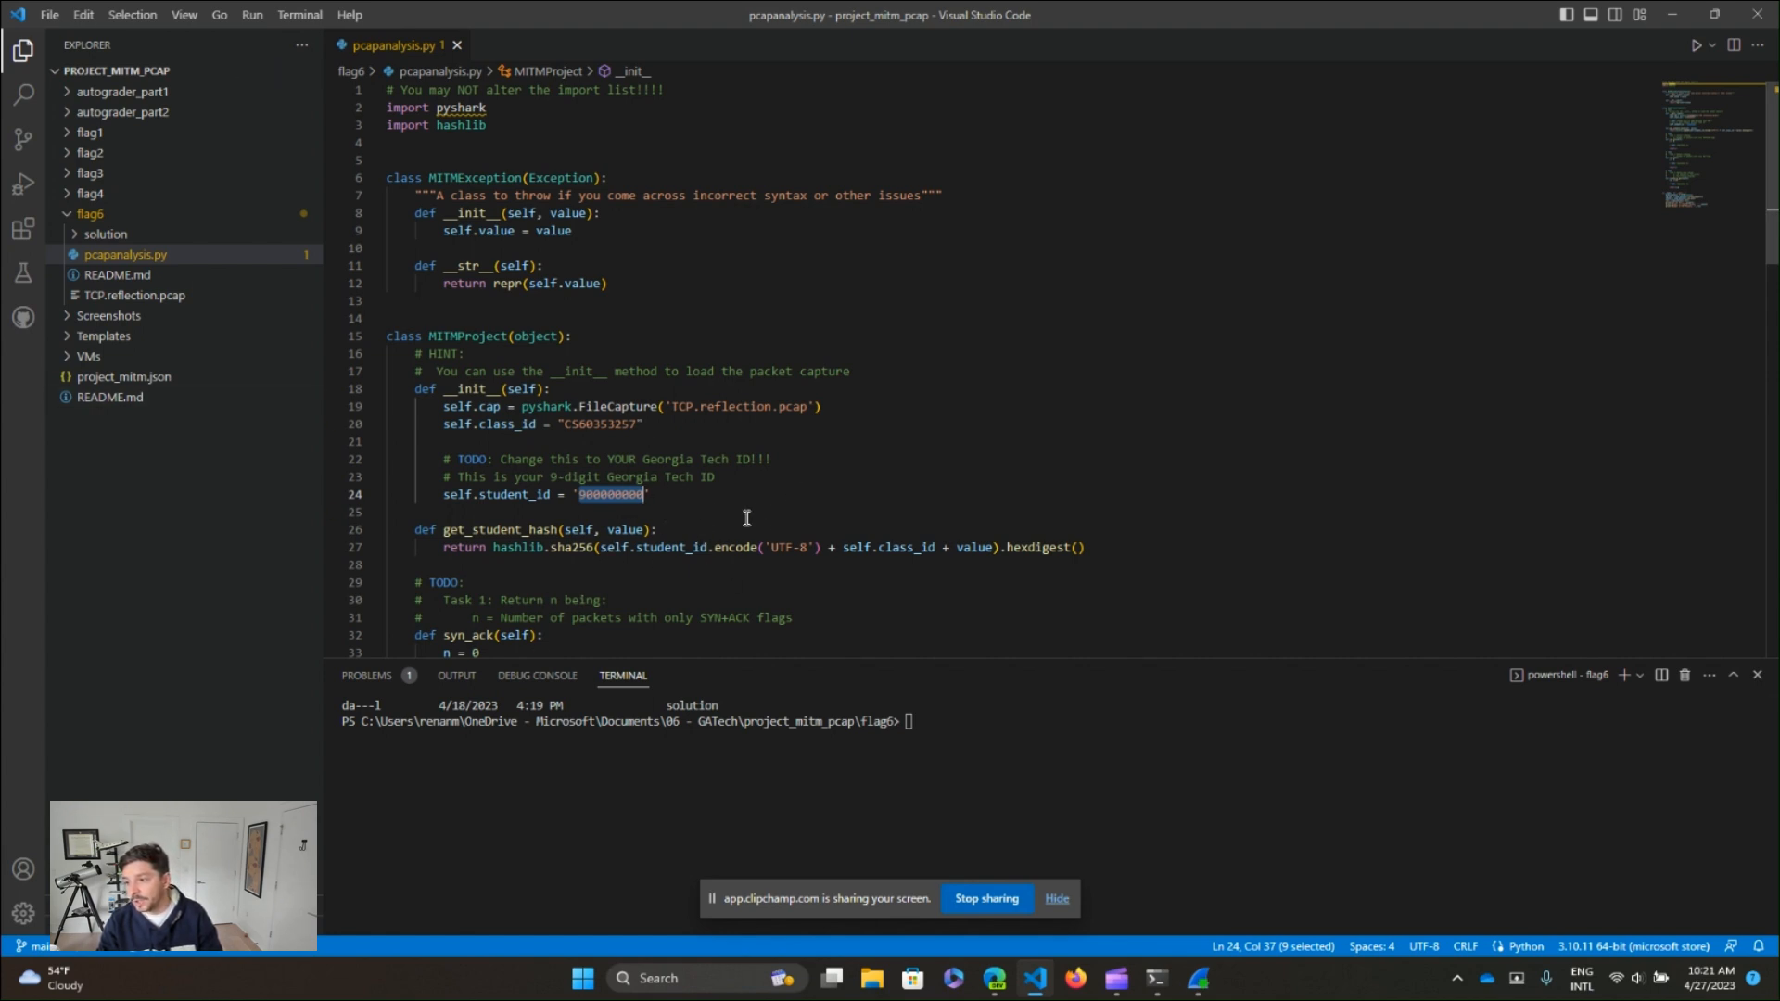
scroll(down, 3)
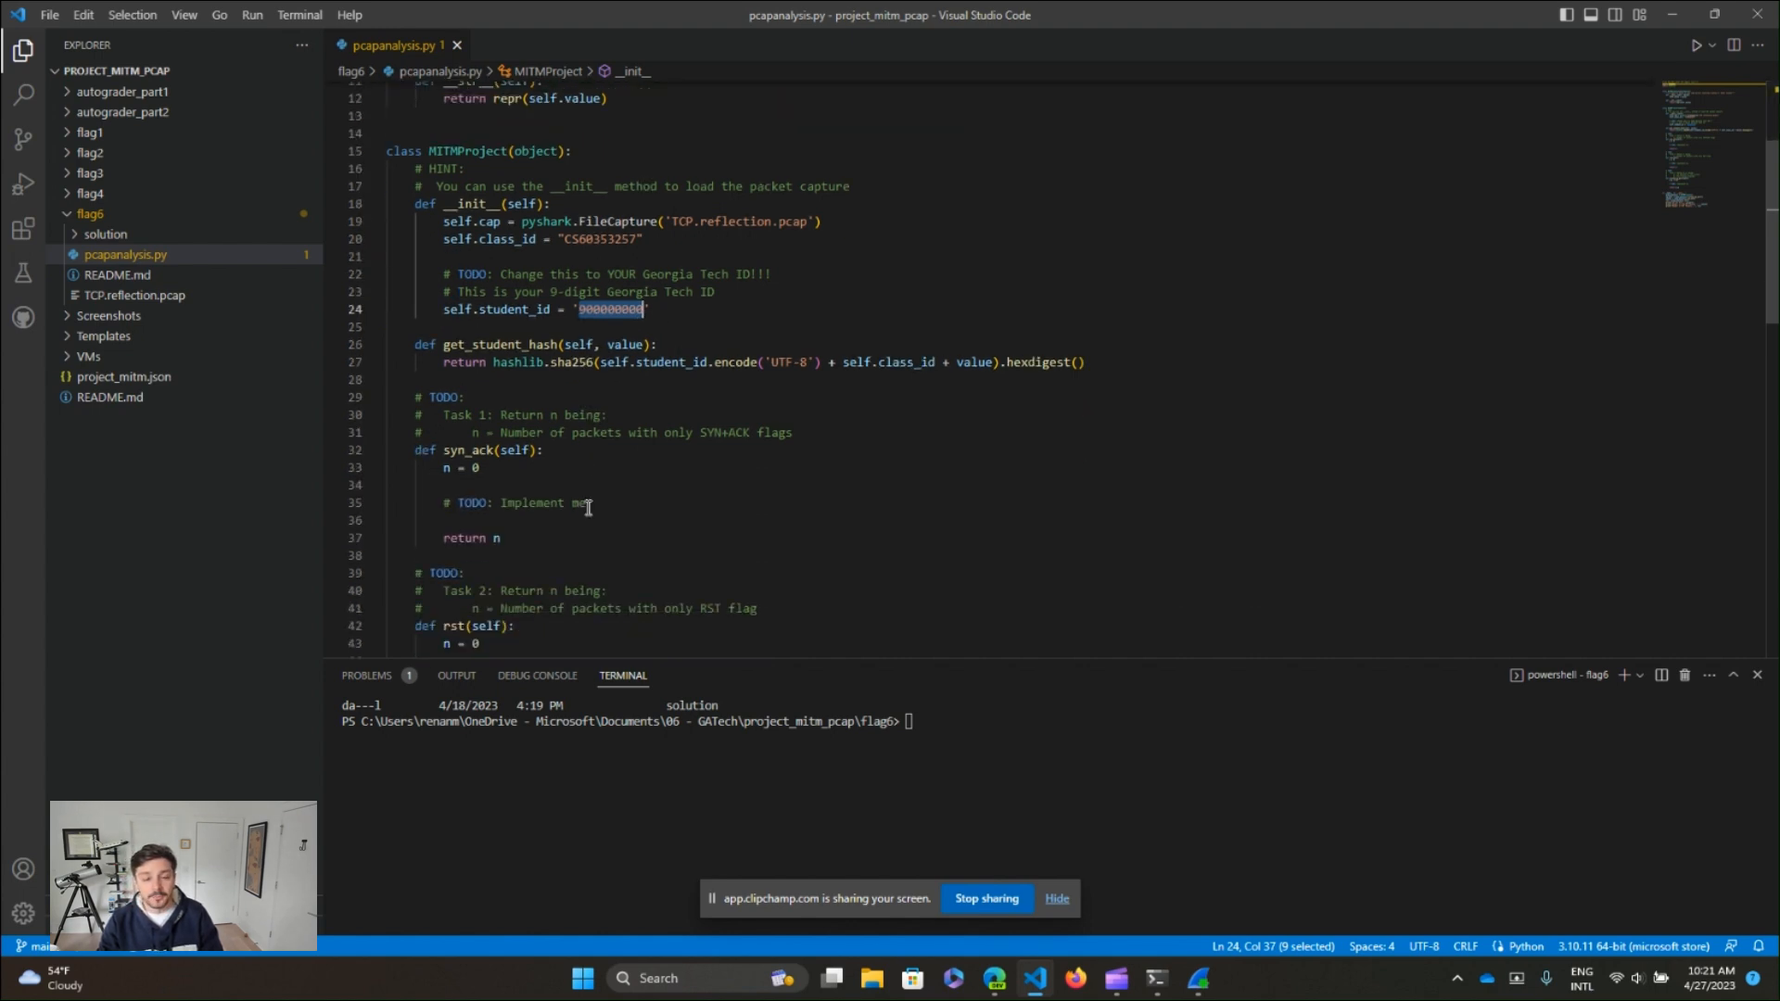
scroll(down, 3)
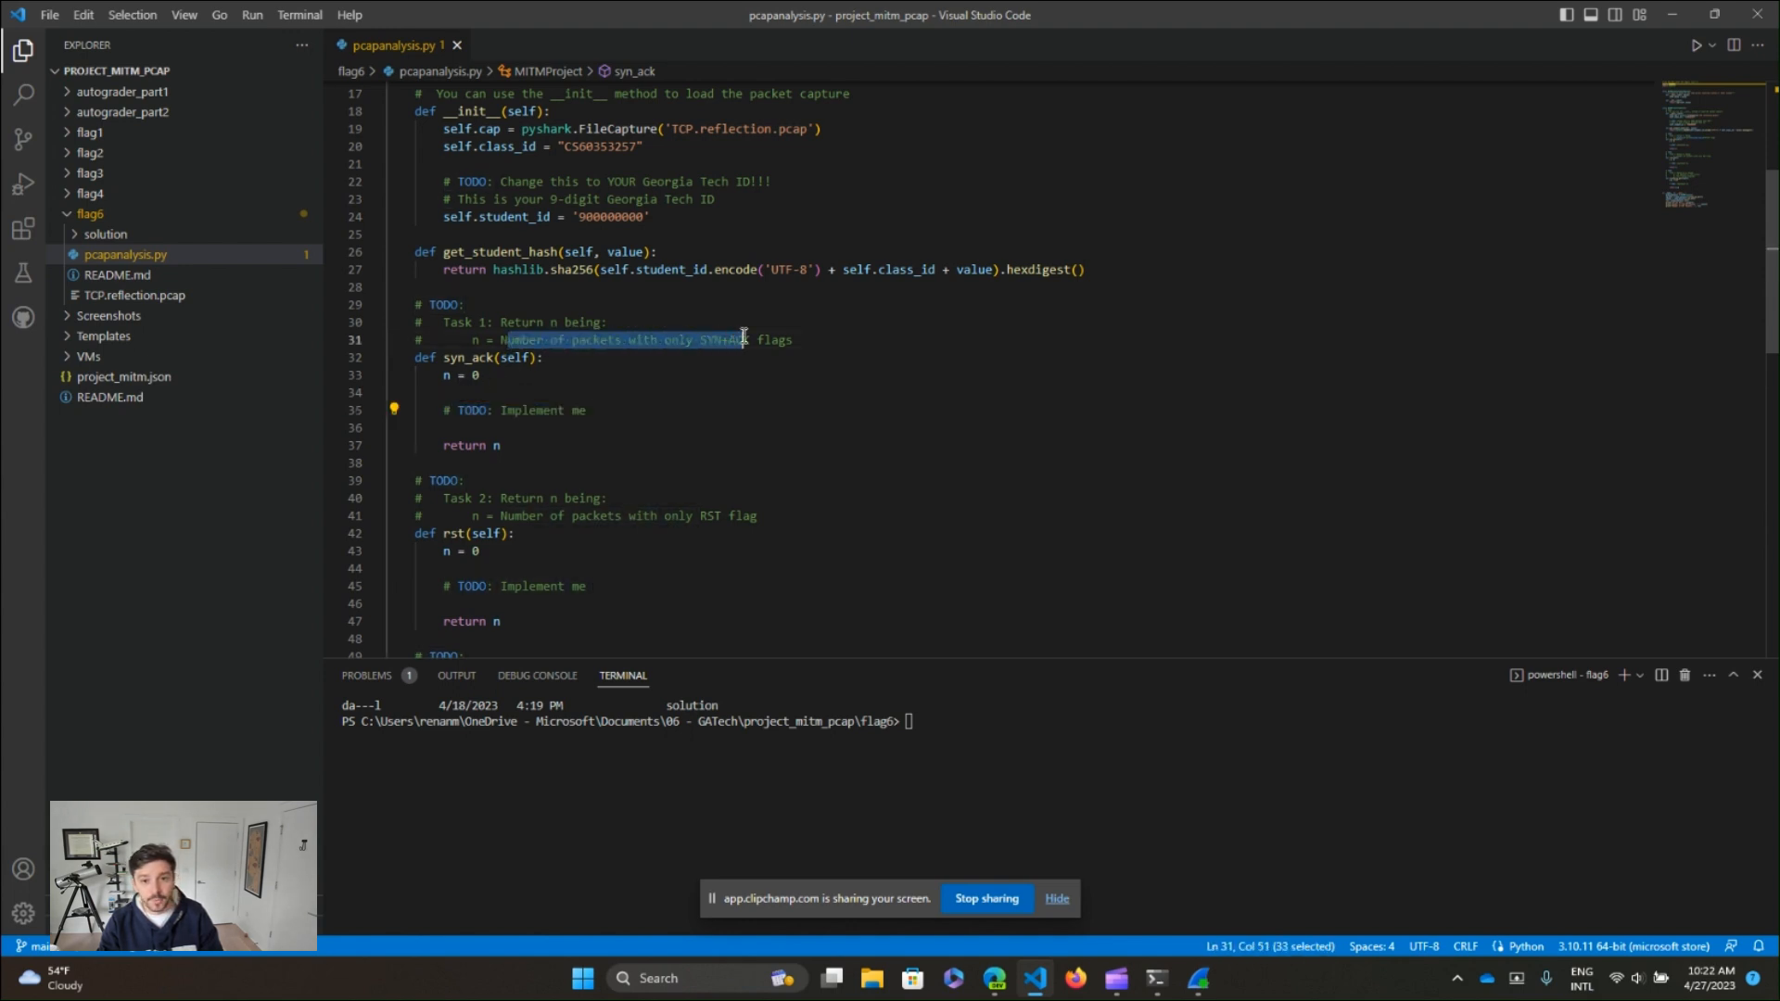
drag(744, 340, 796, 339)
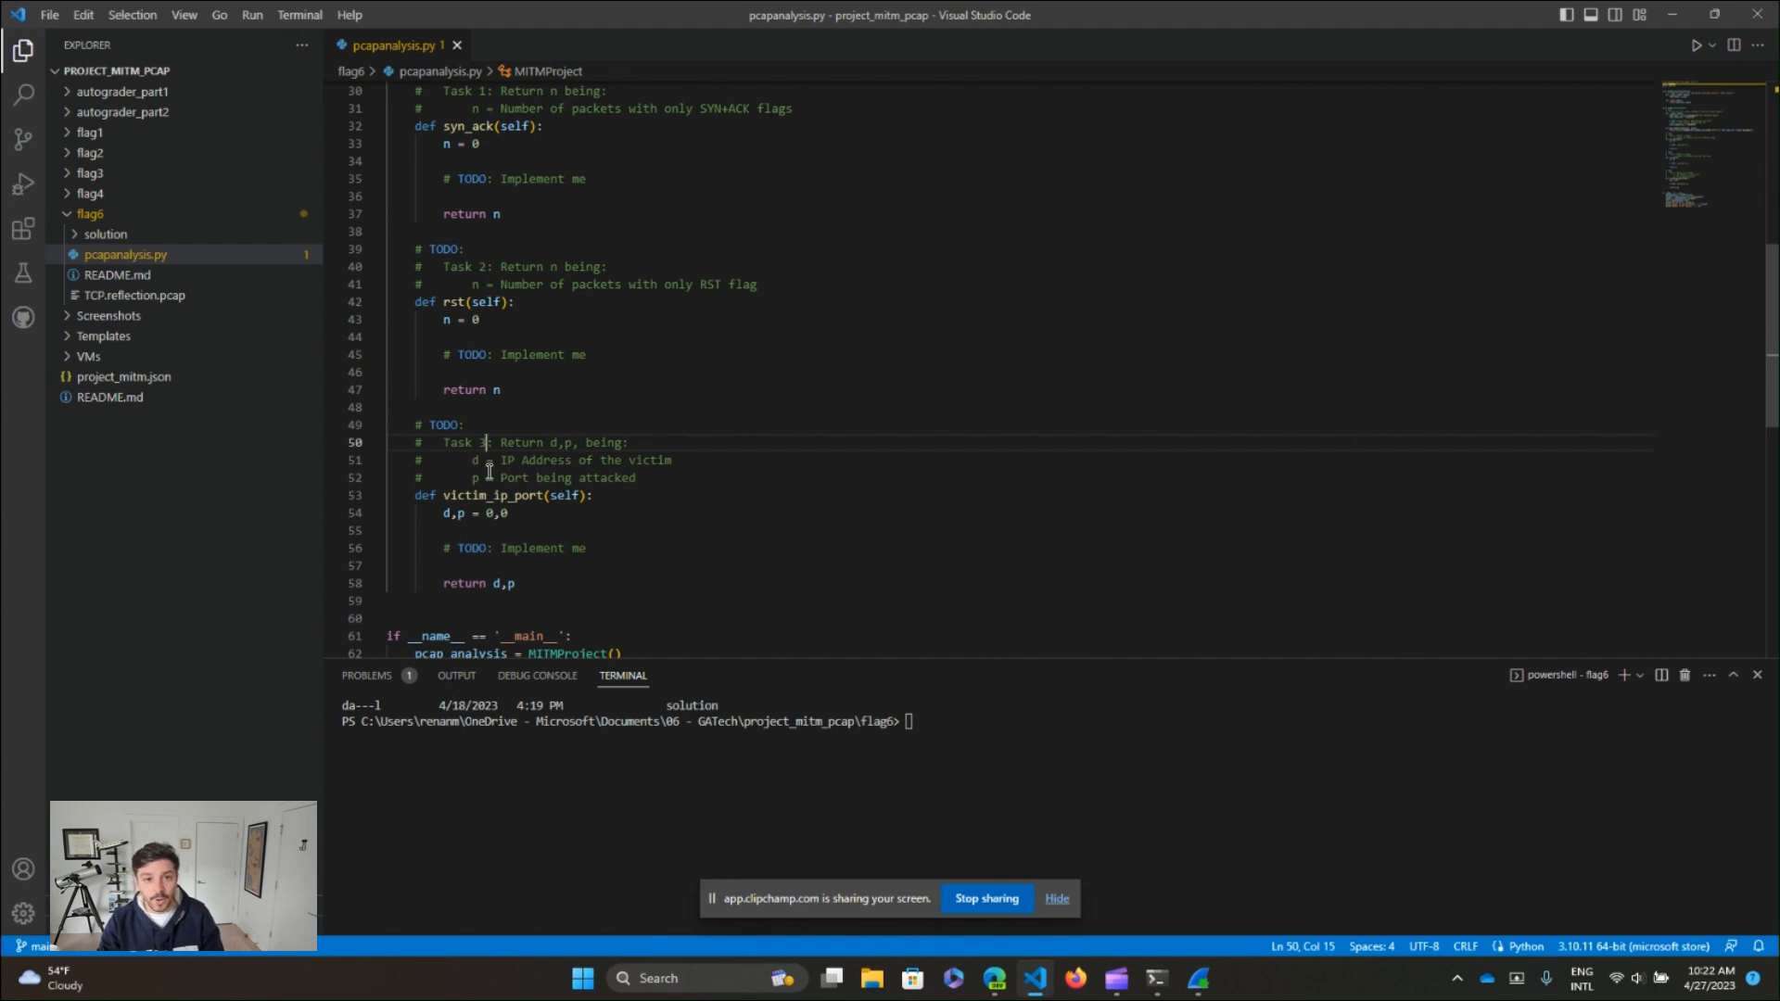
double_click(476, 460)
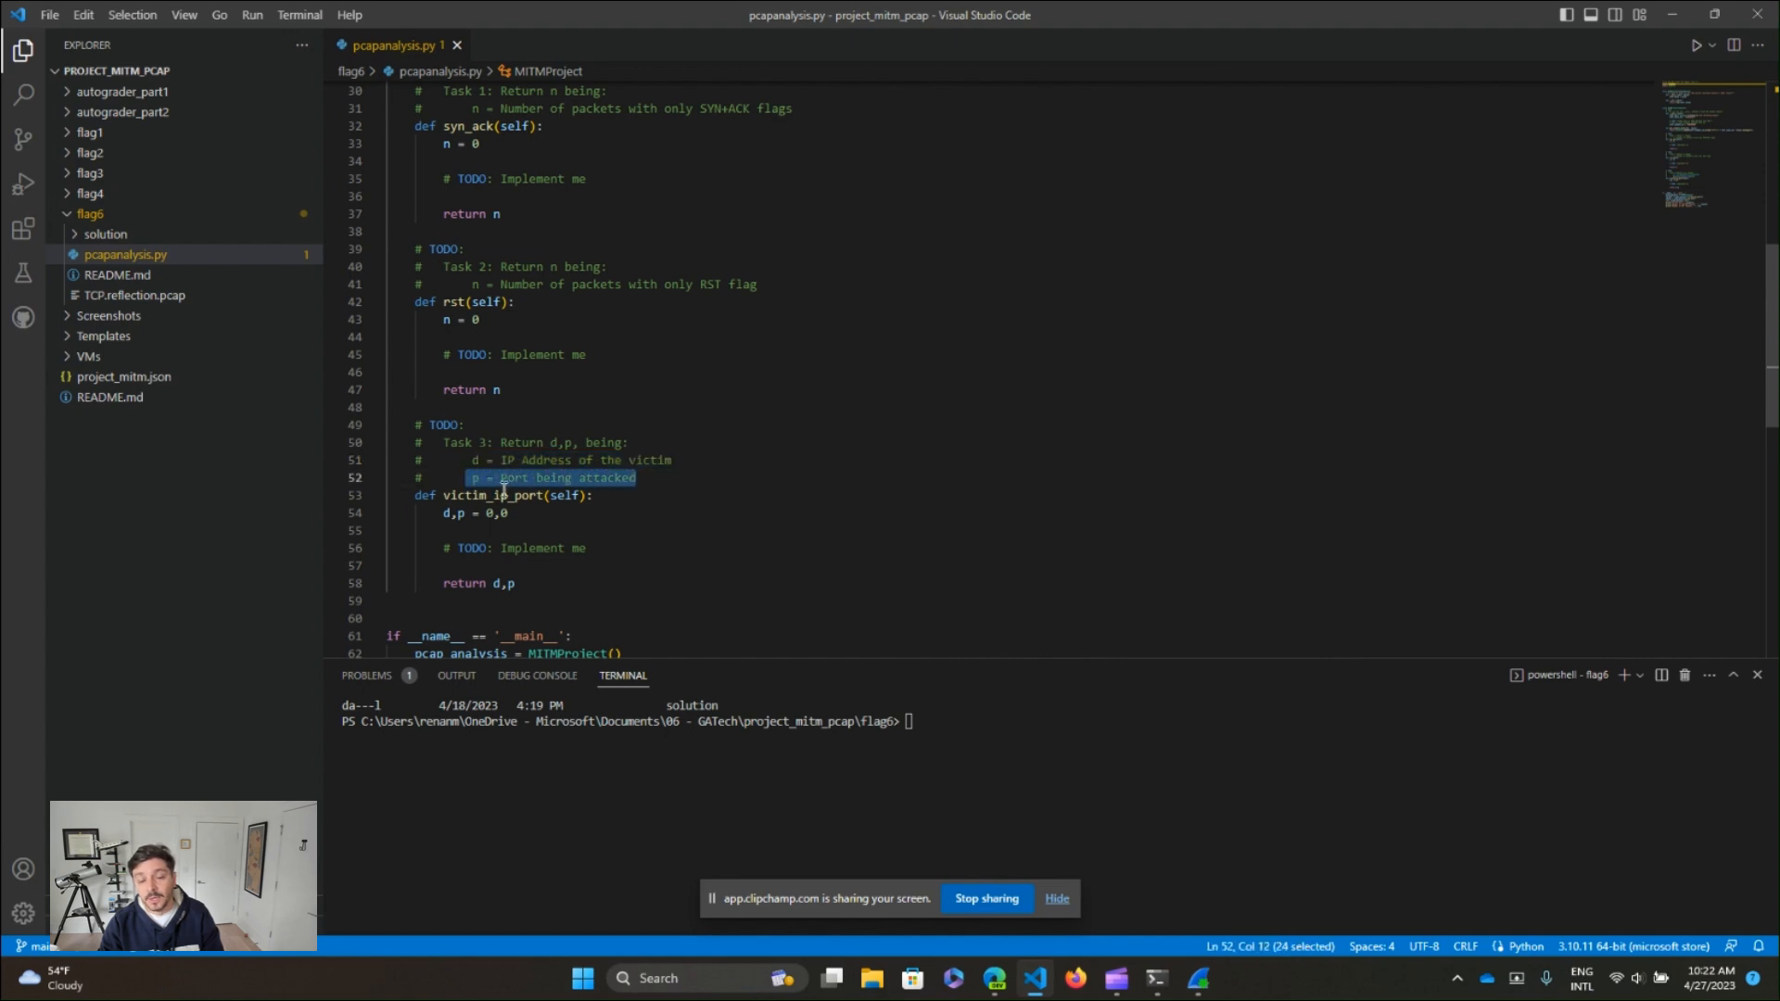
mouse_move(588, 519)
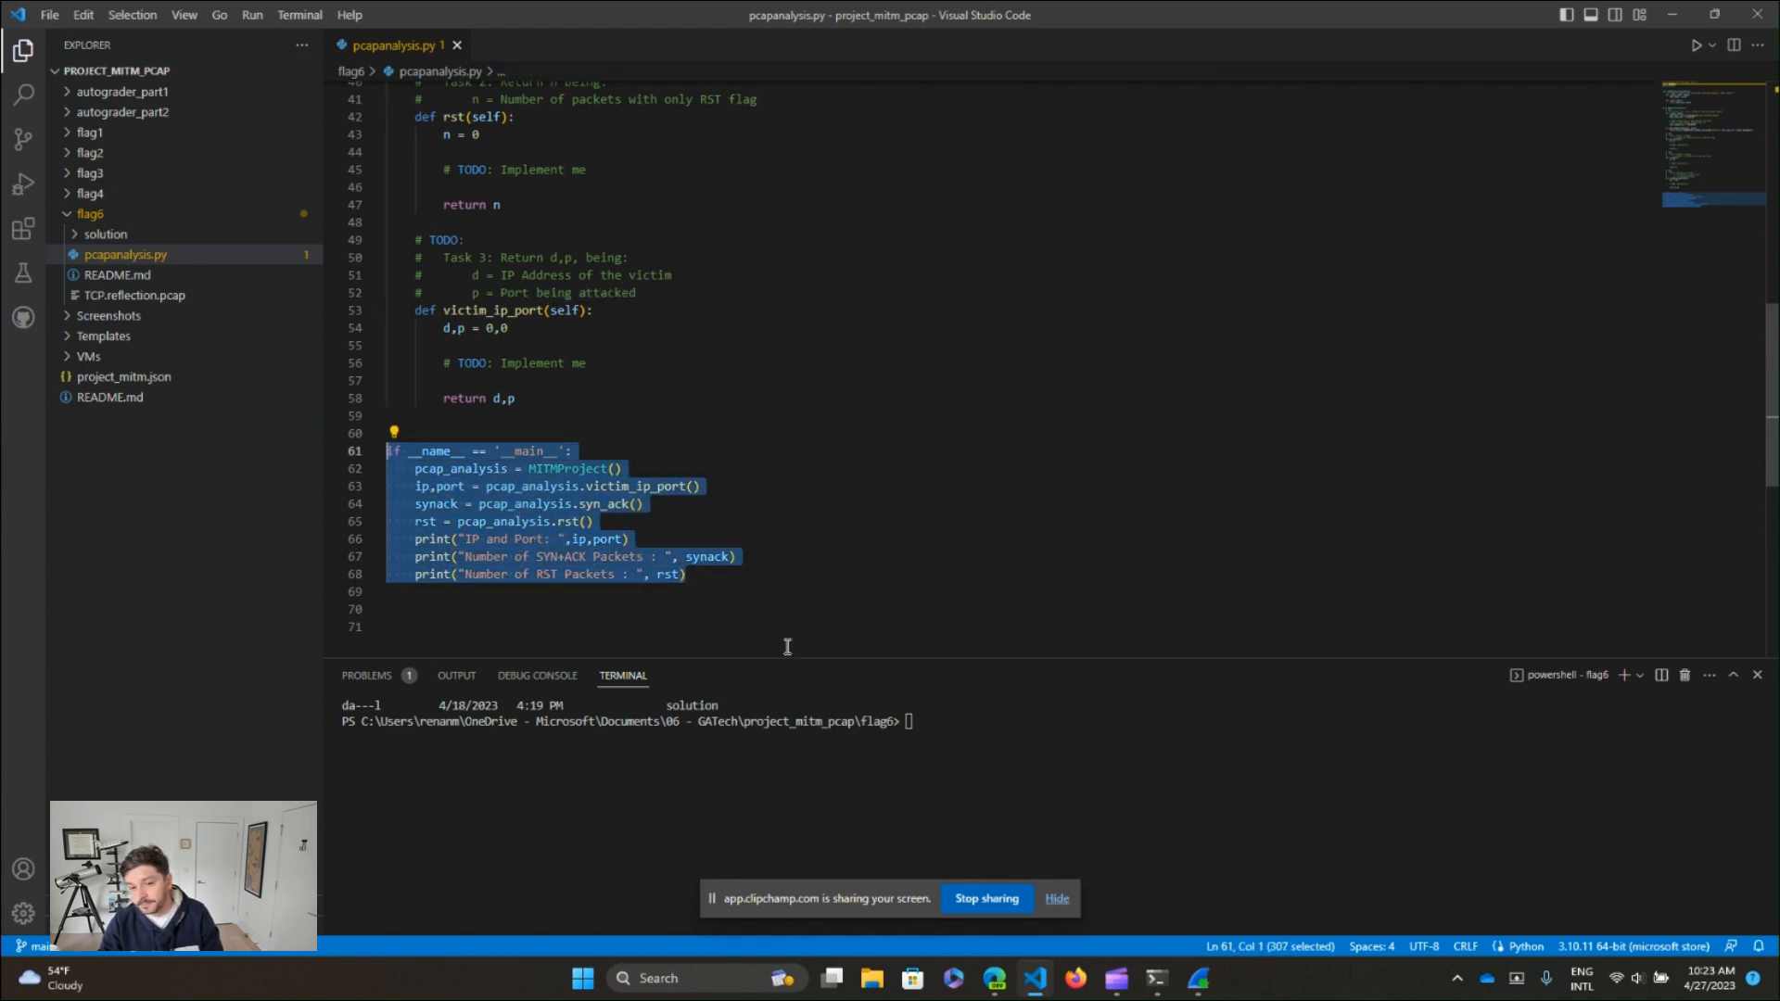
- Run python3 .\pcapanalysis.py in the integrated terminal of the flag6 folder
click(734, 556)
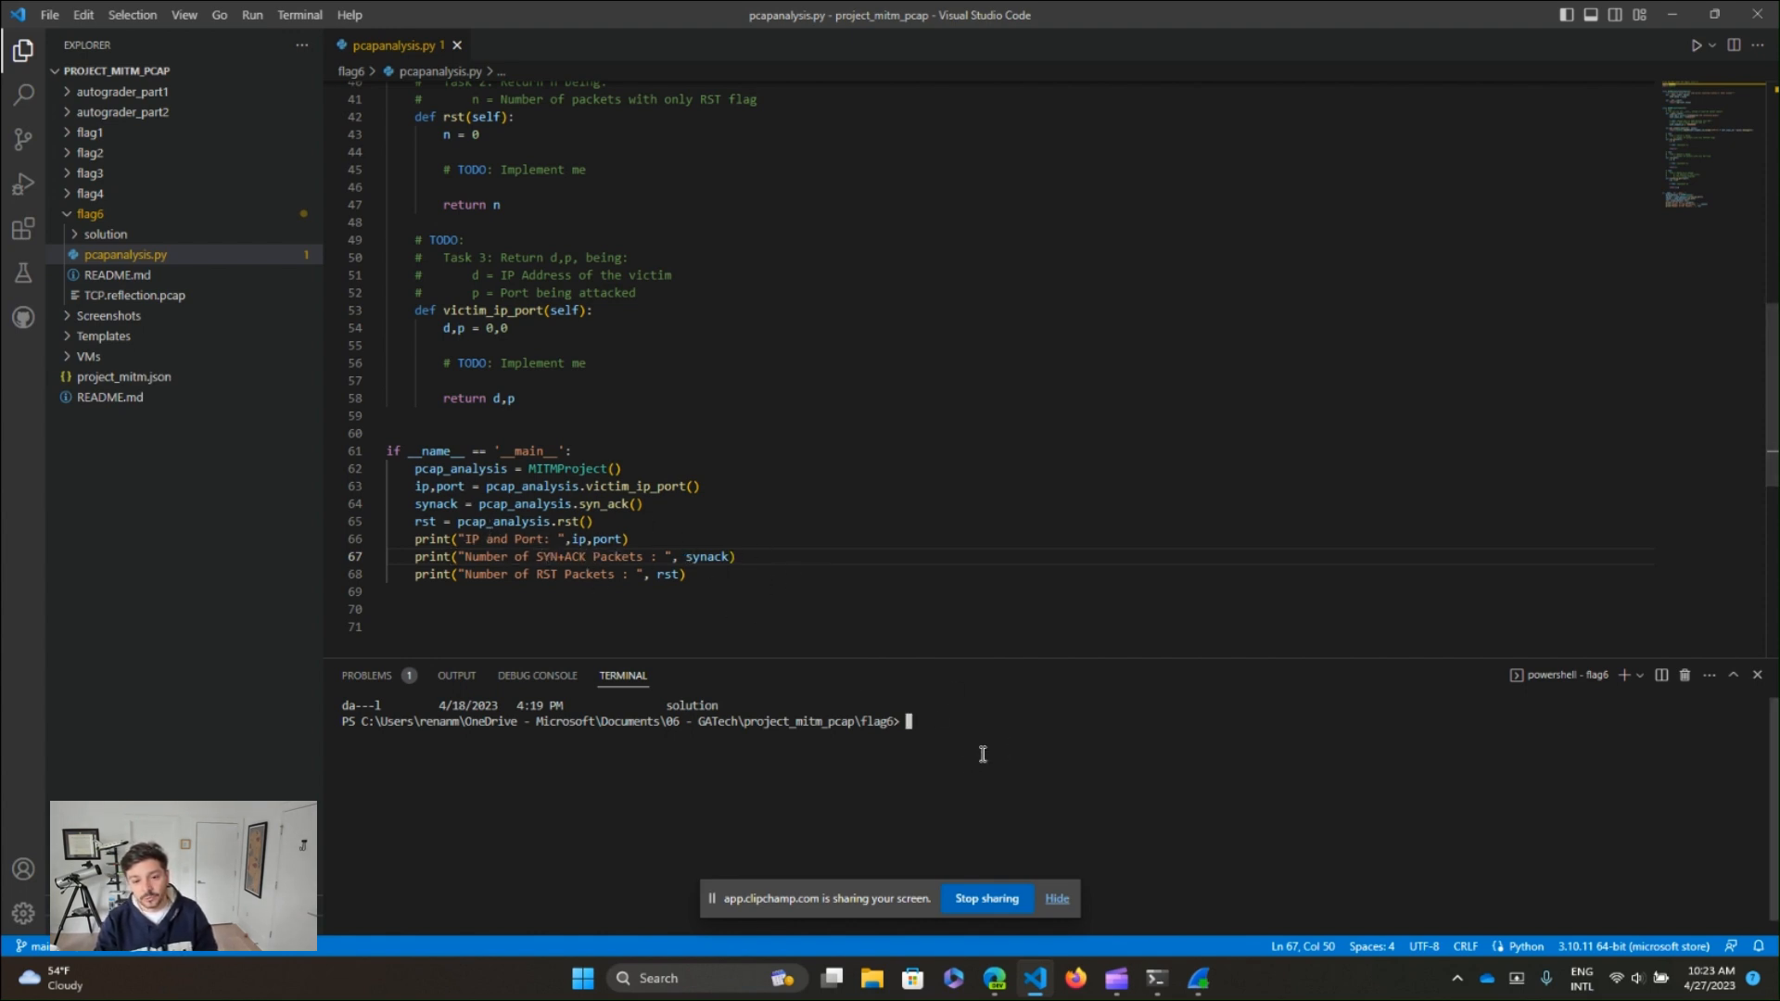
text(python)
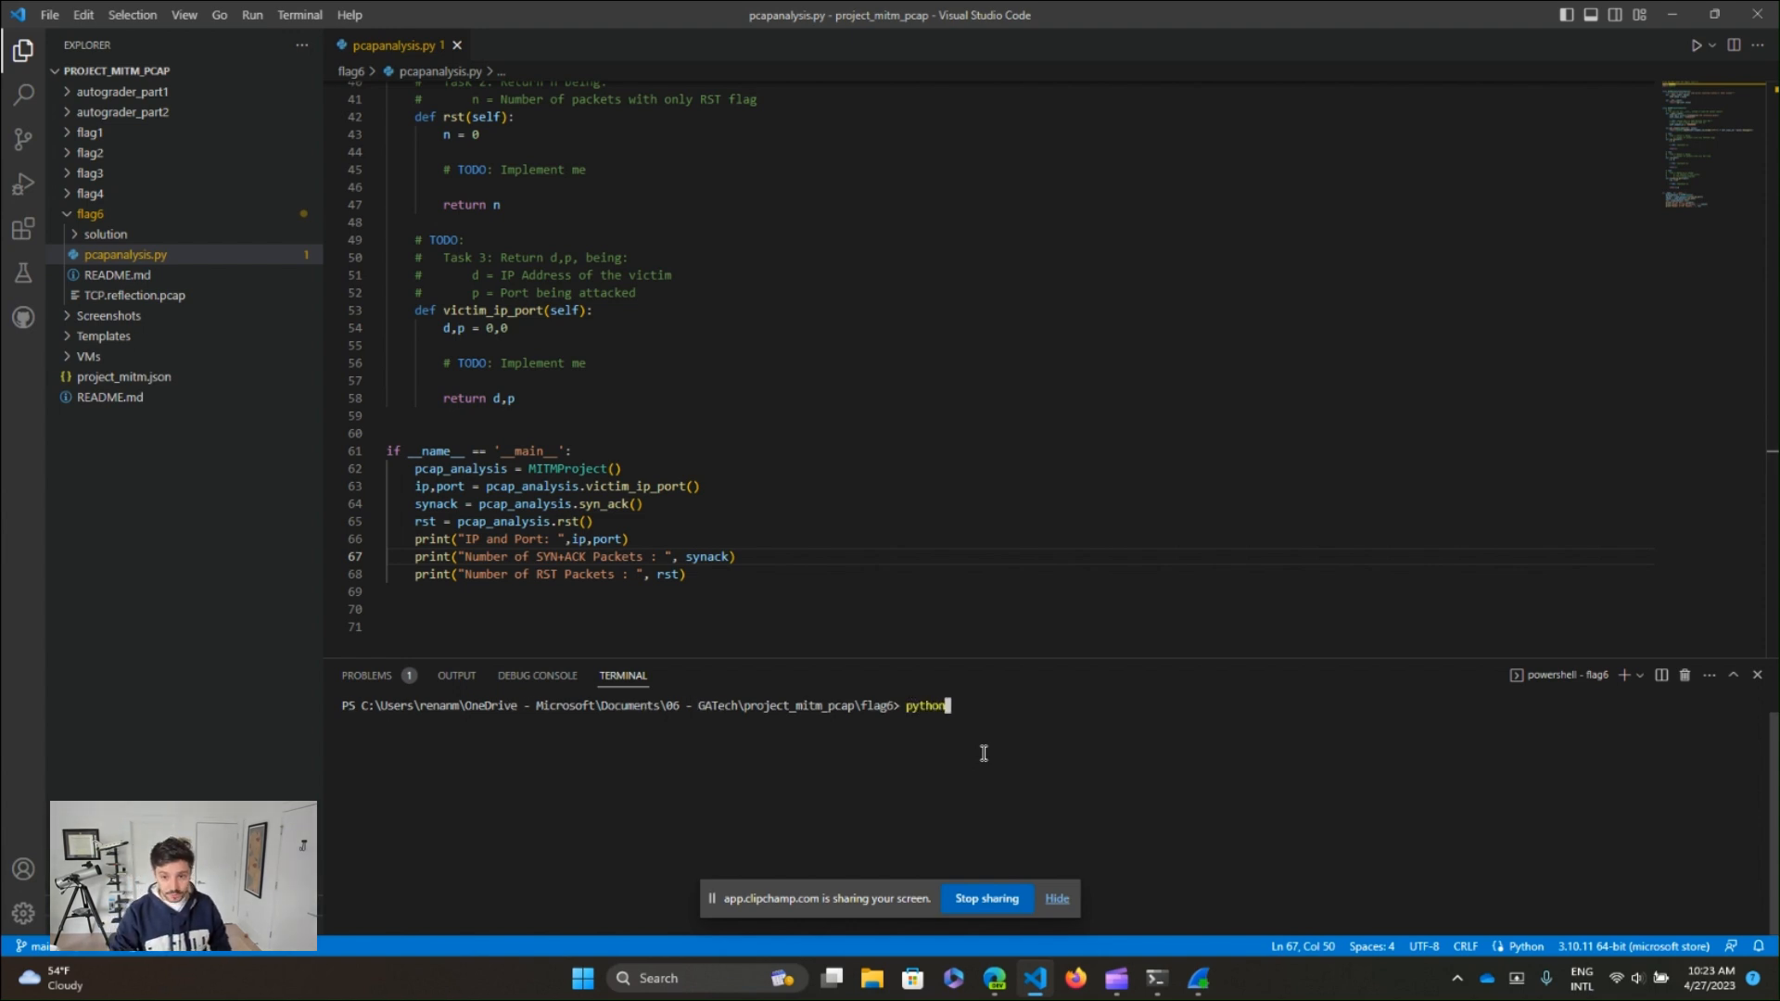
text(3)
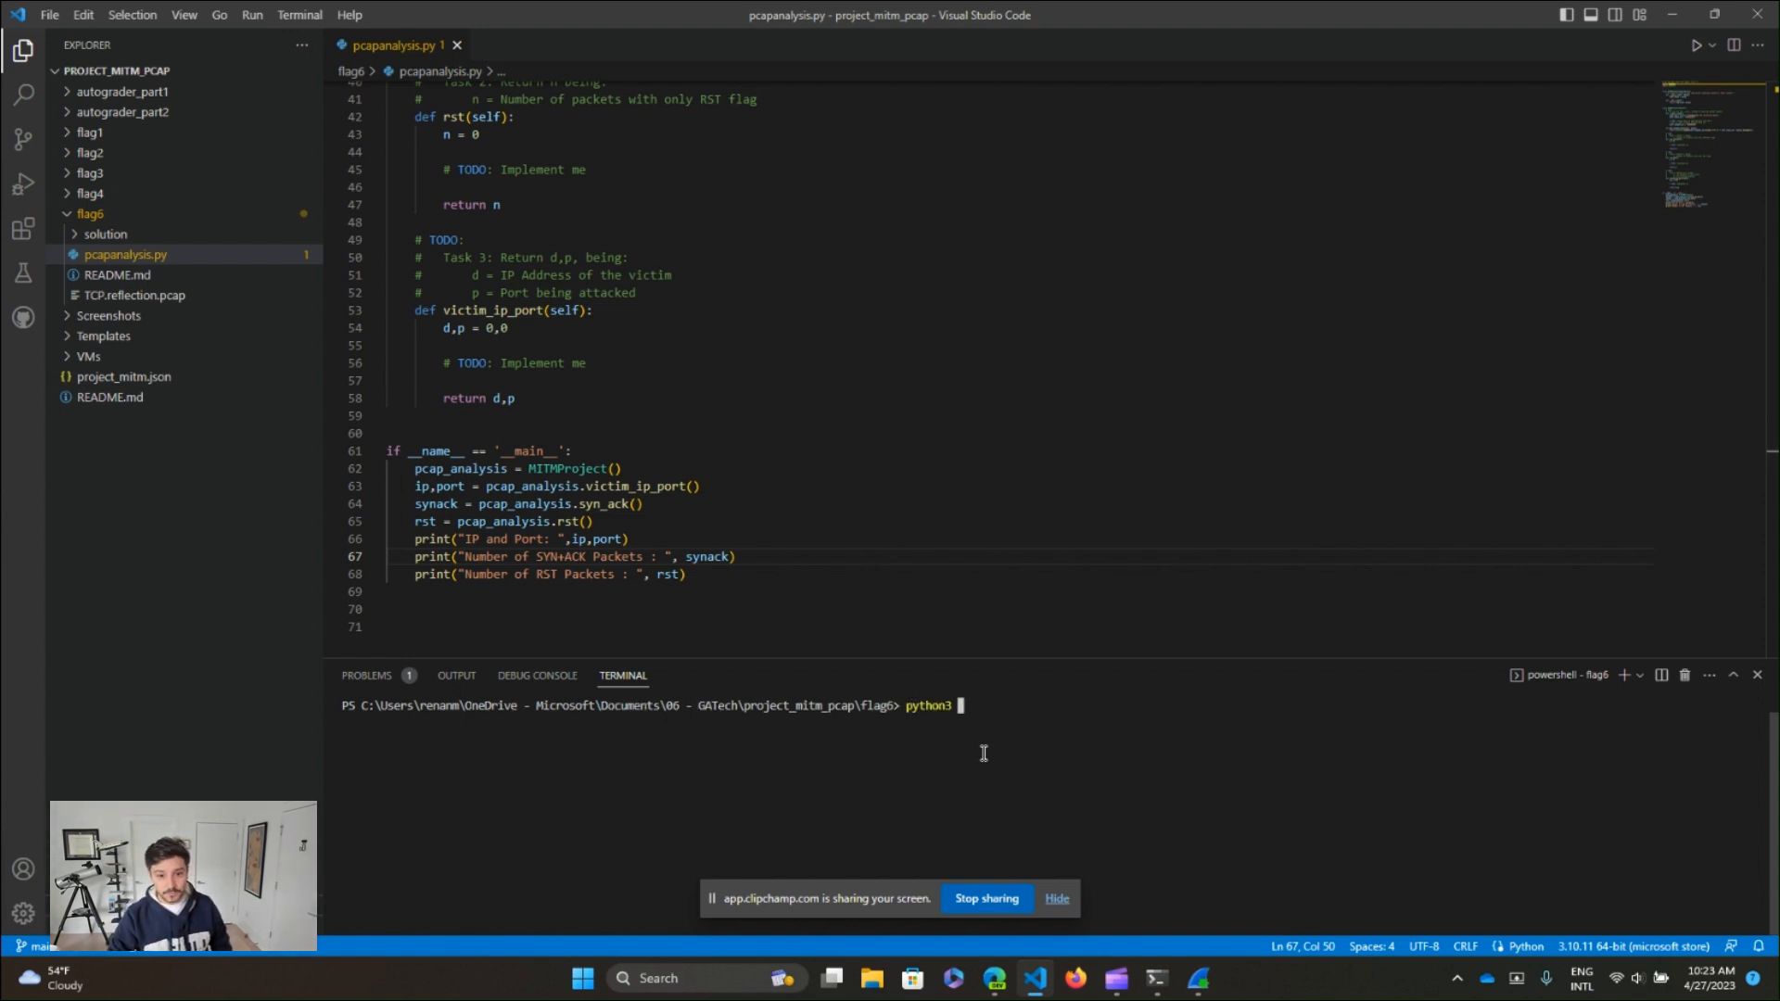
text(.\pcapanalysis.py)
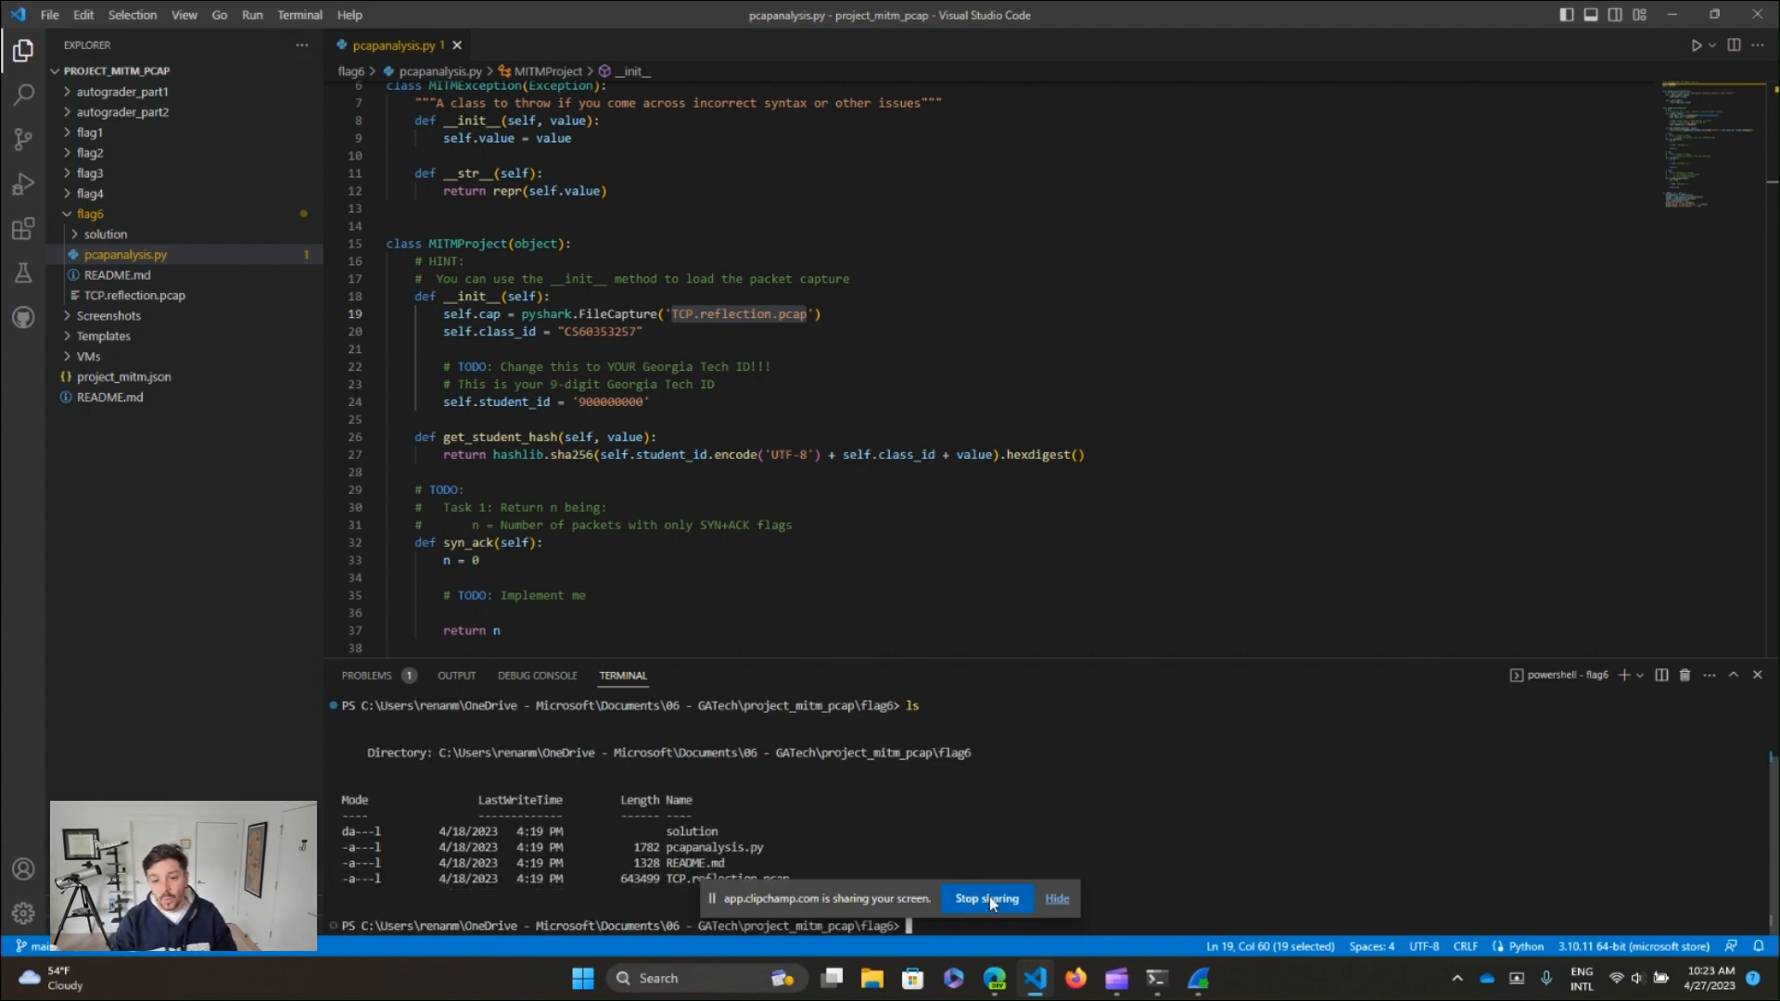
- Note the TCP.reflection.pcap file name in the code, then reset the terminal to an empty prompt
double_click(715, 848)
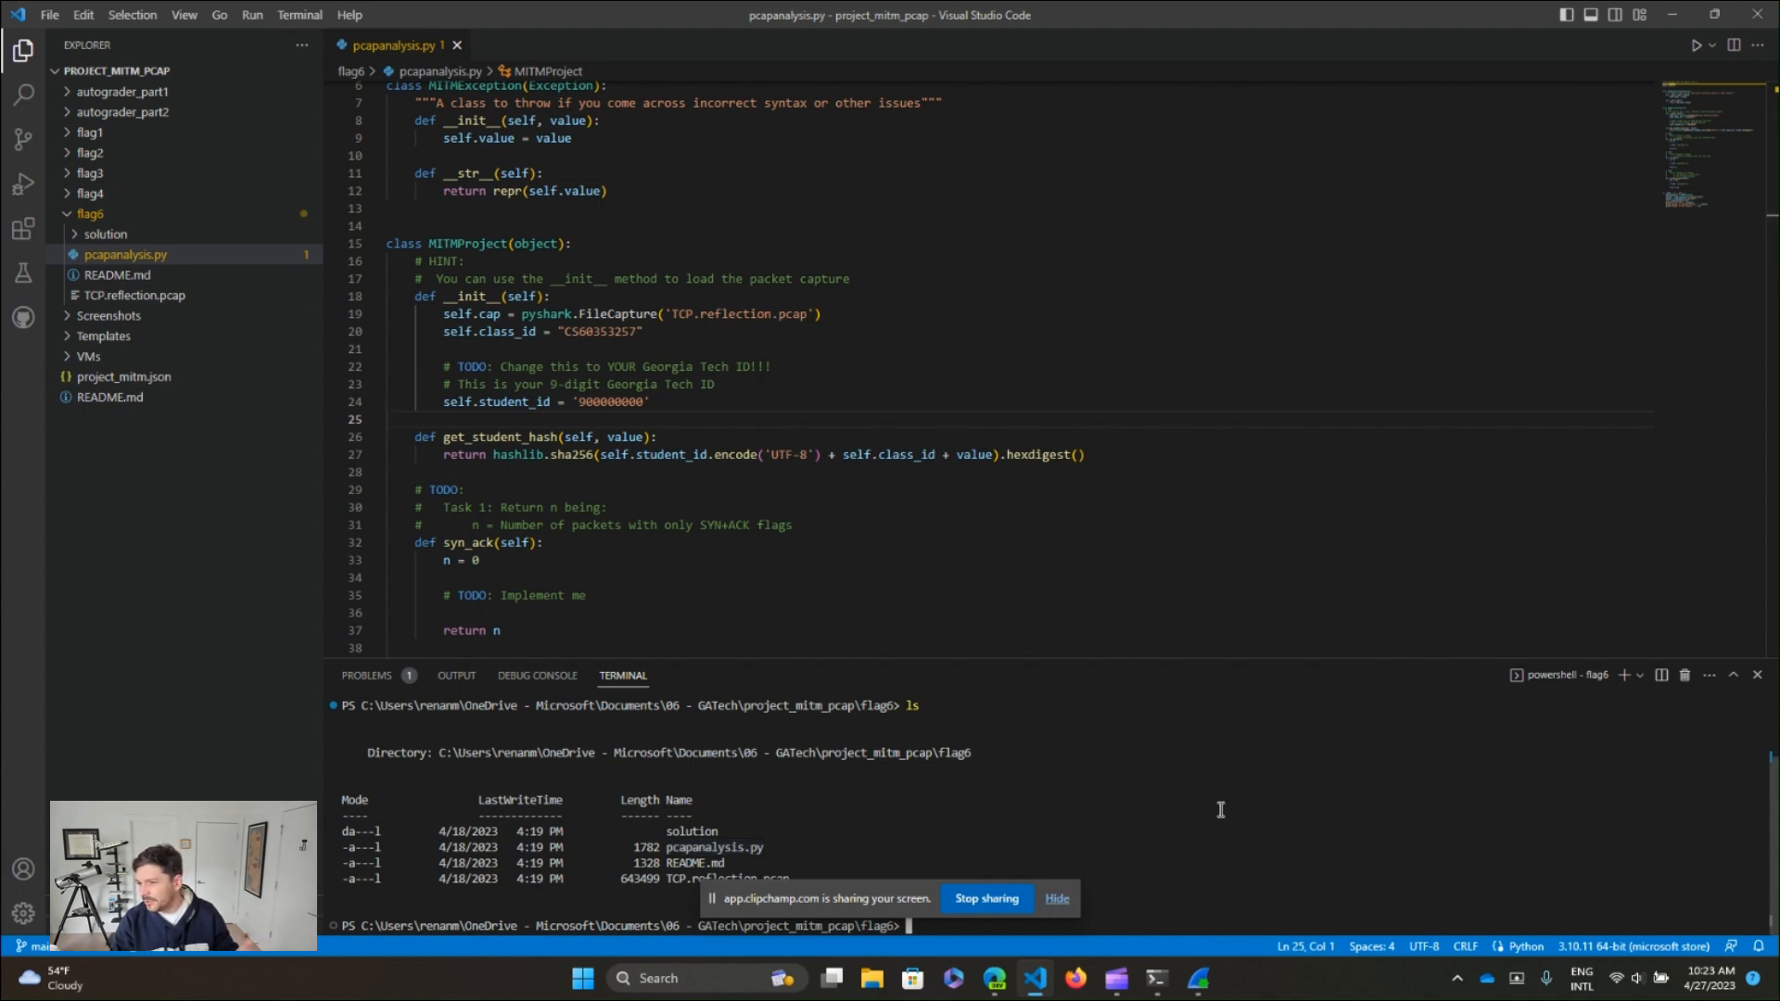
double_click(736, 314)
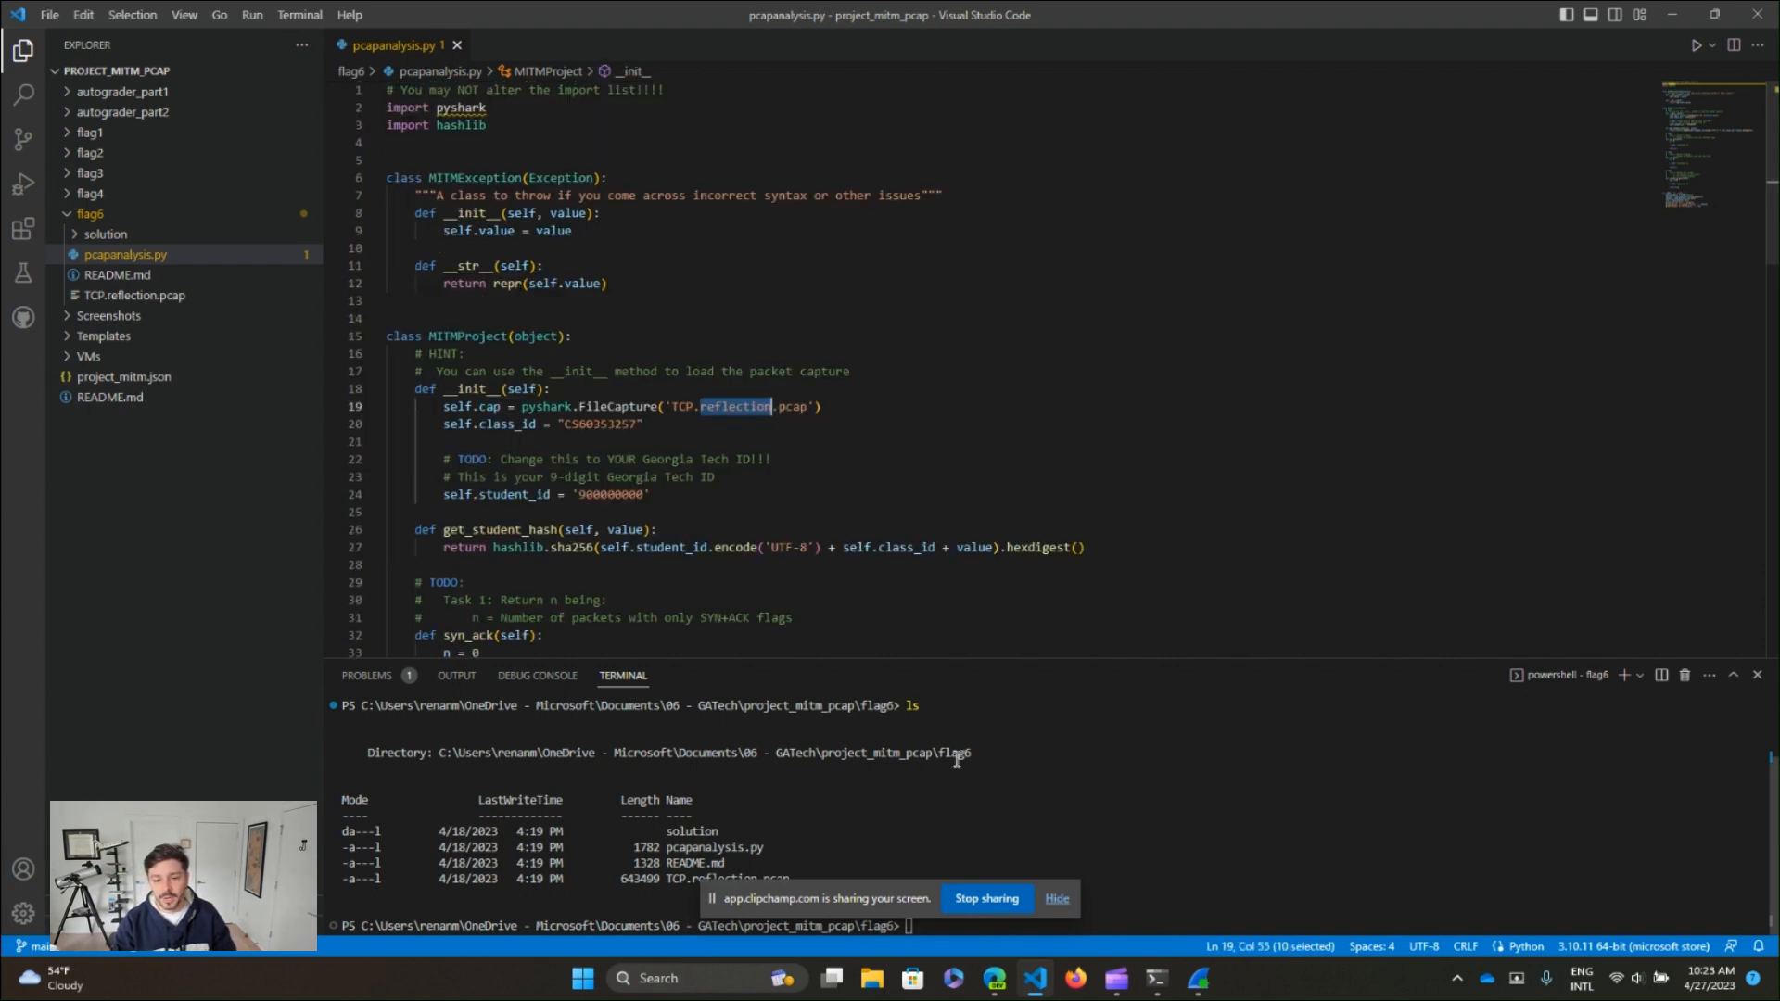
text(reset)
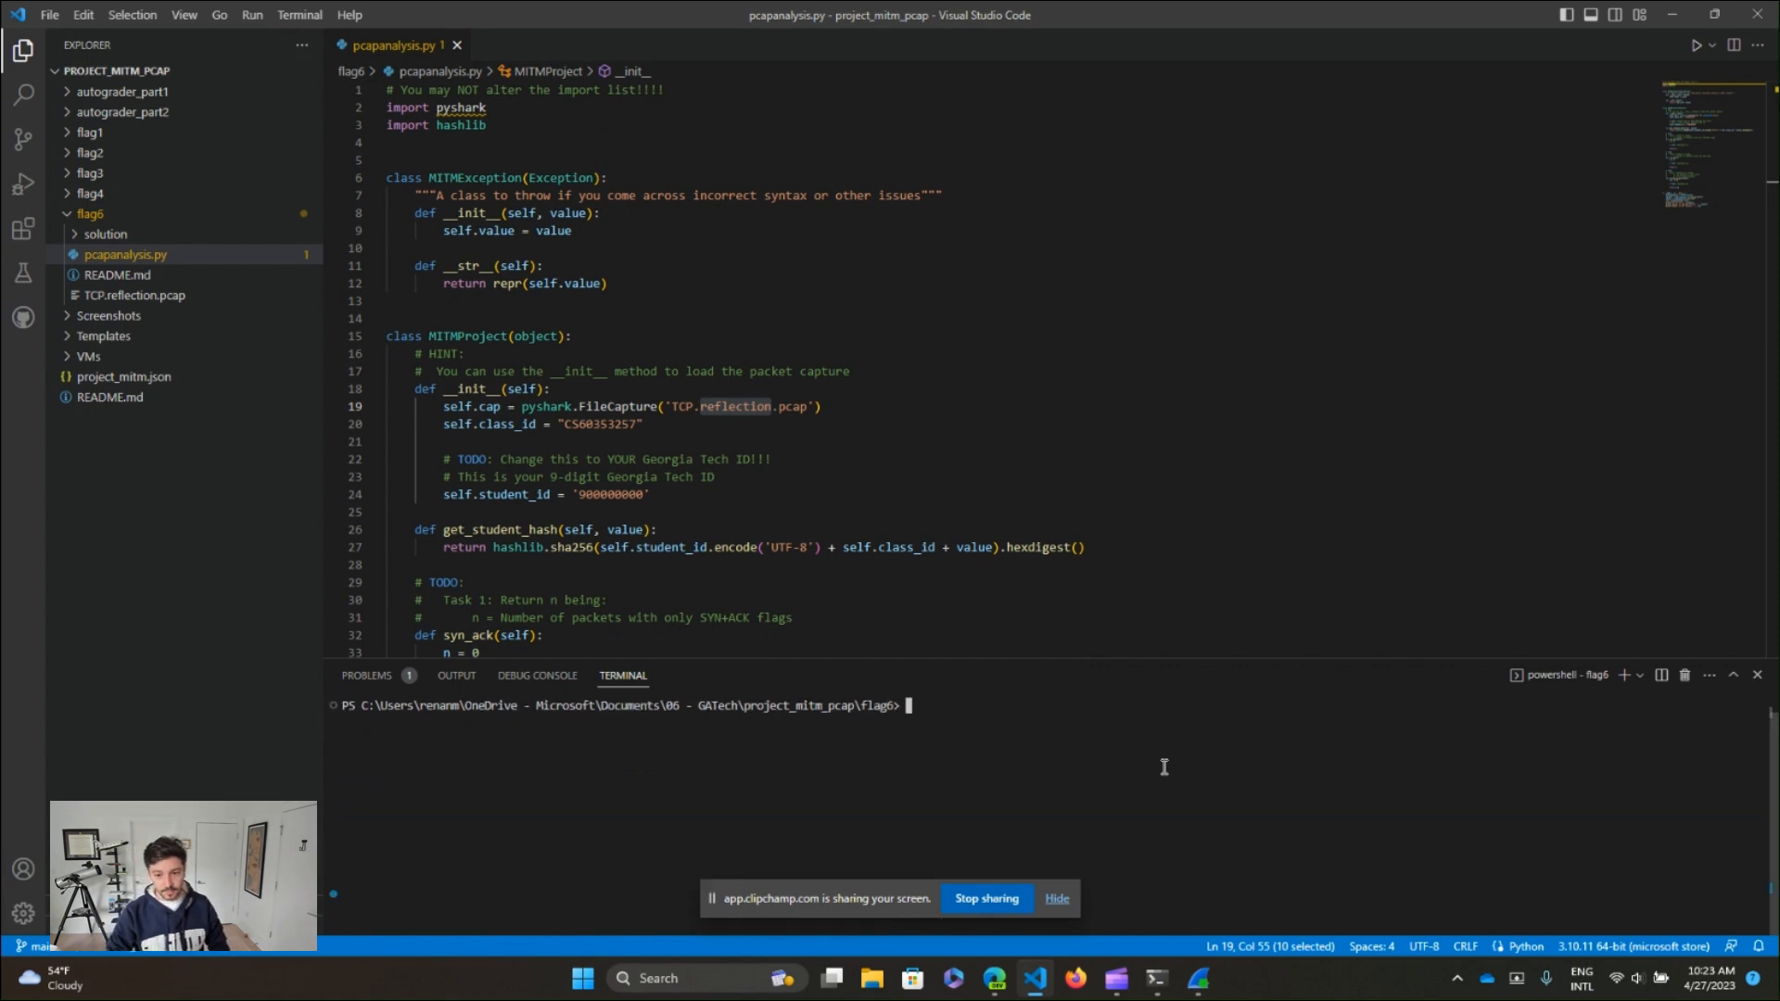
- In a python3 REPL, import pyshark and load TCP.reflection.pcap as cap via FileCapture
text(python3)
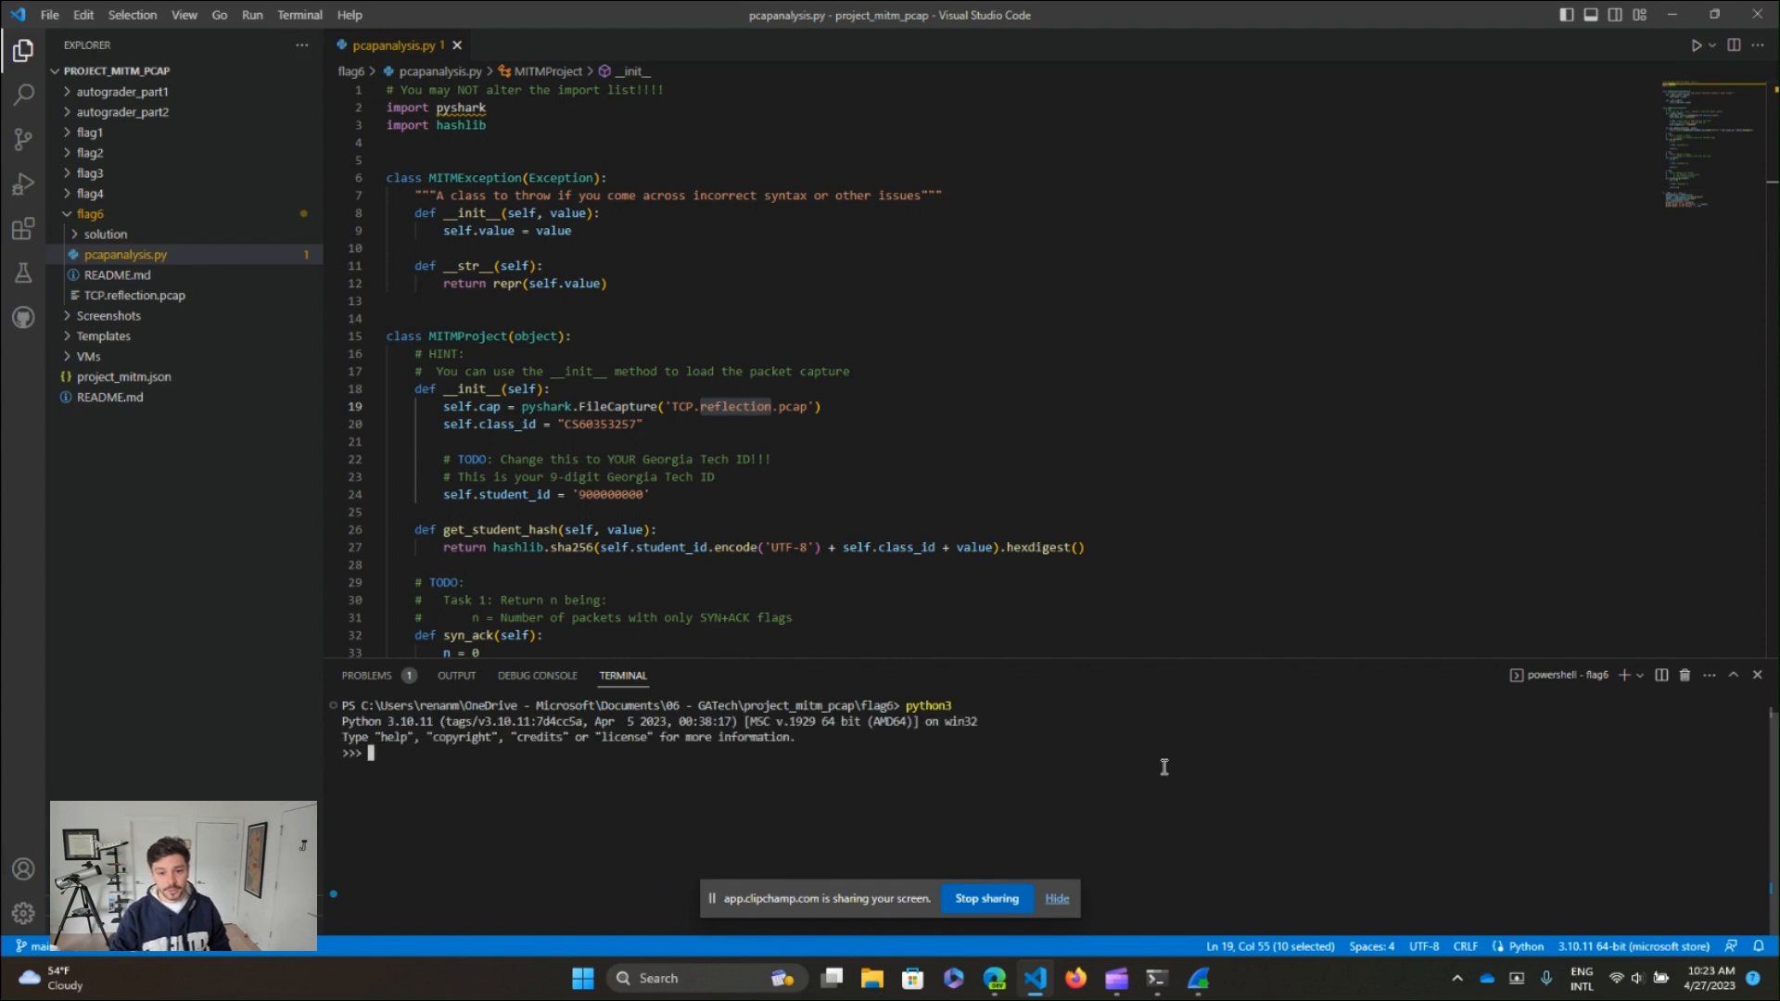
text(import)
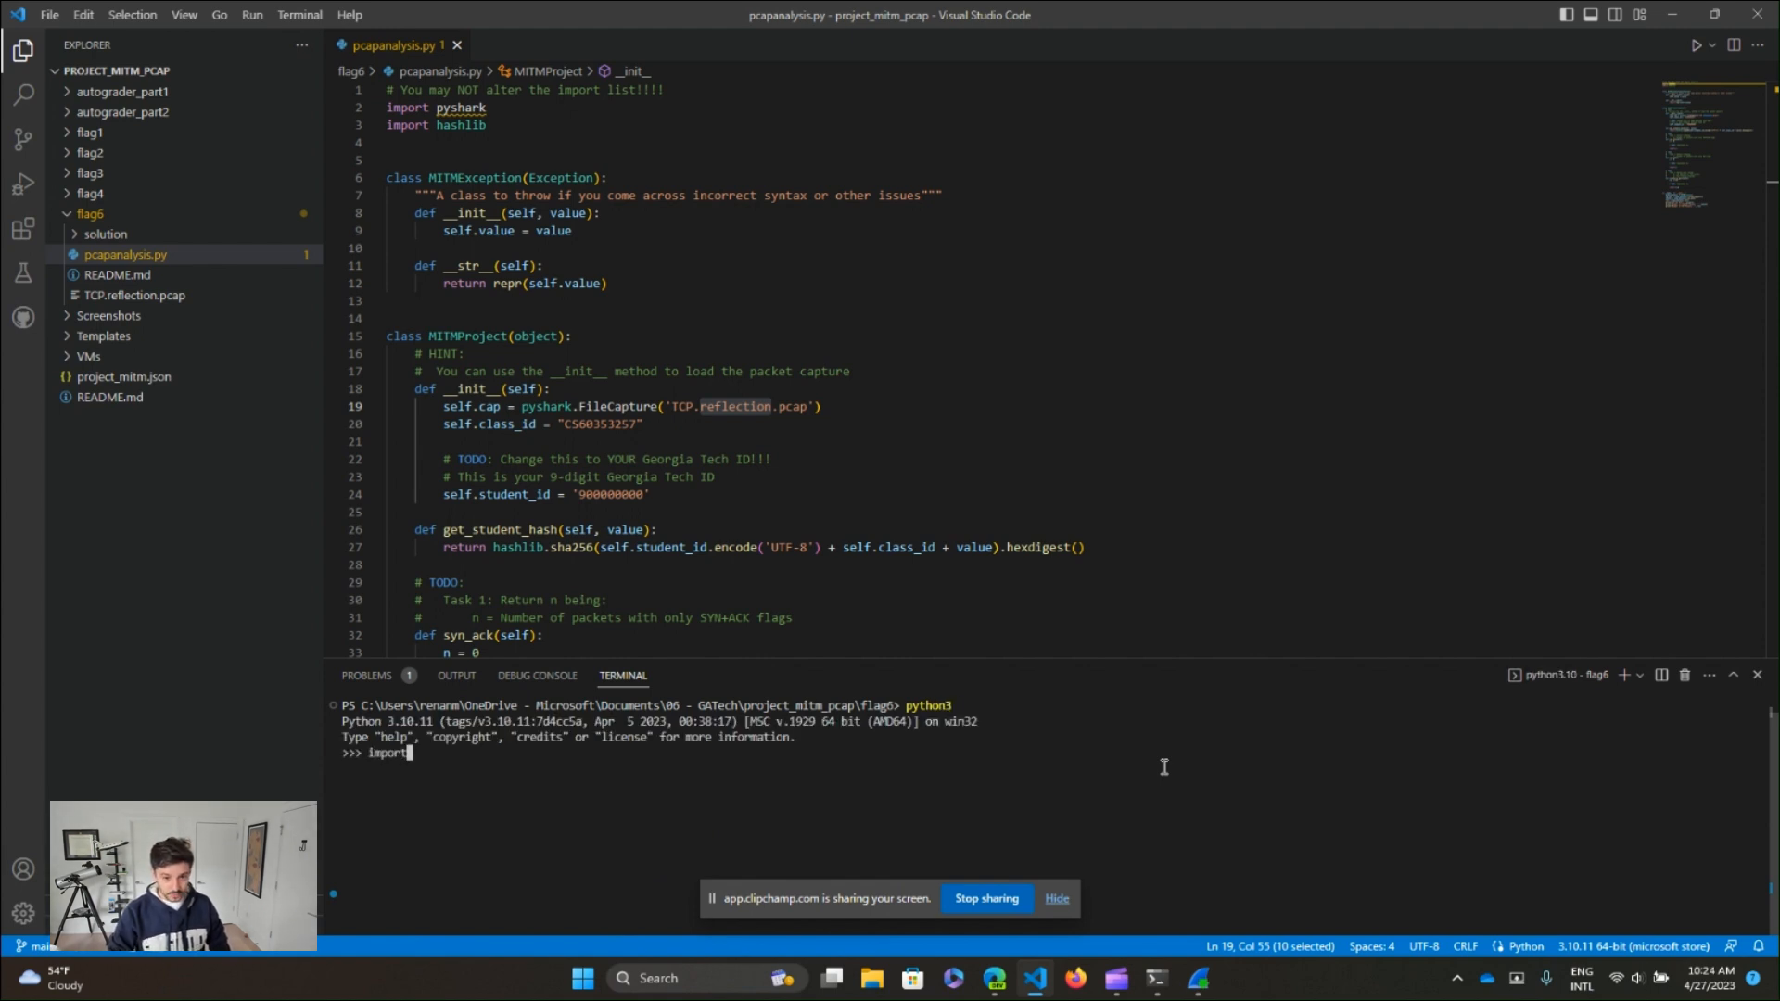
text(pyshar)
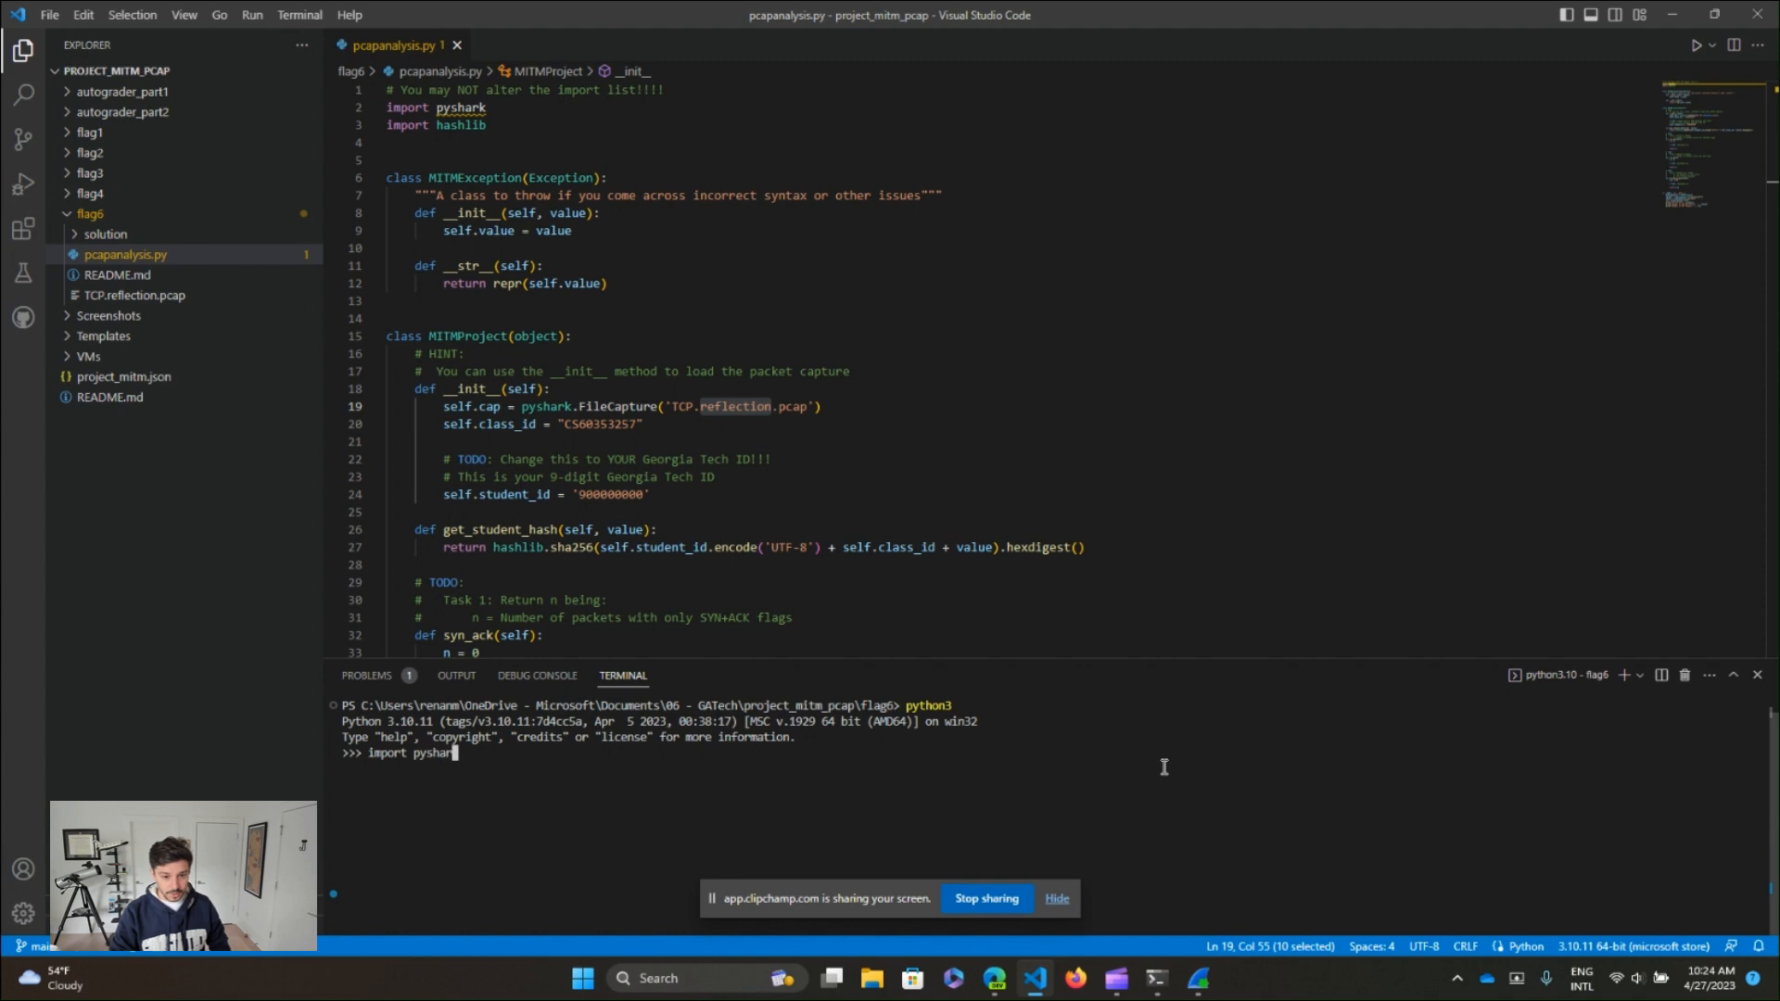
key(enter)
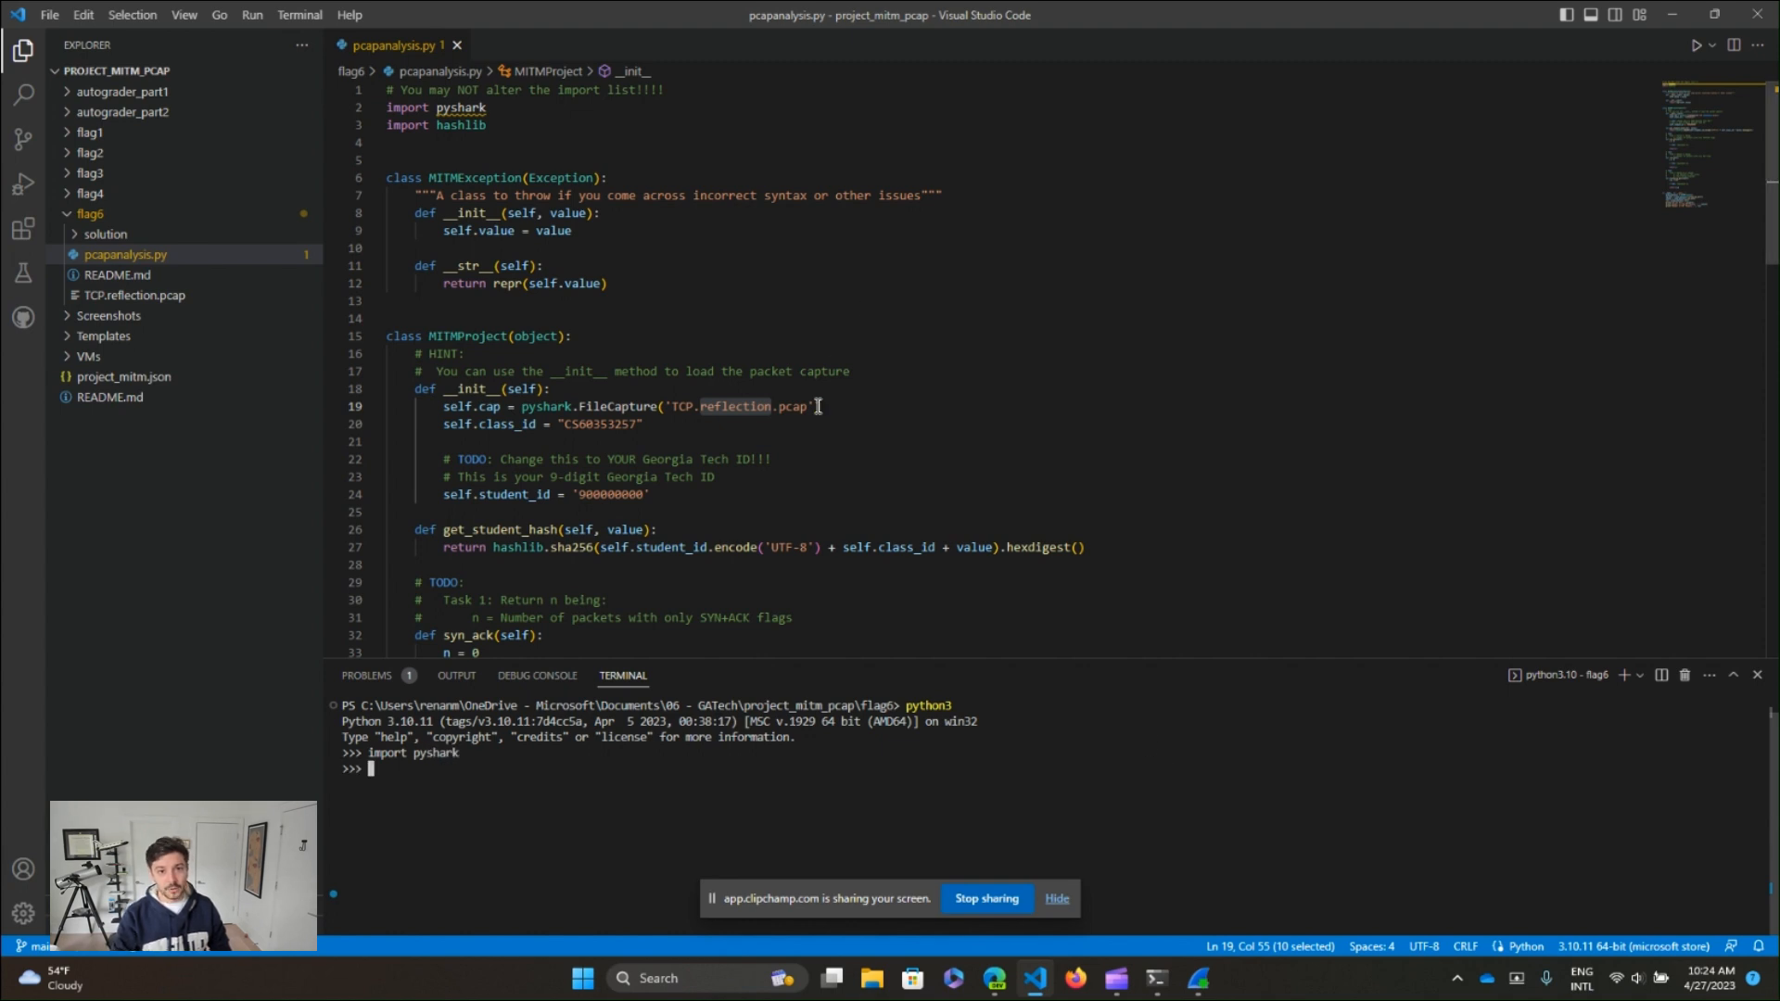
mouse_move(519, 406)
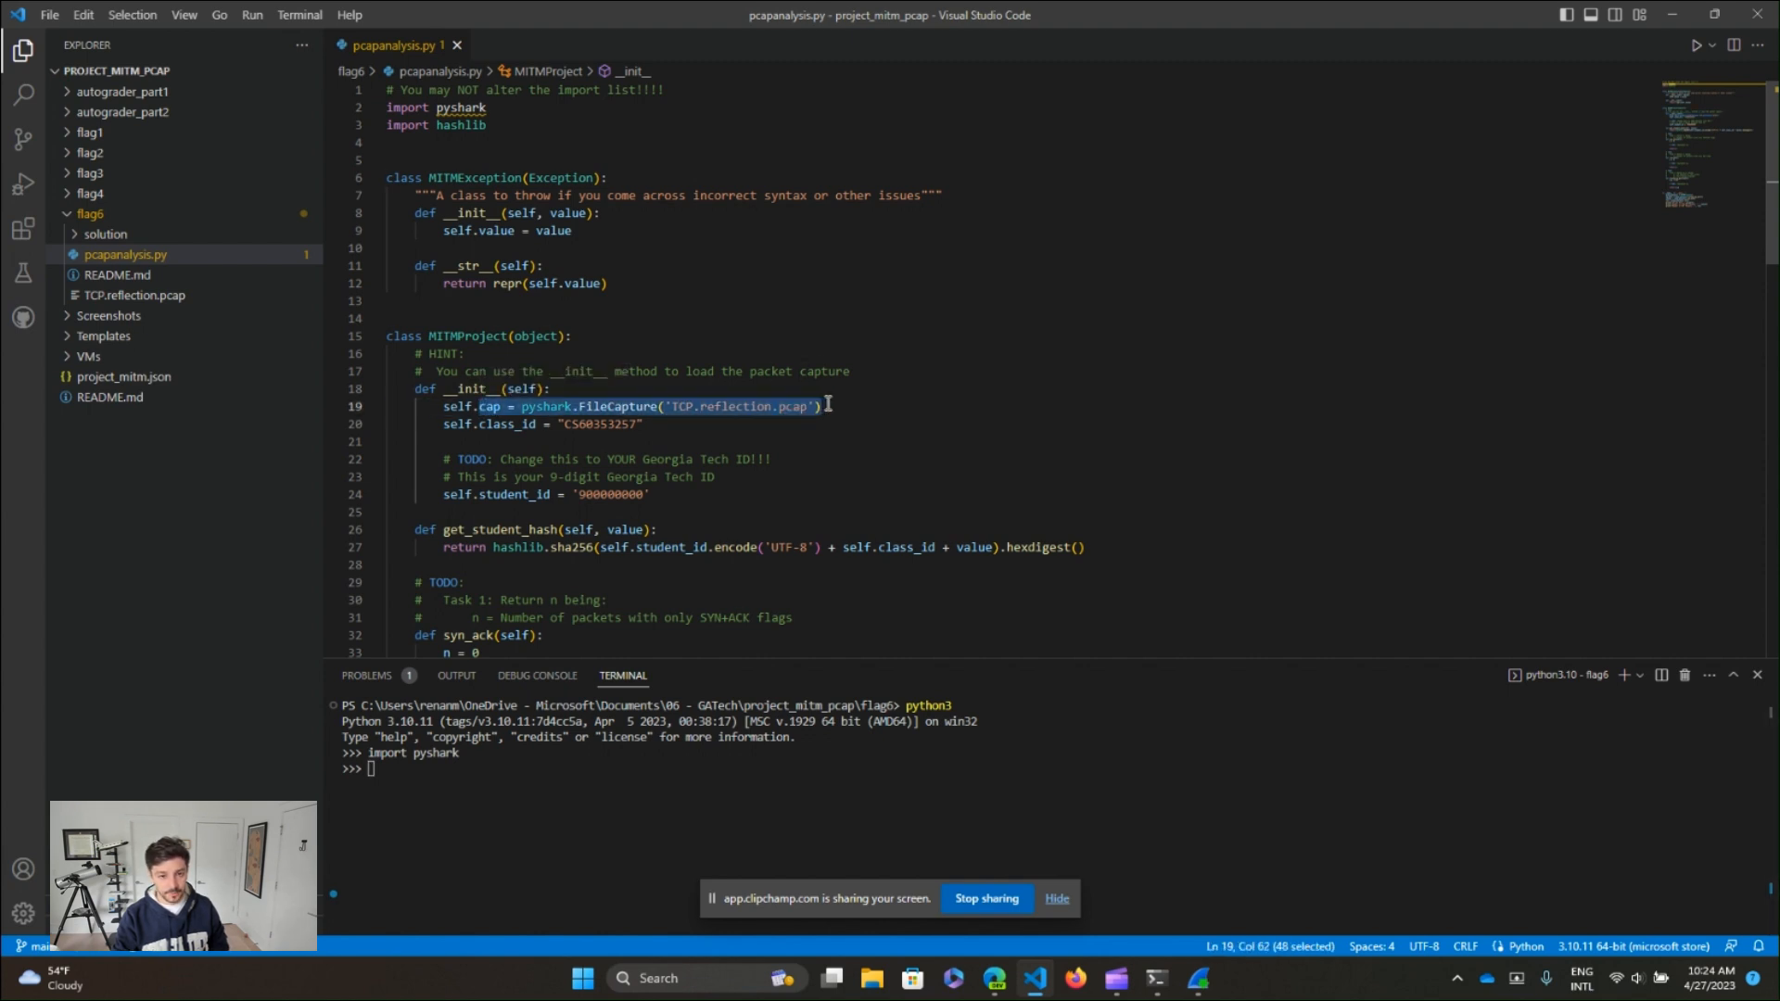
text(cap = pyshark.FileCapture('TCP.reflection.pcap'))
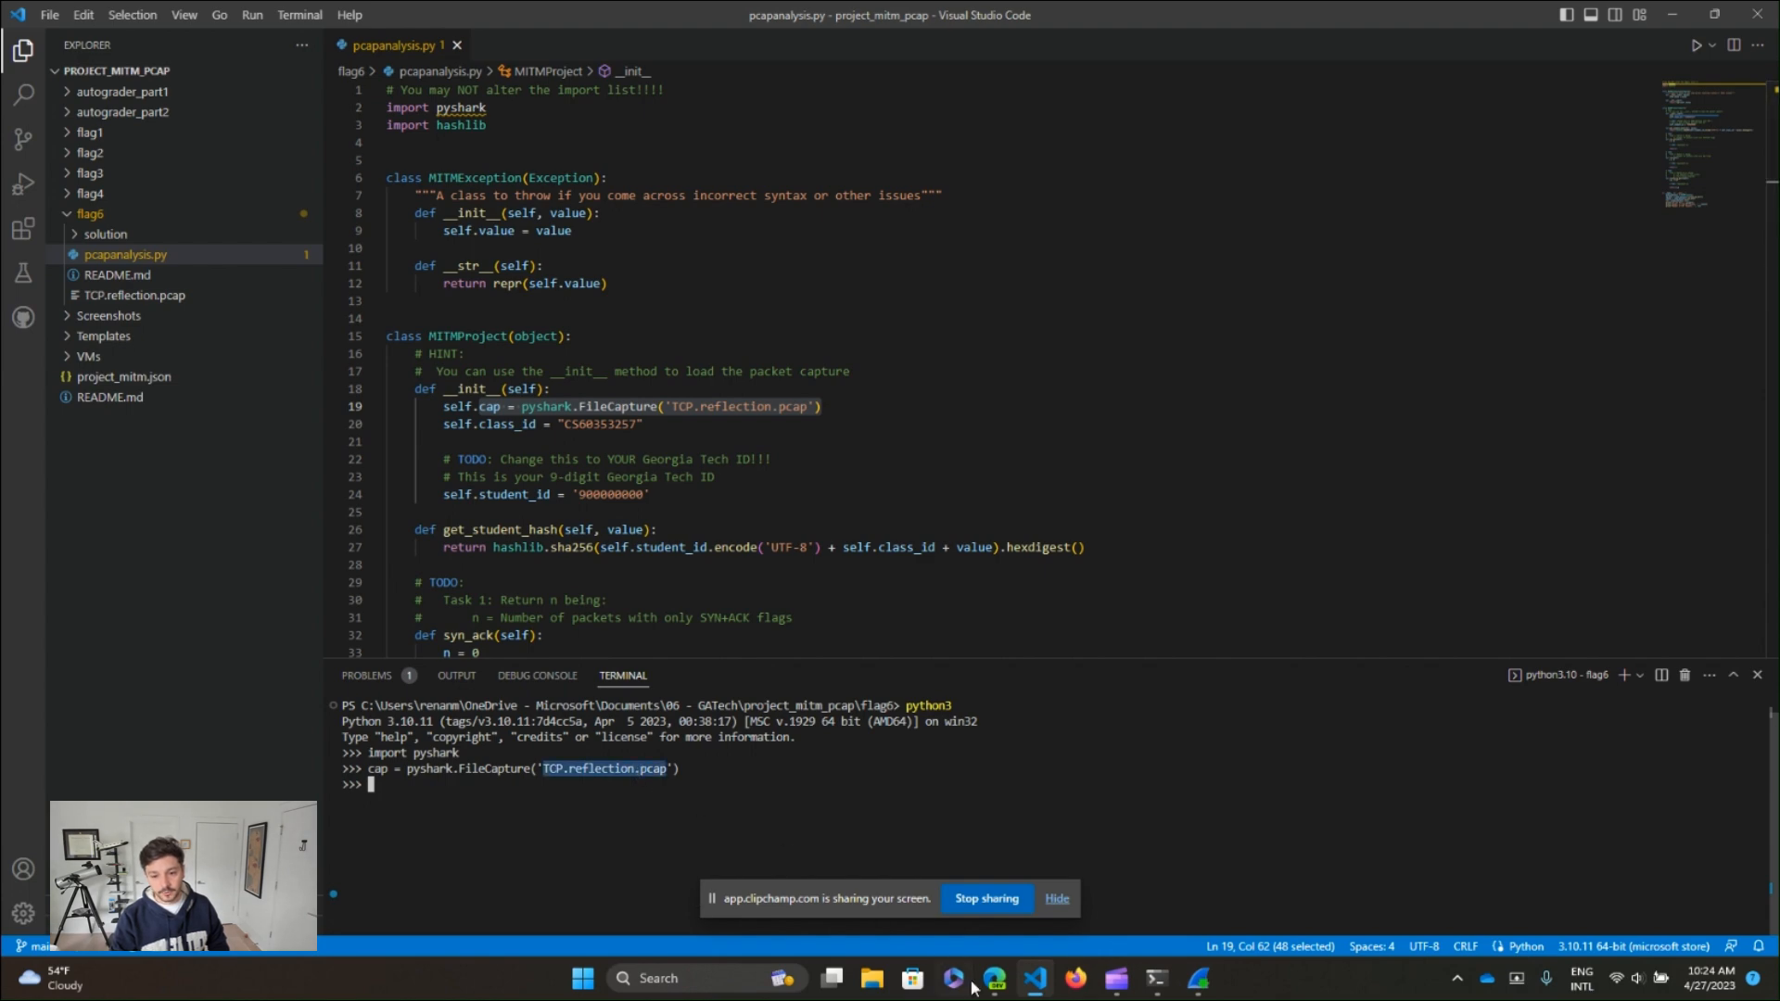
click(990, 977)
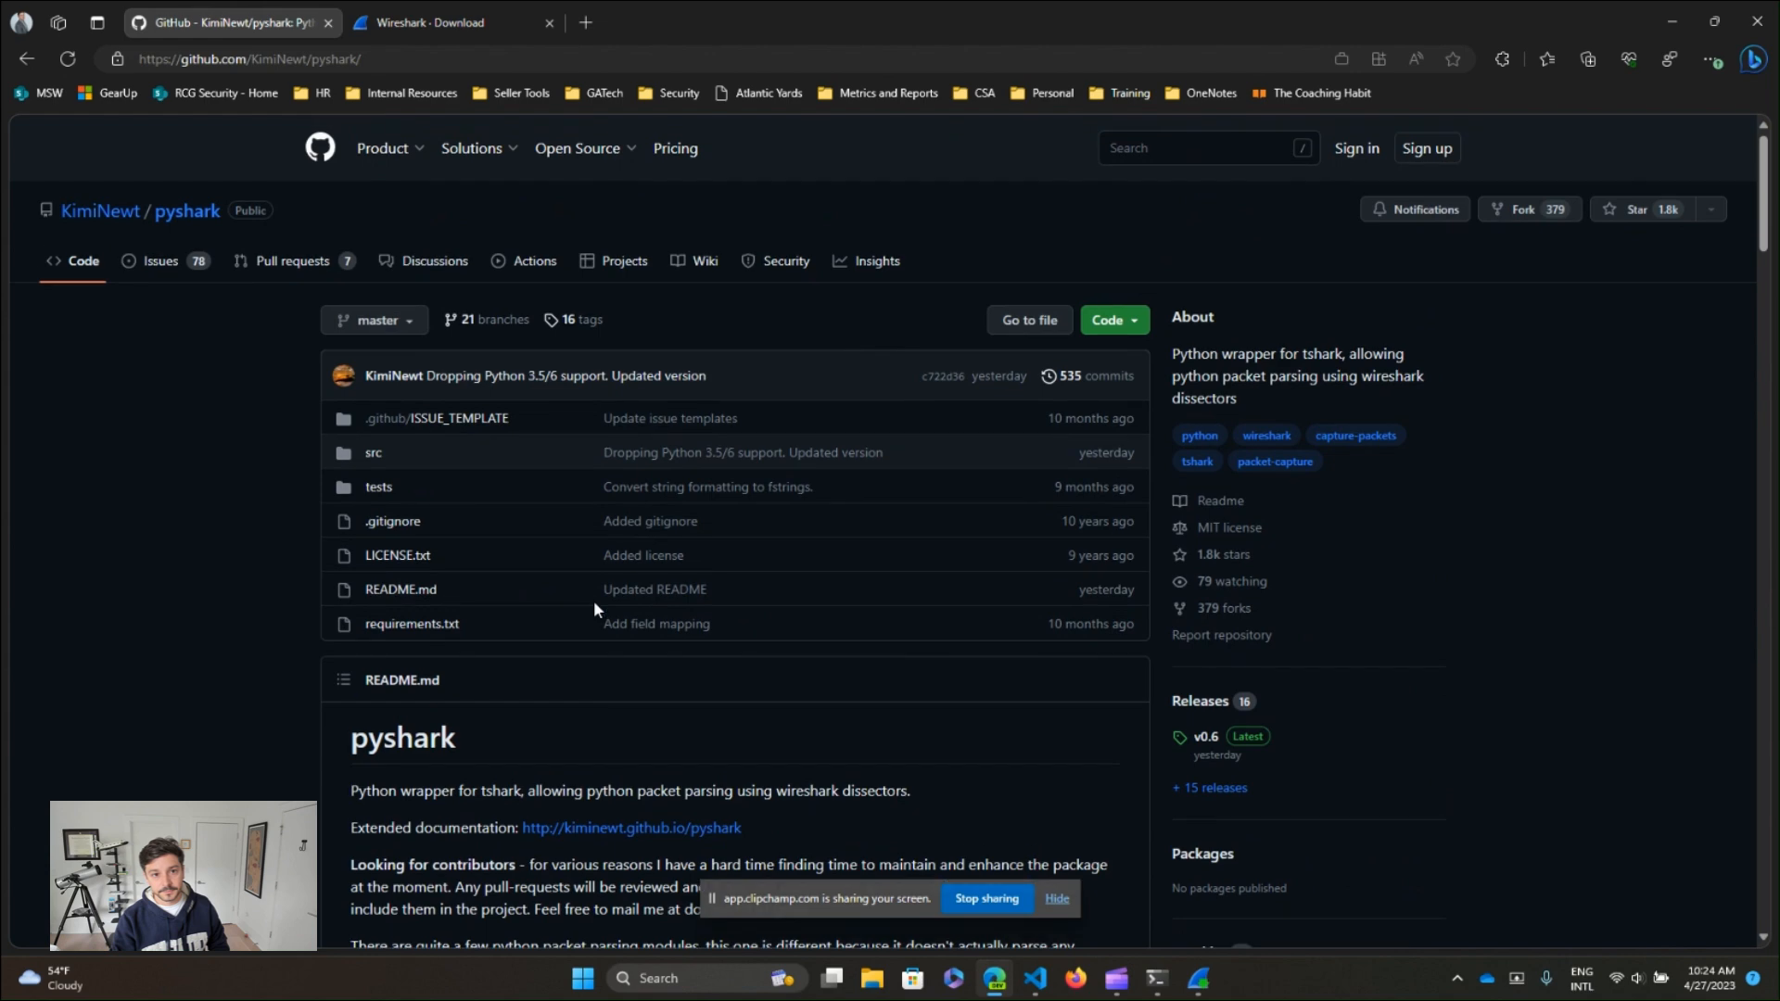
- Scroll the pyshark README to the 'Reading from a capture file' usage example
scroll(down, 3)
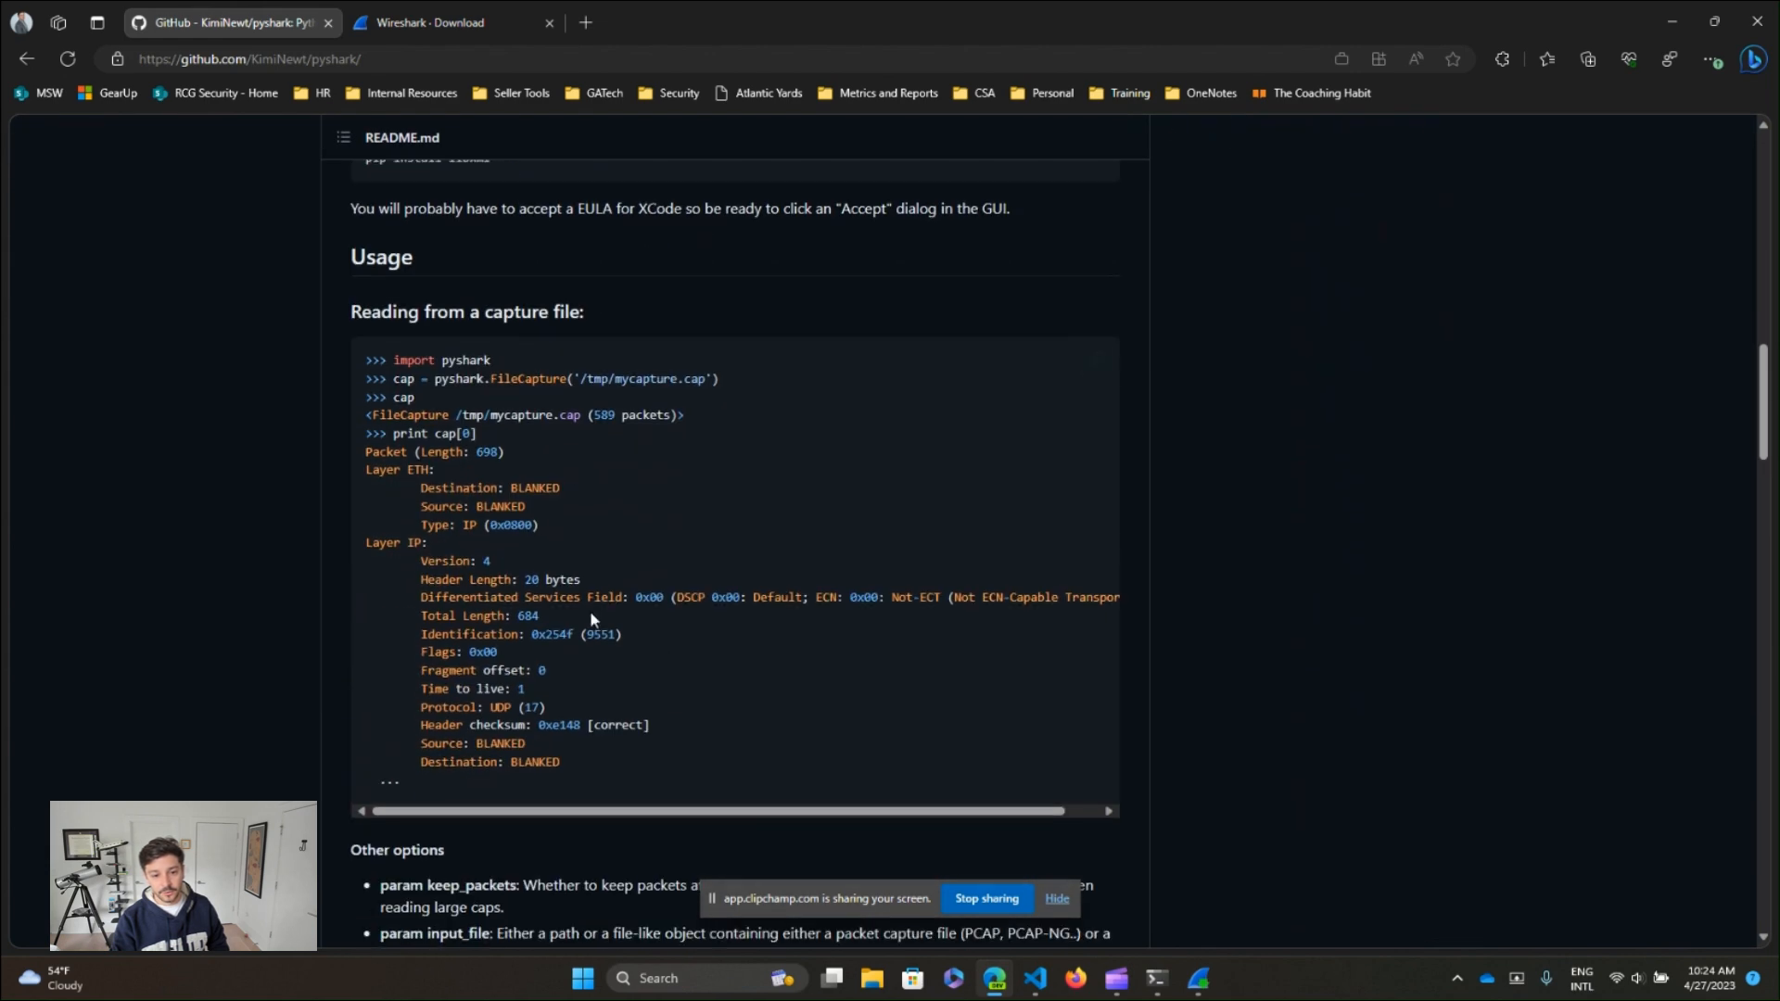
scroll(down, 3)
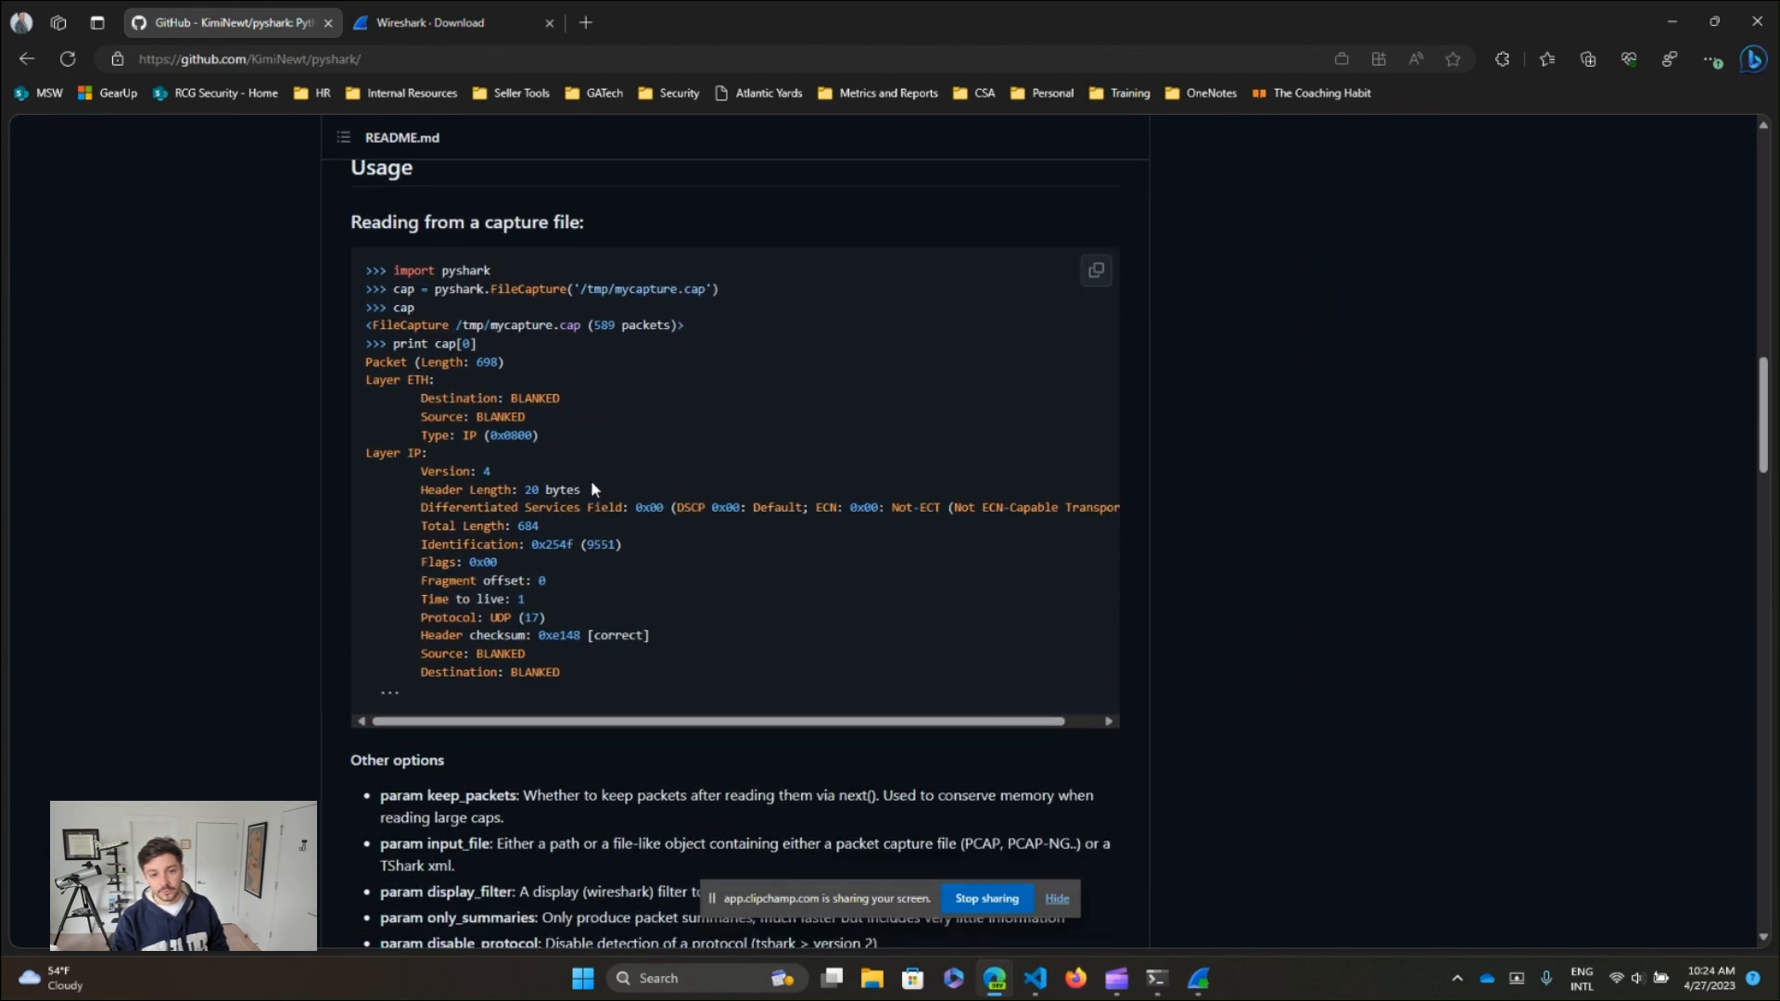
scroll(down, 3)
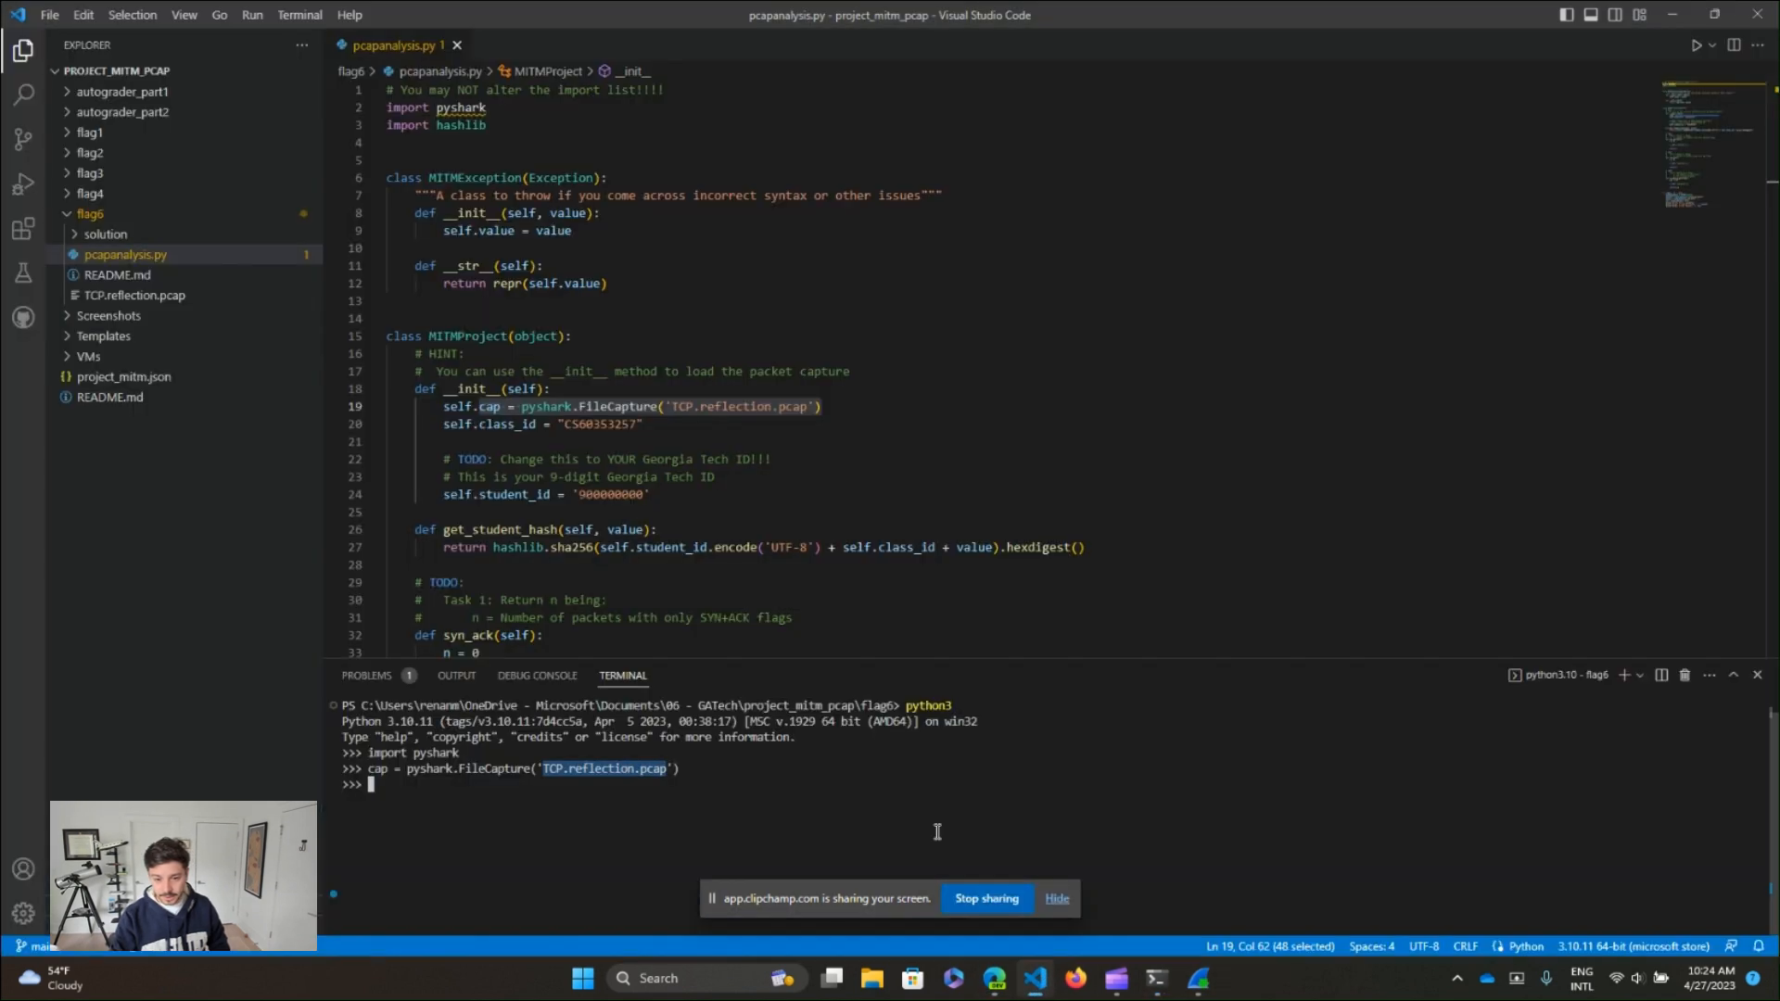
- Print cap and cap[0] in the REPL and read the first packet's layers through its TCP options
text(print(cap)
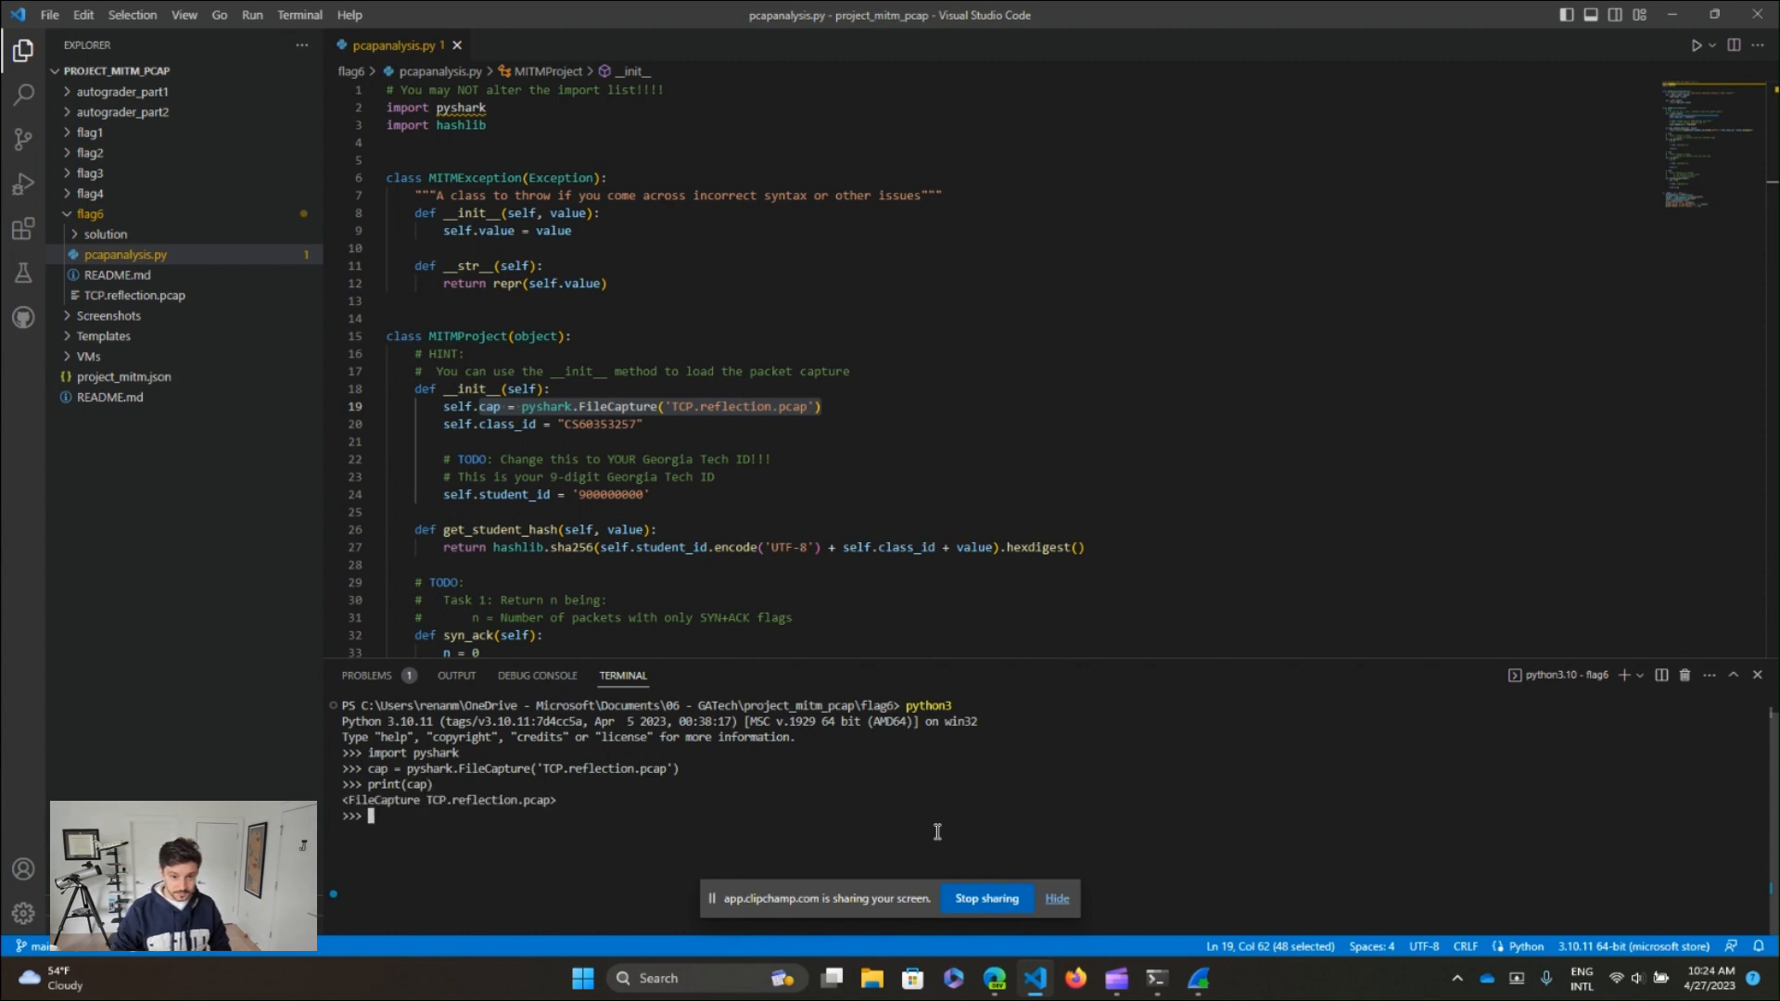
text(print(cap)
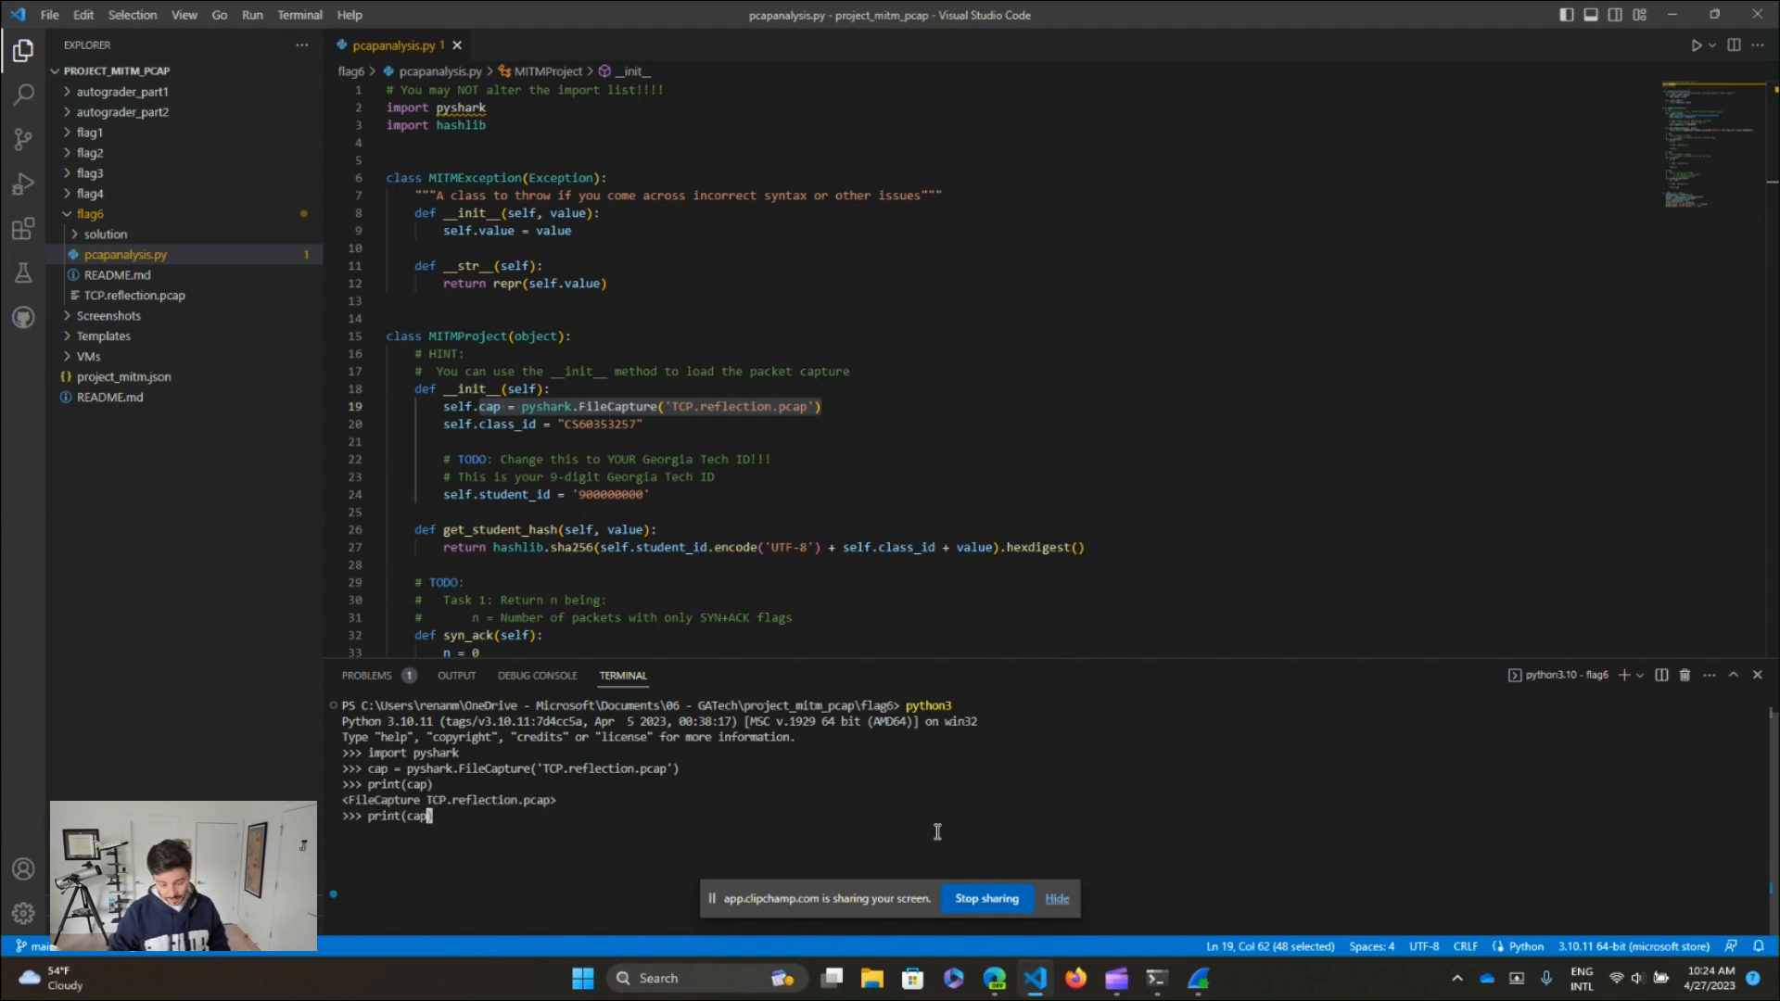
text([0])
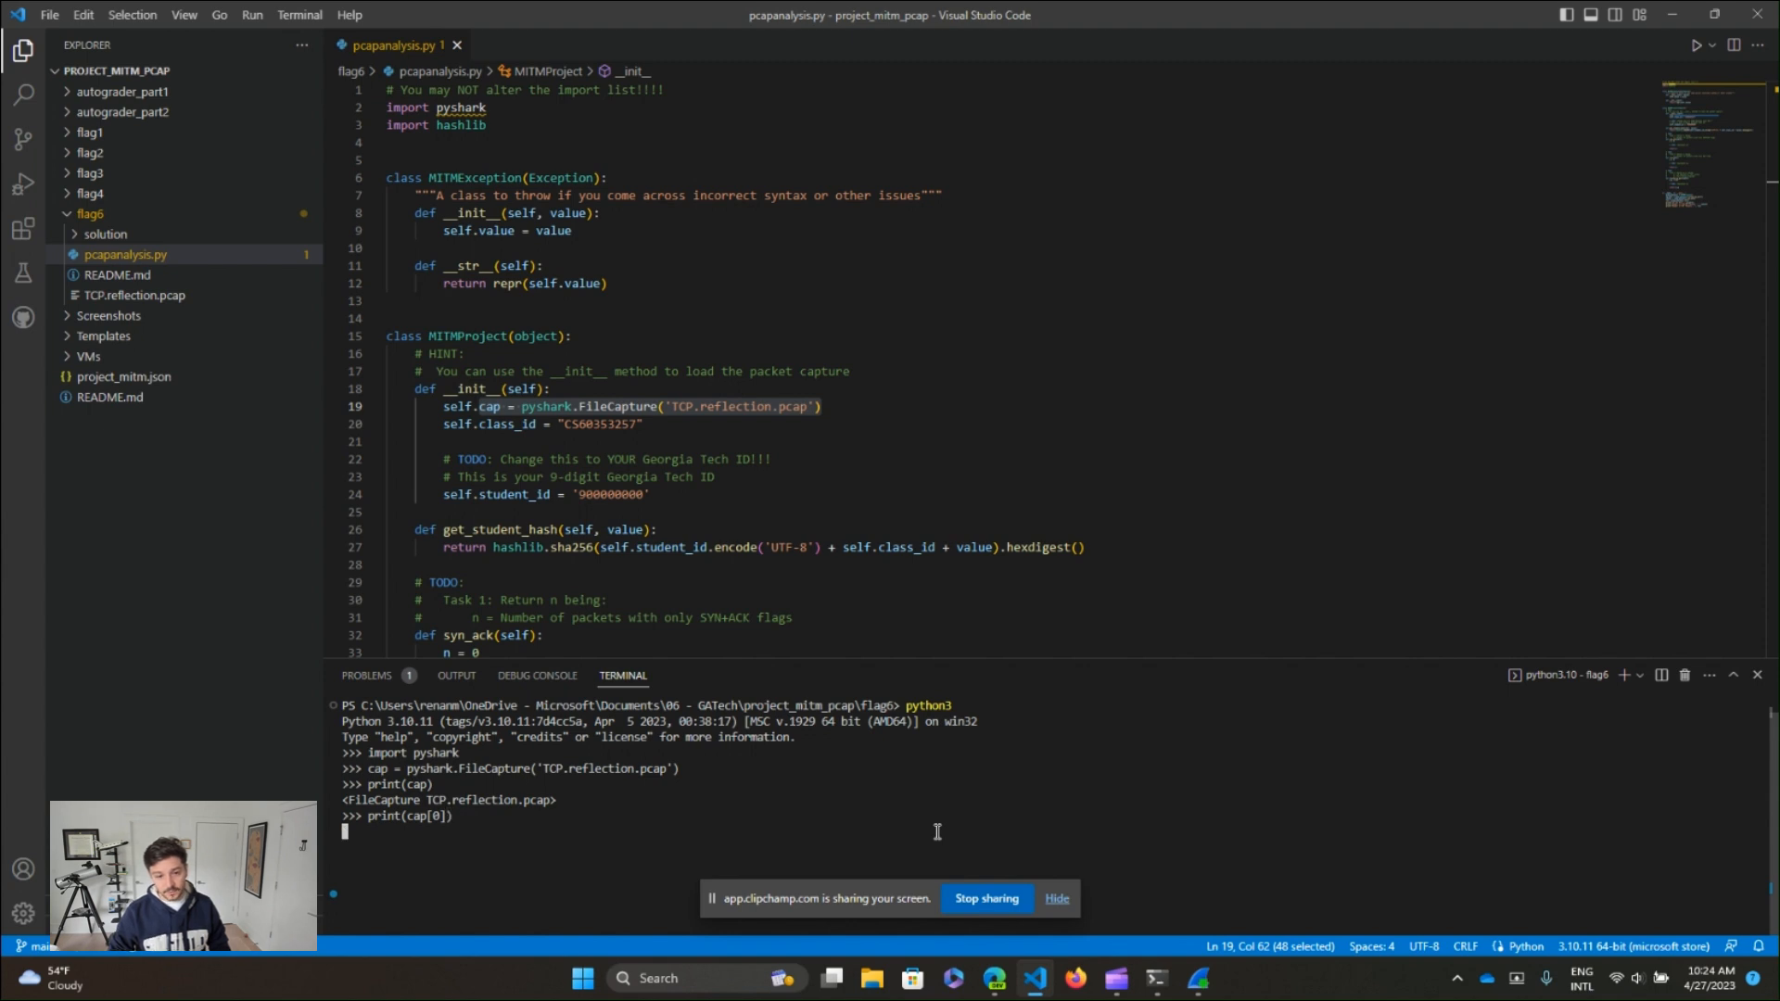
key(Return)
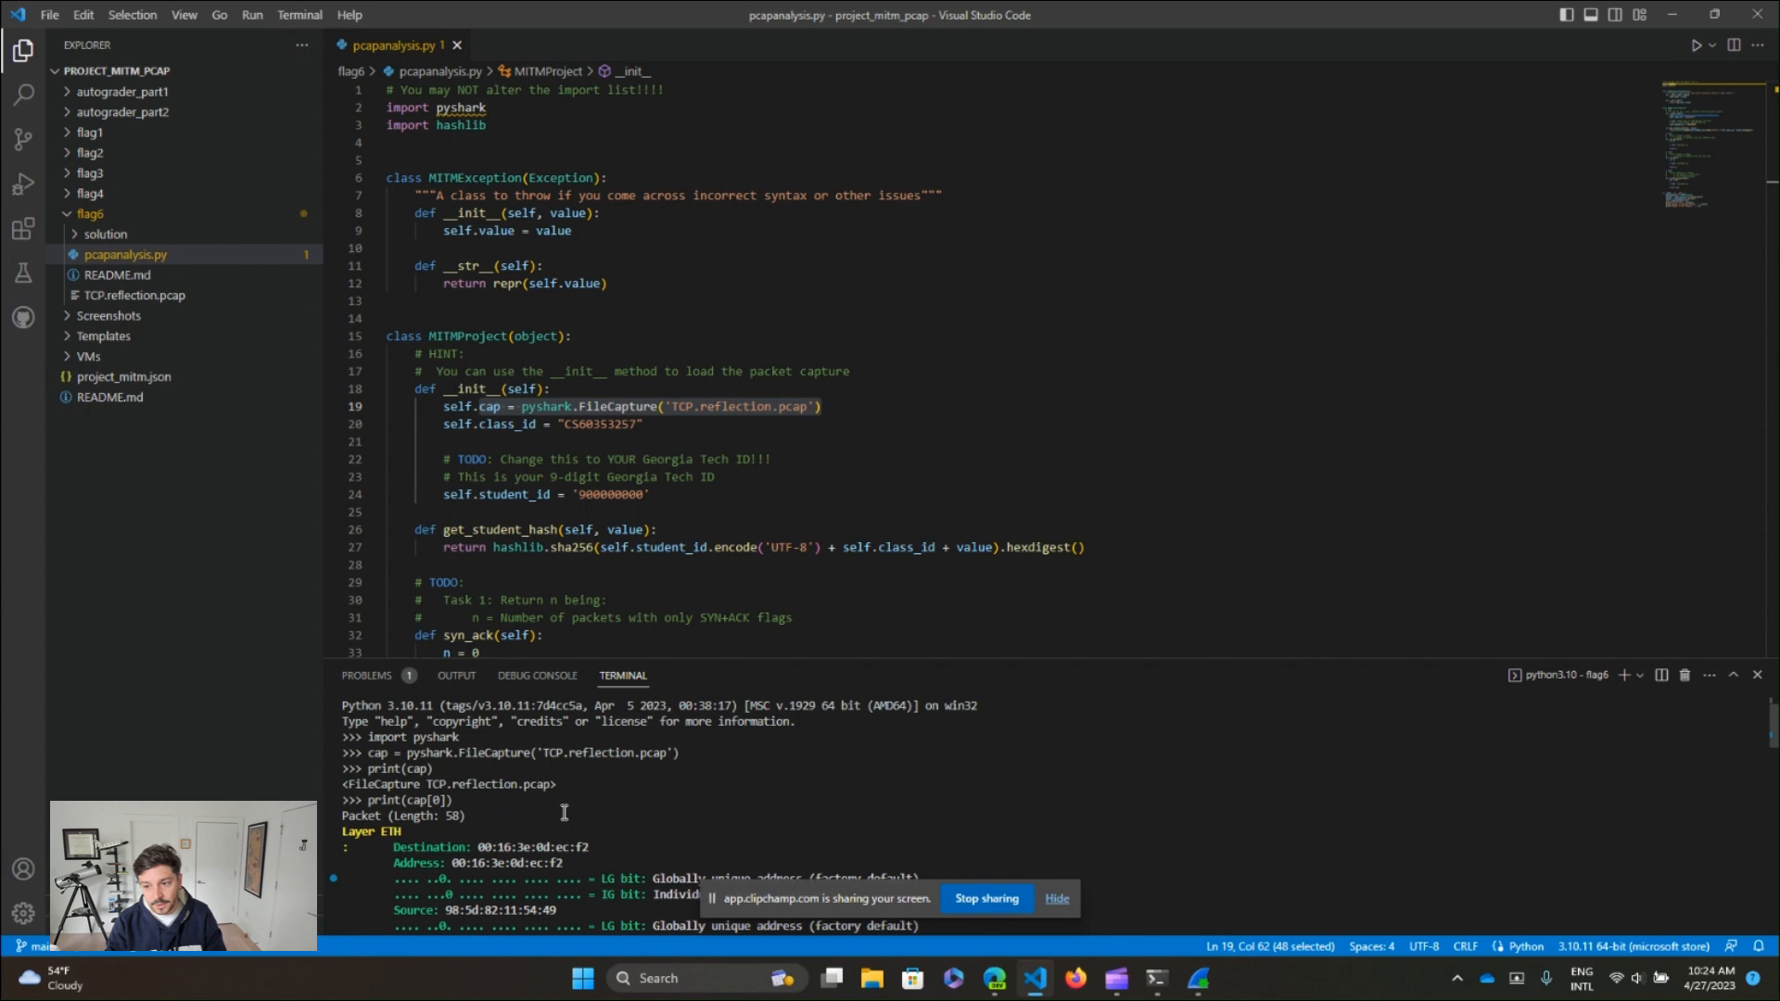
scroll(down, 3)
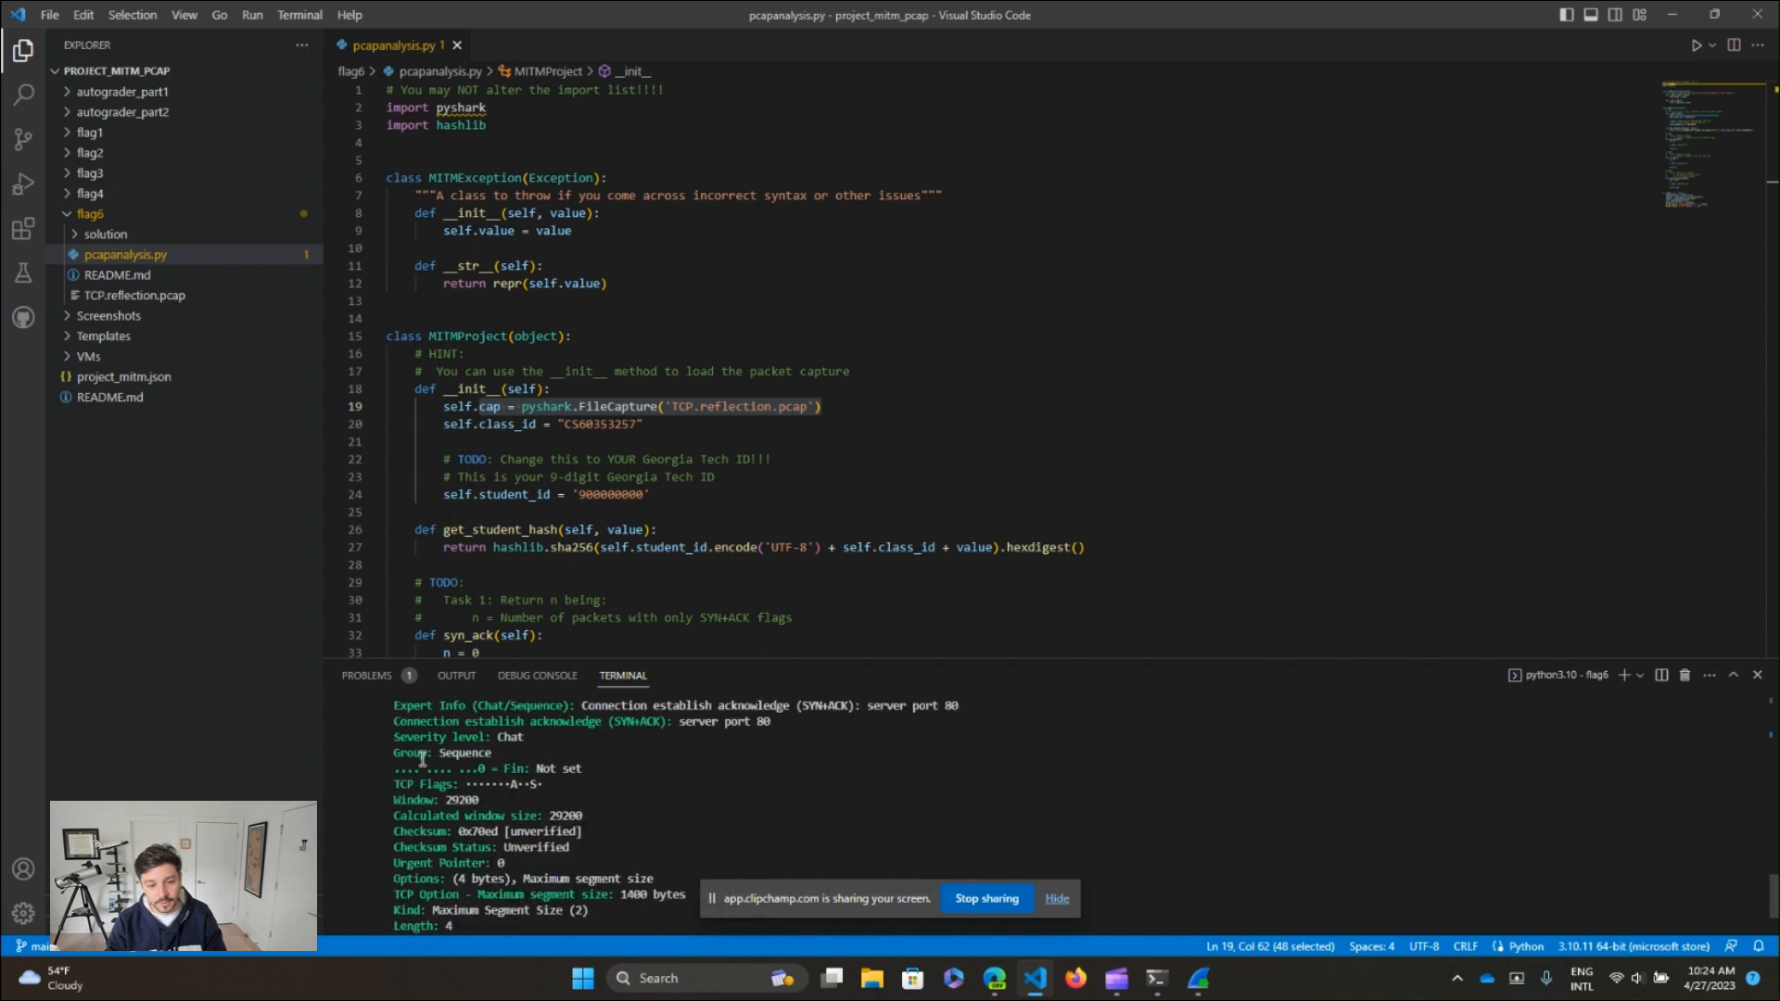
scroll(down, 3)
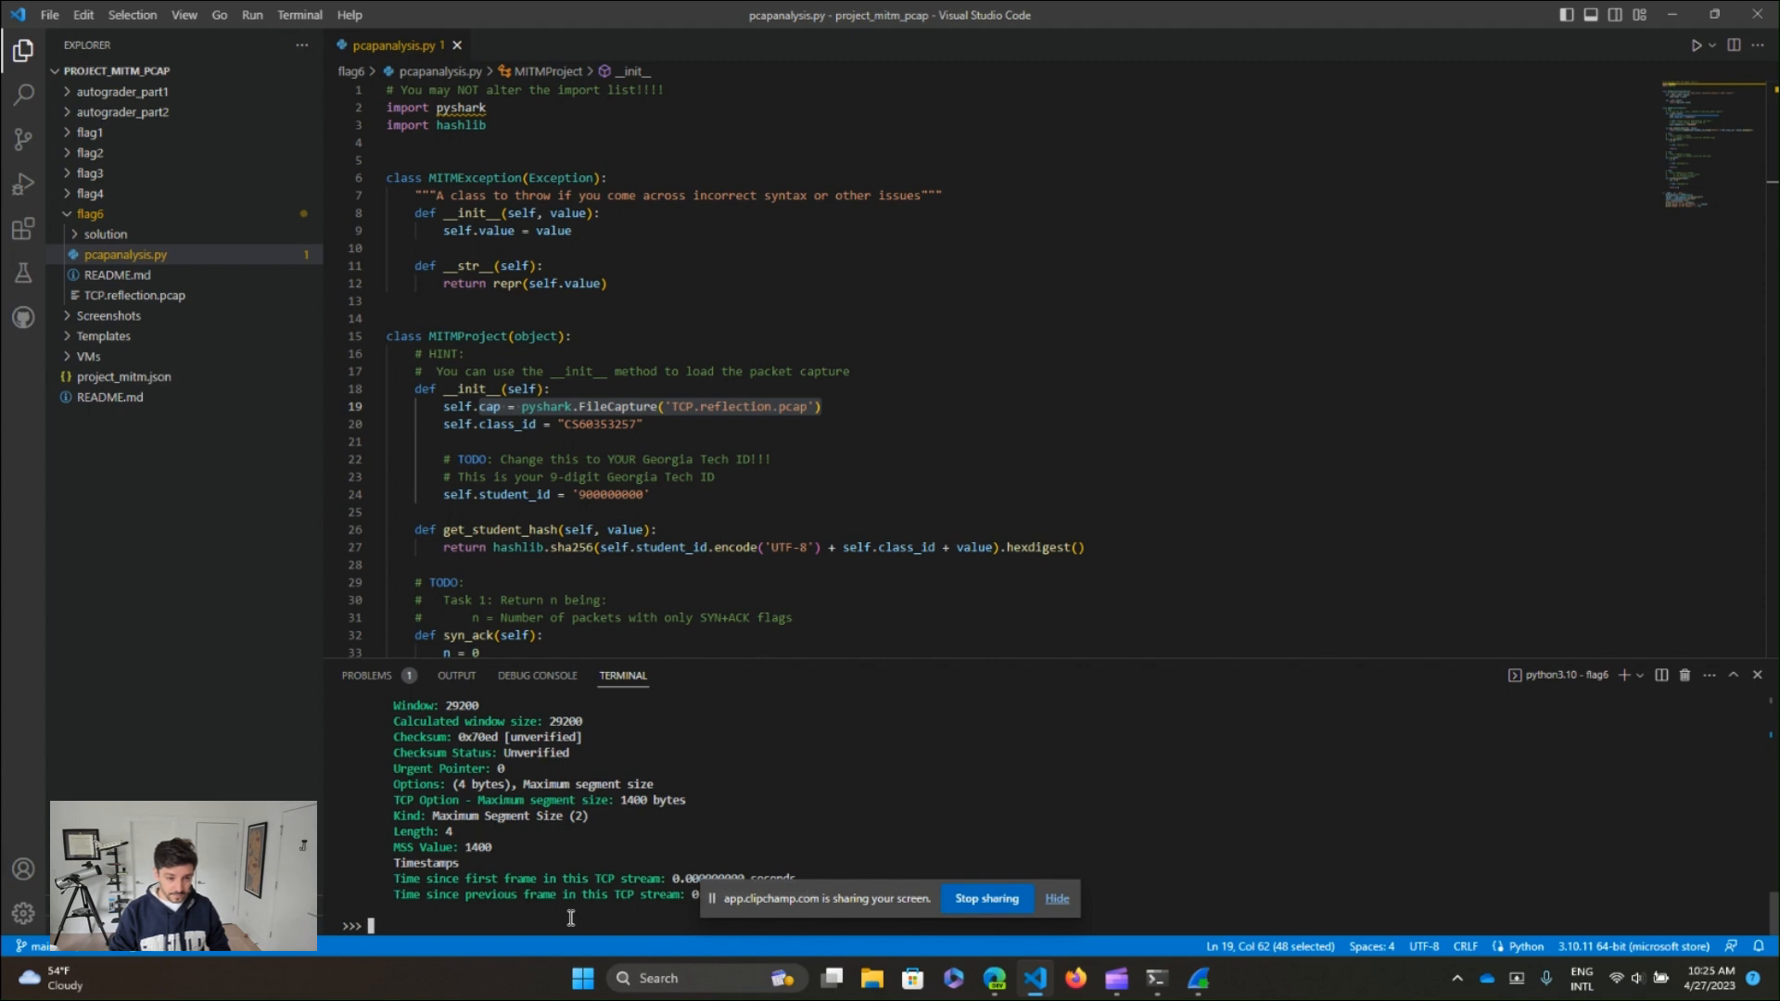
- Store the first captured packet as first_packet = pcap[0] and echo it in the REPL
text(first_packet =)
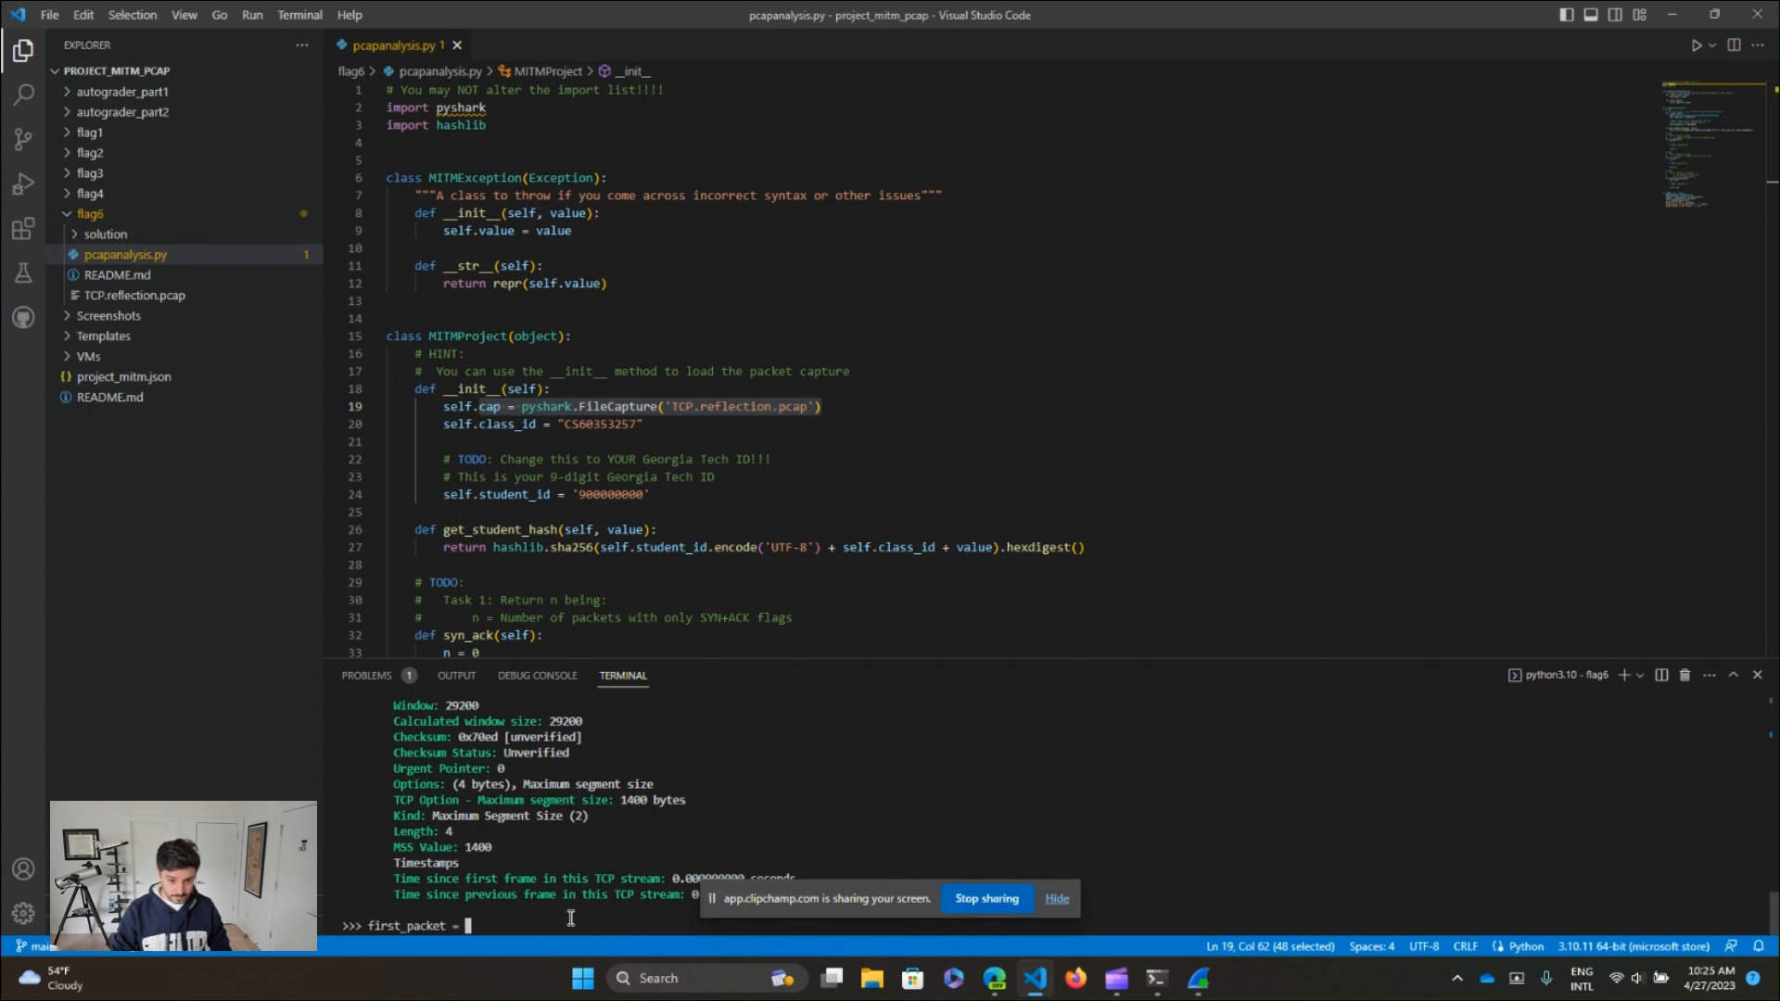
text(pcap[0)
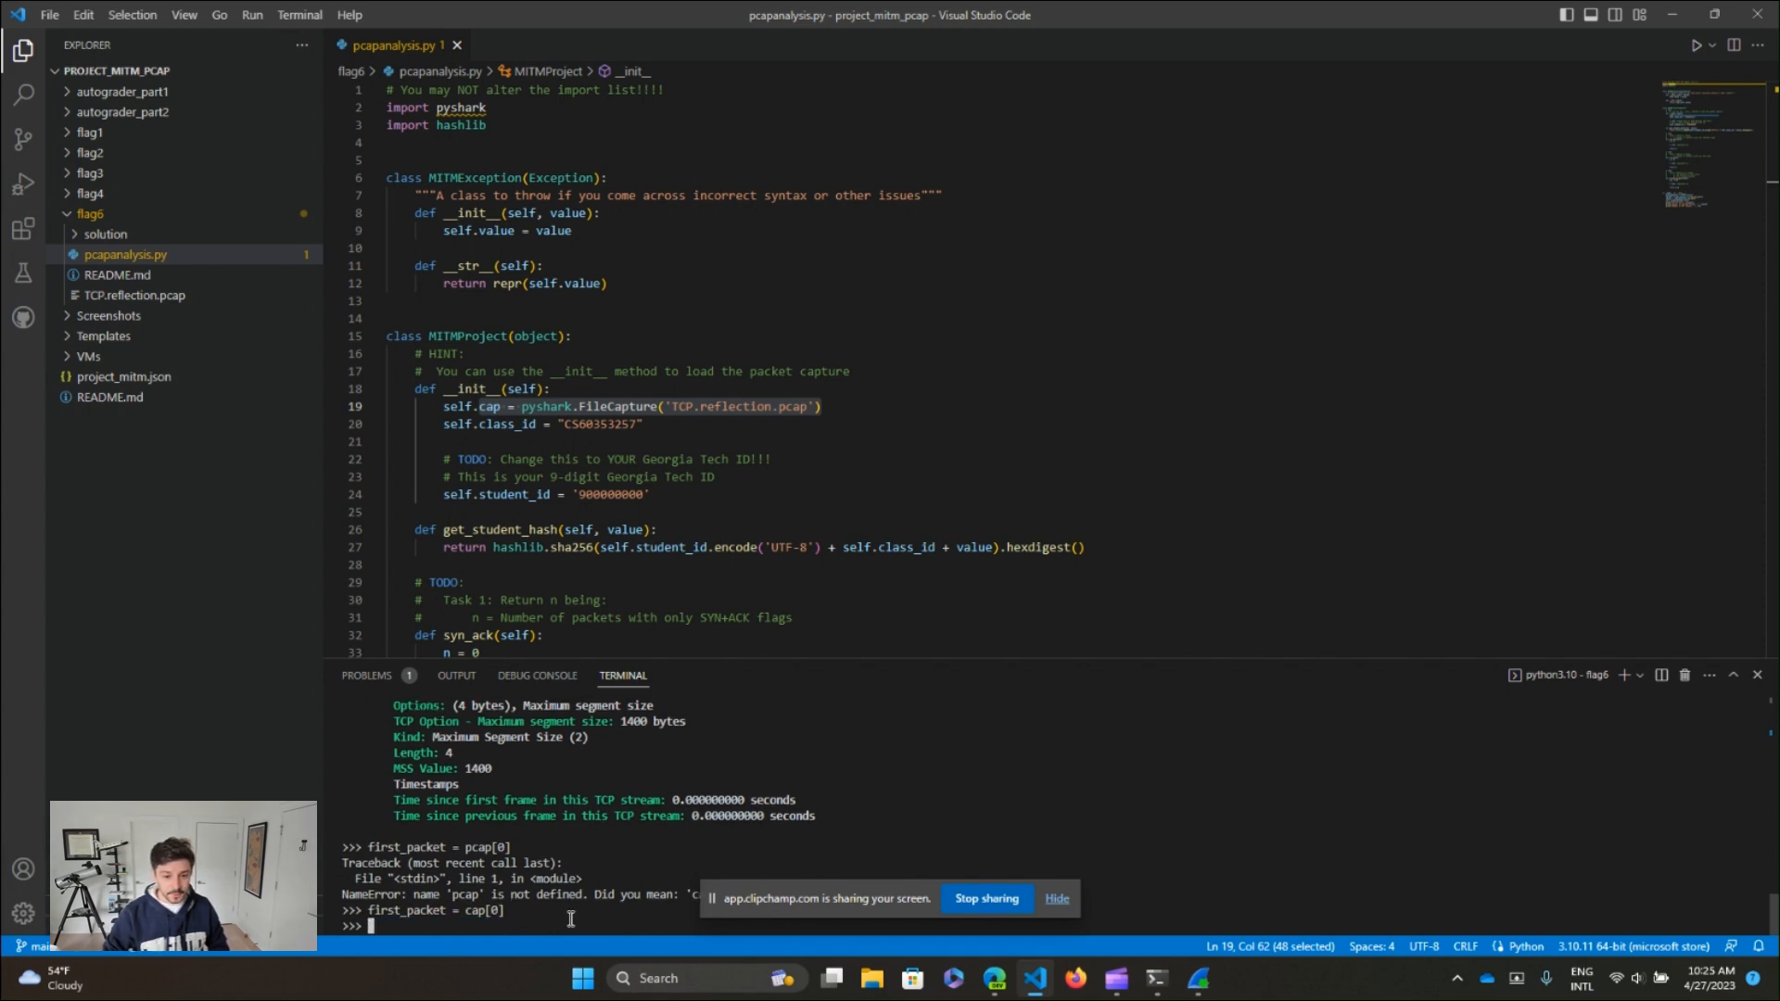
text(first_packet)
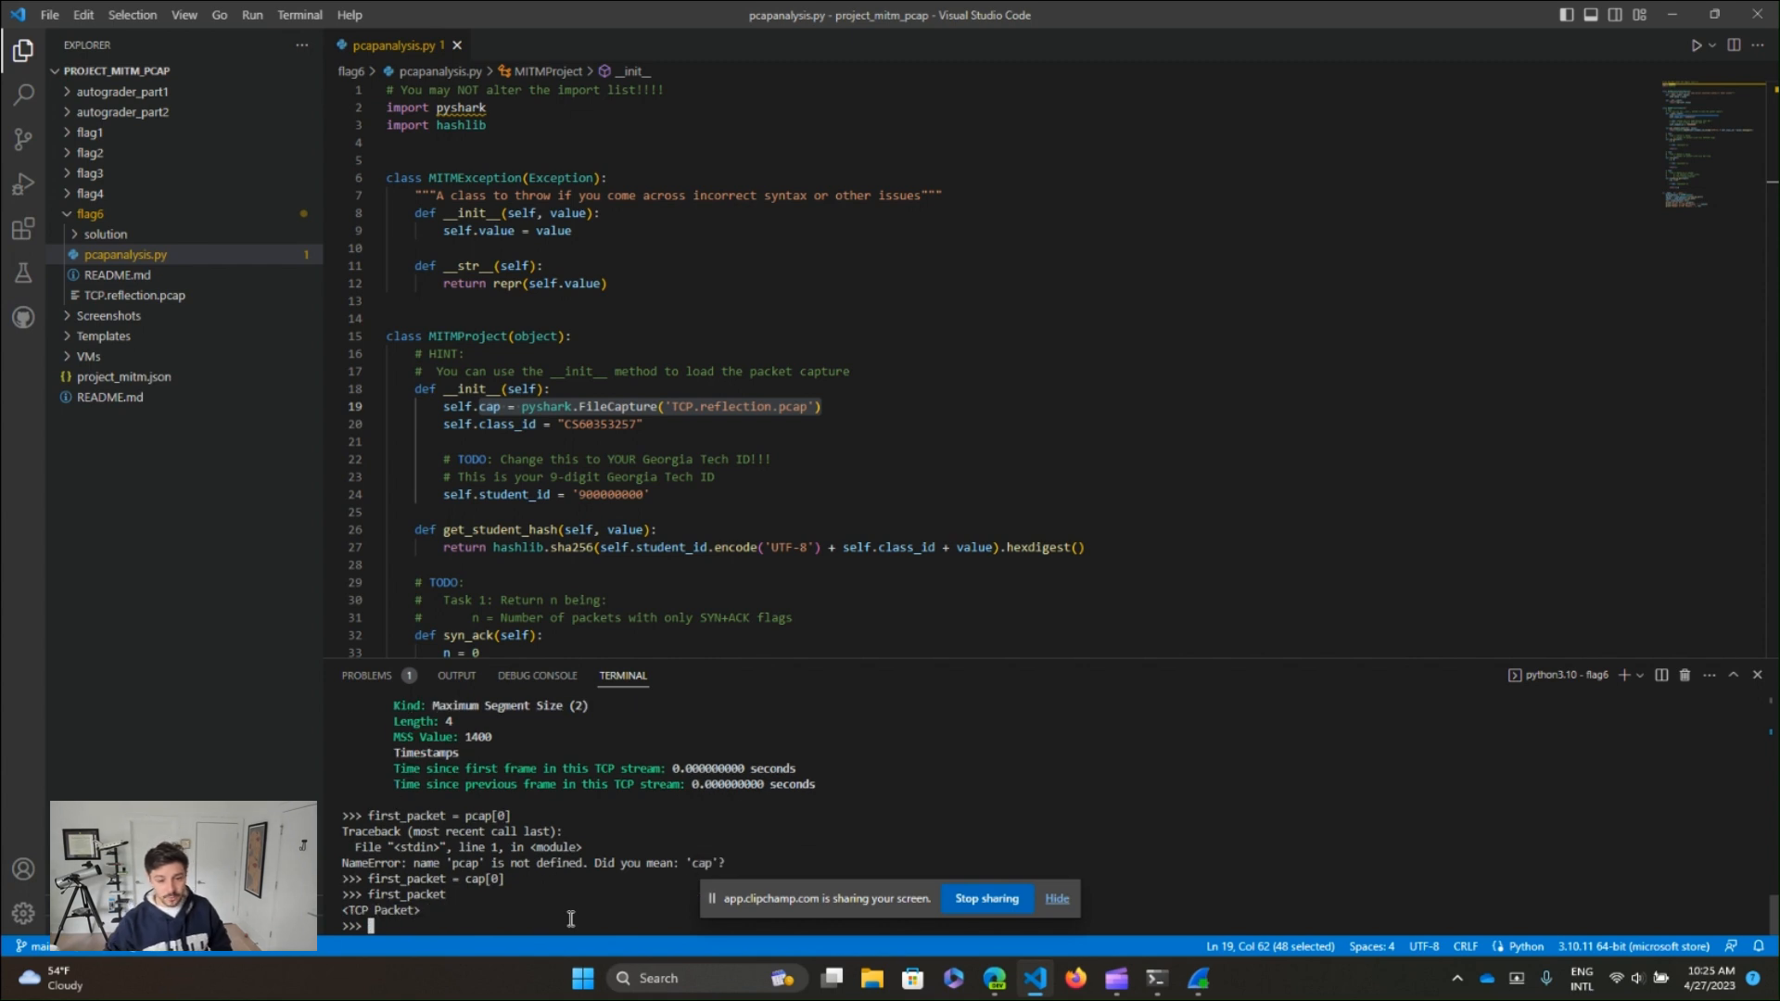
- List the packet's attributes with dir(first_packet), showing eth, ip and tcp
text(dir)
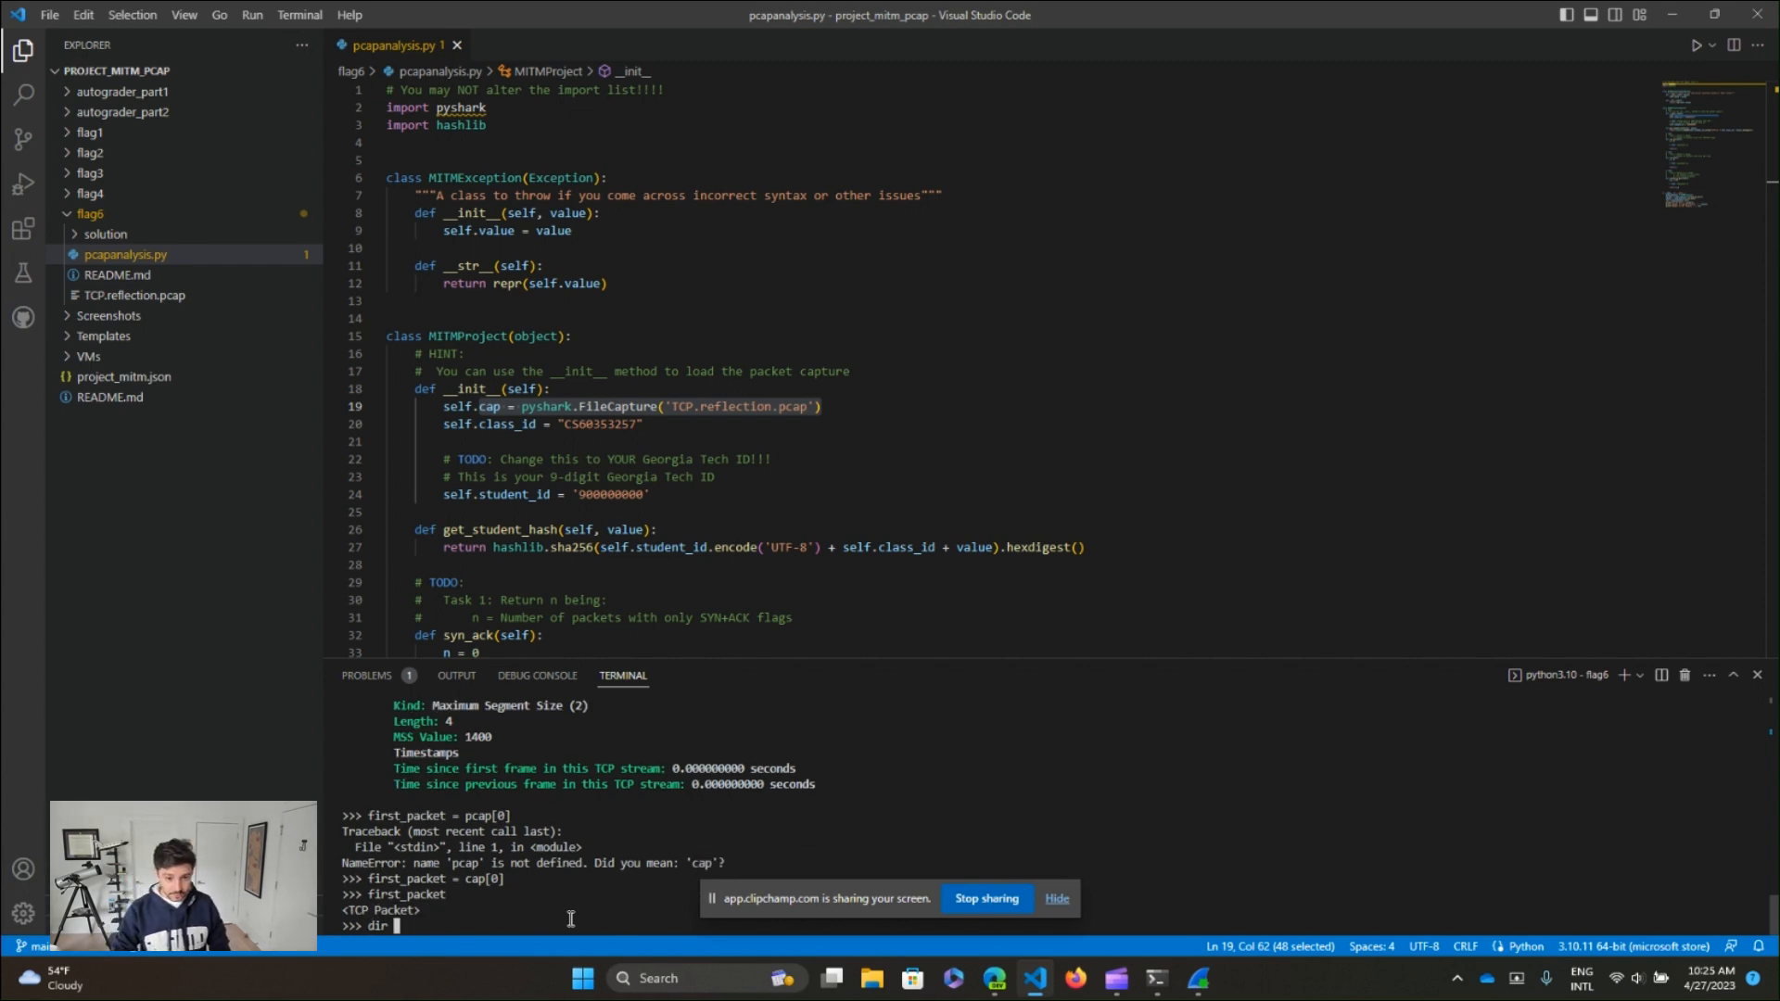
text((first_packet)
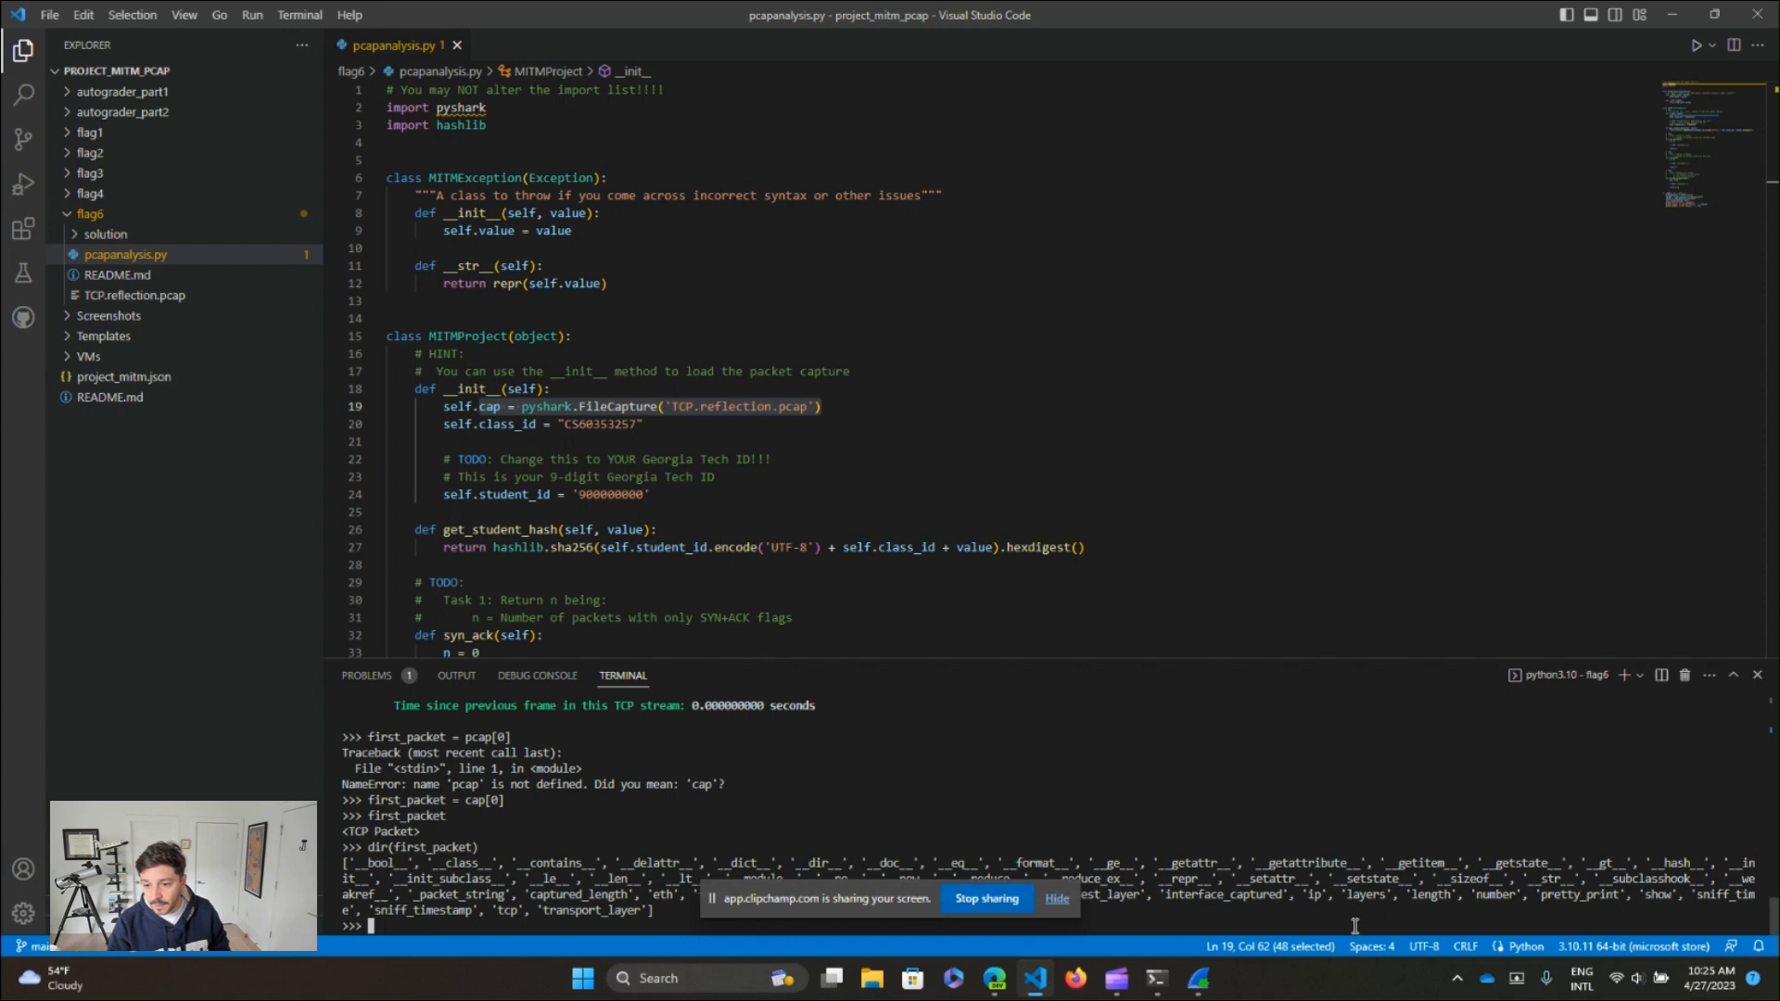
- Print first_packet.ip to show the IP layer: version 4, 20-byte header and flags
text(dir(first_packet))
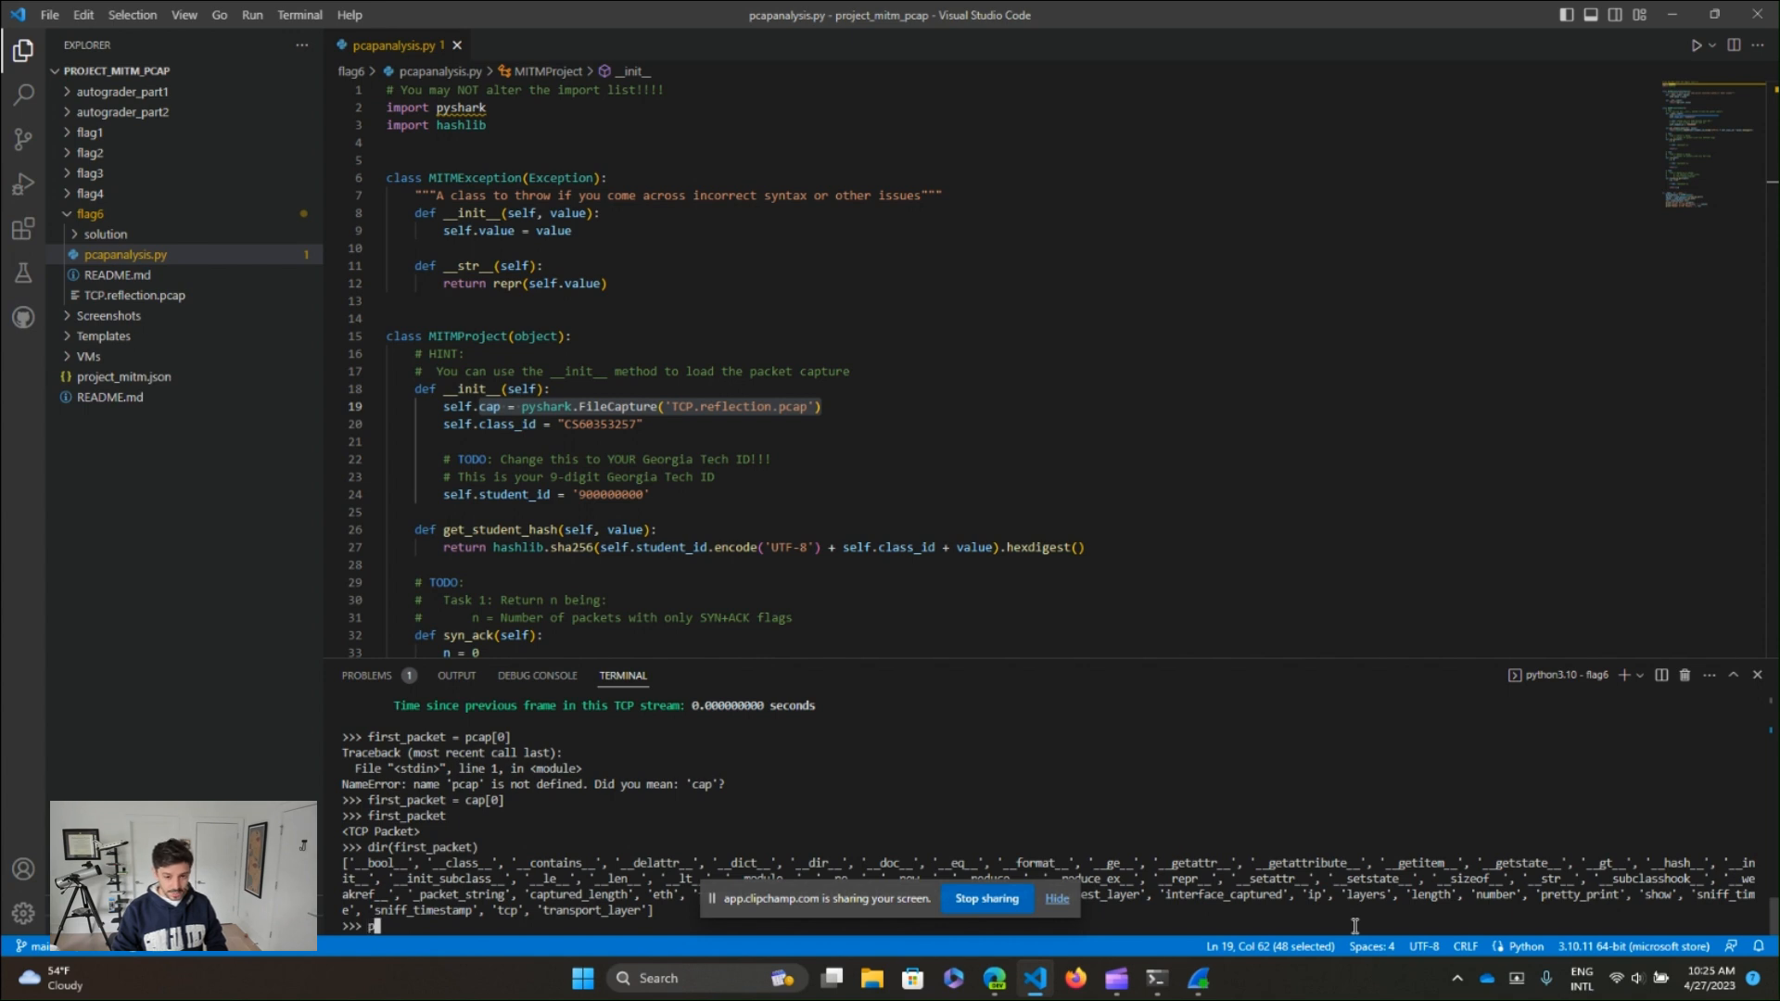
text(print()
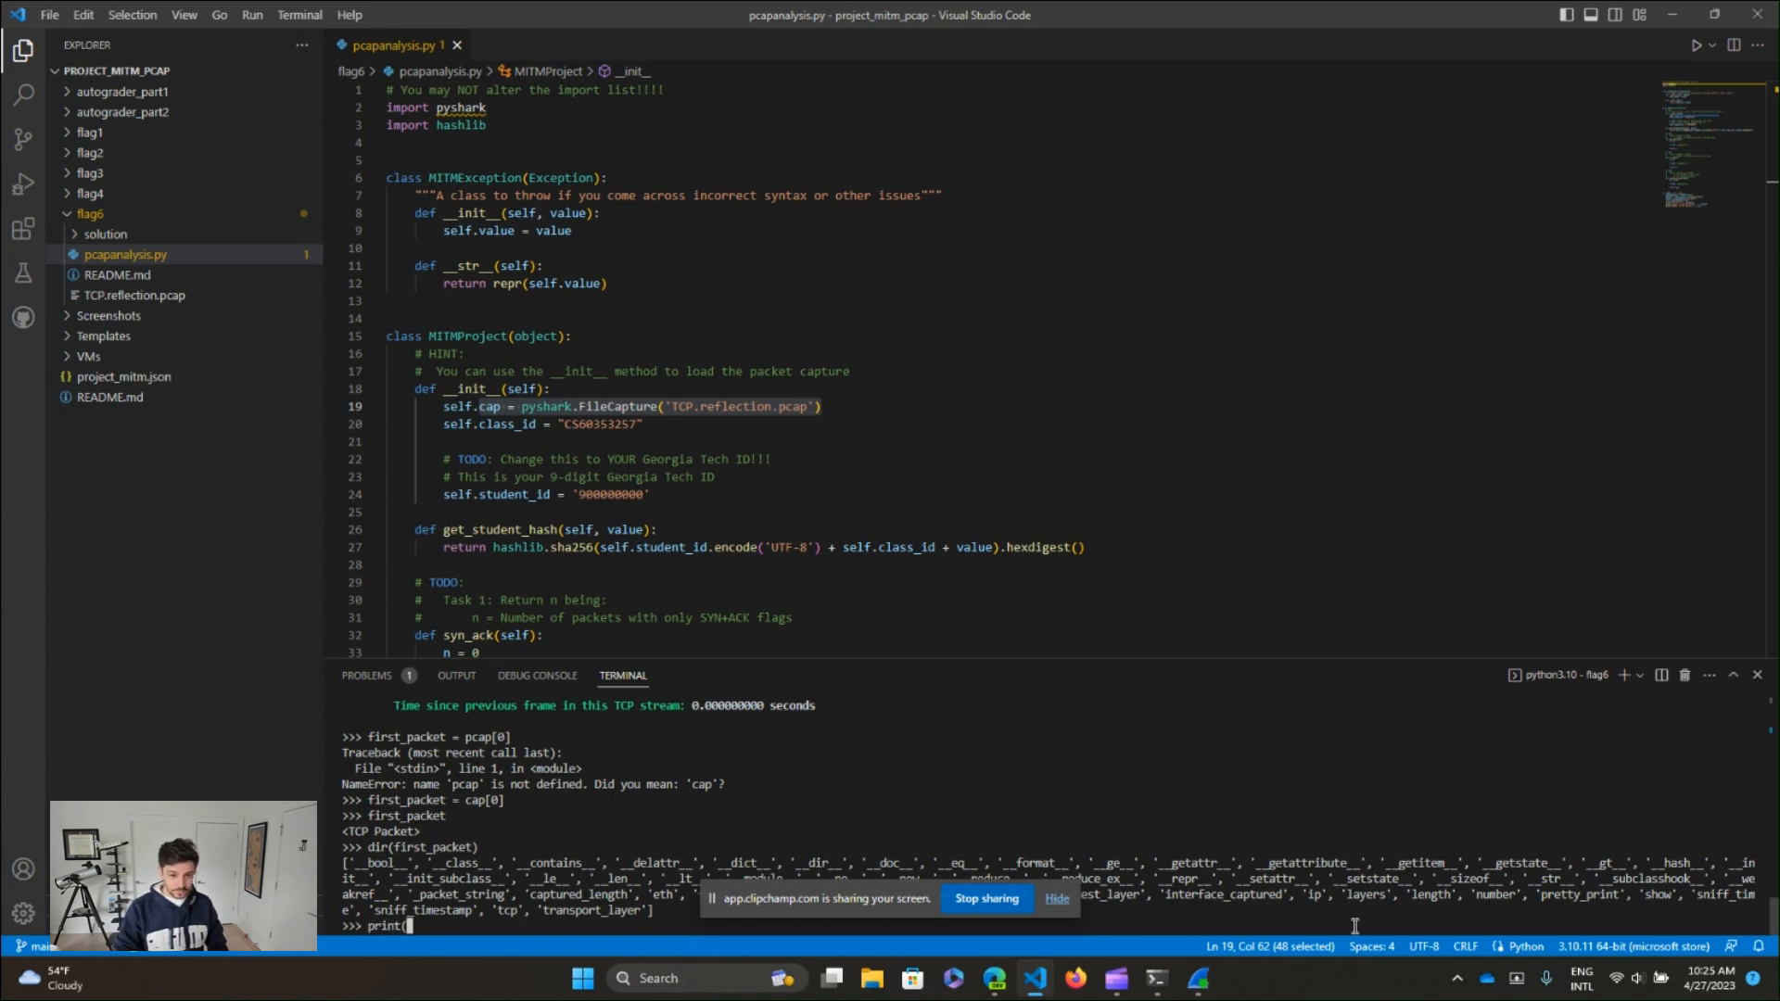
text(first_packet.ip)
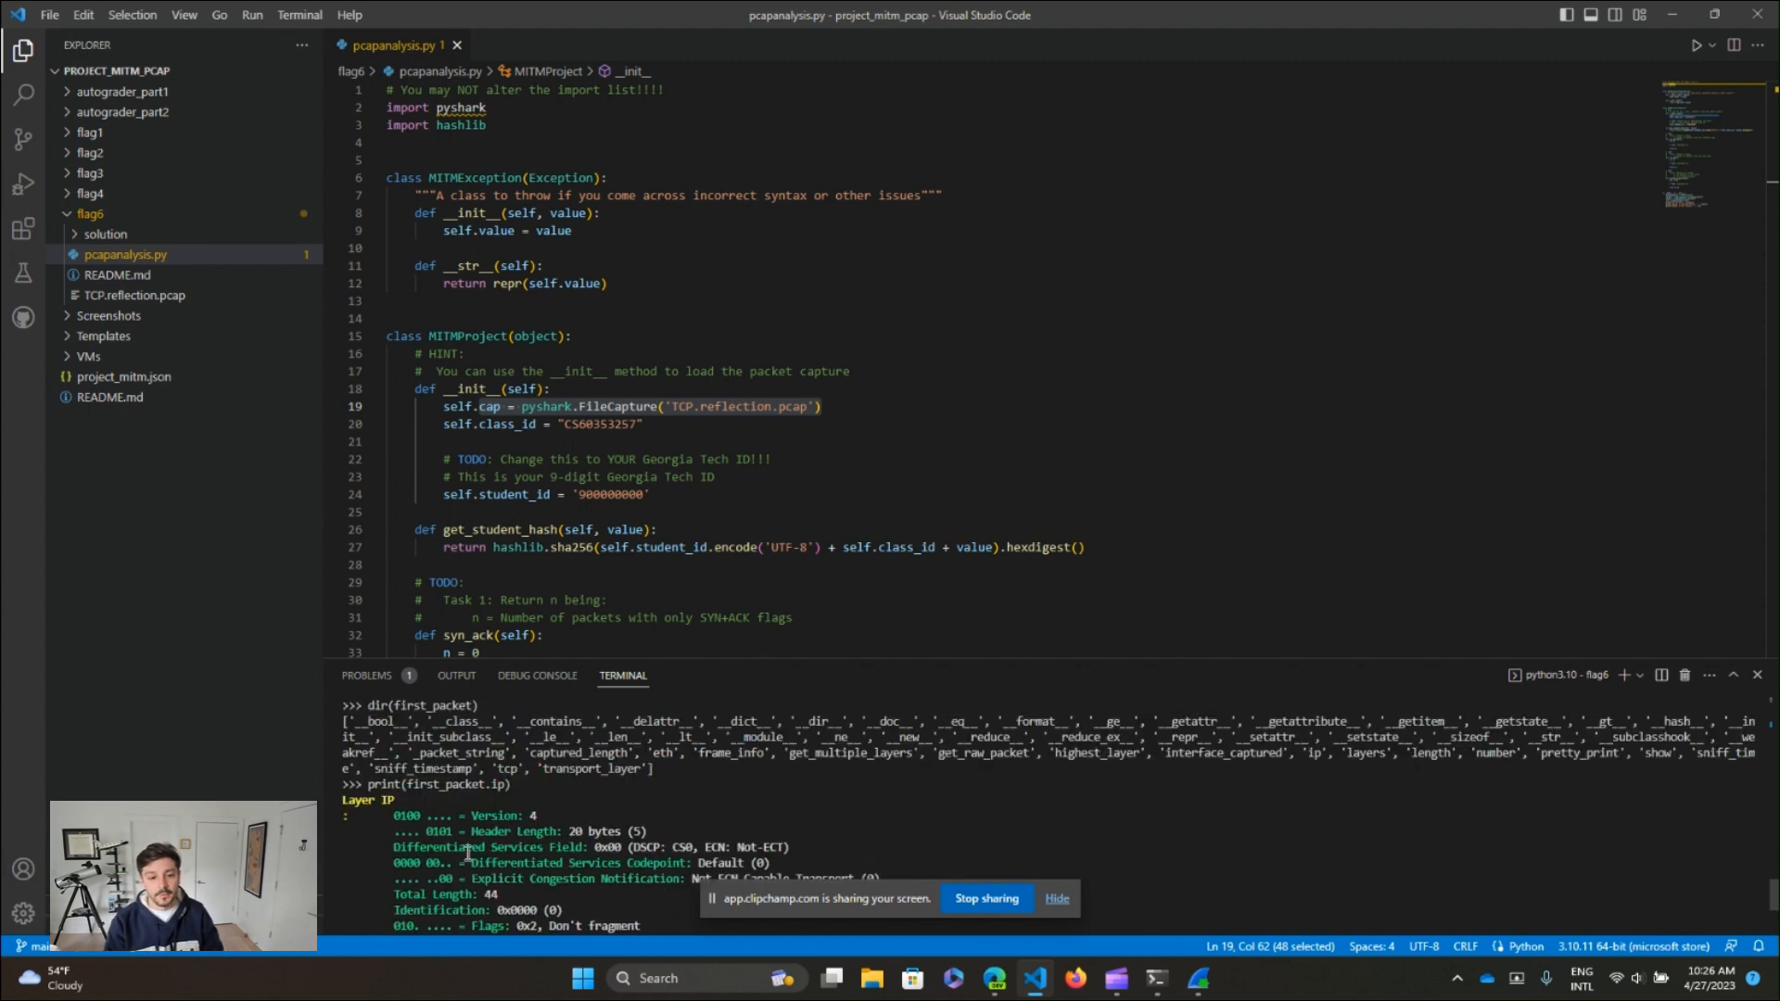
mouse_move(623, 866)
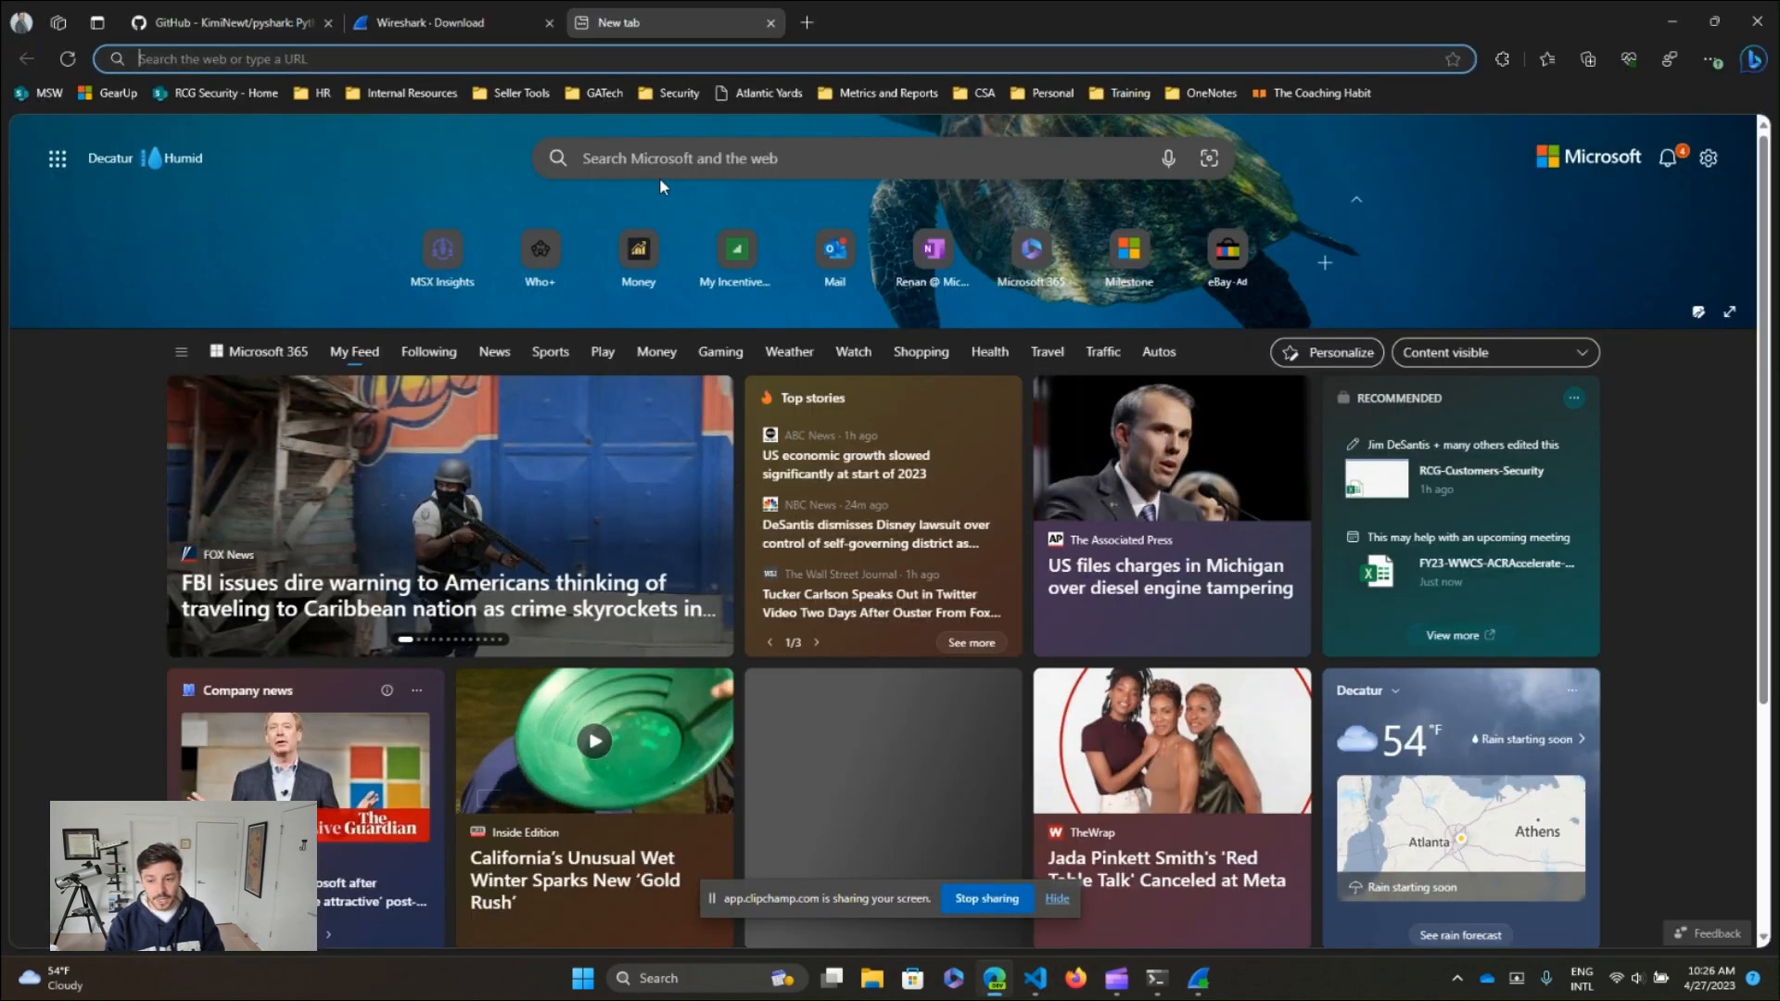
- Search Bing for 'tcp packet' and scroll through the results led by the Wikipedia TCP entry
text(tcp packet)
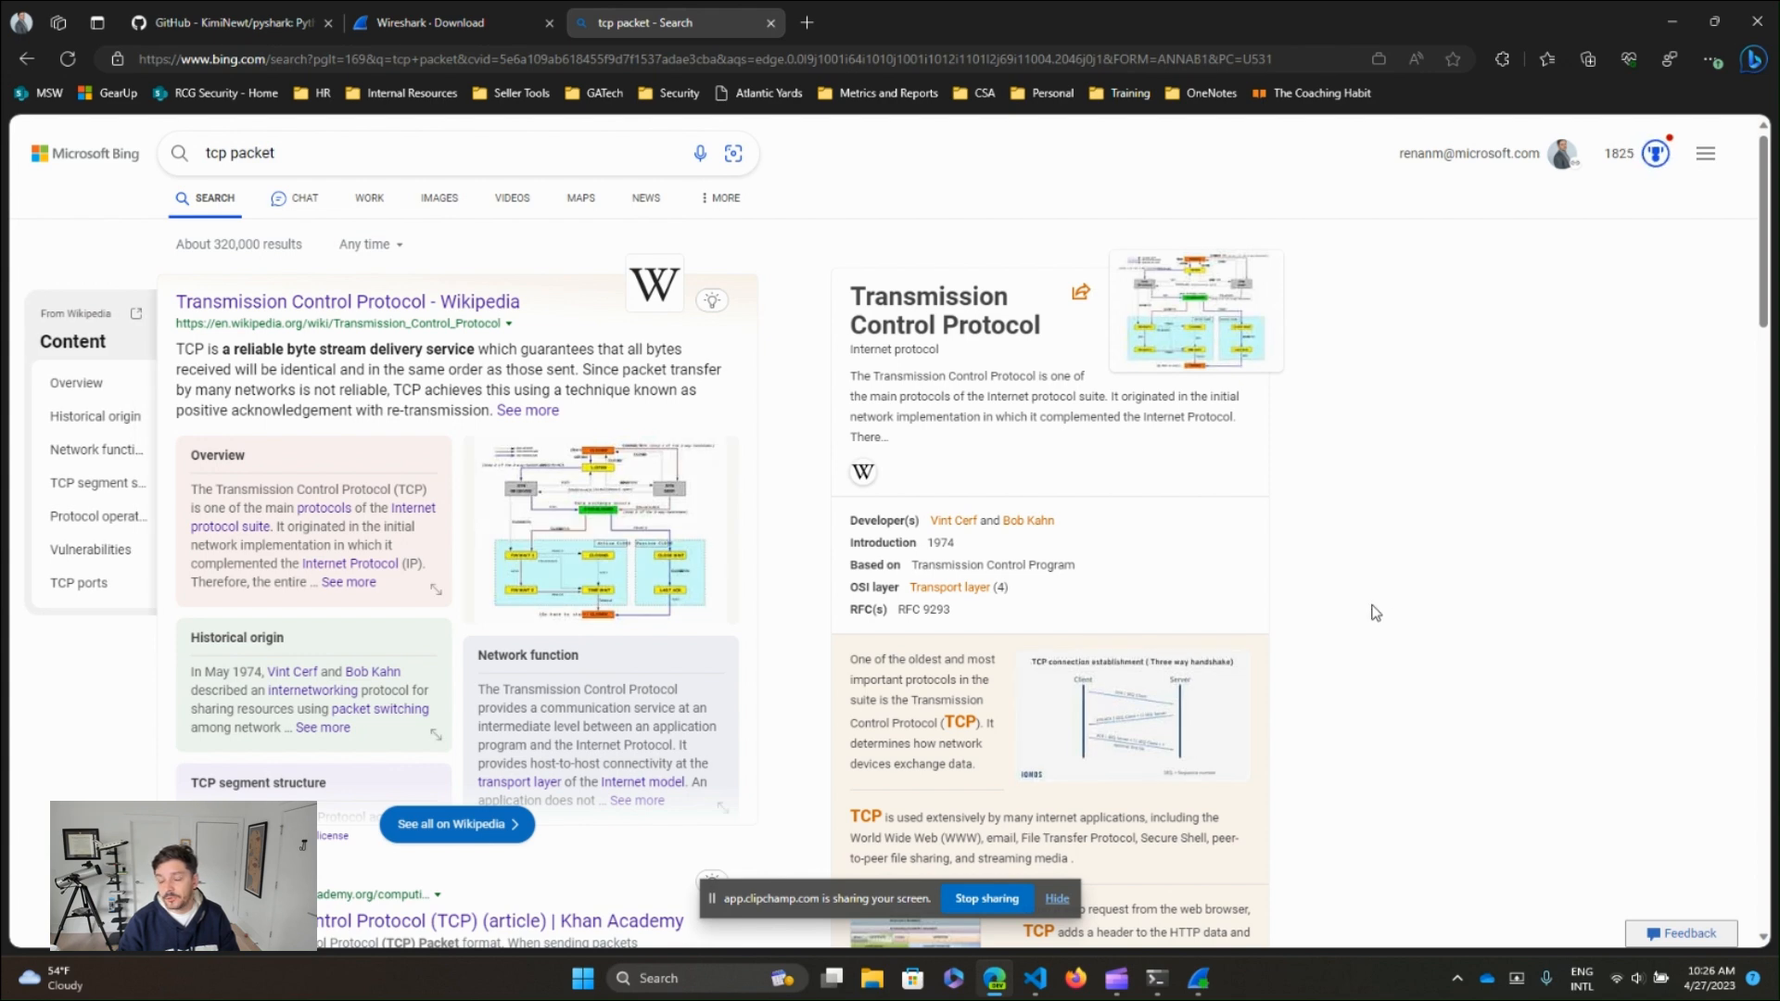
mouse_move(1408, 649)
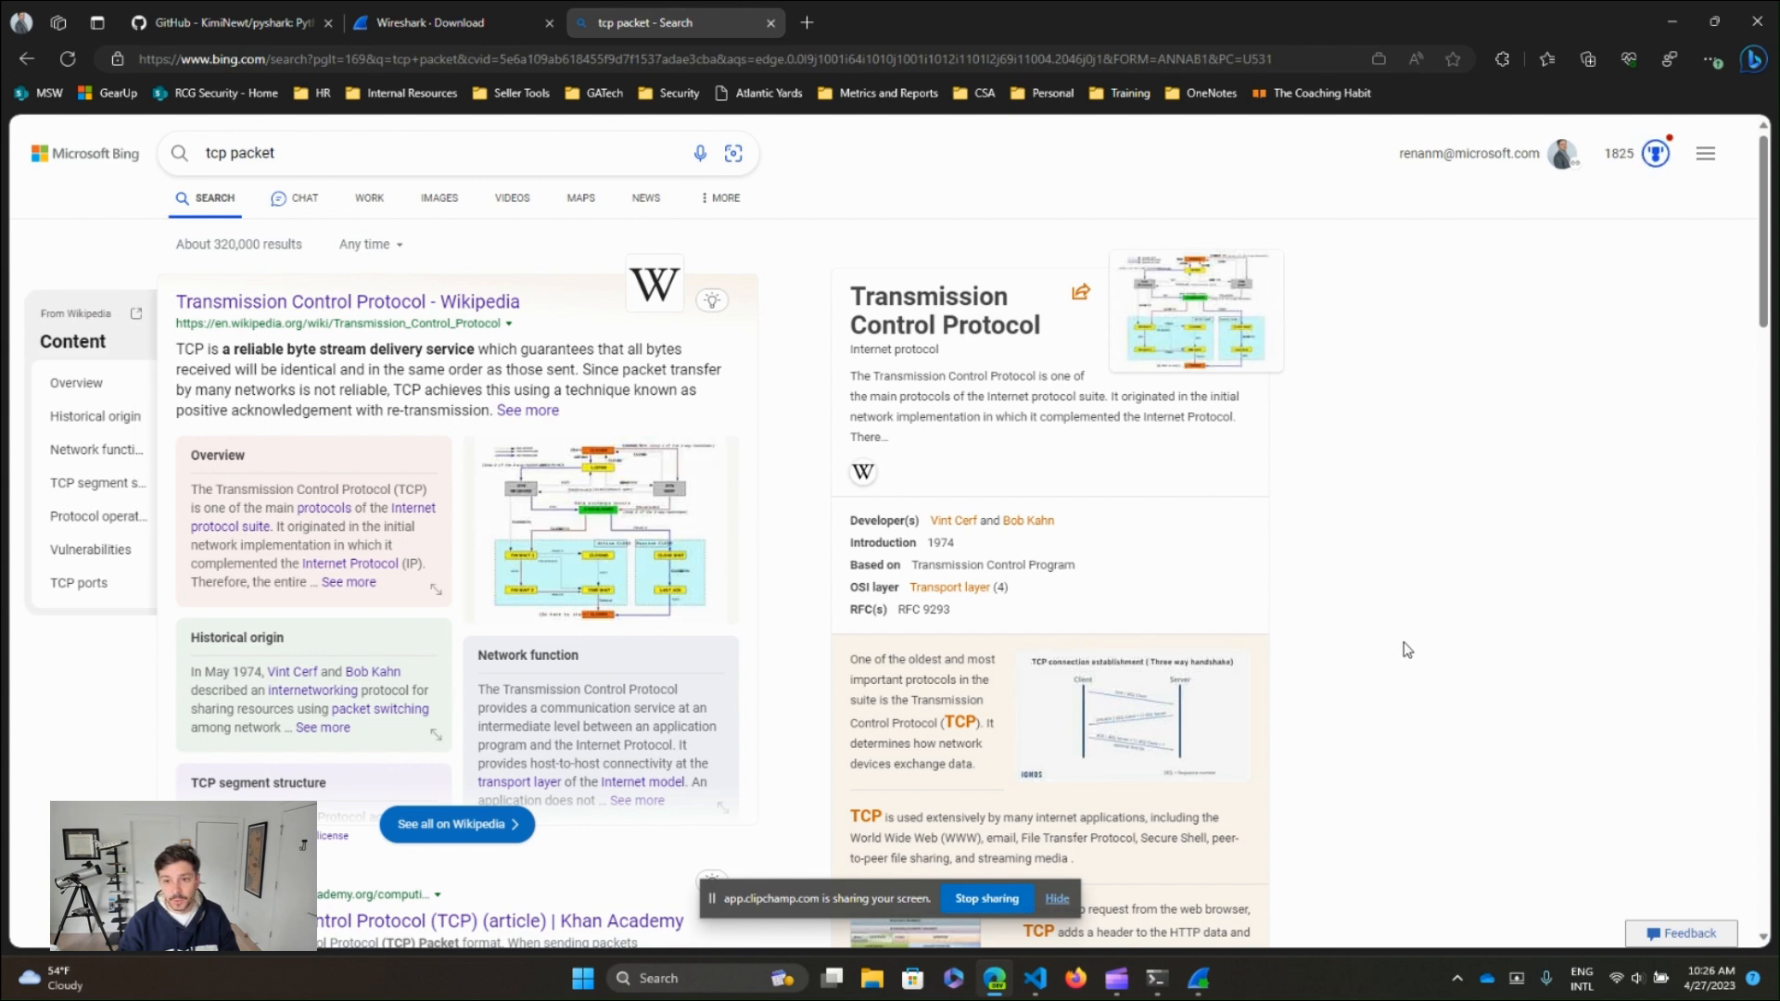
scroll(down, 3)
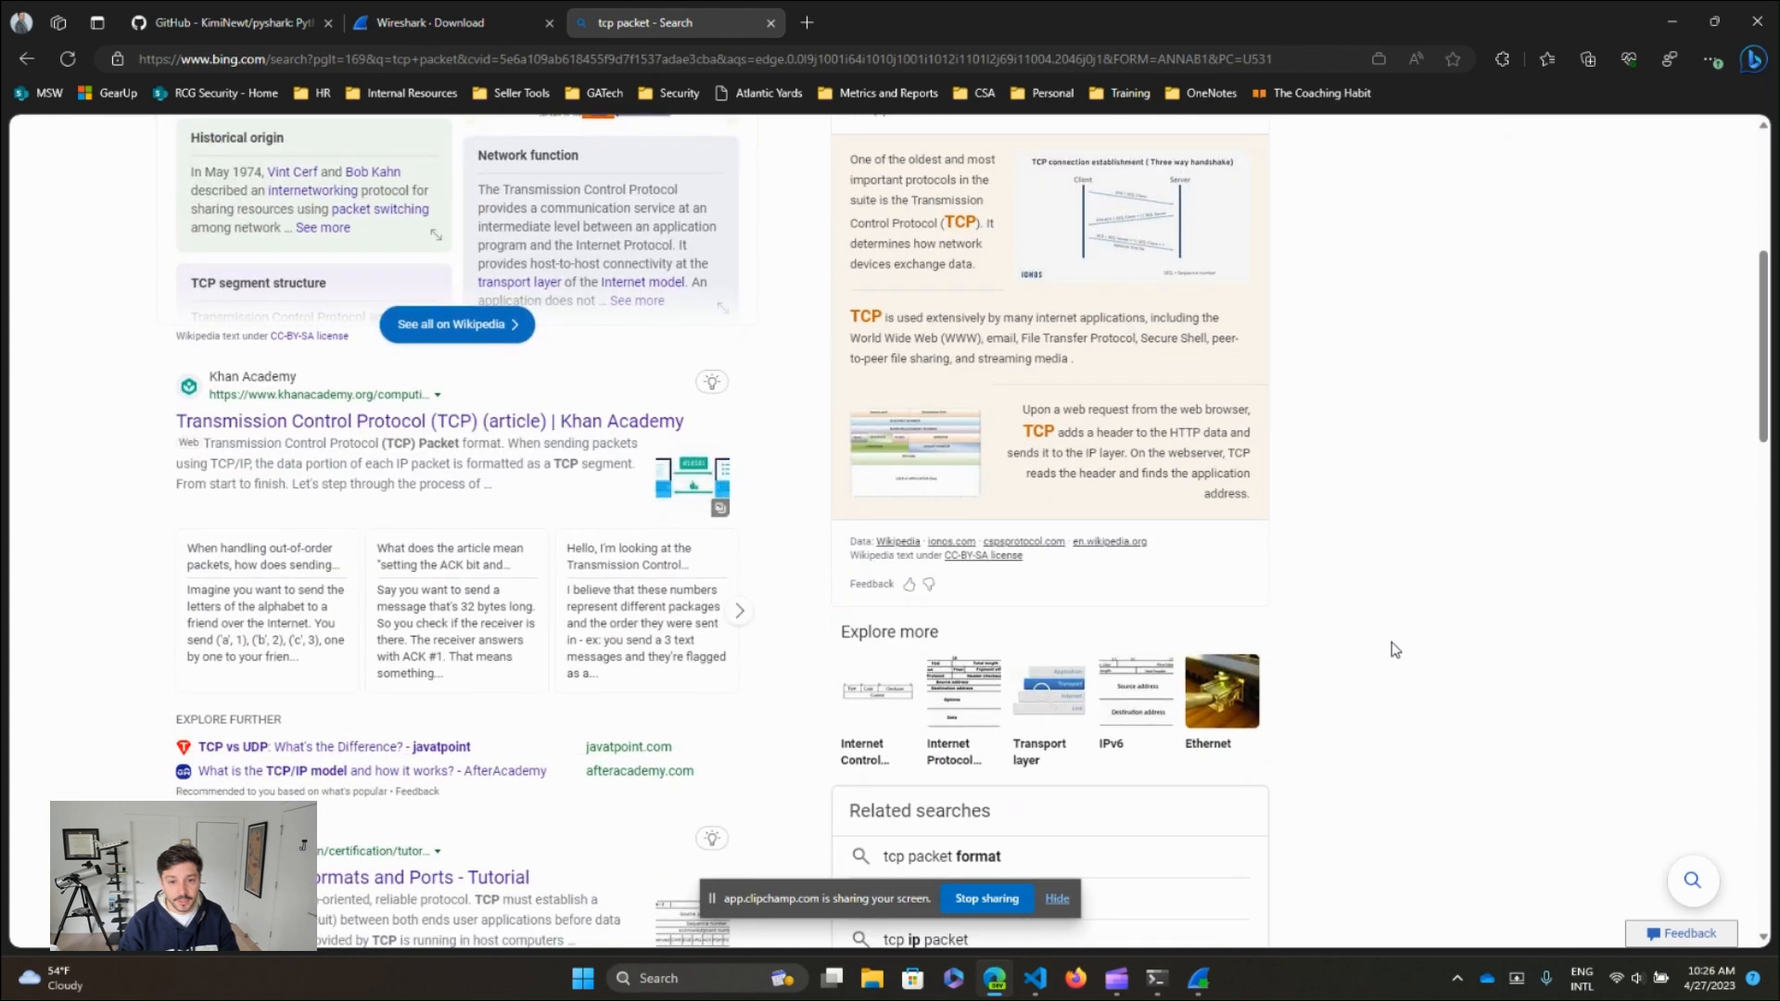
scroll(down, 3)
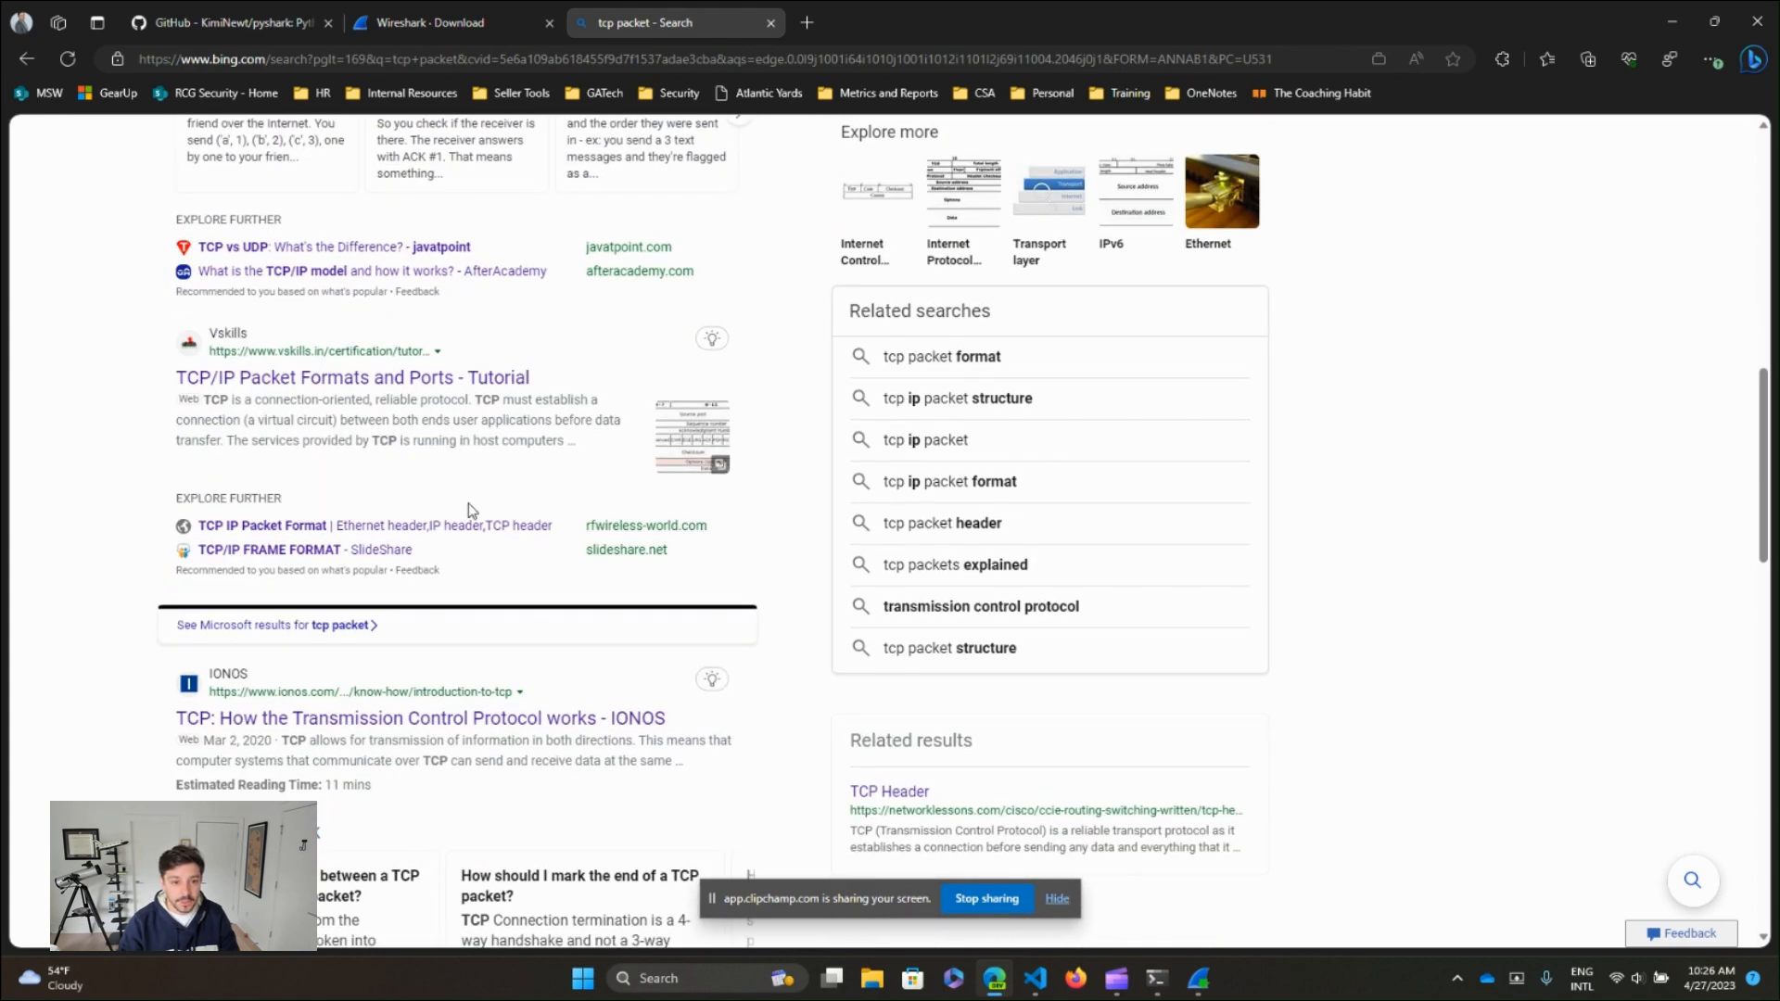
scroll(down, 3)
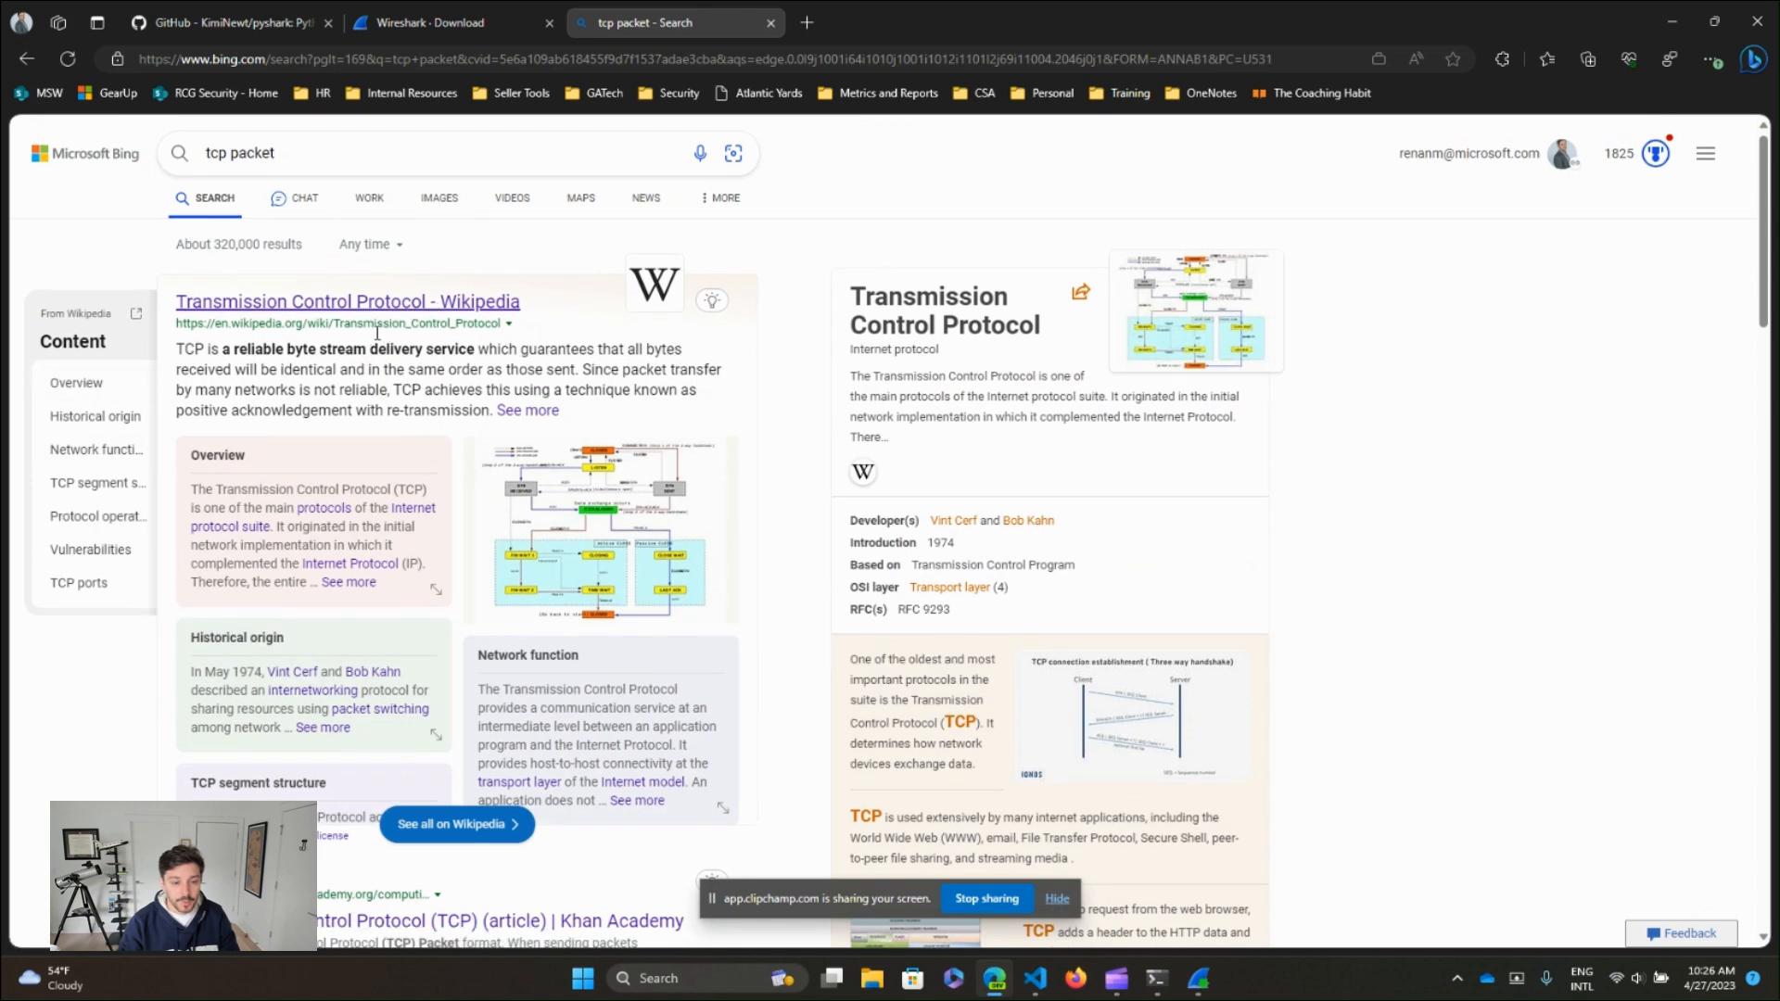
- Open the Transmission Control Protocol article and highlight the Destination port and Acknowledgment number header fields
click(346, 301)
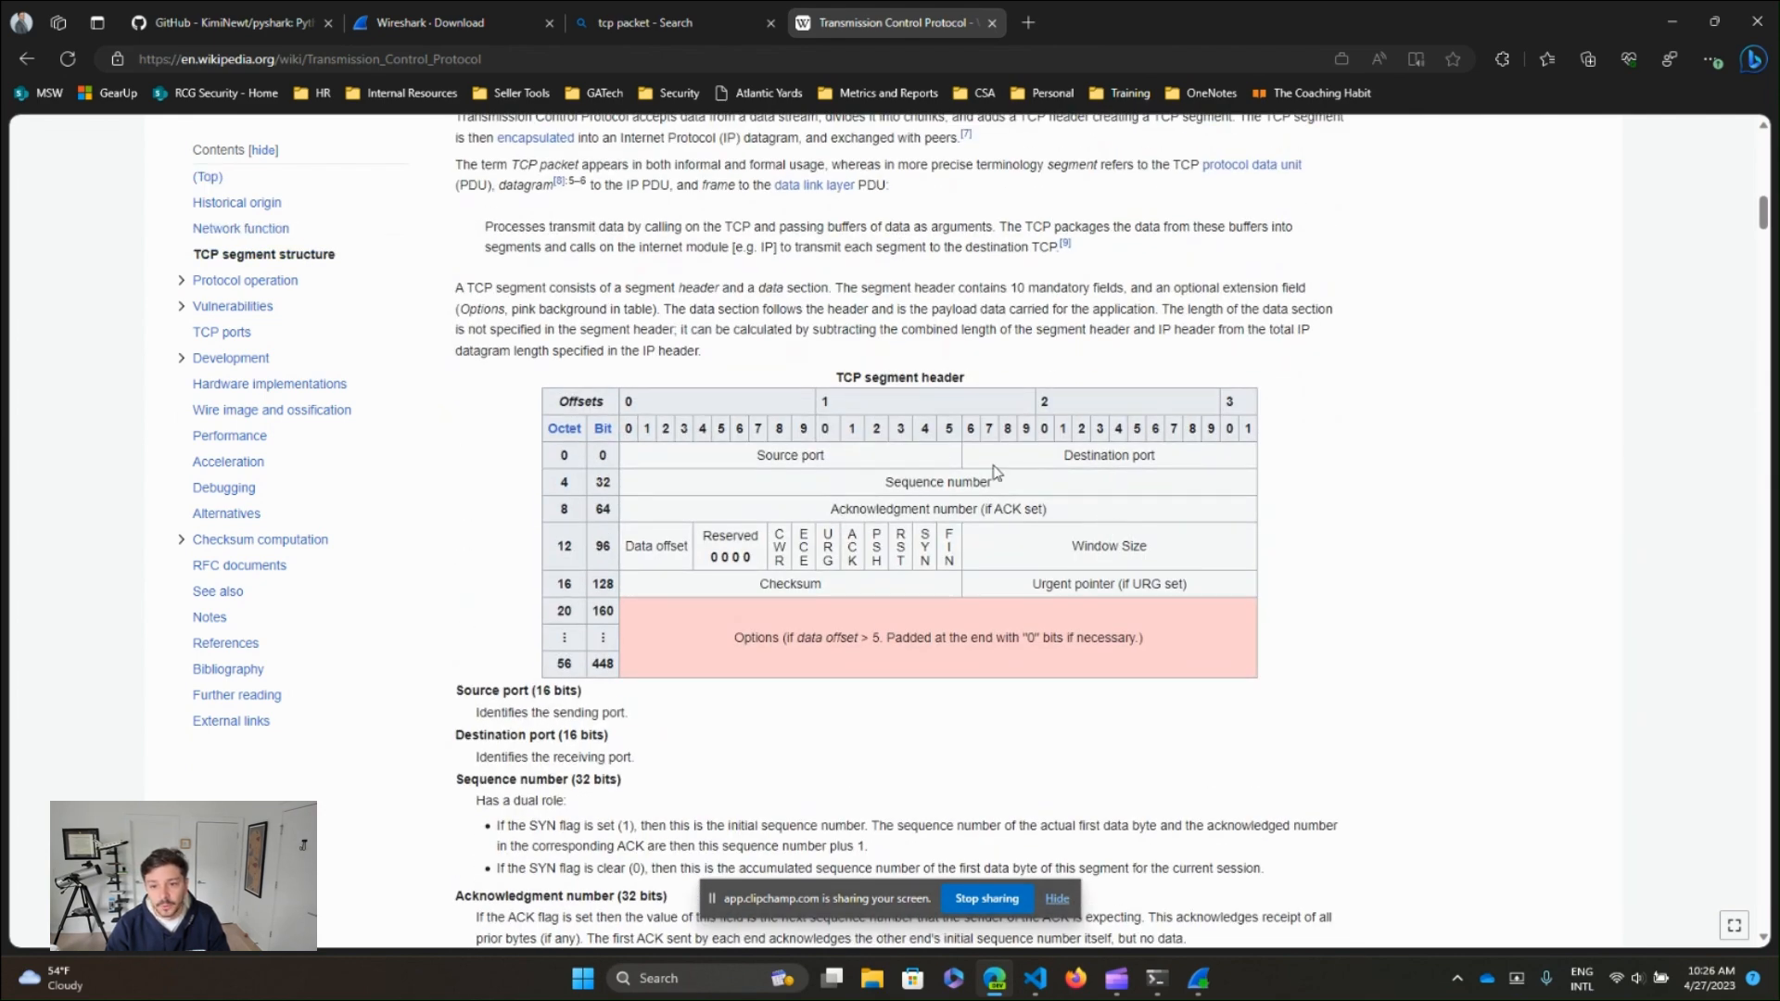
mouse_move(664, 465)
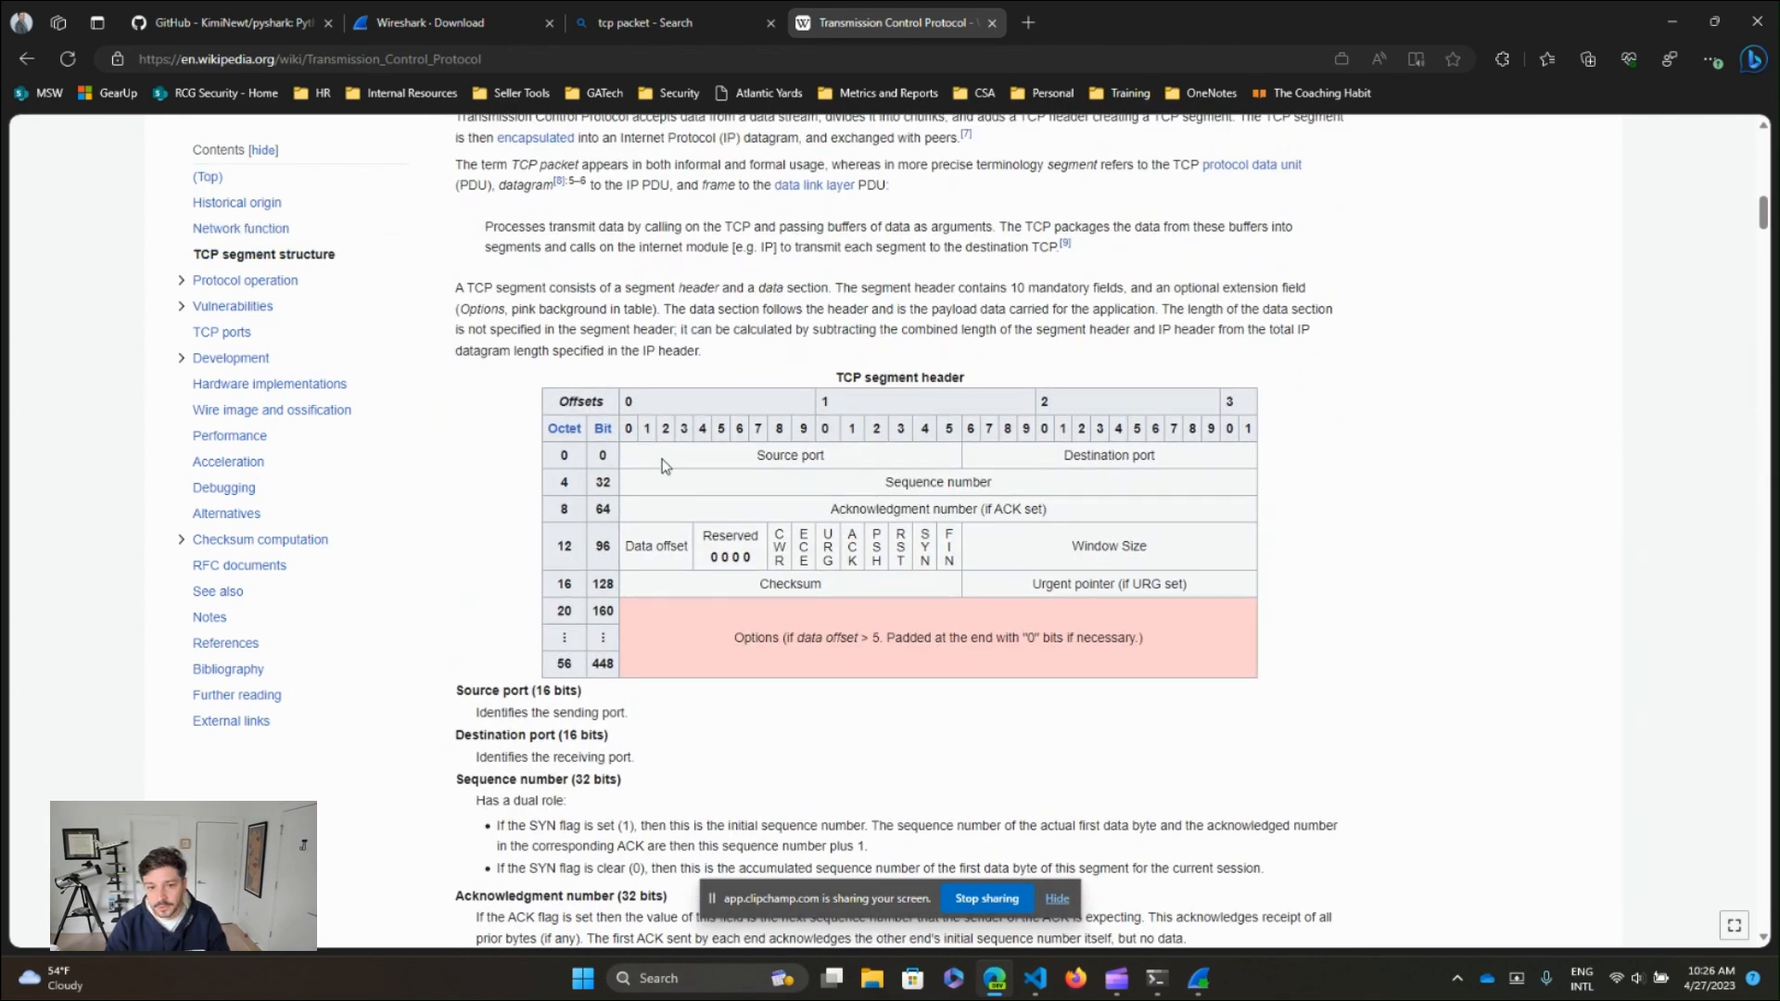
double_click(790, 456)
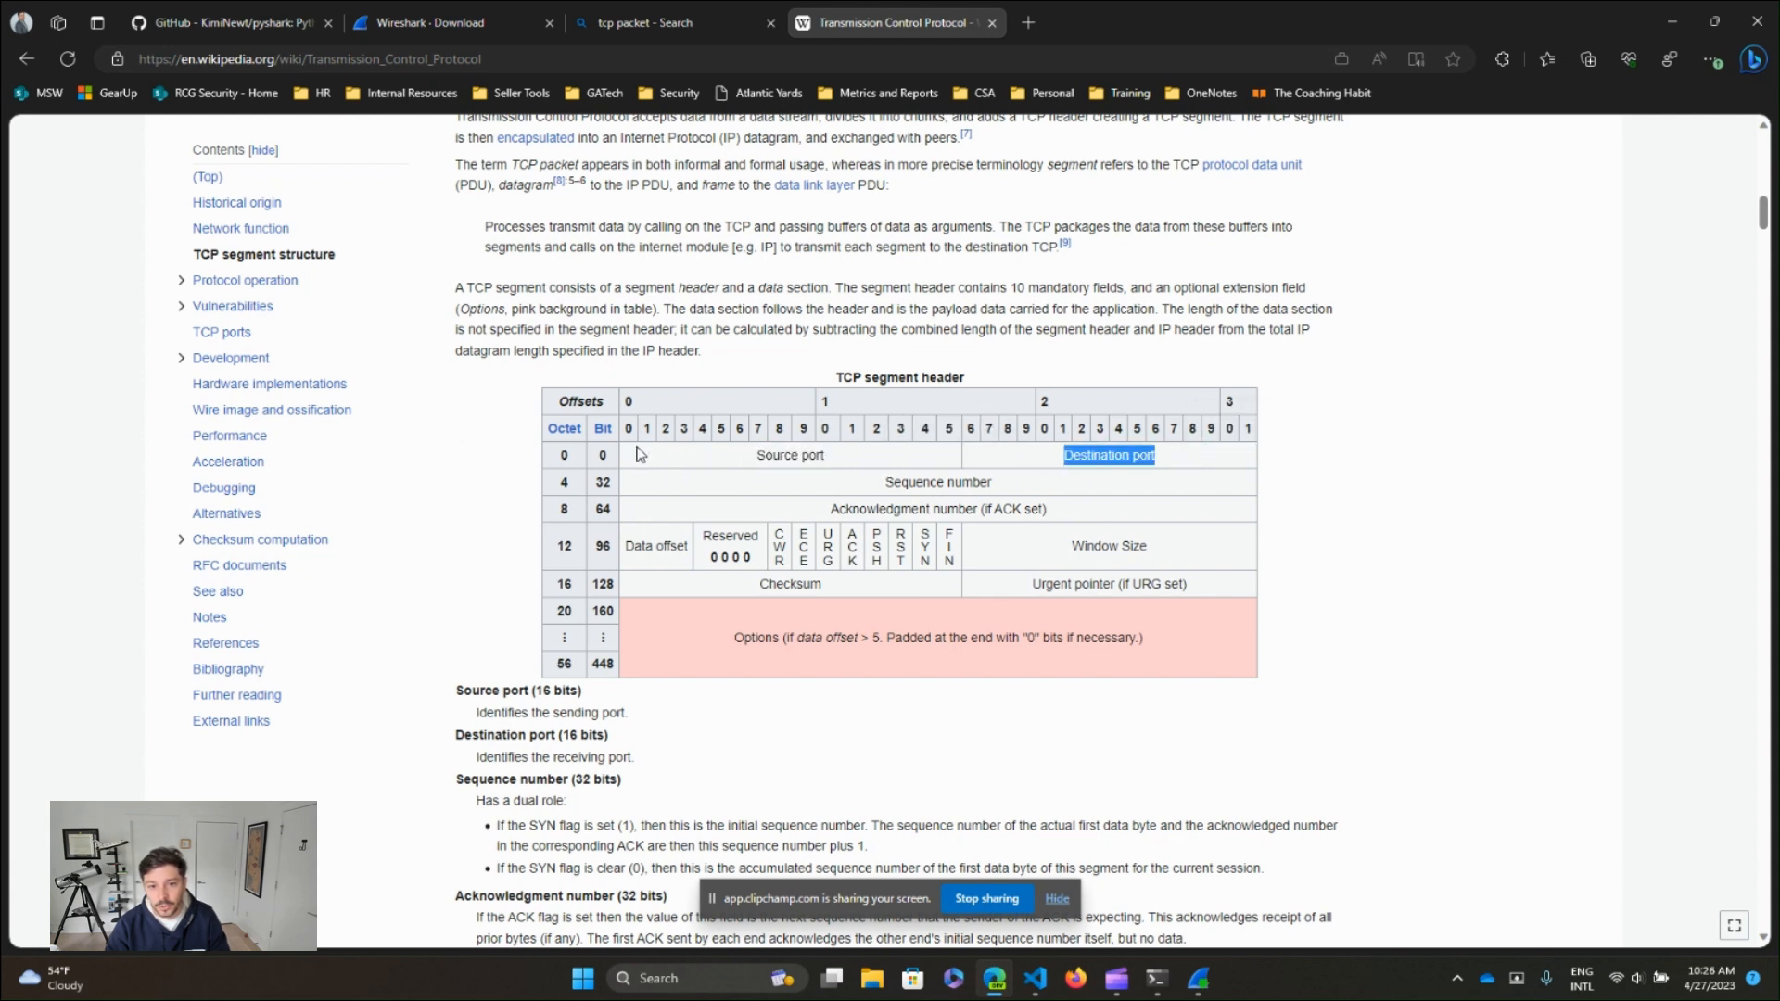
mouse_move(836, 500)
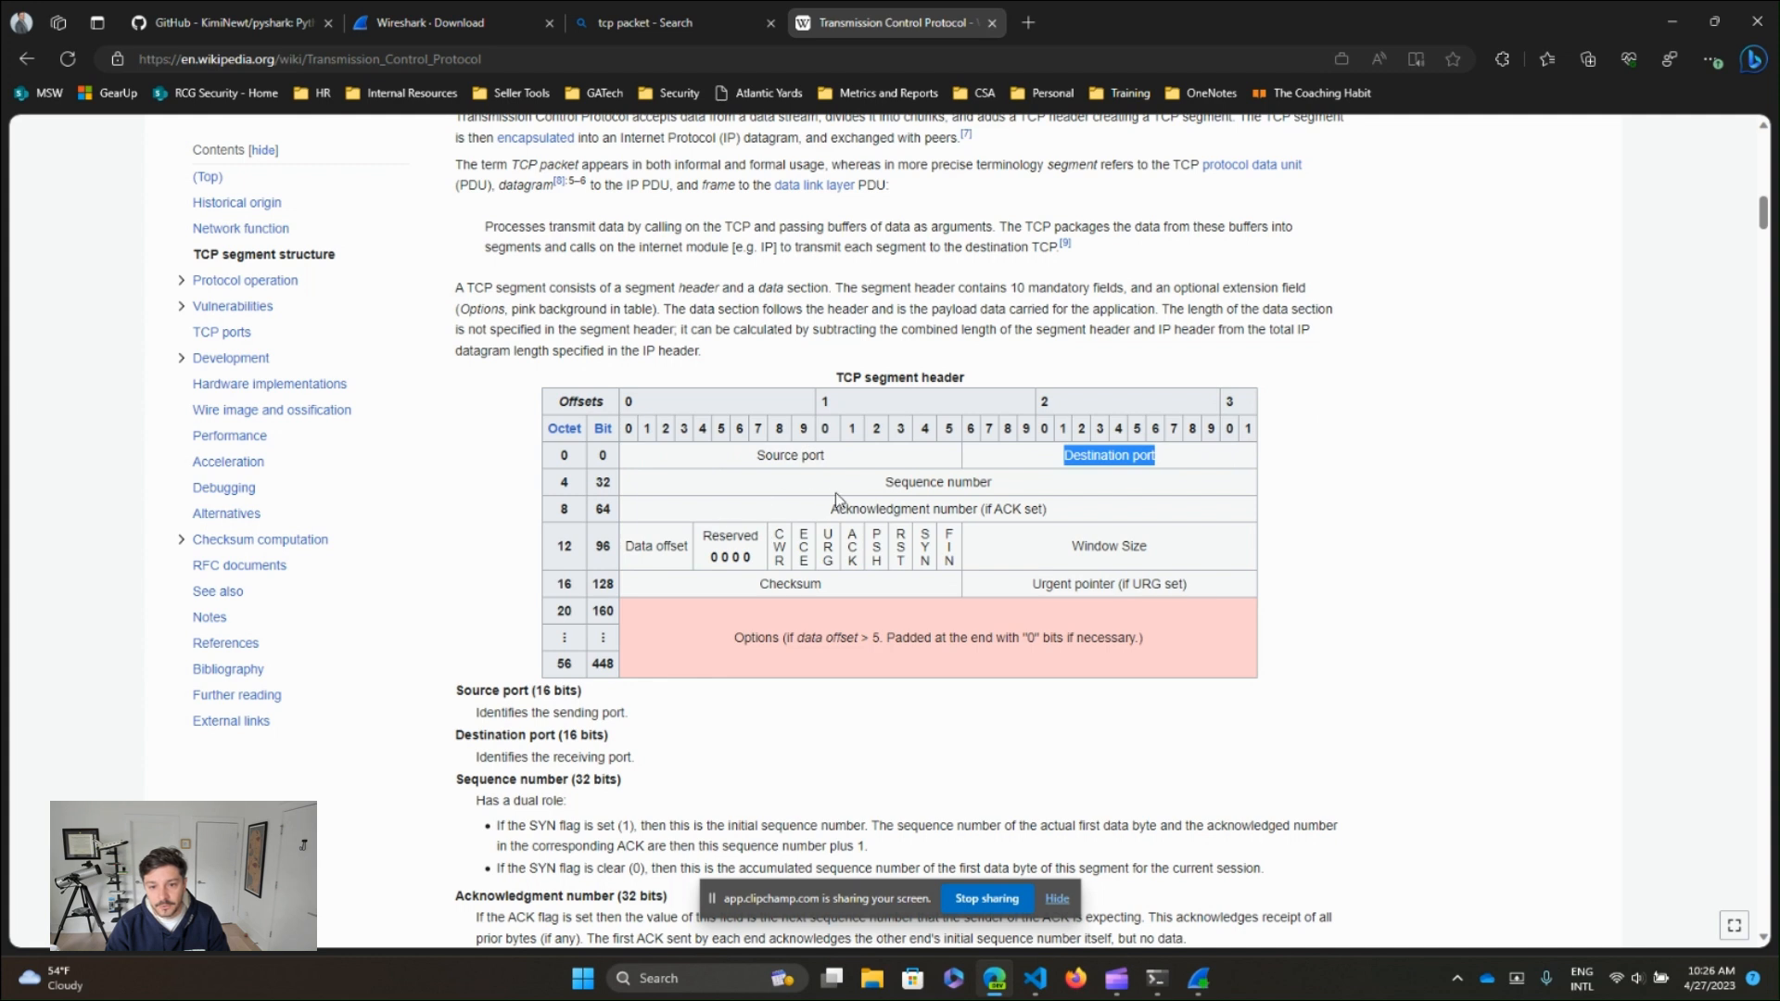
double_click(937, 482)
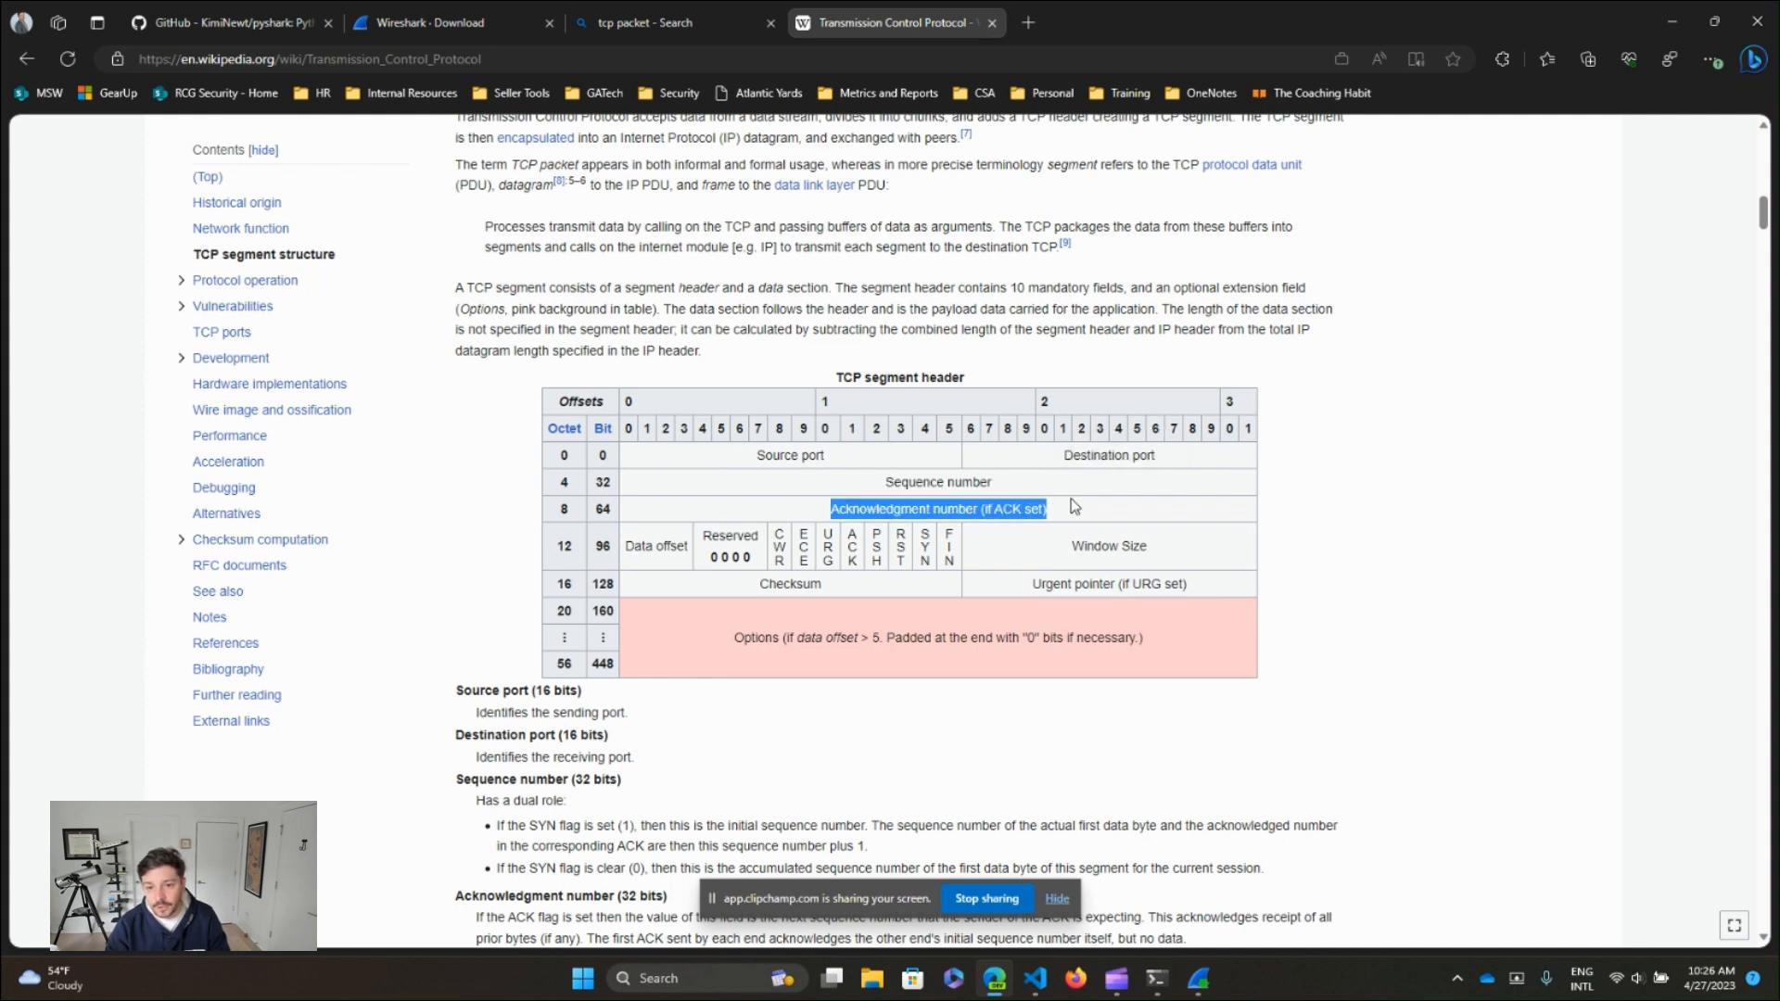
mouse_move(710, 558)
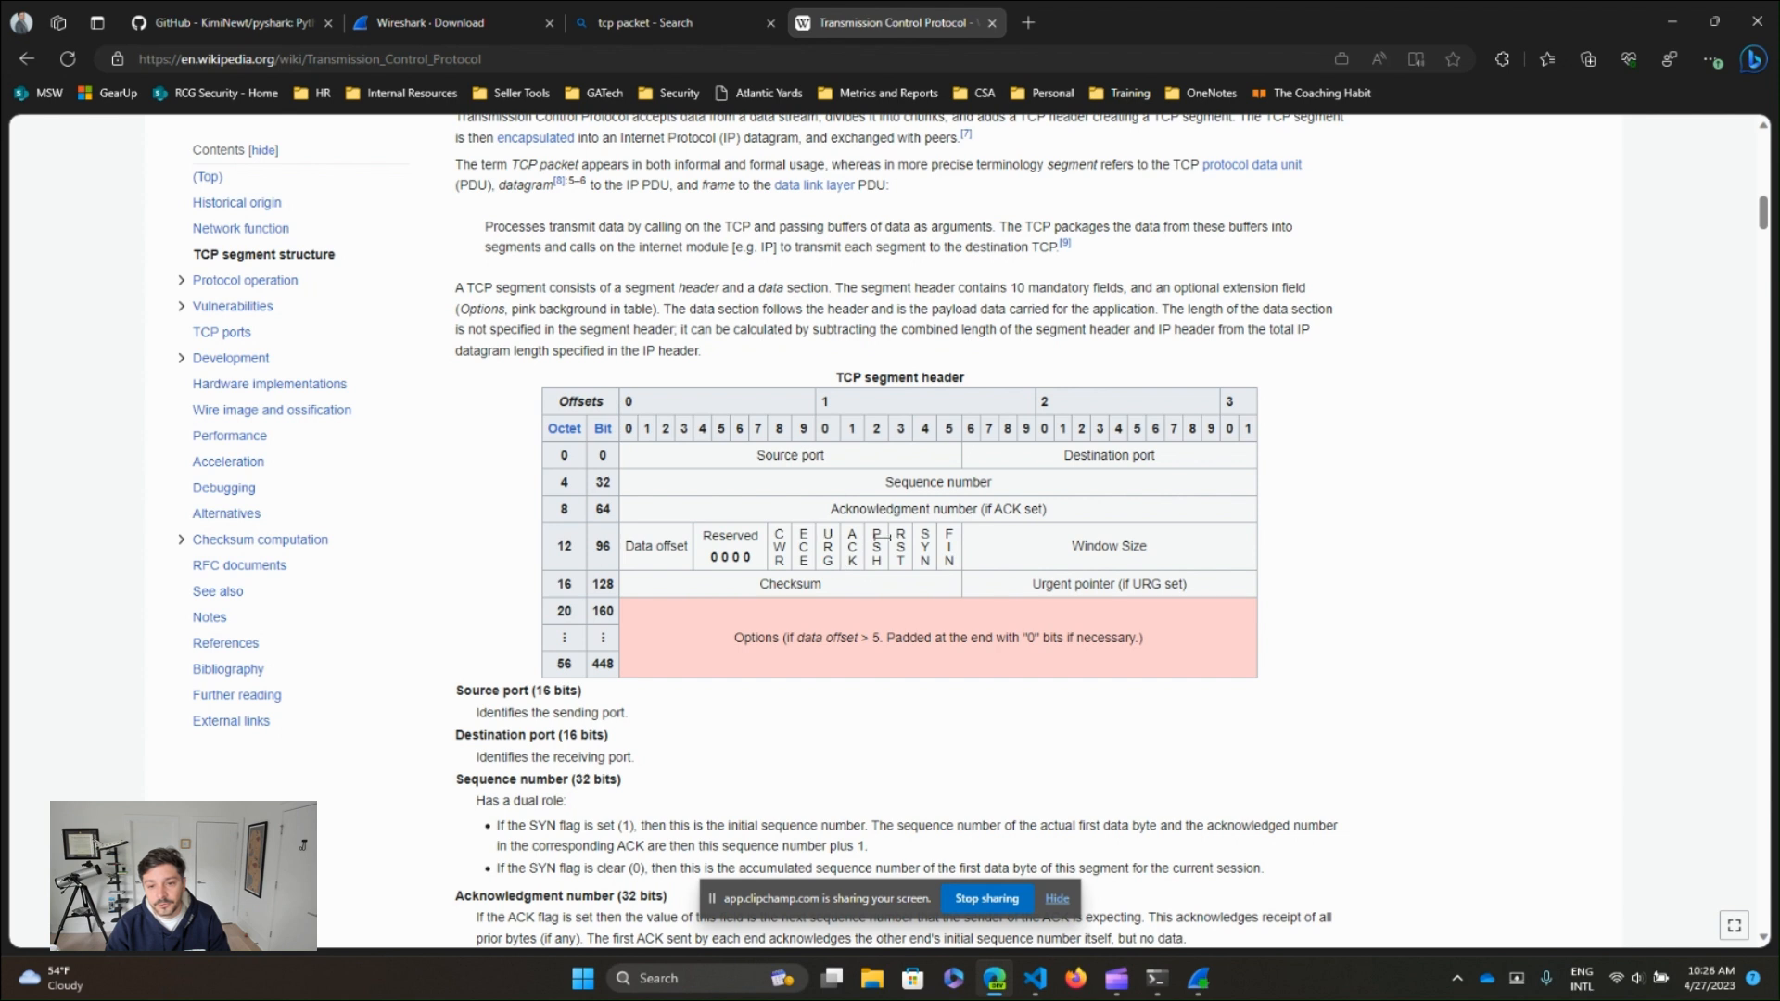
mouse_move(867, 553)
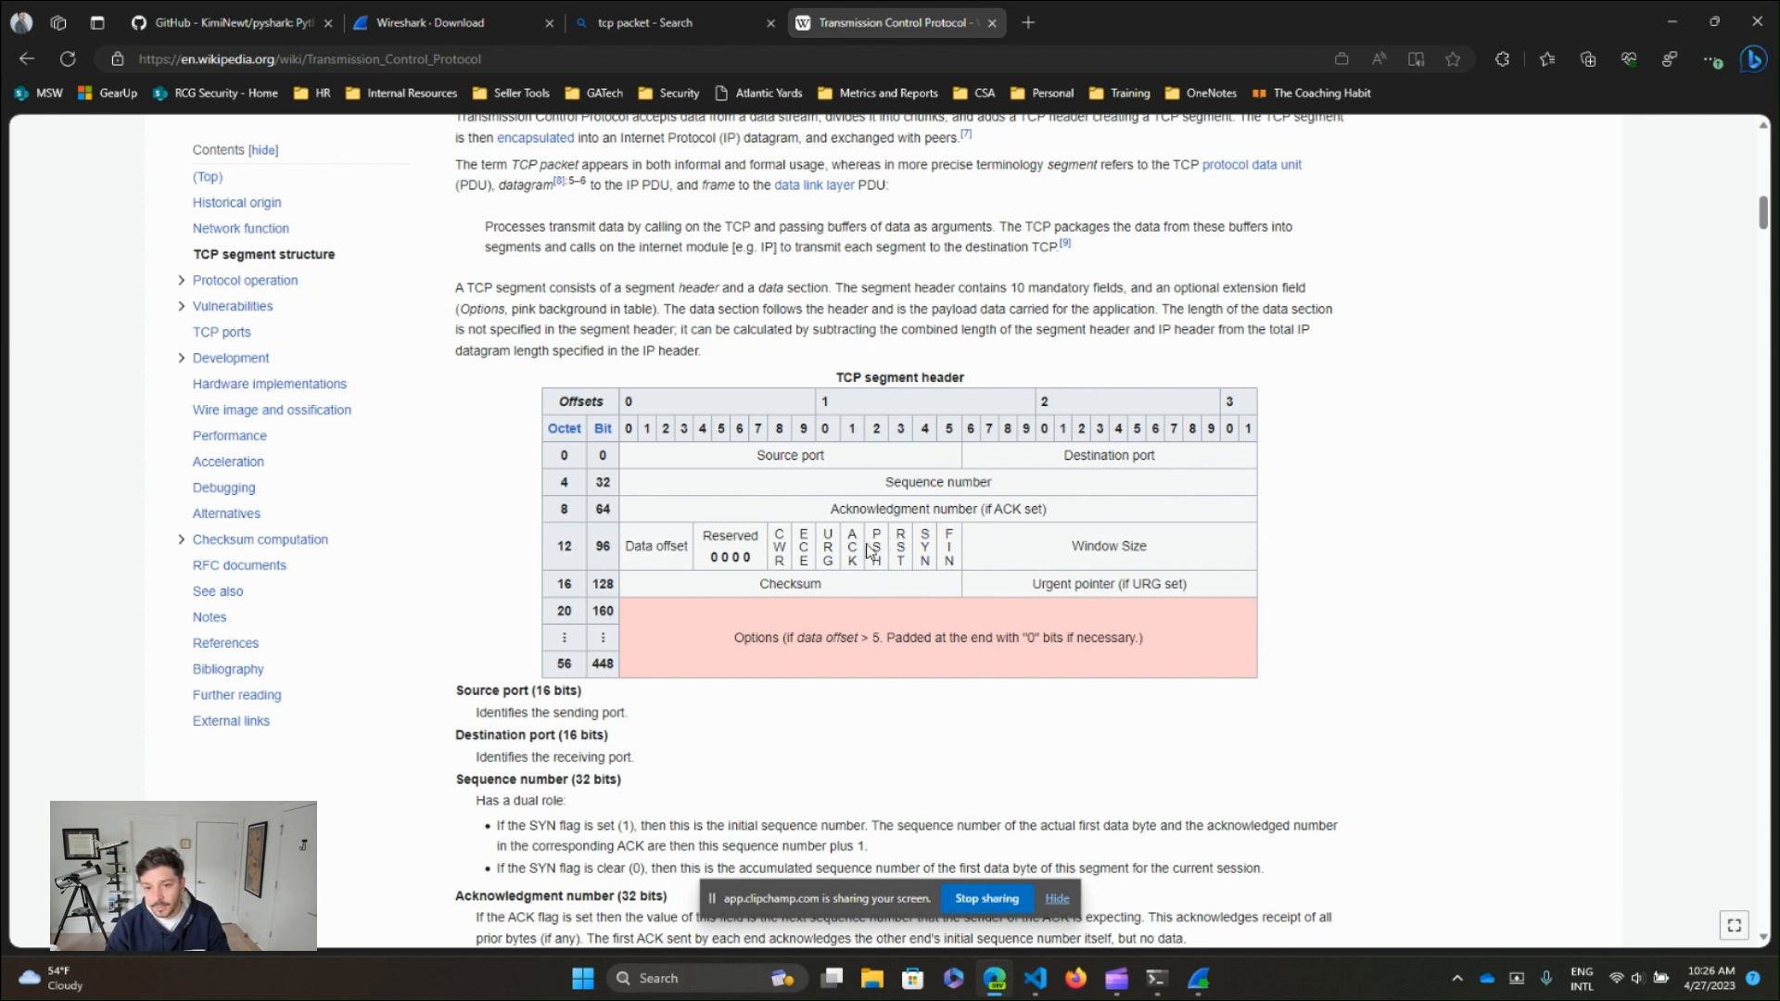
mouse_move(814, 584)
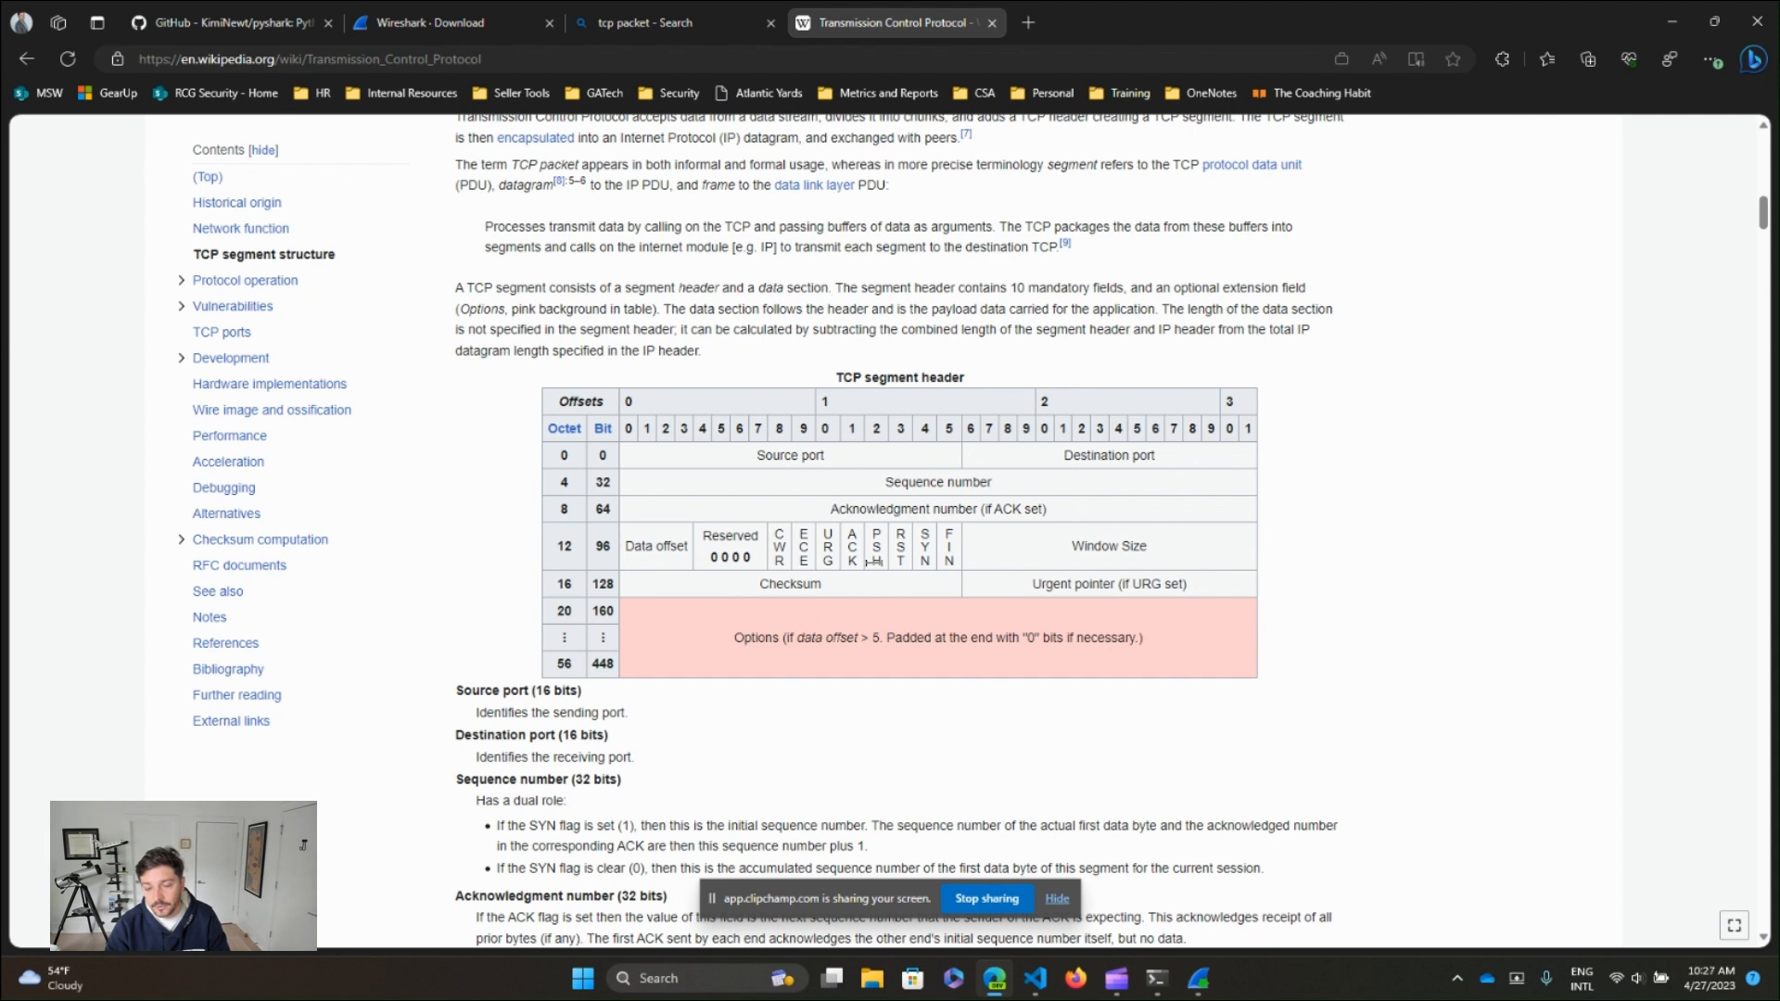
mouse_move(990, 610)
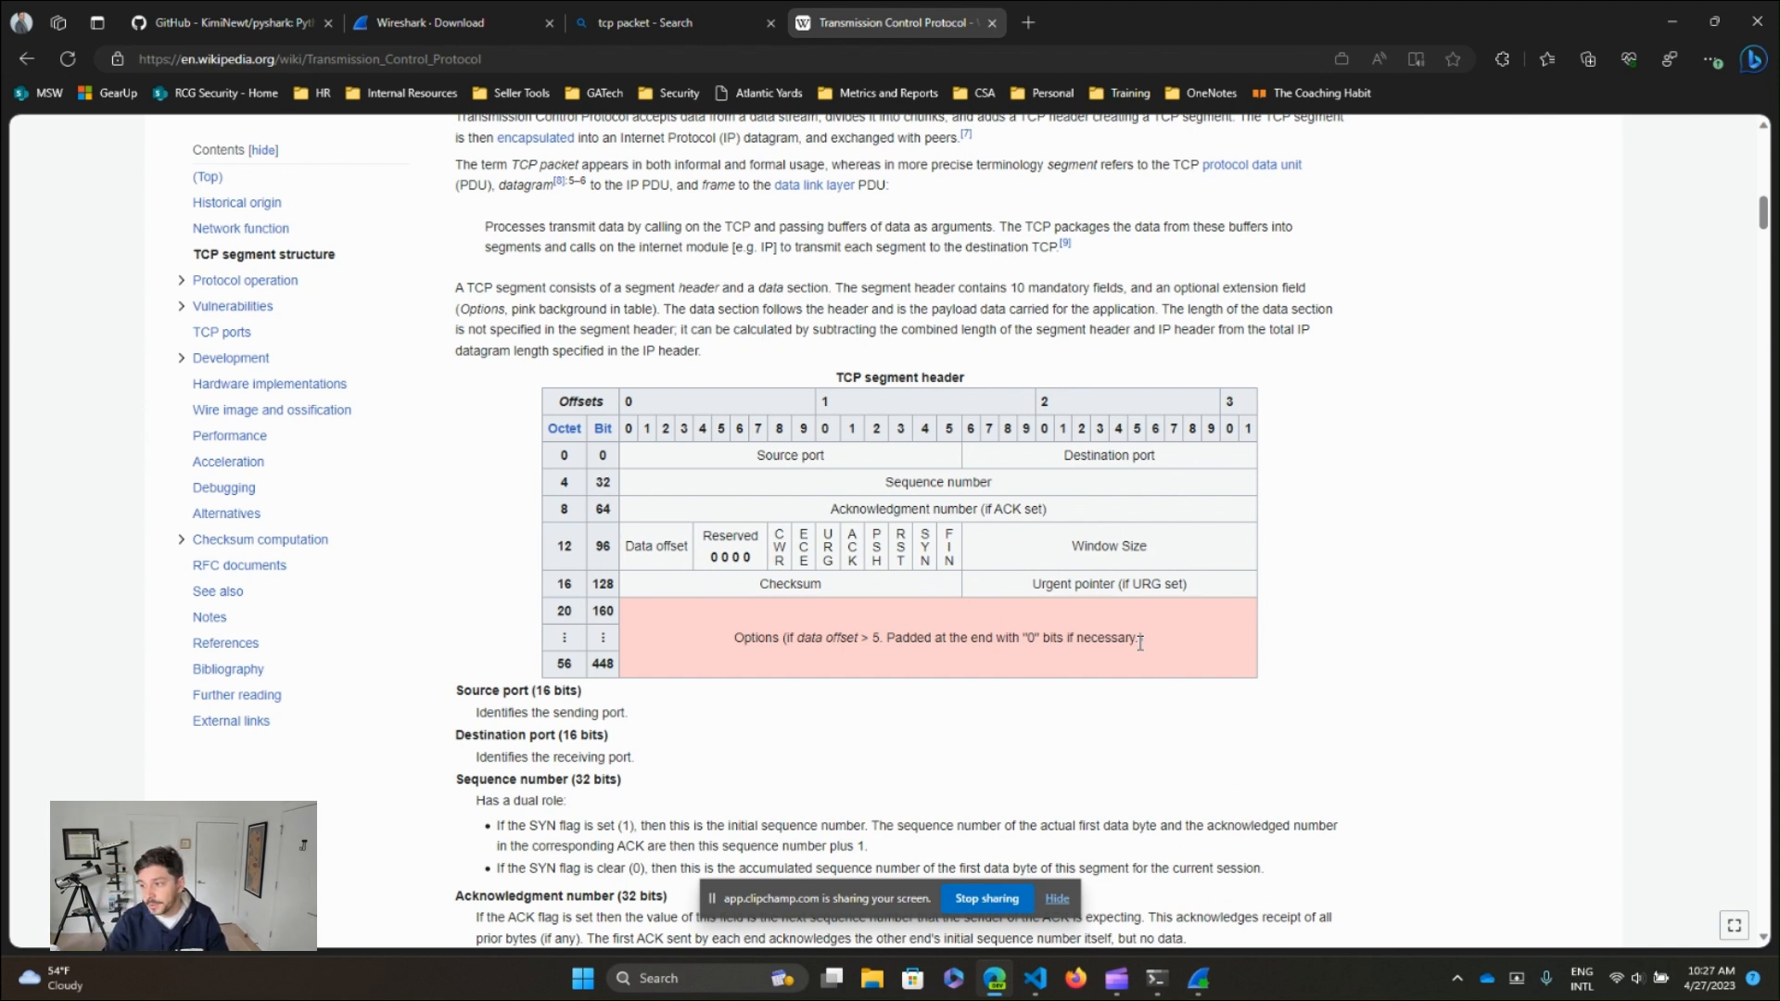
mouse_move(1150, 871)
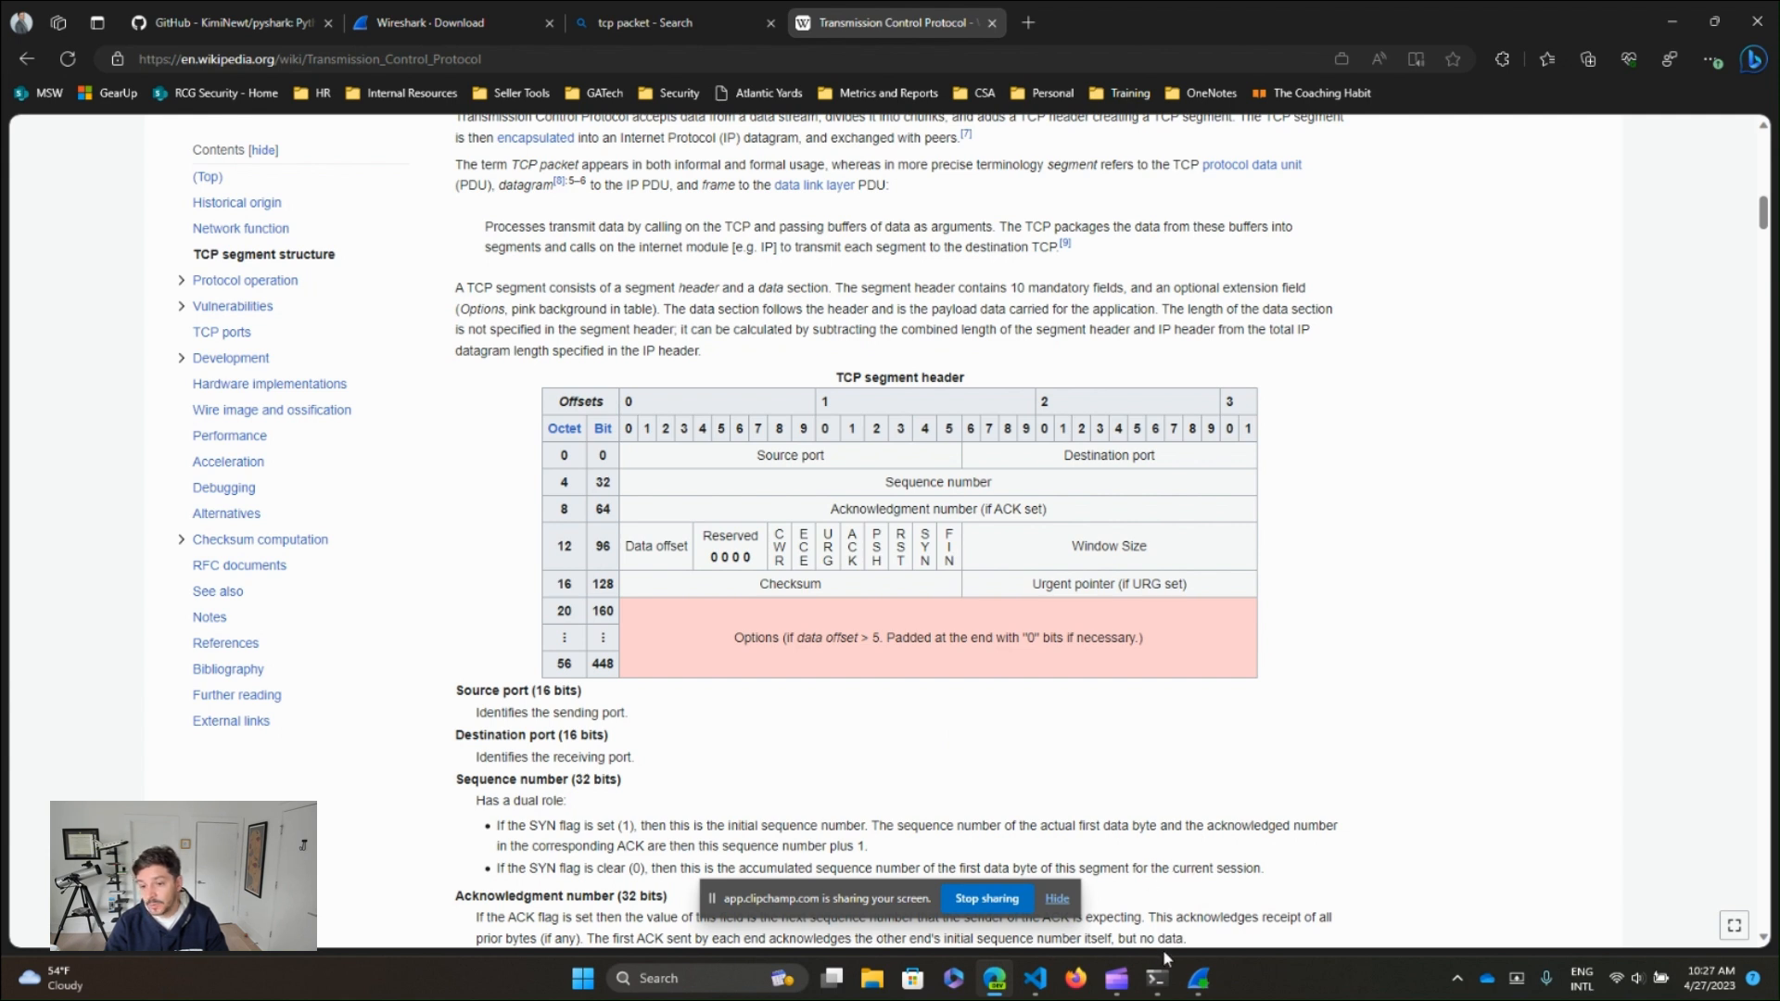
mouse_move(1189, 867)
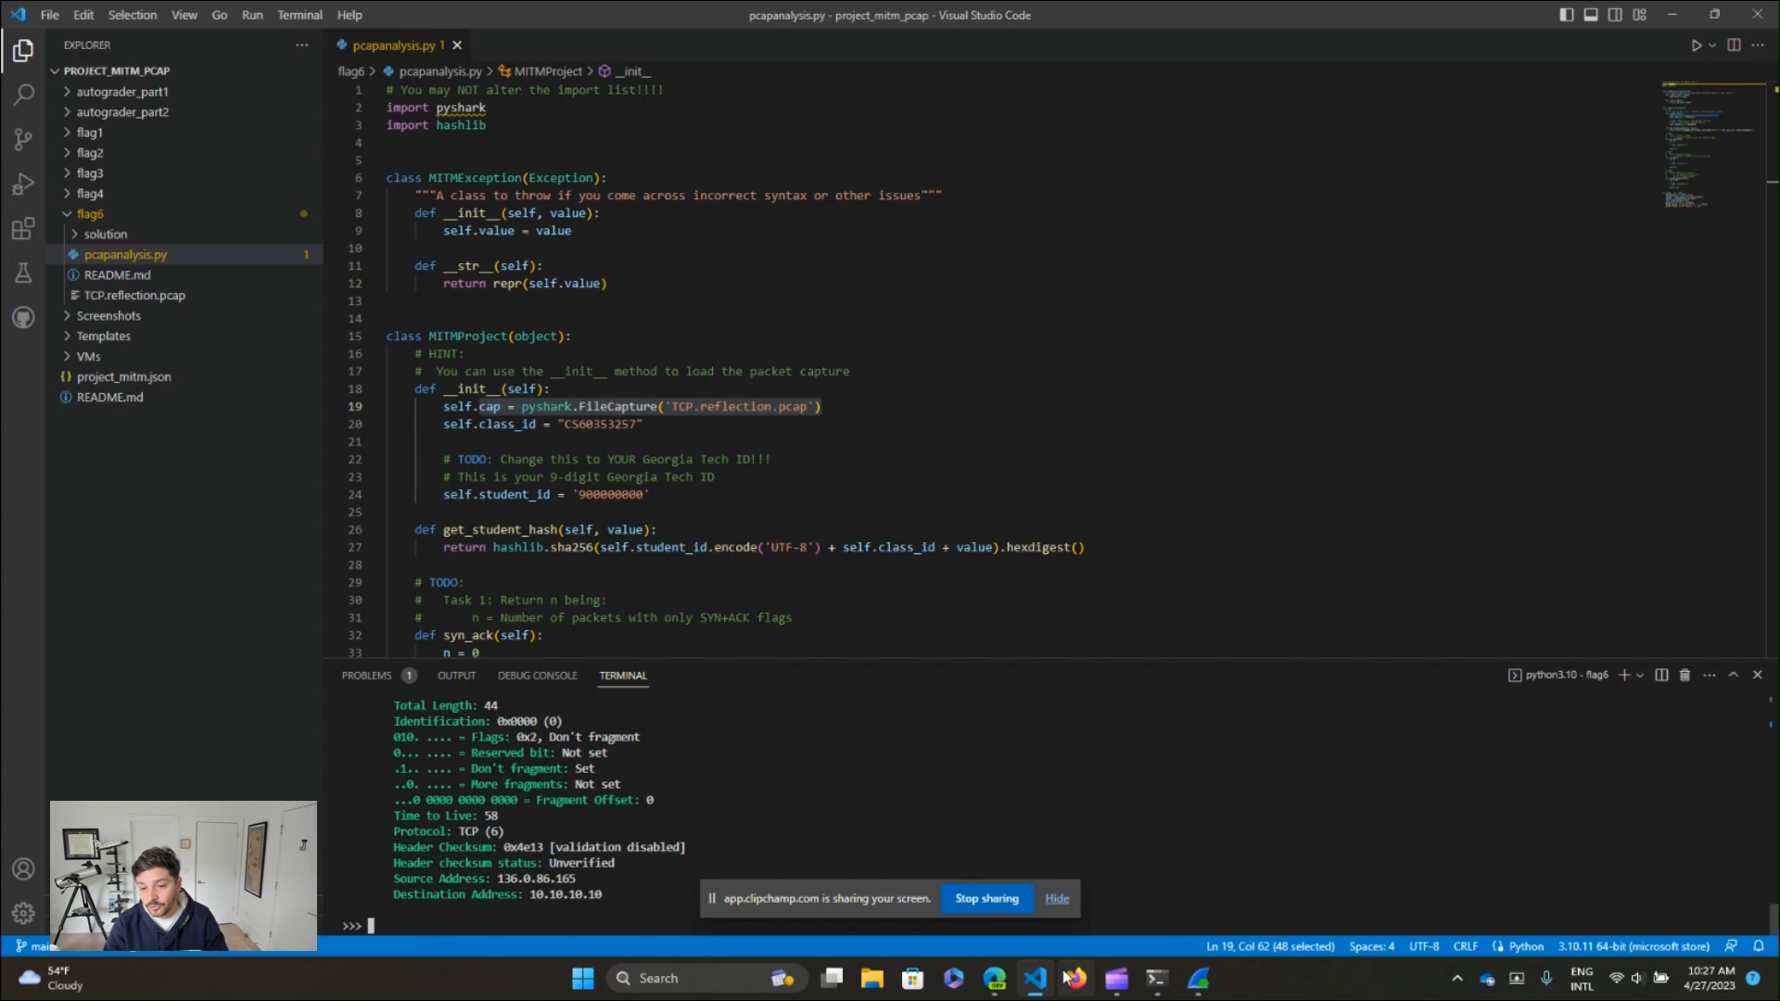
mouse_move(993, 978)
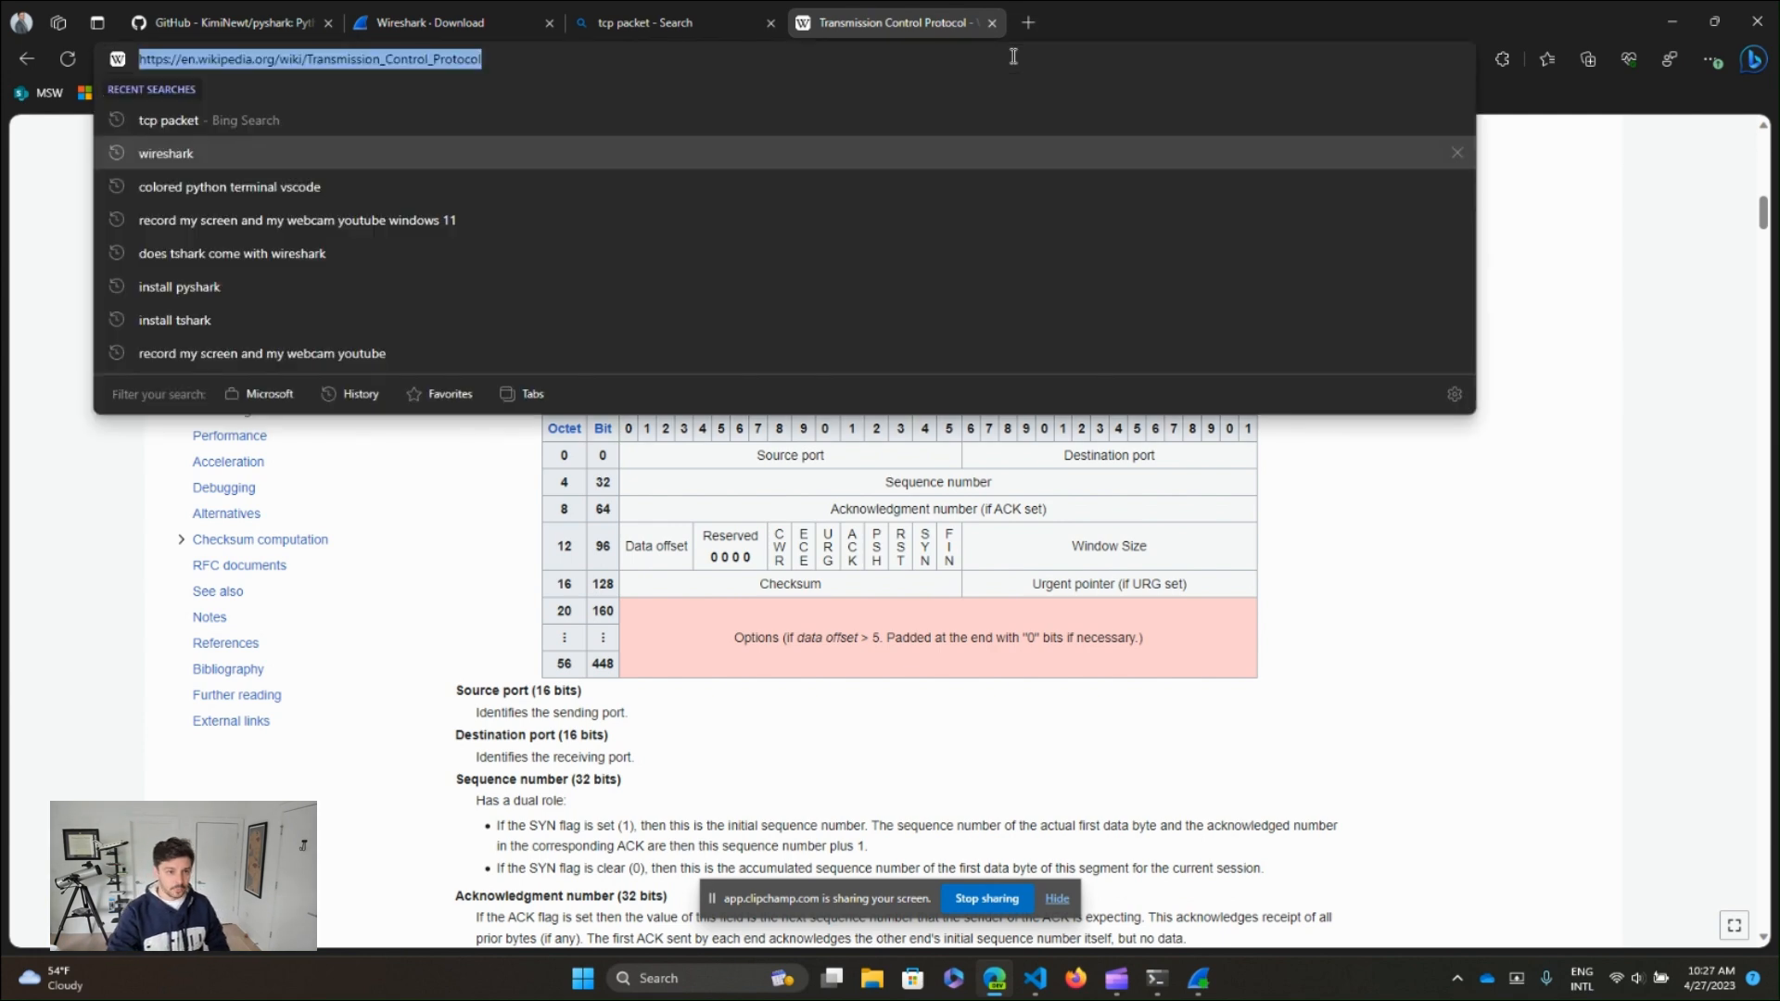
- Visit the Gradescope course address, hit a 404, close that tab and return to VS Code
text(gradescope.com/courses/525897)
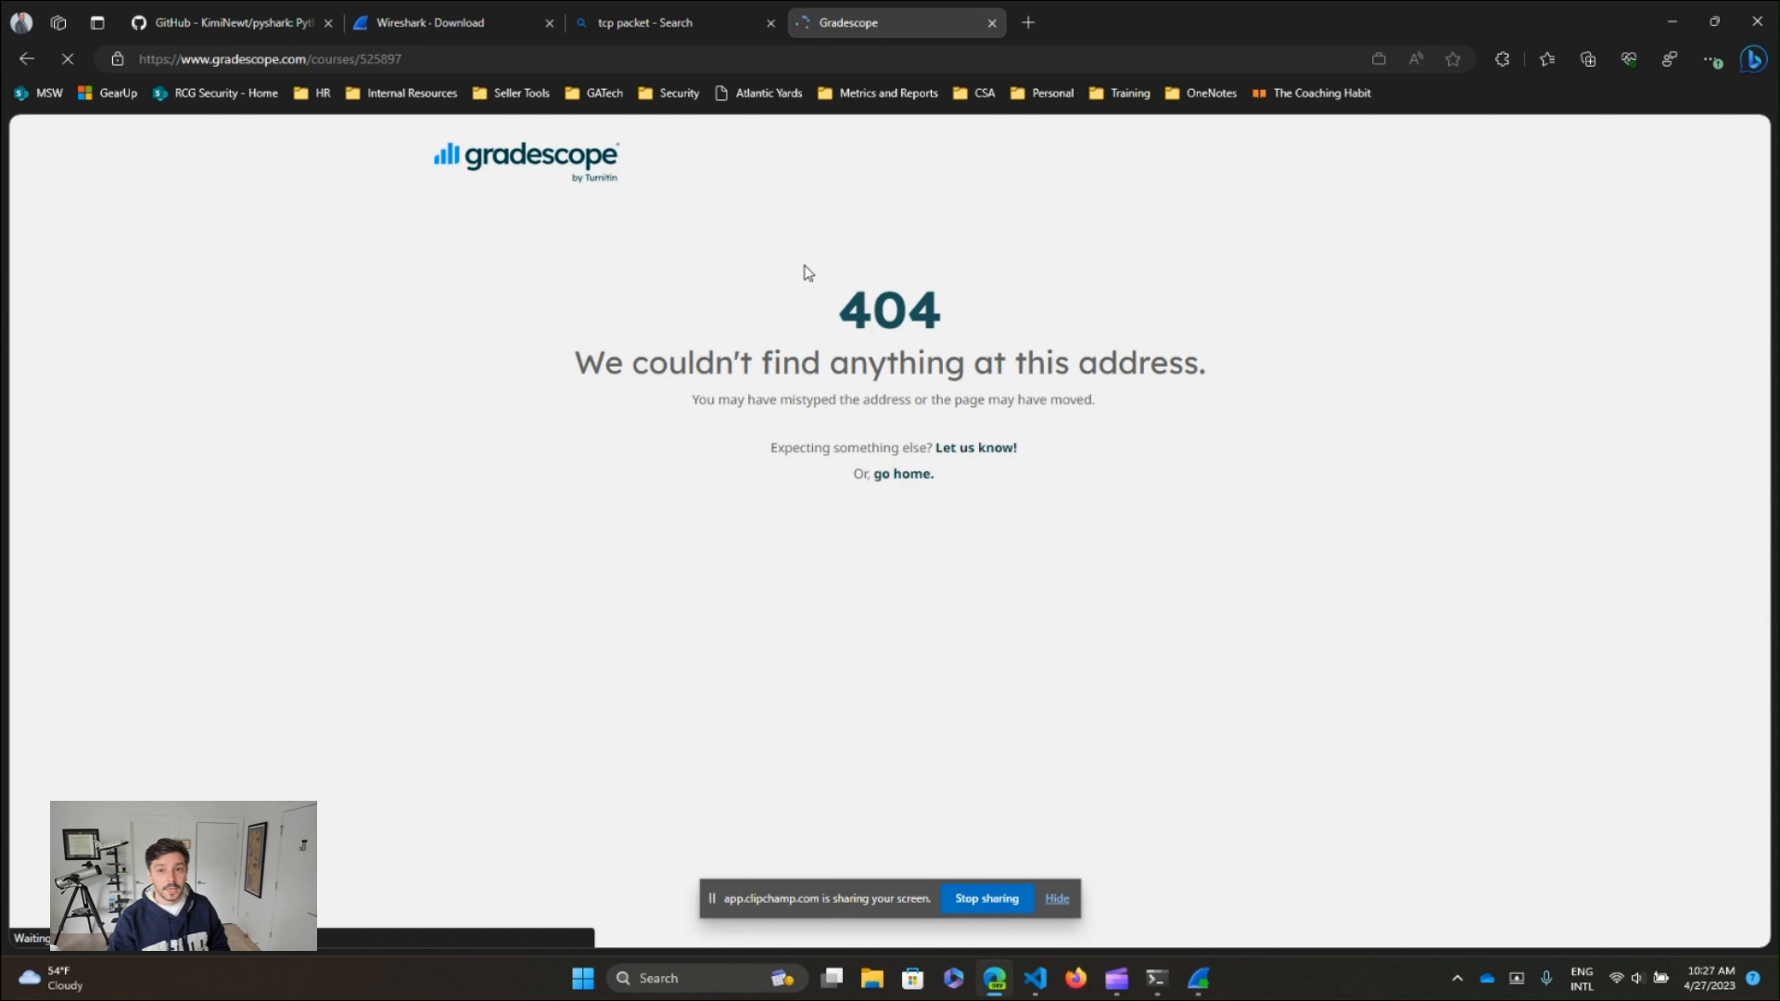
click(267, 59)
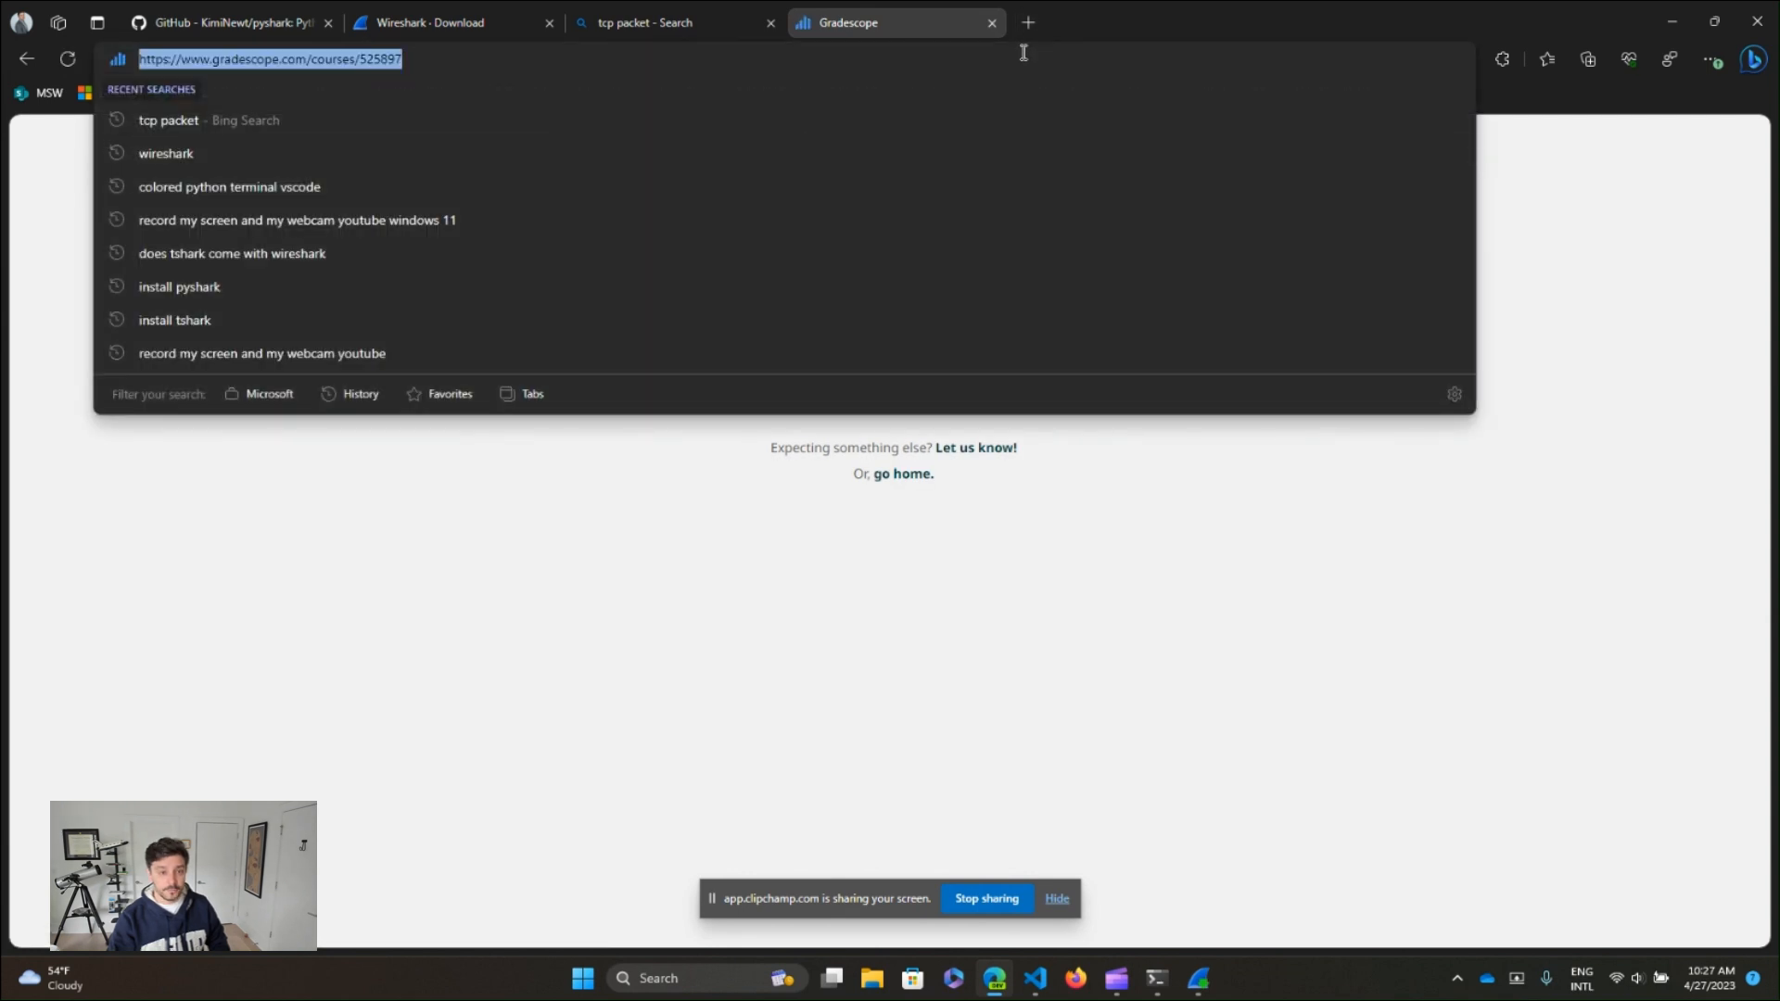
click(647, 23)
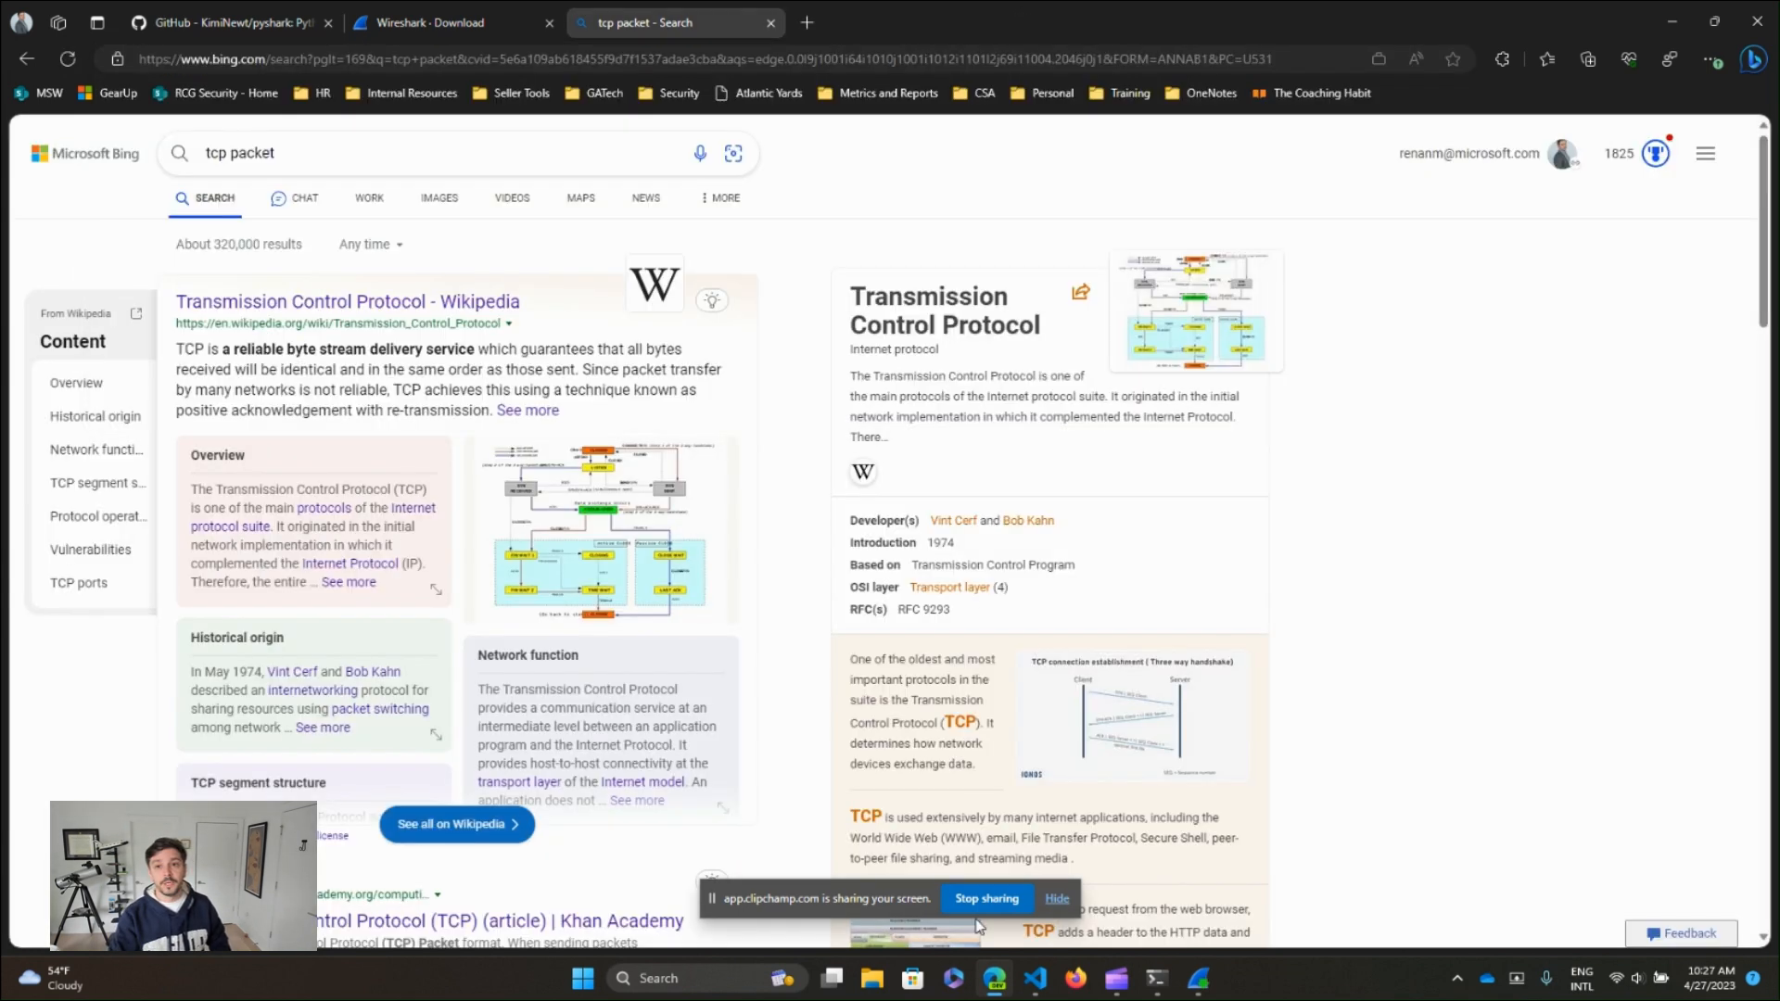
mouse_move(992, 977)
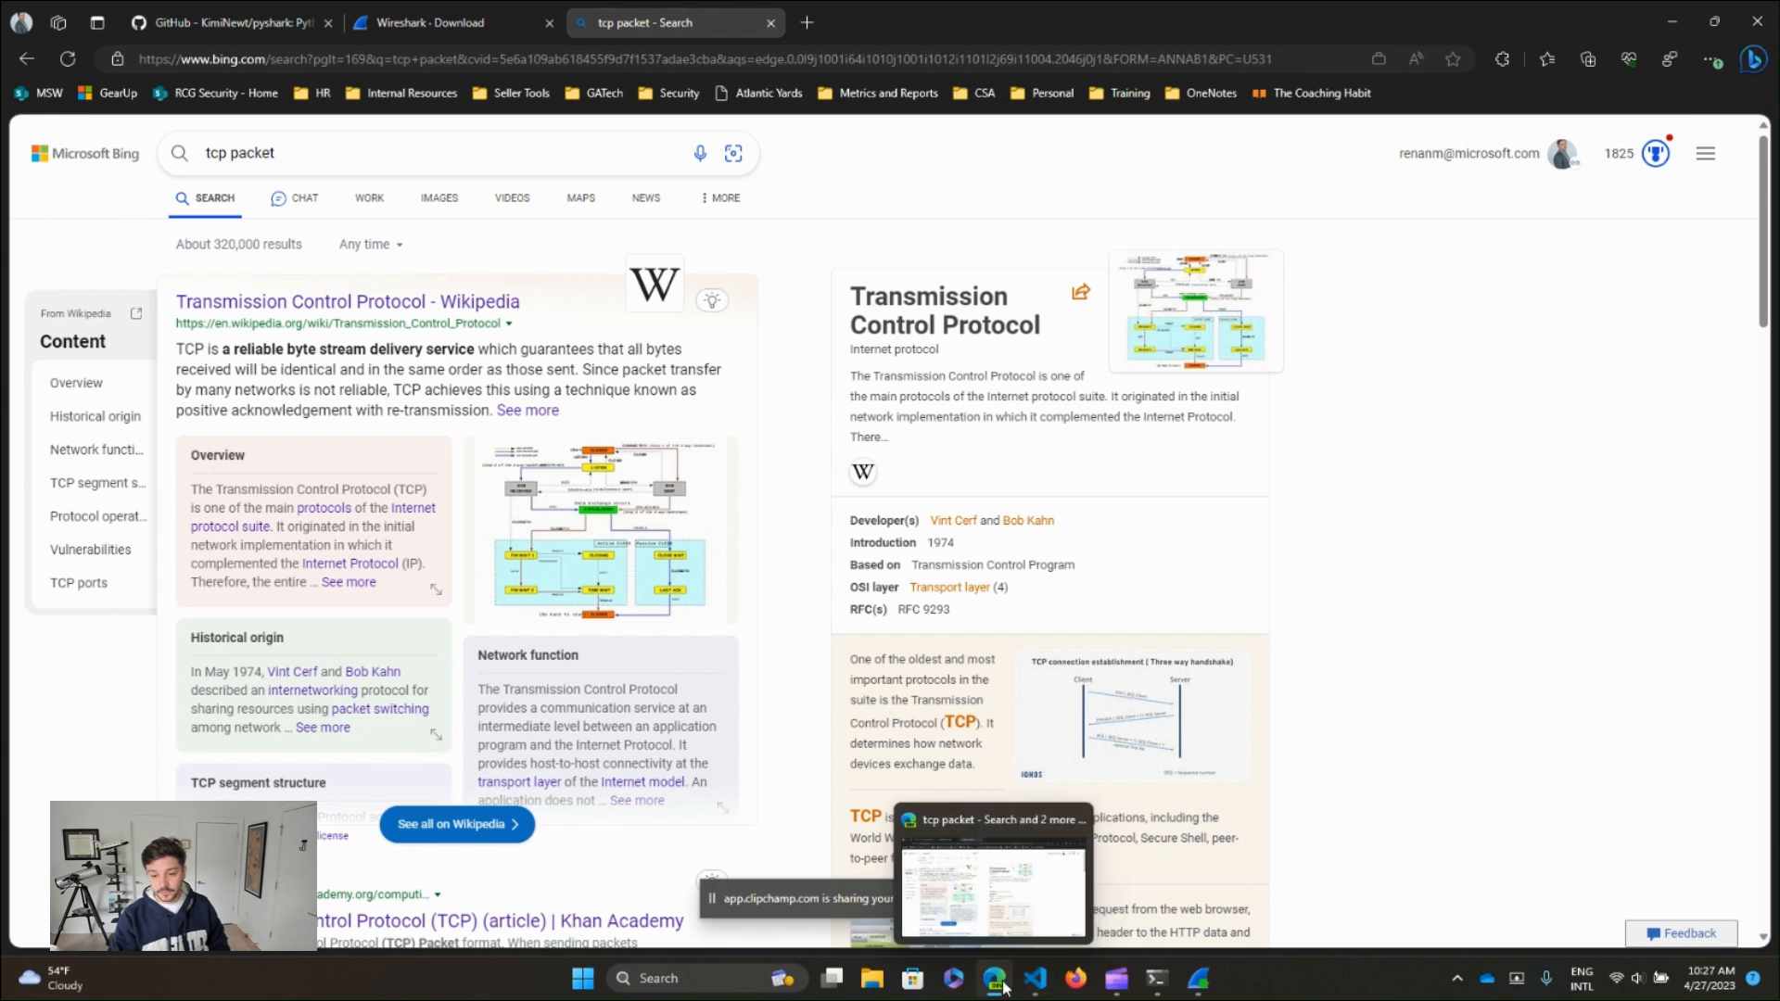
click(990, 984)
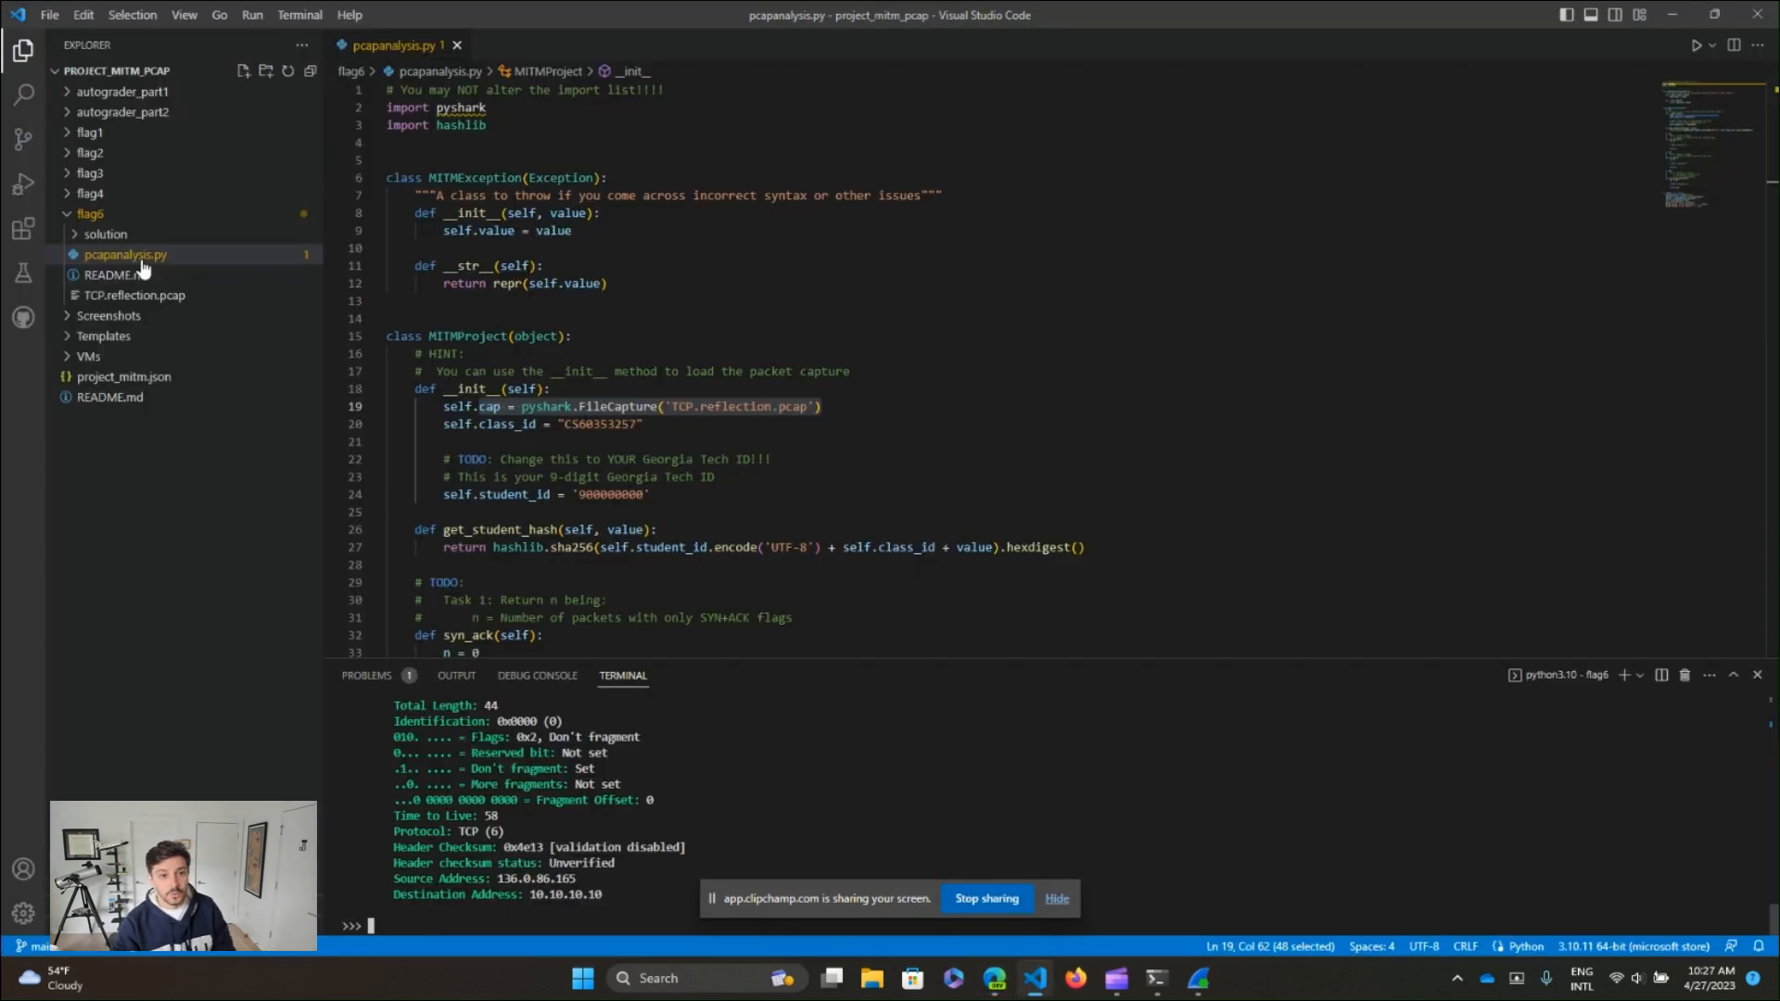
mouse_move(124, 254)
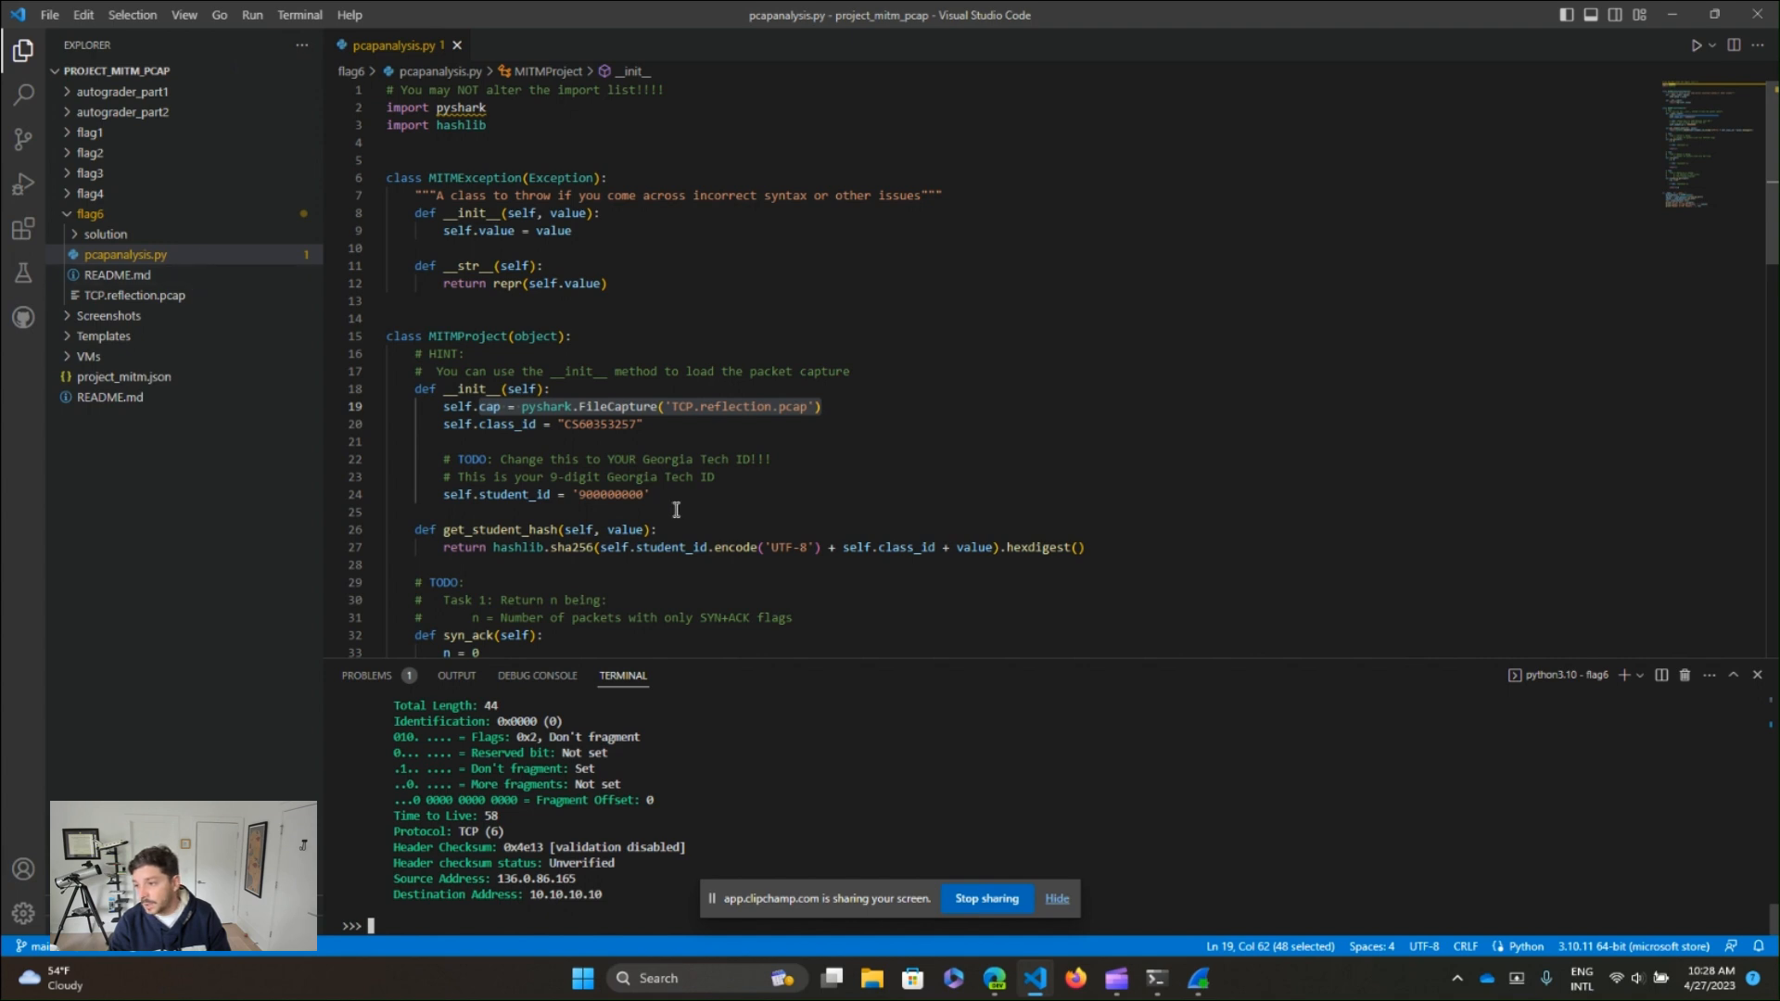
mouse_move(858, 460)
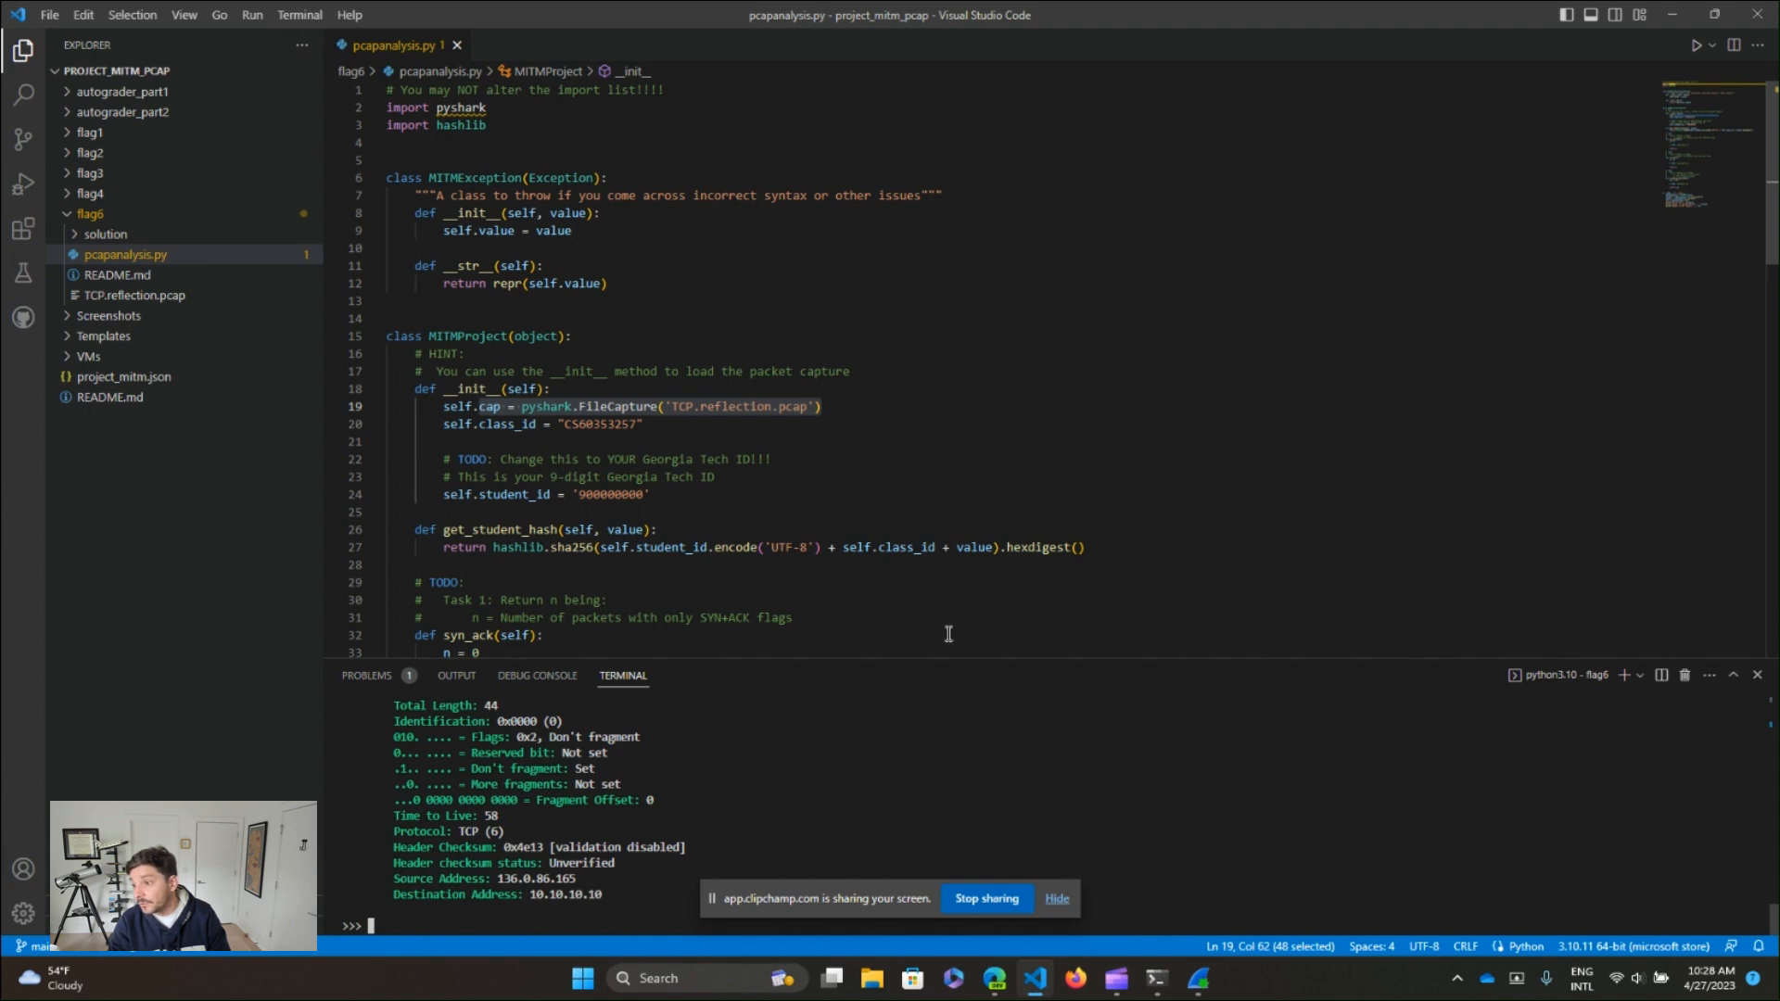
mouse_move(189, 269)
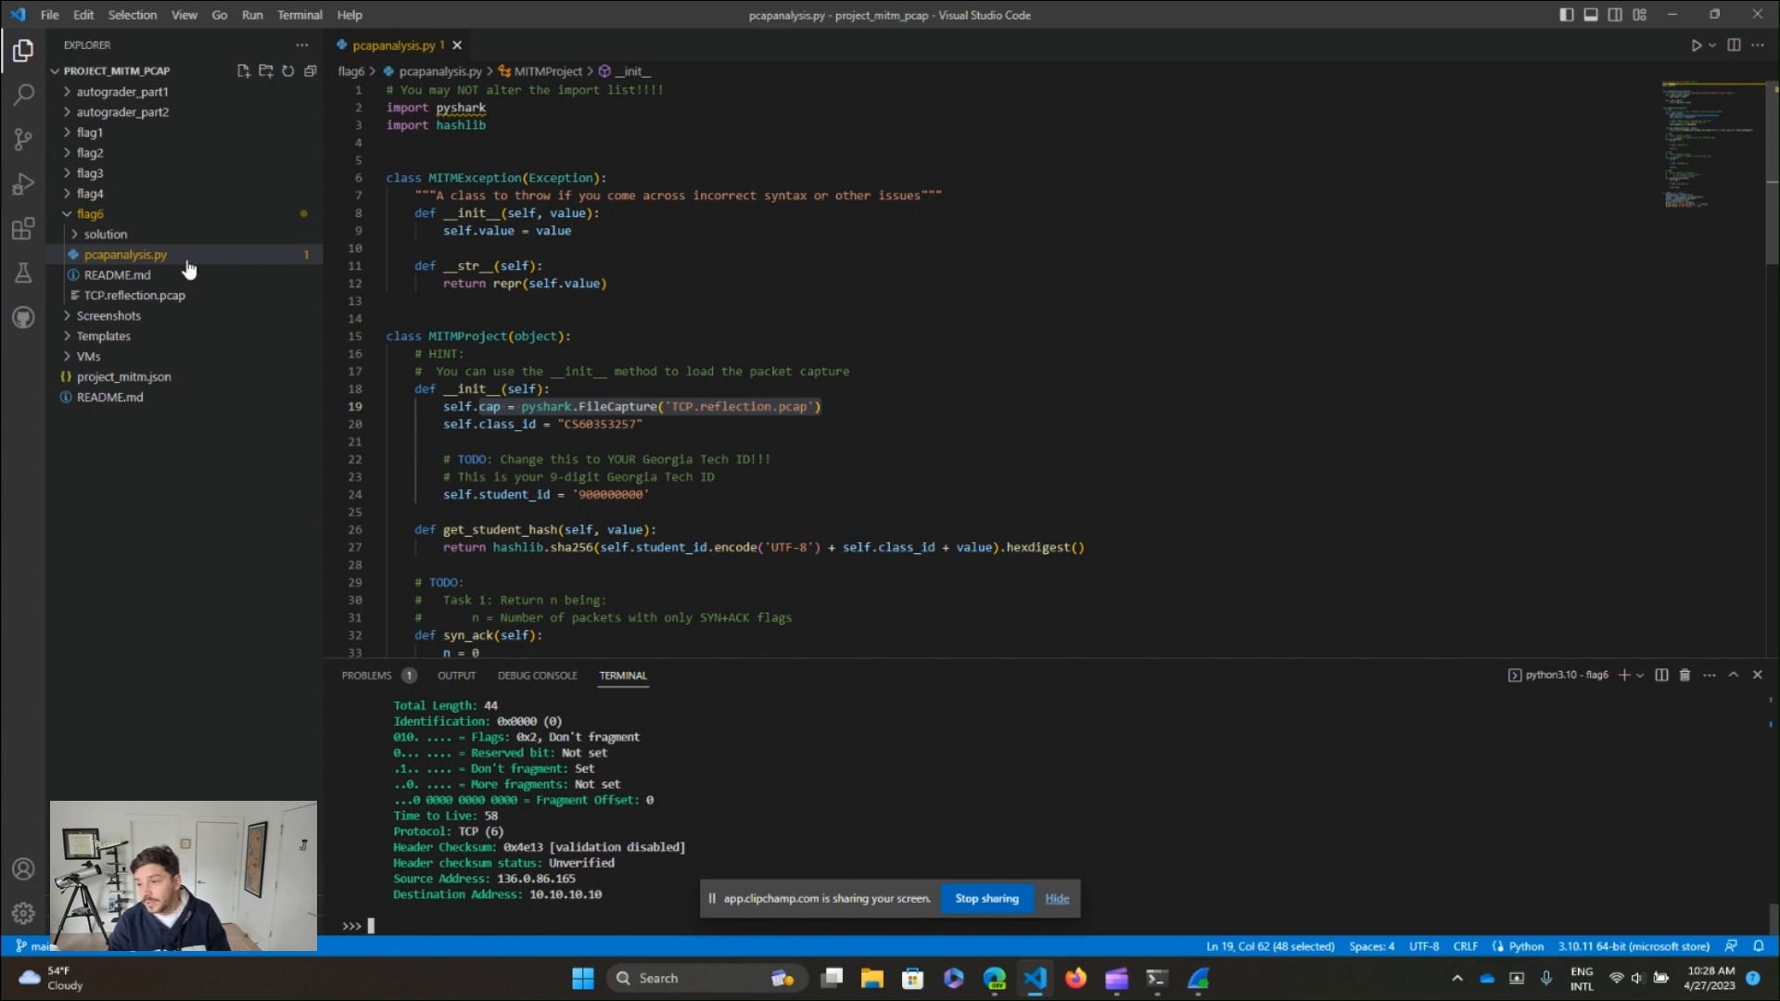
mouse_move(125, 254)
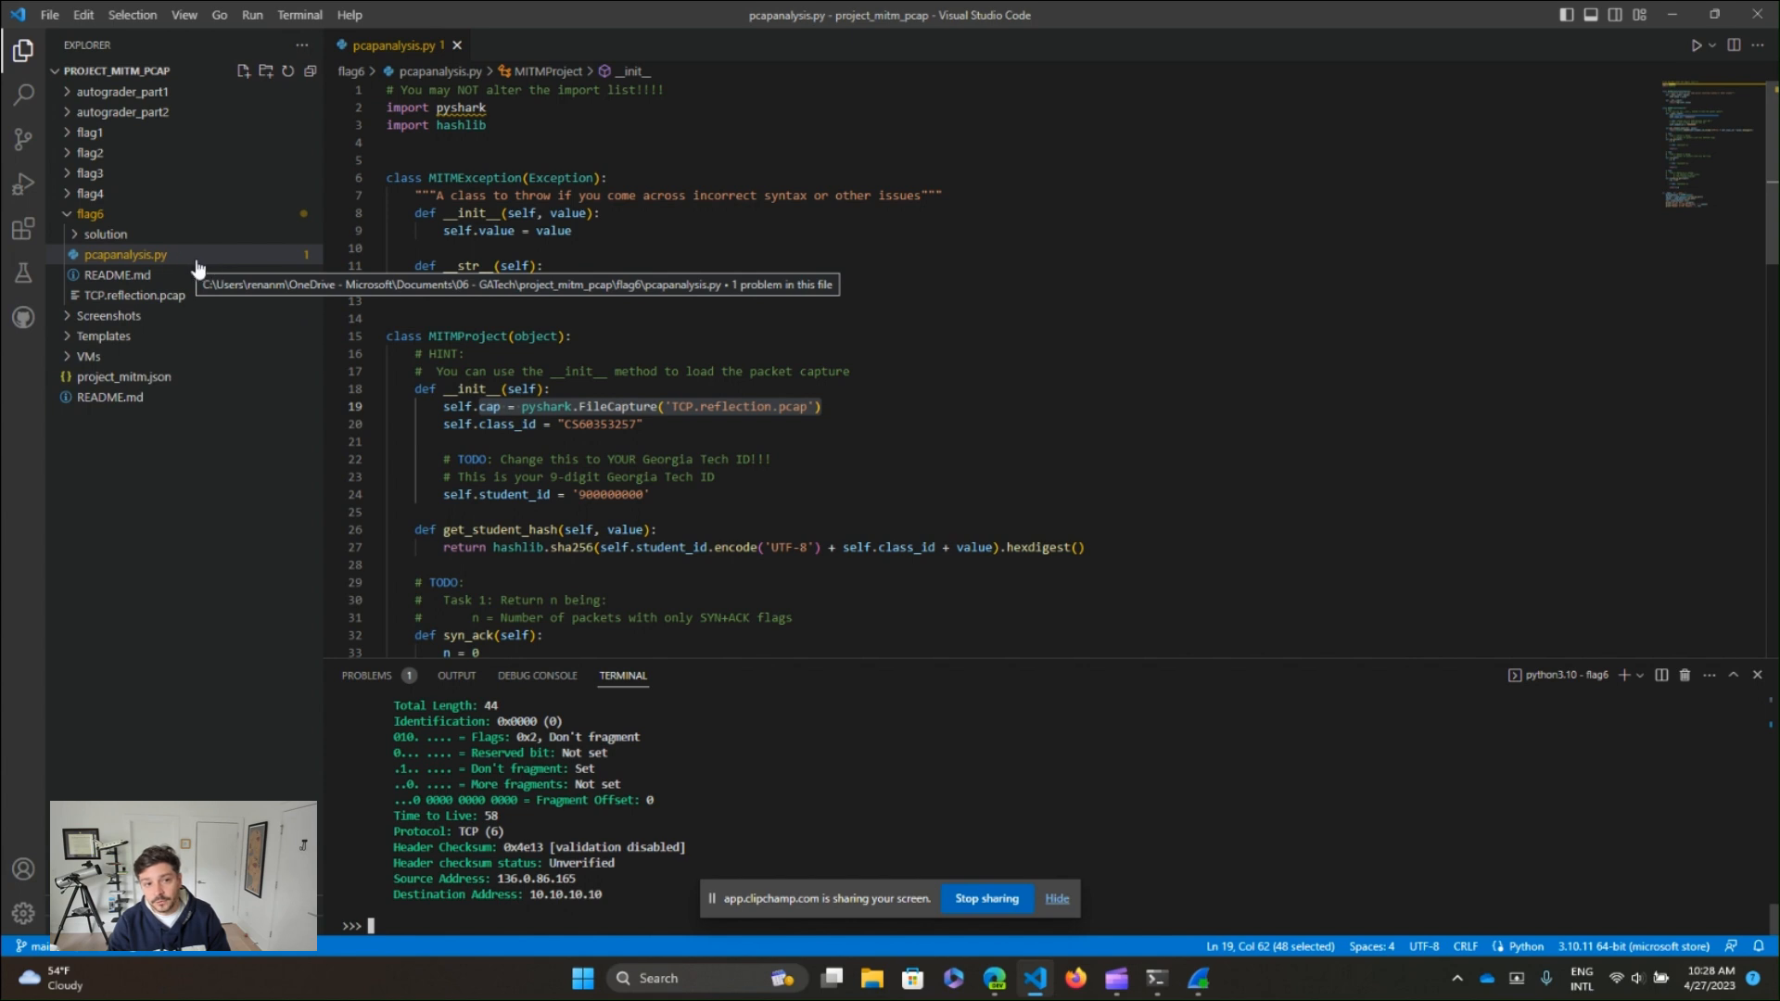